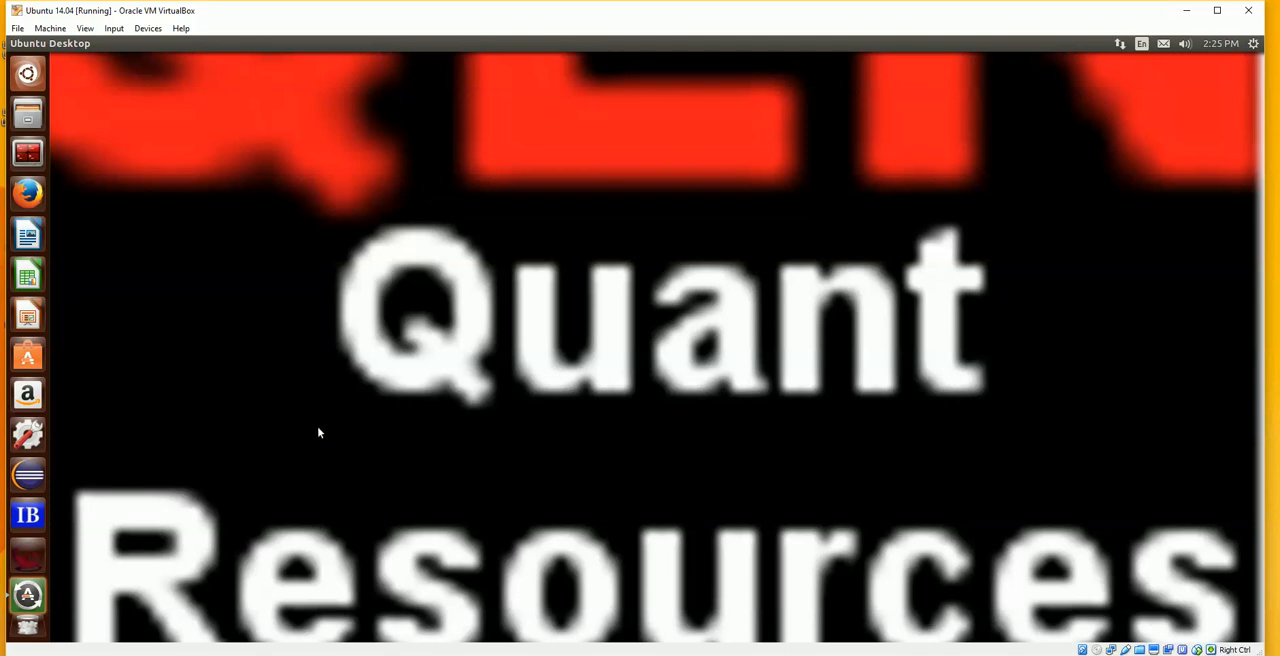
{"action": "mouse_move", "coordinate": [248, 364]}
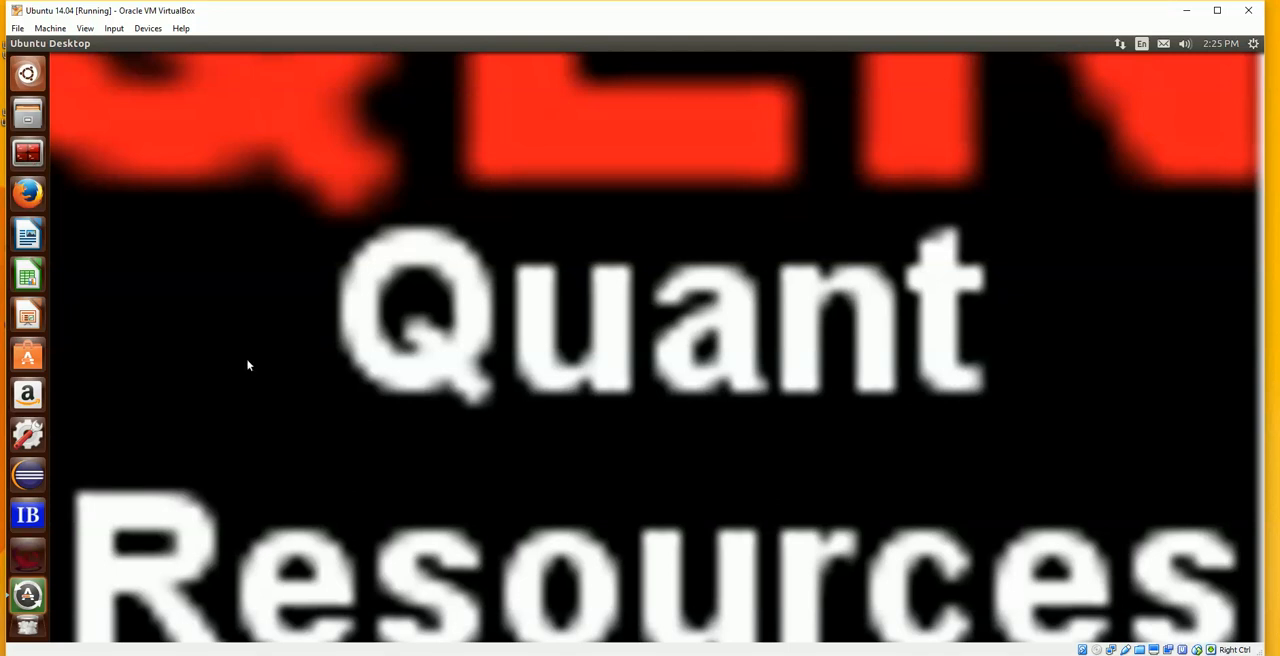
{"action": "mouse_move", "coordinate": [246, 358]}
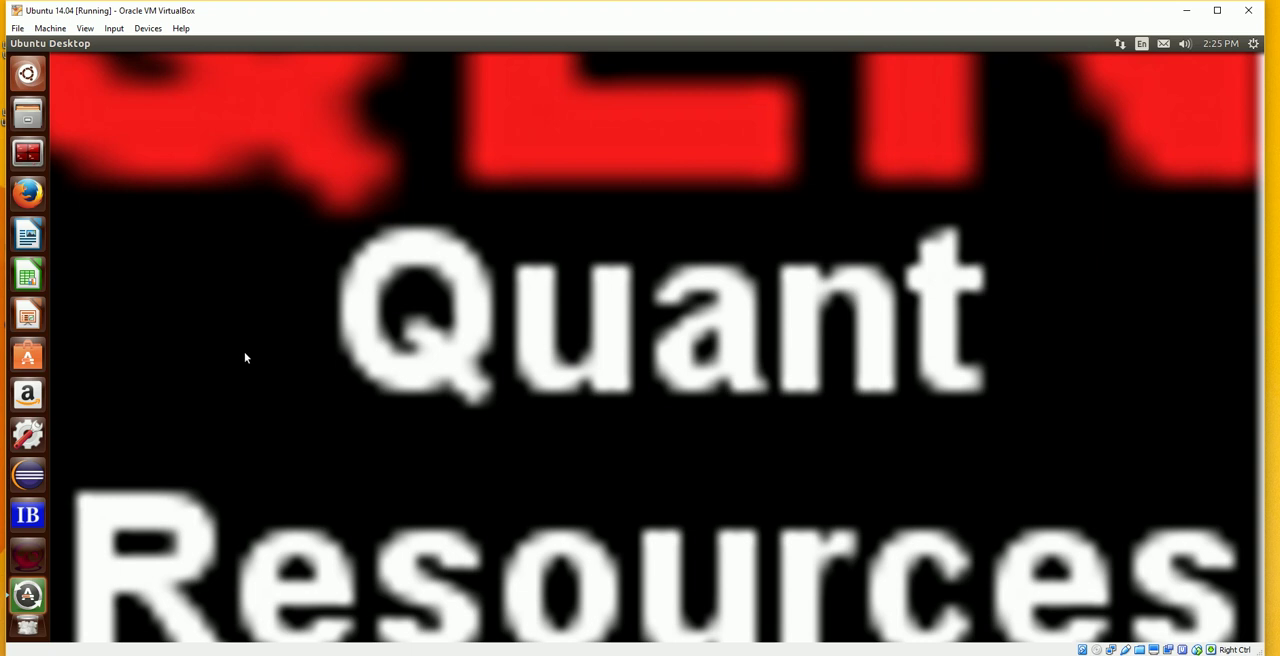
{"action": "mouse_move", "coordinate": [260, 320]}
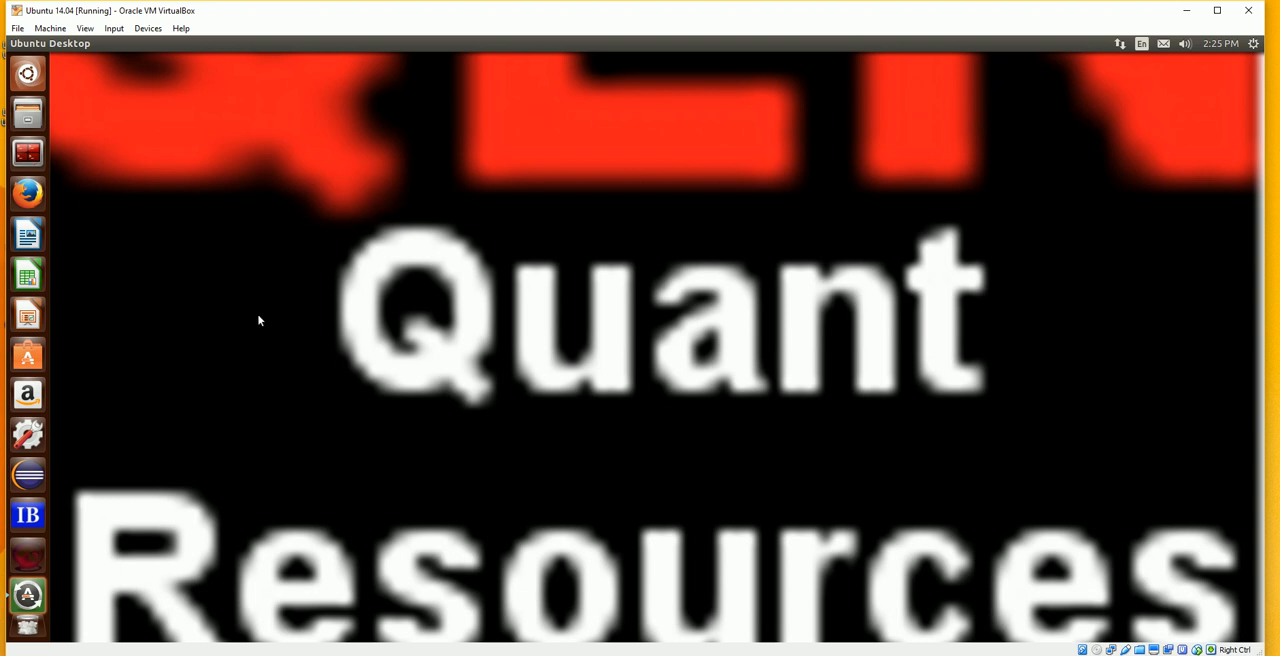
{"action": "mouse_move", "coordinate": [256, 244]}
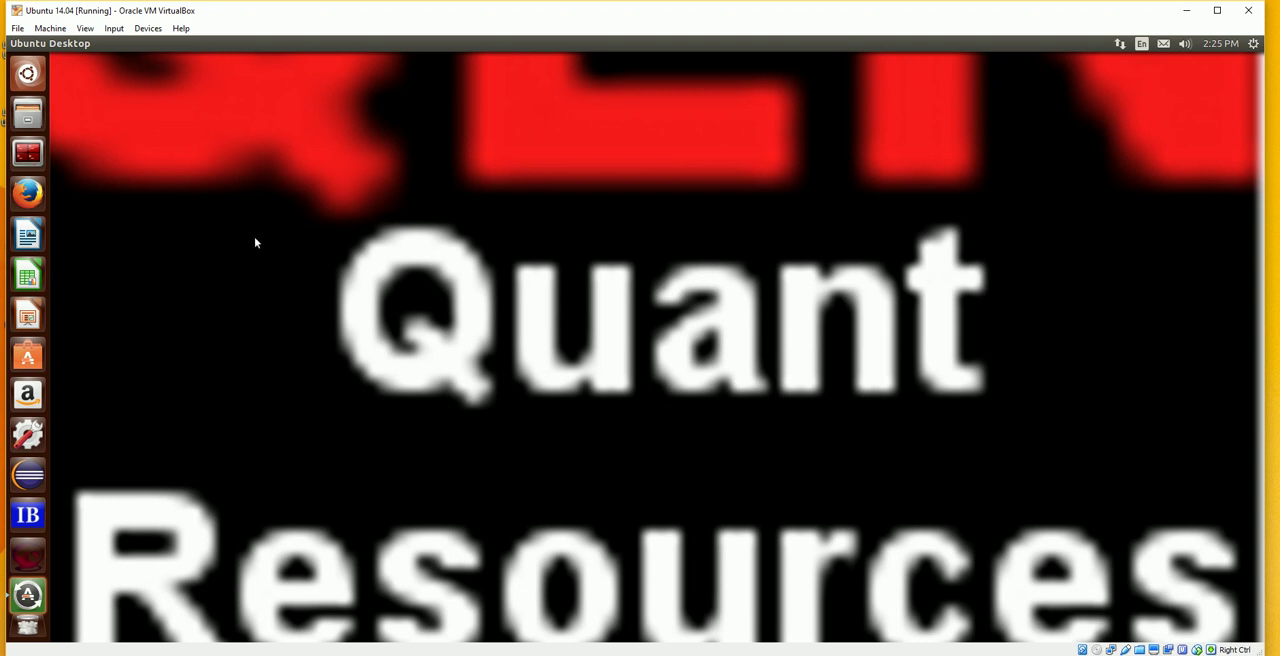
{"action": "mouse_move", "coordinate": [110, 164]}
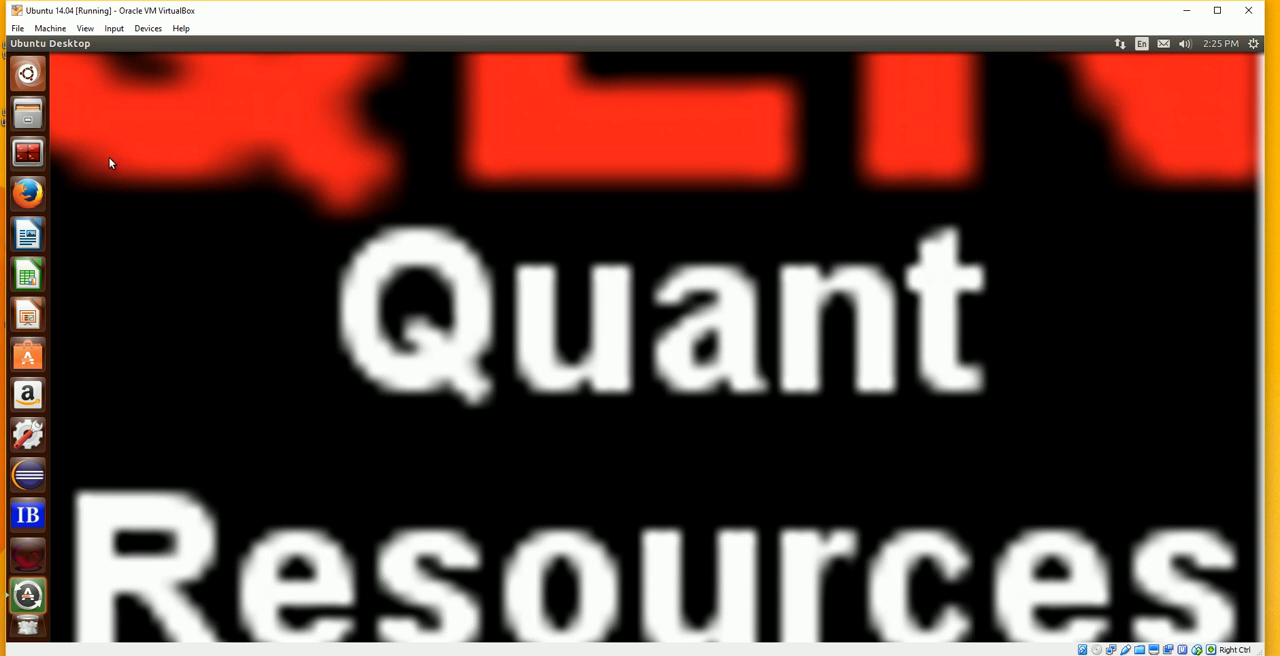
{"action": "mouse_move", "coordinate": [314, 288]}
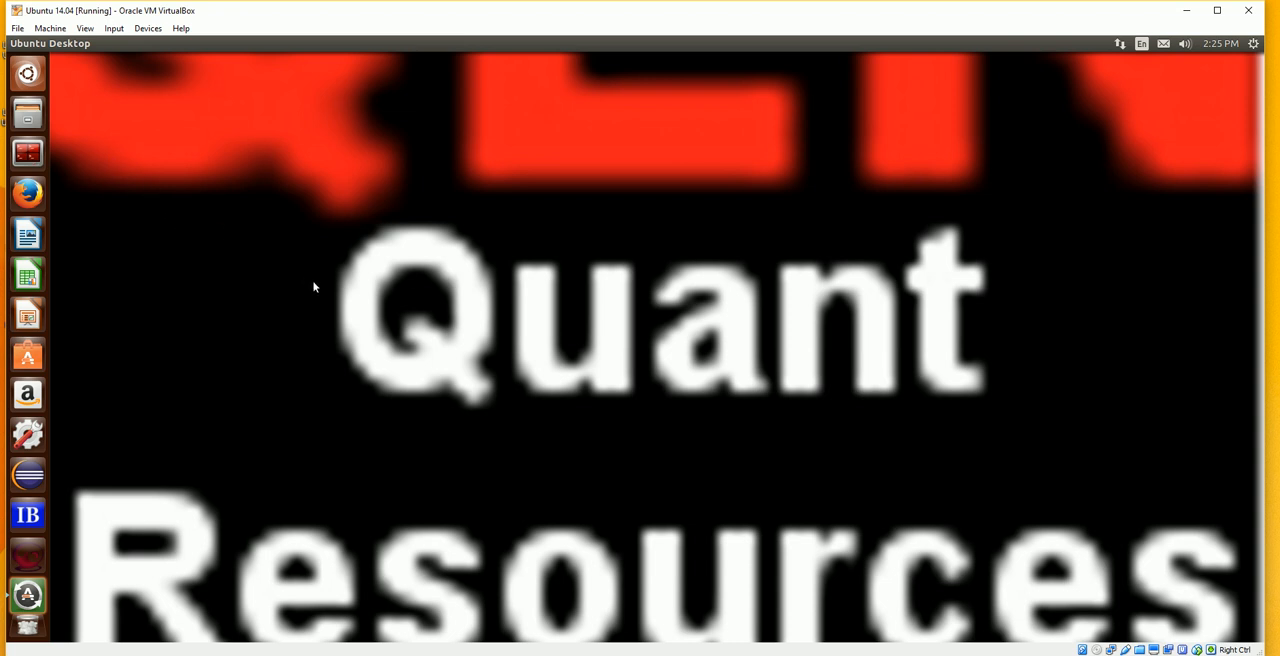
{"action": "mouse_move", "coordinate": [308, 280]}
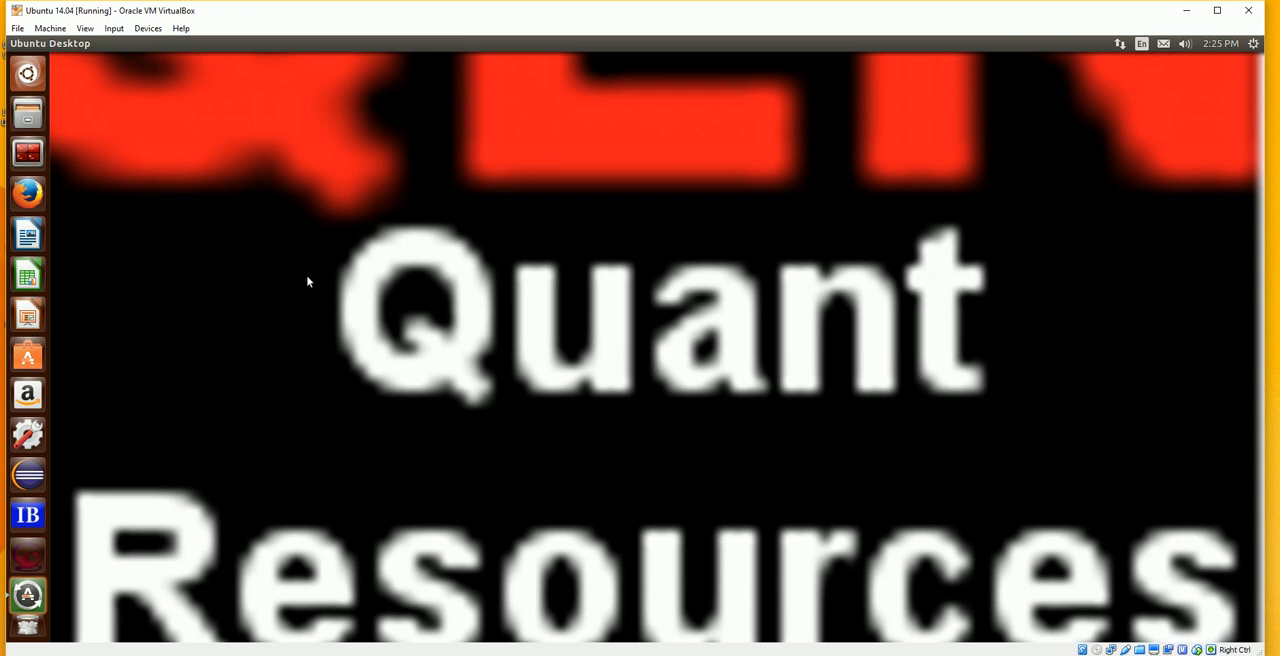
{"action": "mouse_move", "coordinate": [128, 204]}
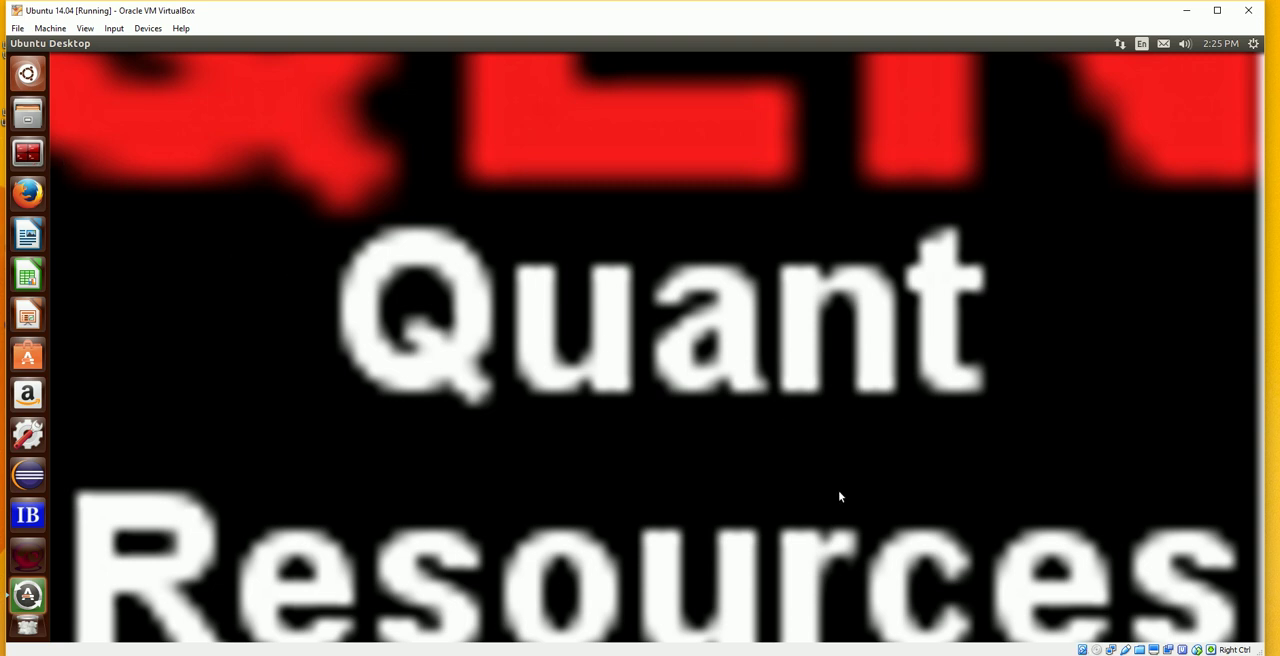
{"action": "mouse_move", "coordinate": [184, 184]}
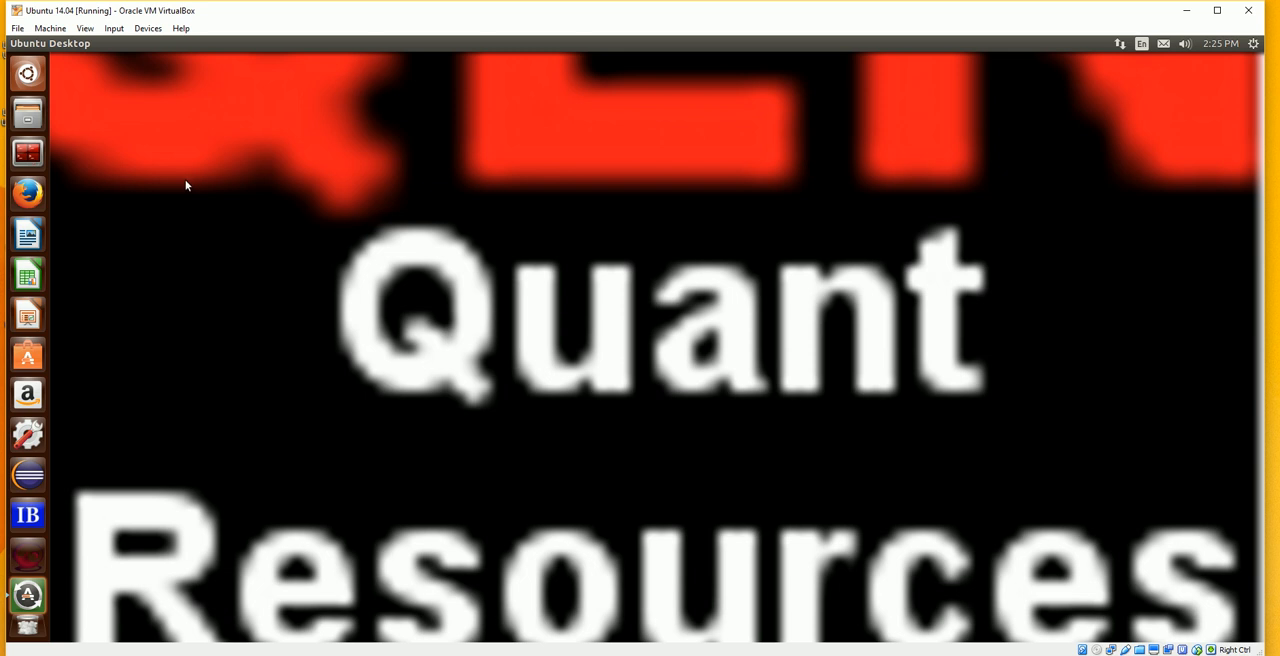
{"action": "mouse_move", "coordinate": [308, 218]}
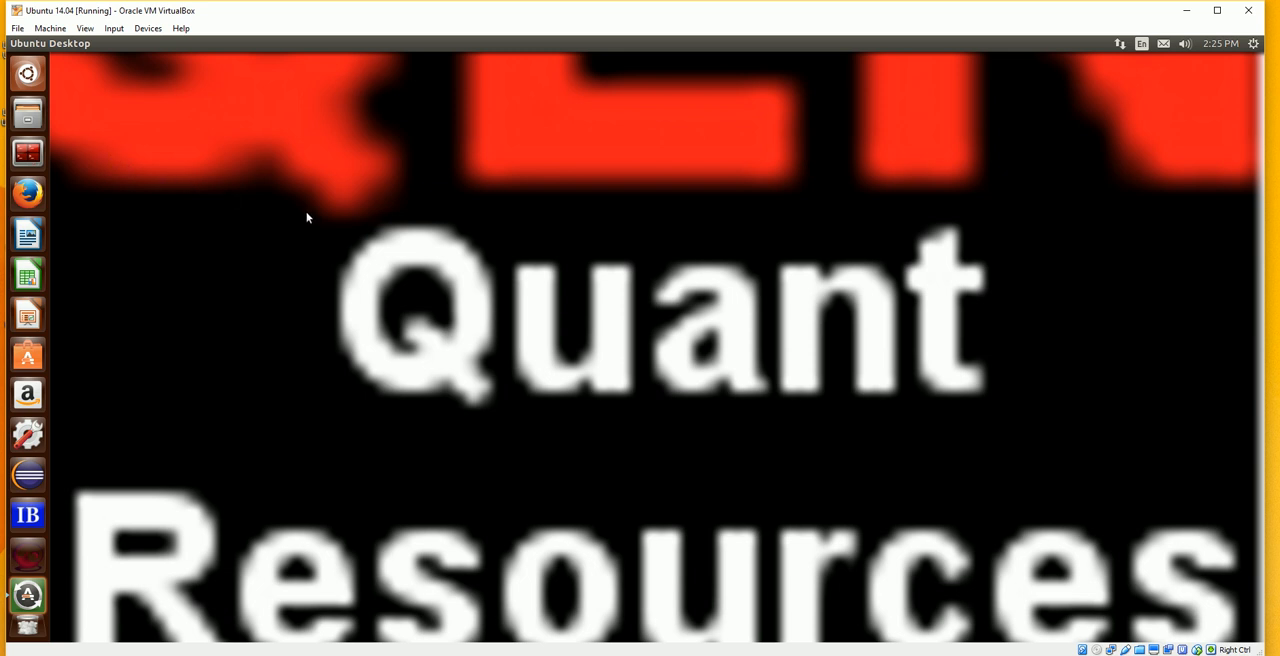
{"action": "mouse_move", "coordinate": [328, 232]}
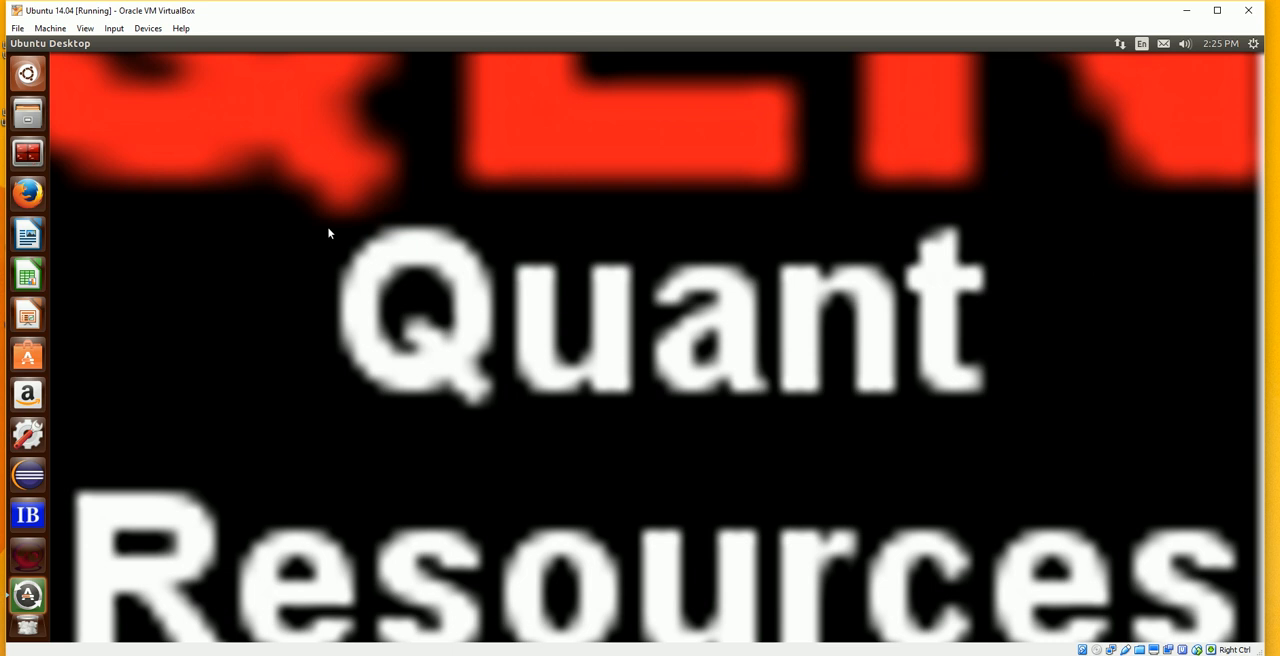
{"action": "mouse_move", "coordinate": [112, 198]}
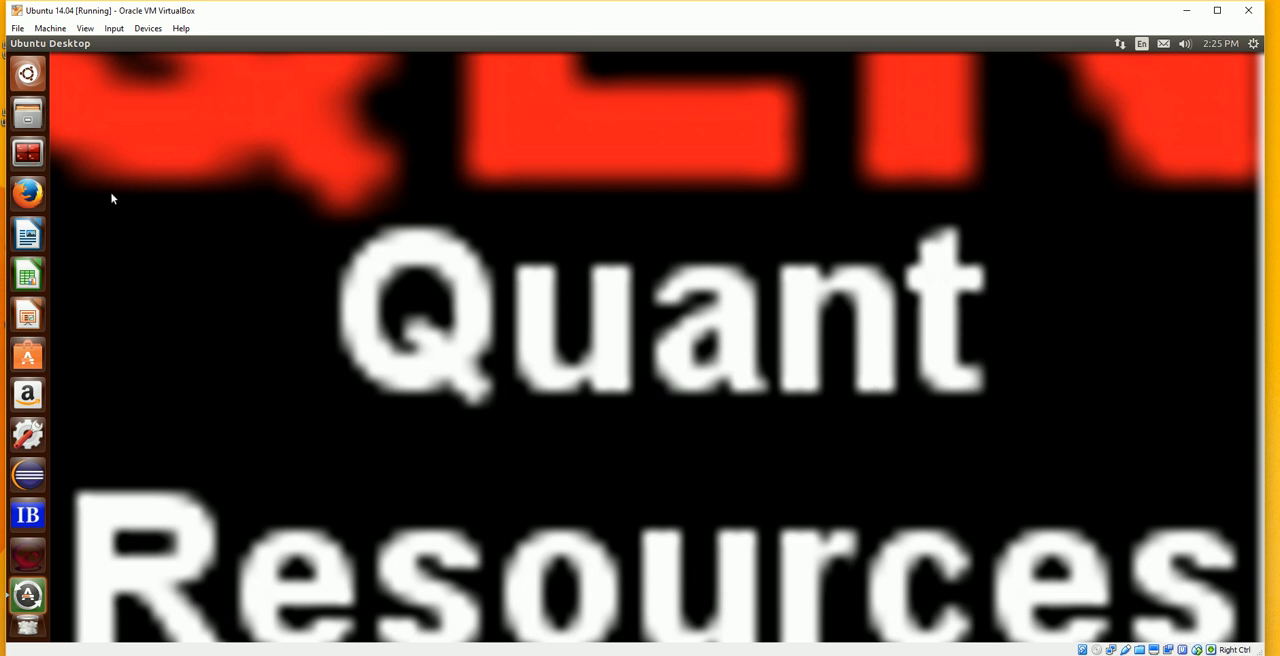
{"action": "mouse_move", "coordinate": [584, 386]}
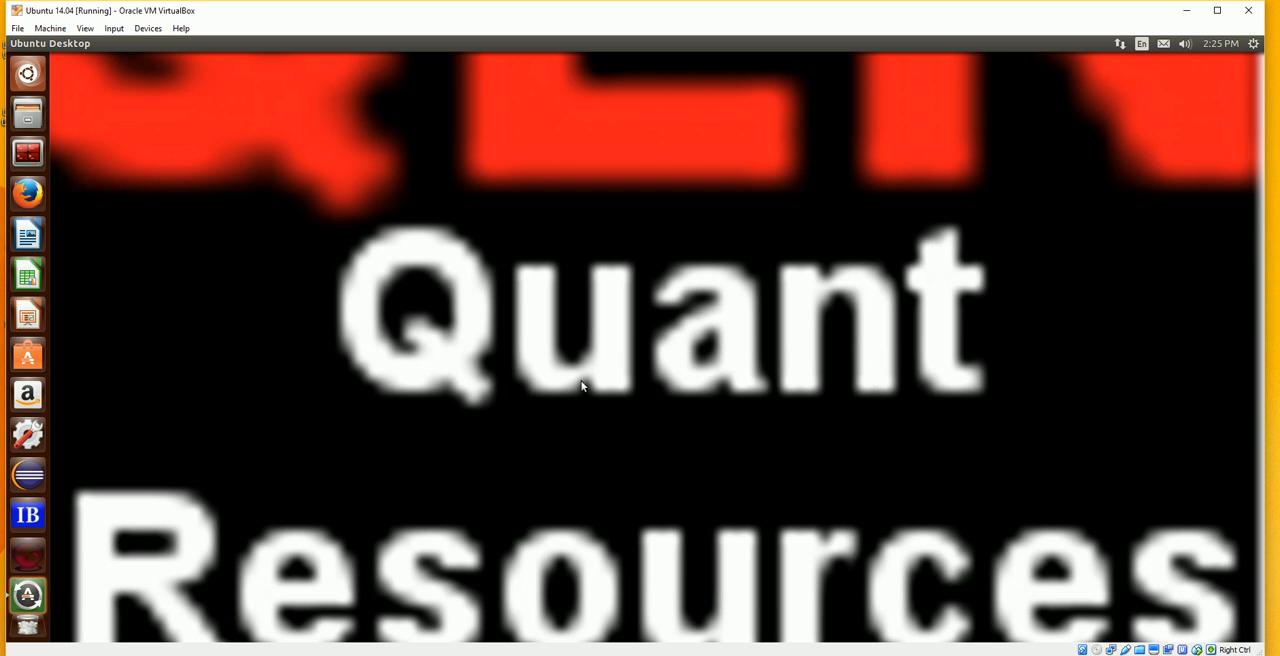
{"action": "mouse_move", "coordinate": [612, 428]}
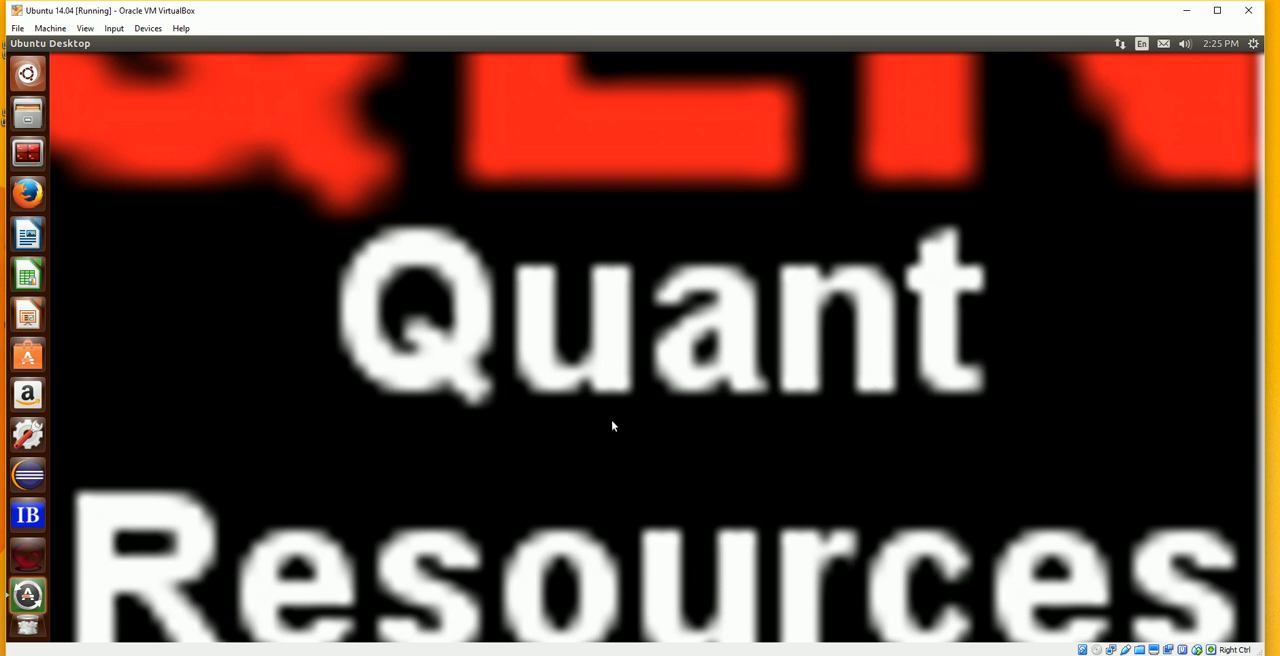
{"action": "mouse_move", "coordinate": [510, 394]}
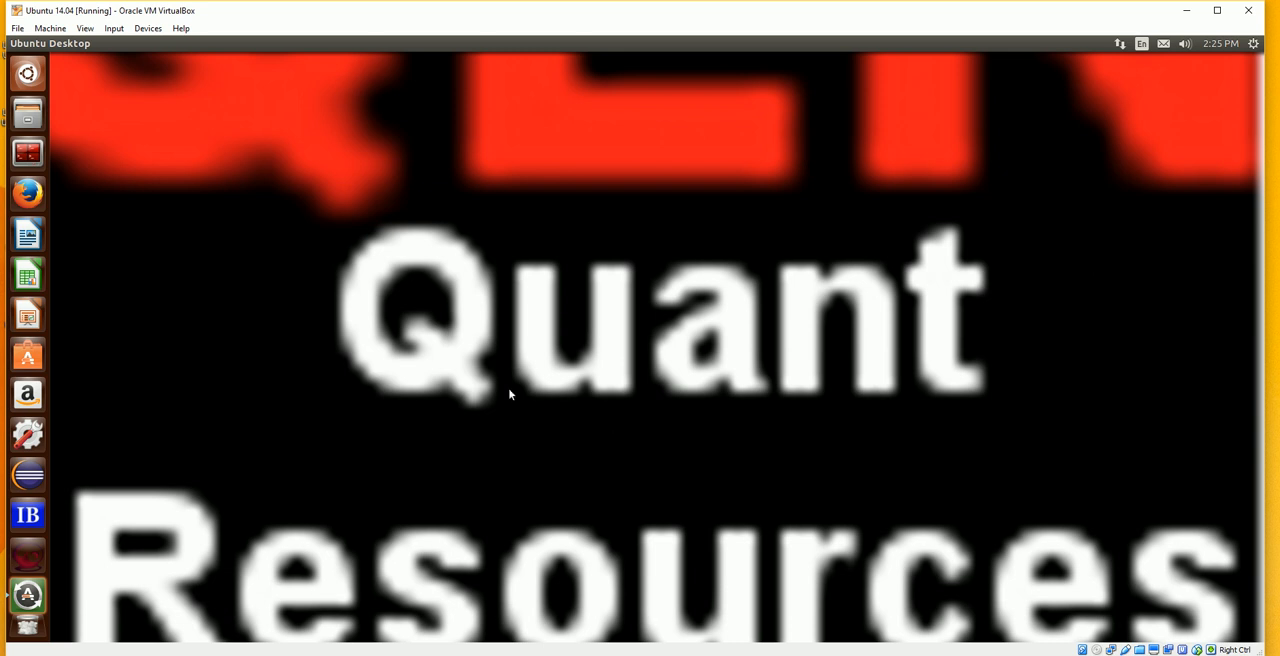
{"action": "mouse_move", "coordinate": [84, 112]}
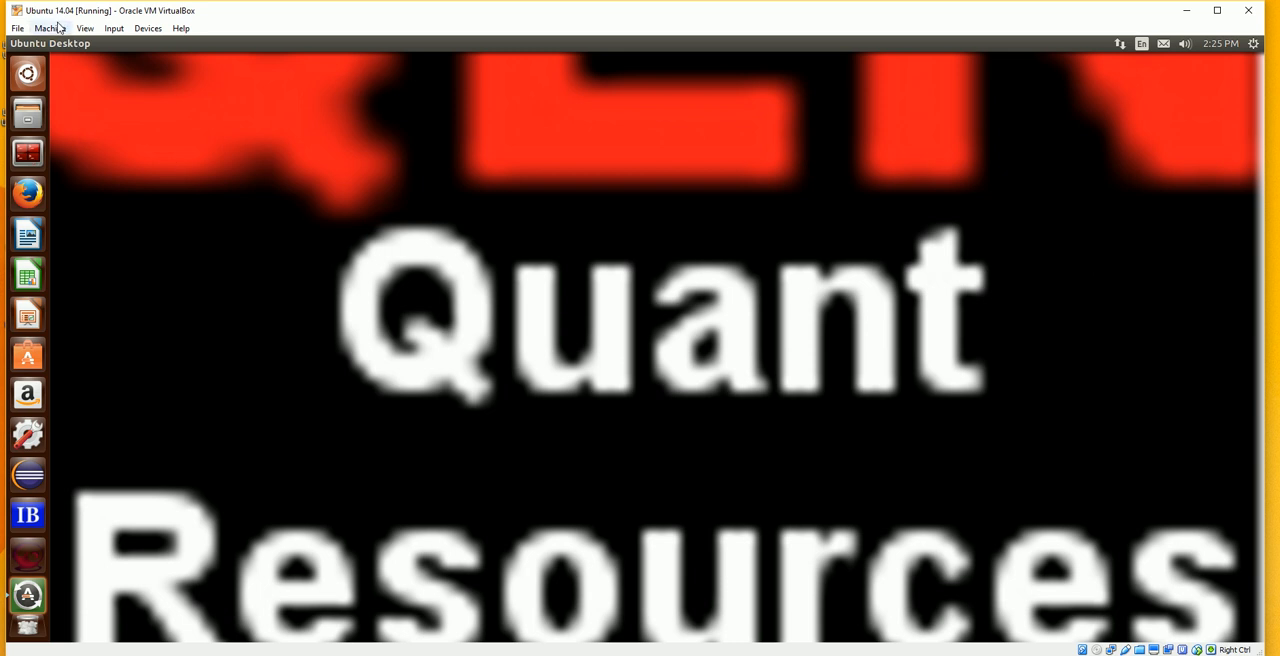
{"action": "mouse_move", "coordinate": [160, 22]}
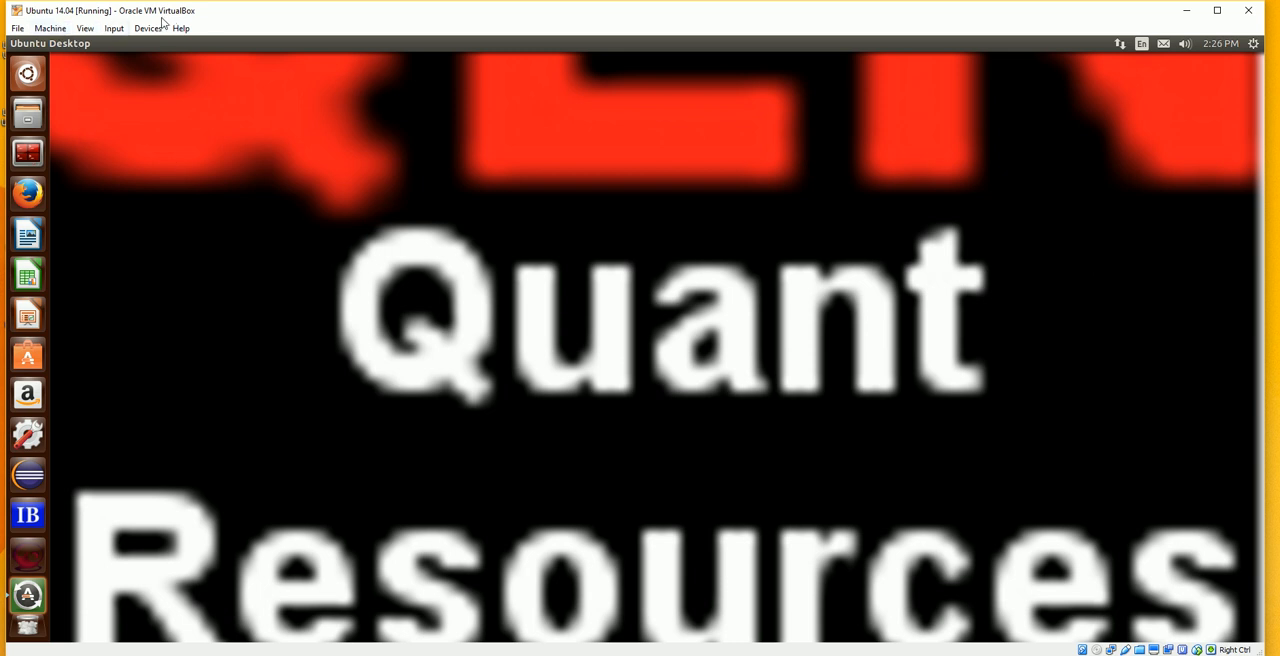
{"action": "mouse_move", "coordinate": [50, 20]}
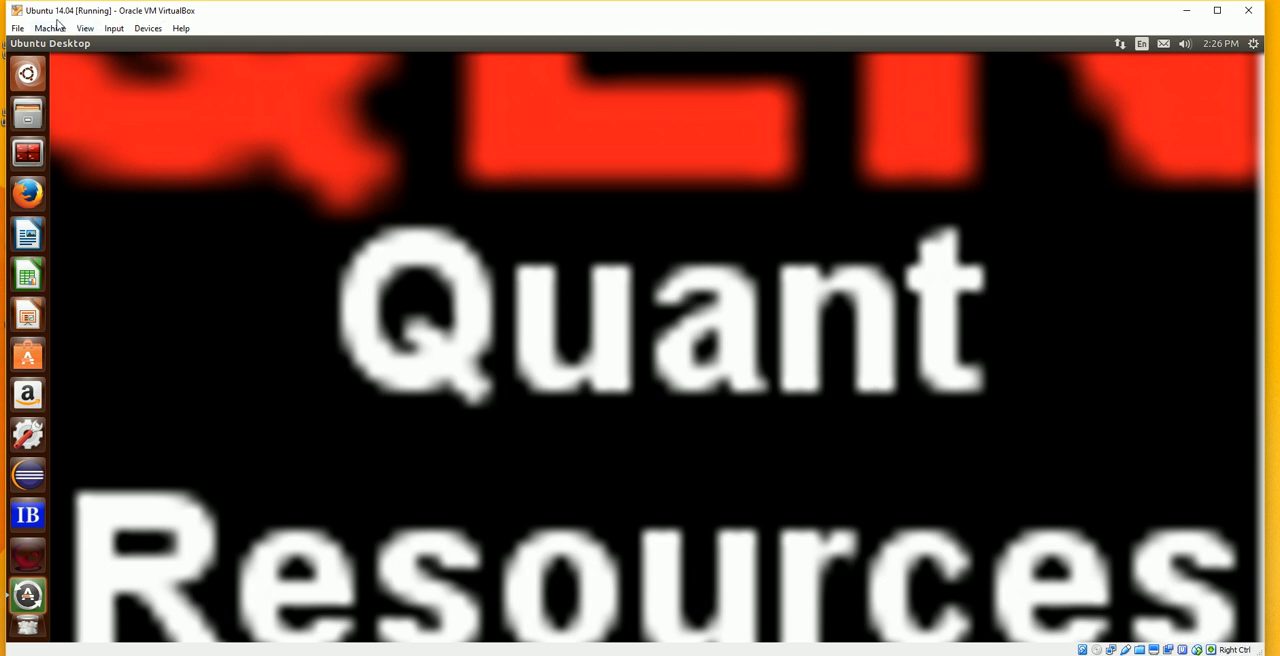
{"action": "mouse_move", "coordinate": [242, 300]}
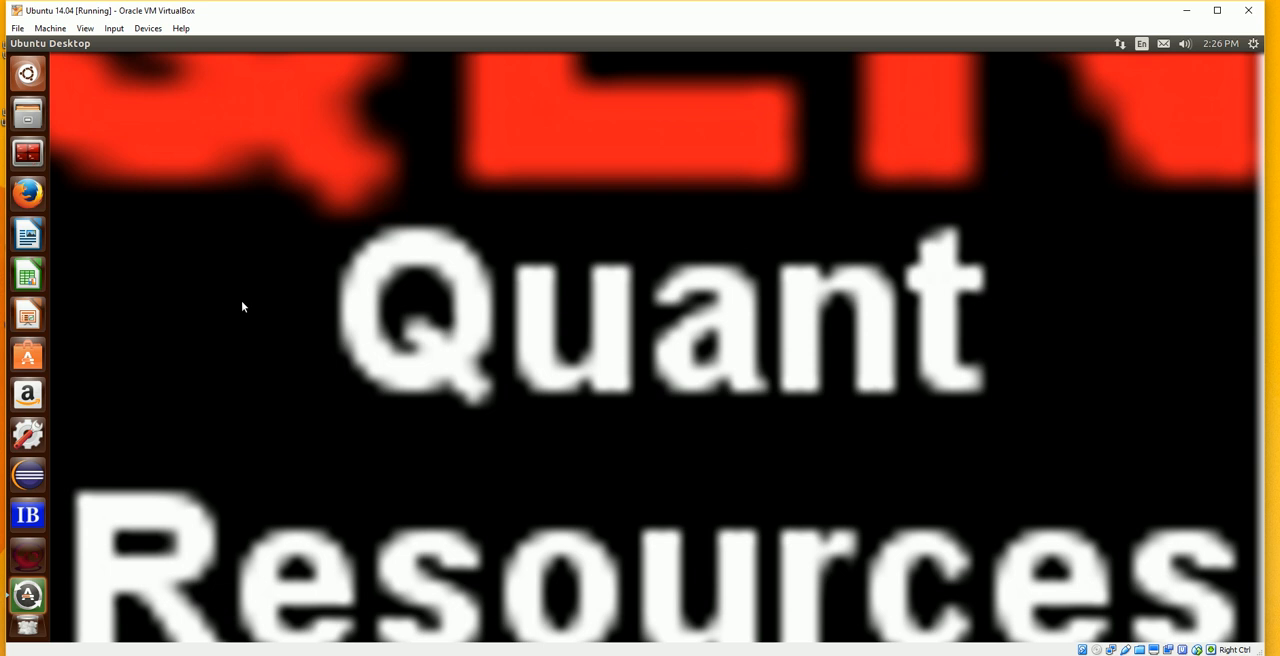
{"action": "mouse_move", "coordinate": [148, 258]}
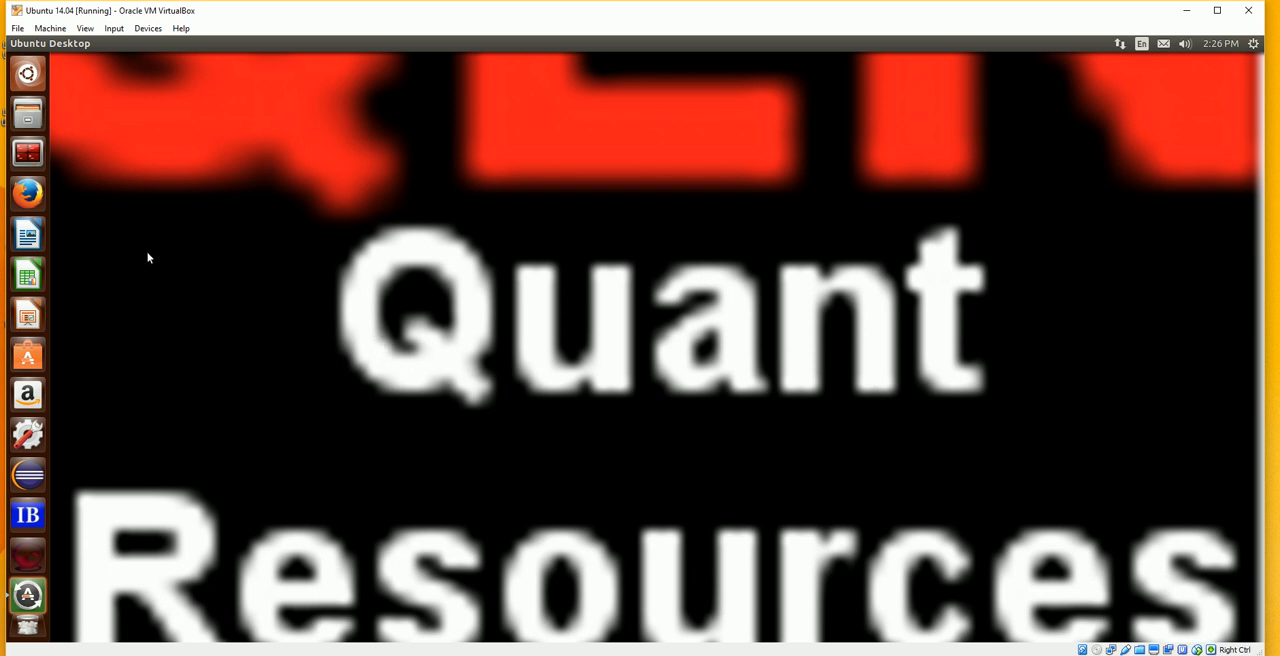
{"action": "mouse_move", "coordinate": [138, 240]}
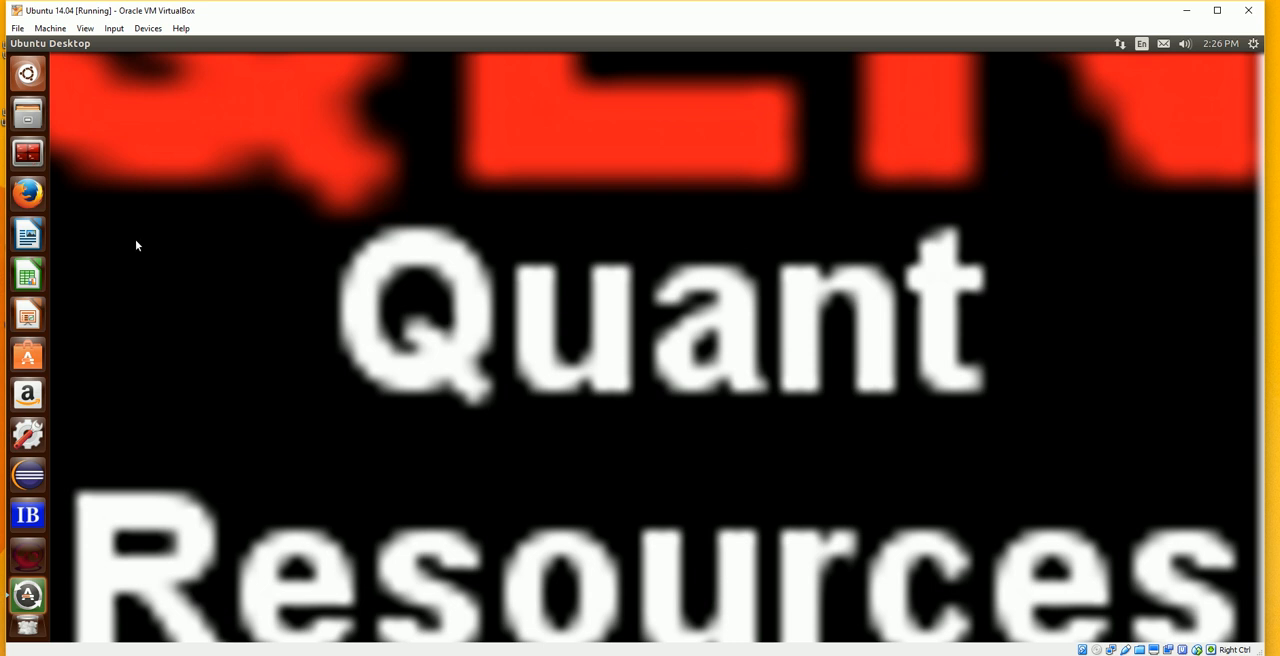
{"action": "mouse_move", "coordinate": [144, 240]}
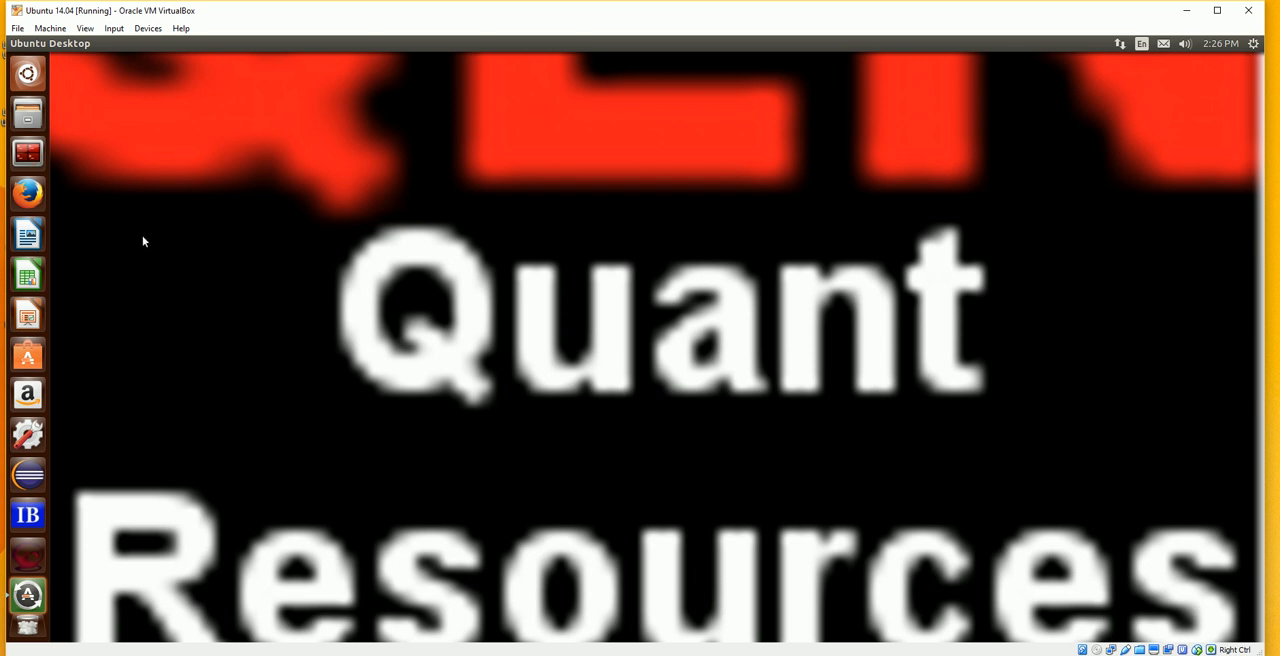
{"action": "mouse_move", "coordinate": [124, 156]}
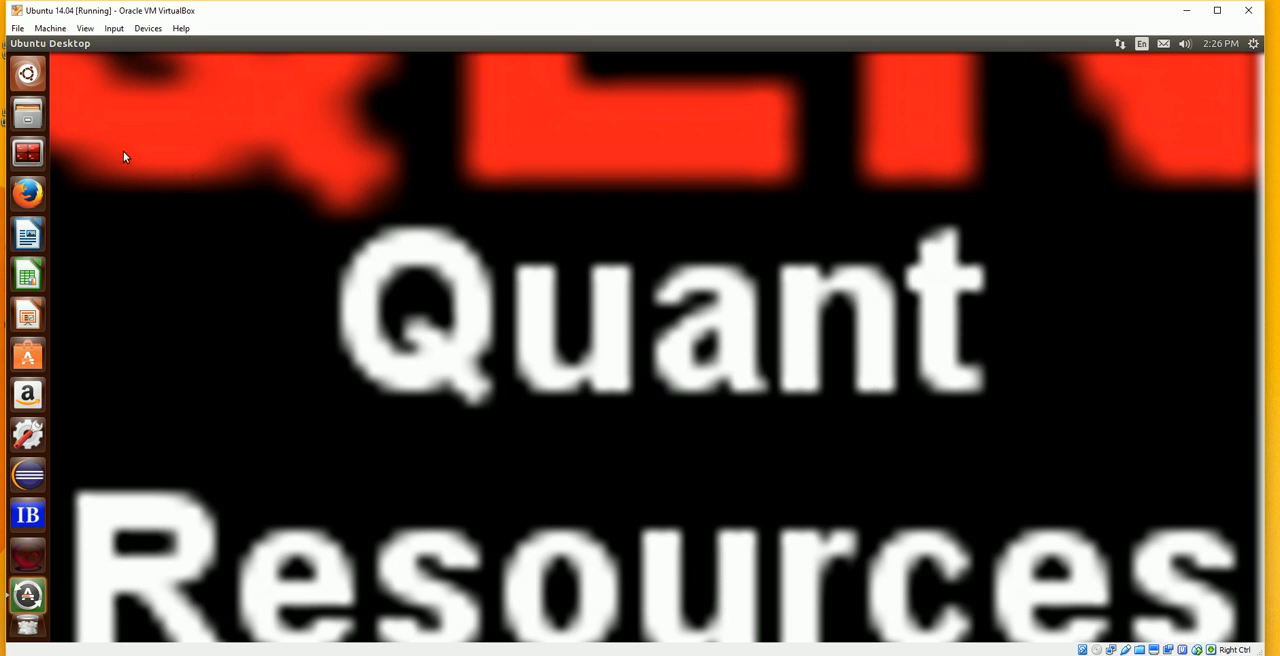
{"action": "mouse_move", "coordinate": [262, 192]}
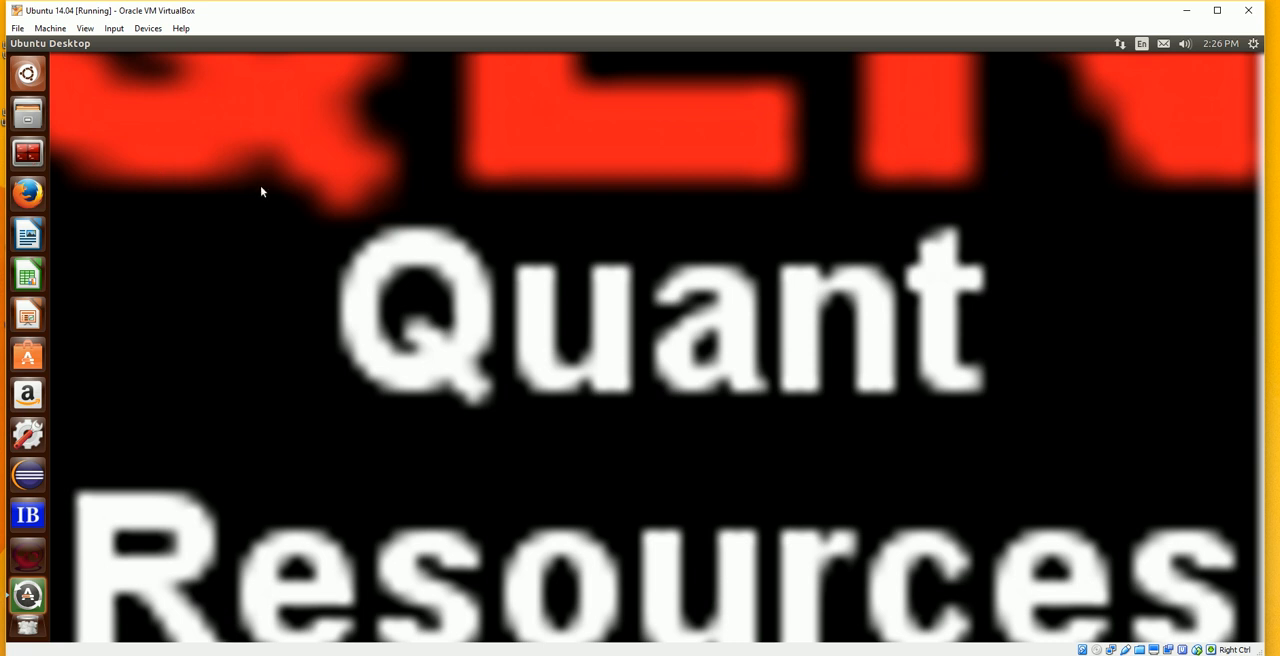
{"action": "mouse_move", "coordinate": [252, 294]}
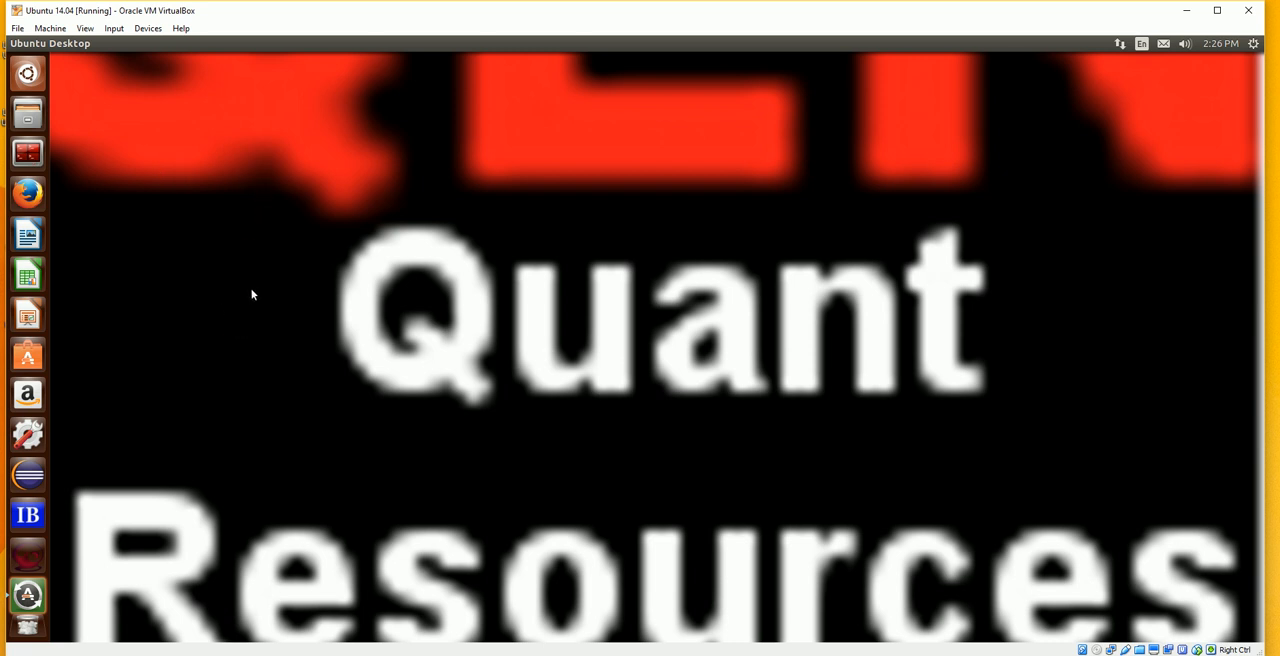
{"action": "mouse_move", "coordinate": [624, 412]}
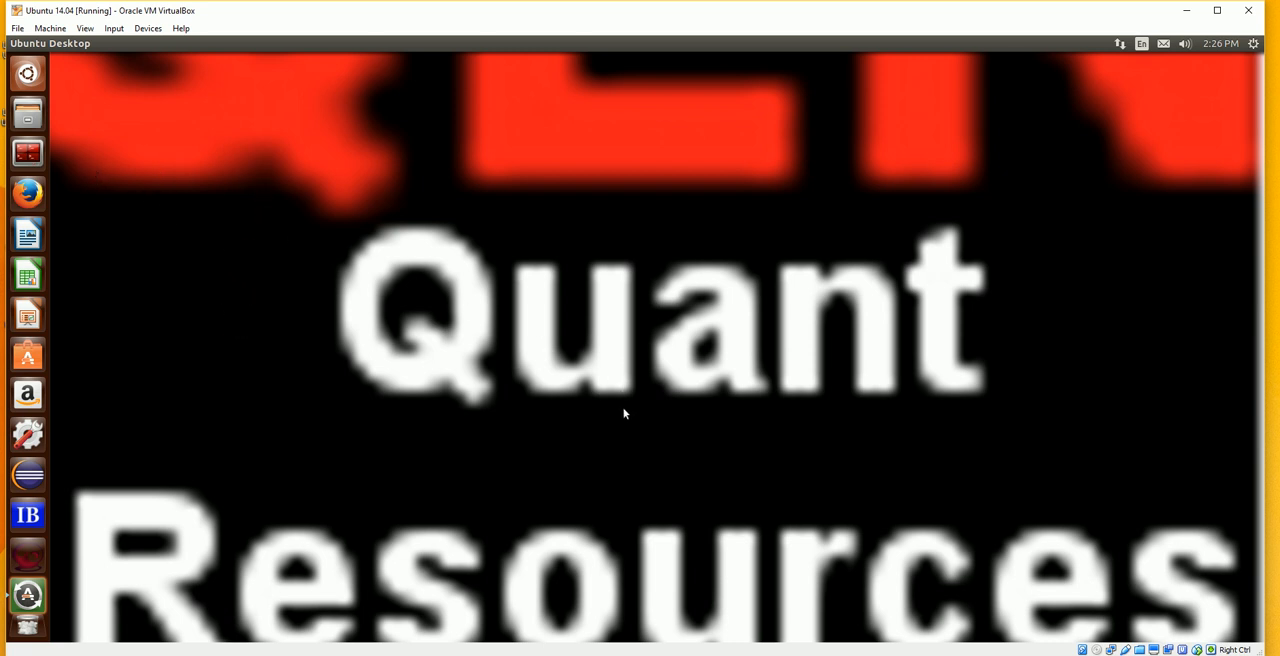
{"action": "mouse_move", "coordinate": [284, 336]}
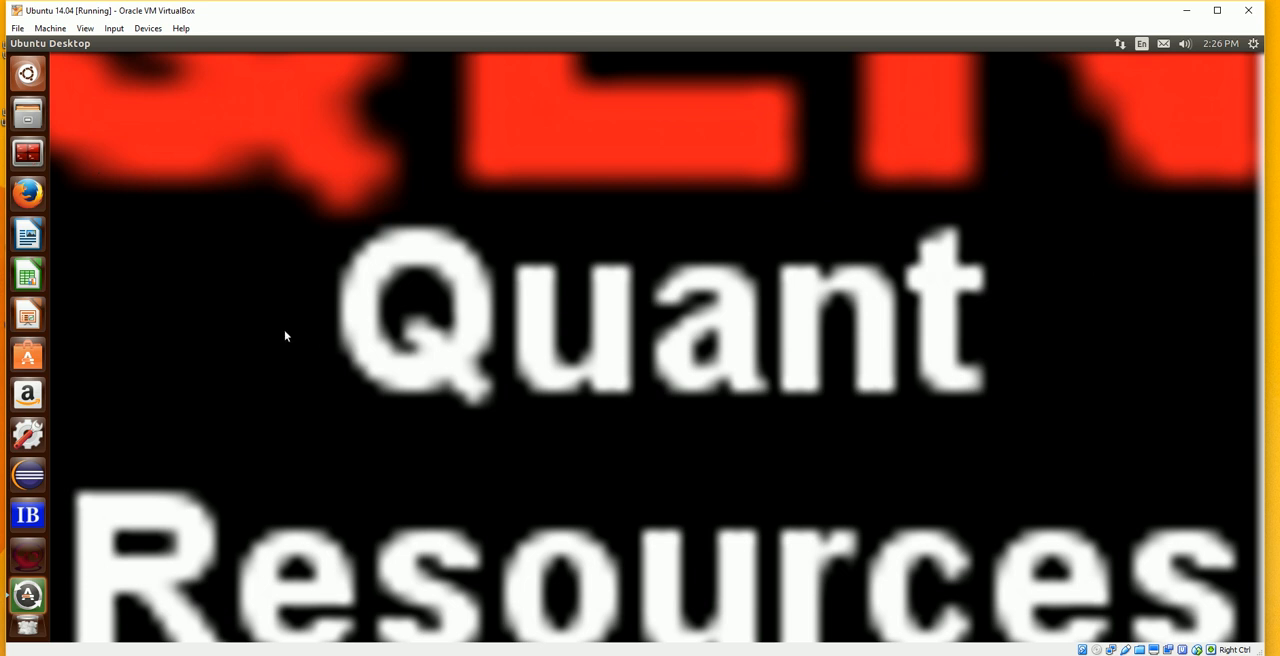
{"action": "mouse_move", "coordinate": [172, 222]}
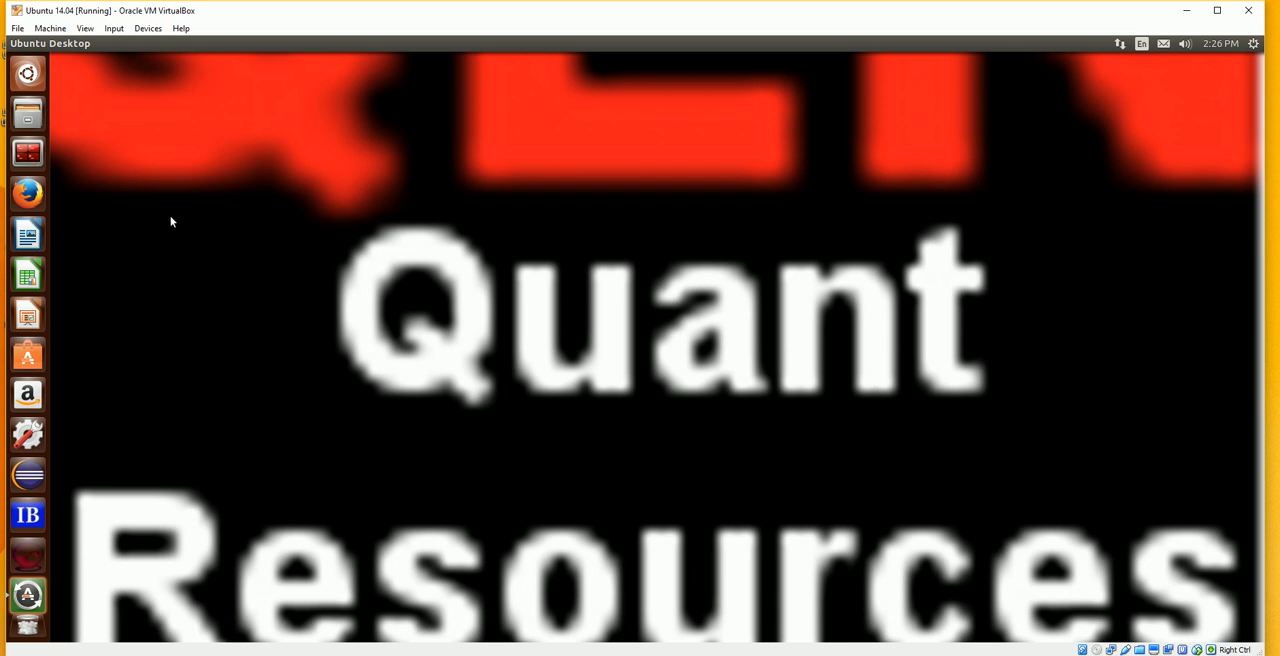
{"action": "mouse_move", "coordinate": [120, 196]}
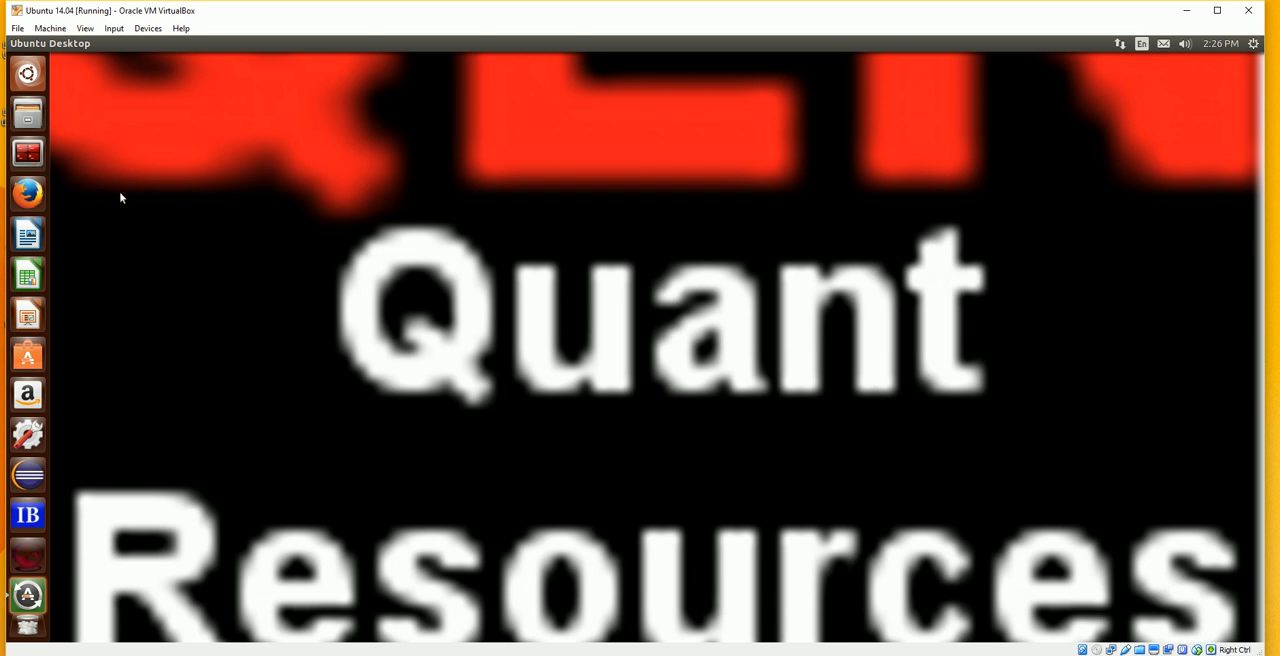
{"action": "mouse_move", "coordinate": [128, 200]}
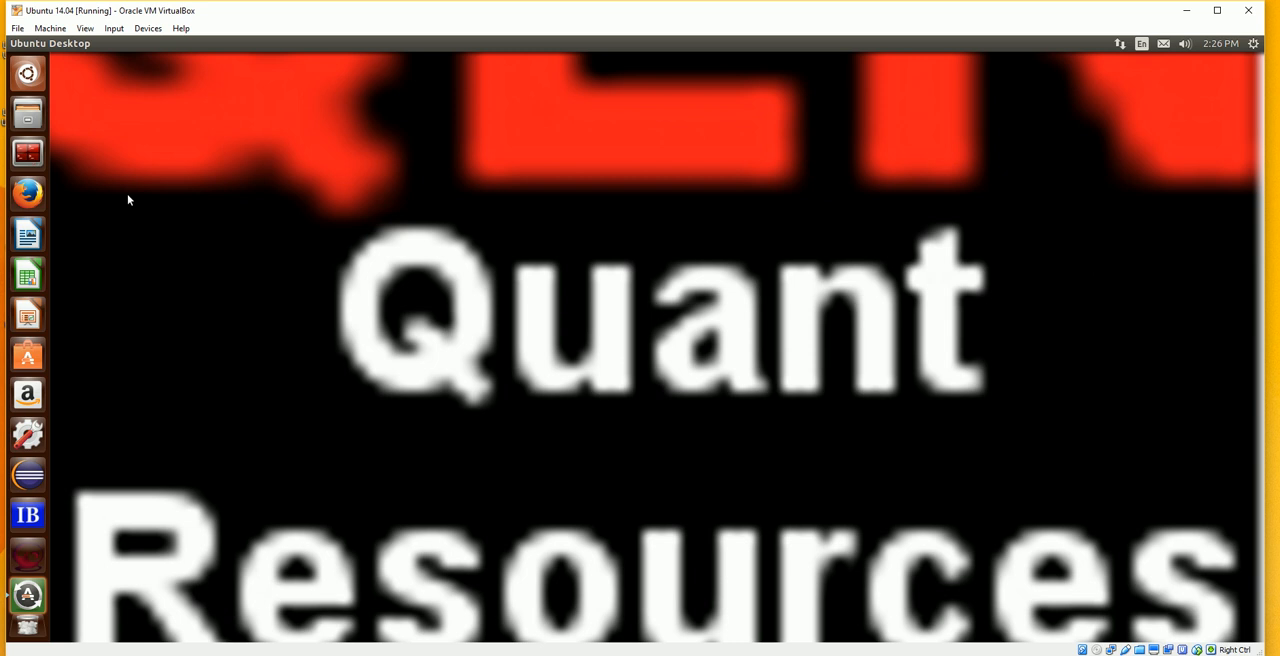
{"action": "mouse_move", "coordinate": [70, 162]}
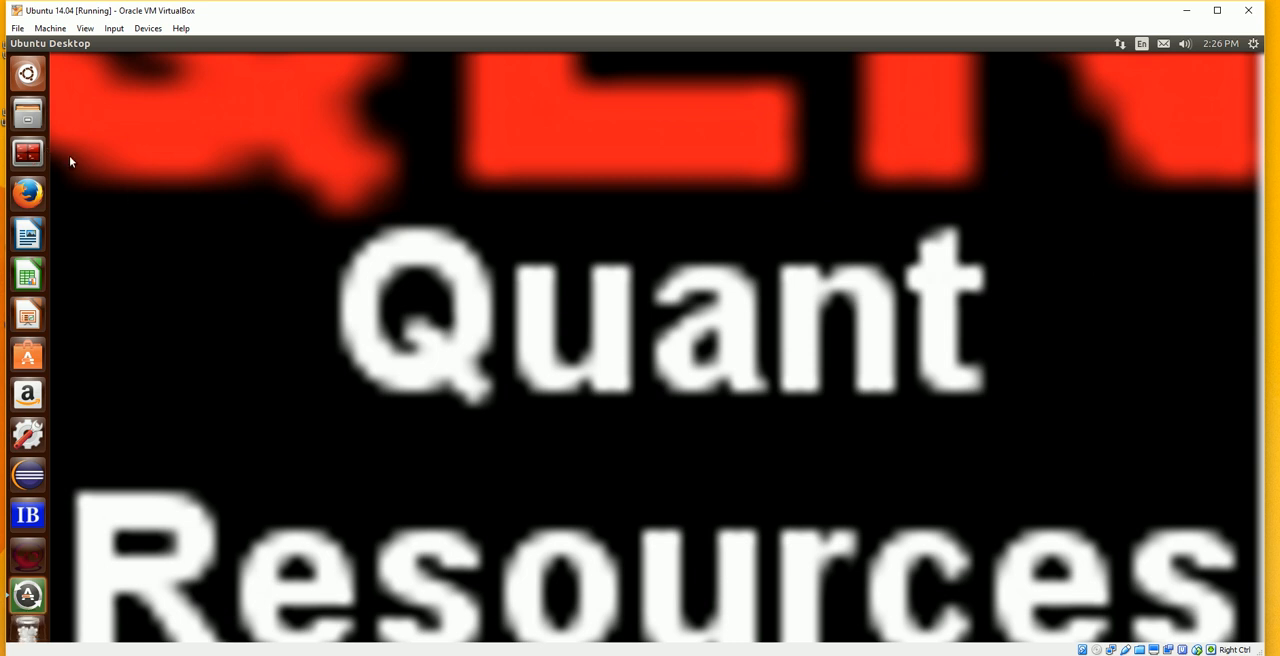
{"action": "mouse_move", "coordinate": [128, 178]}
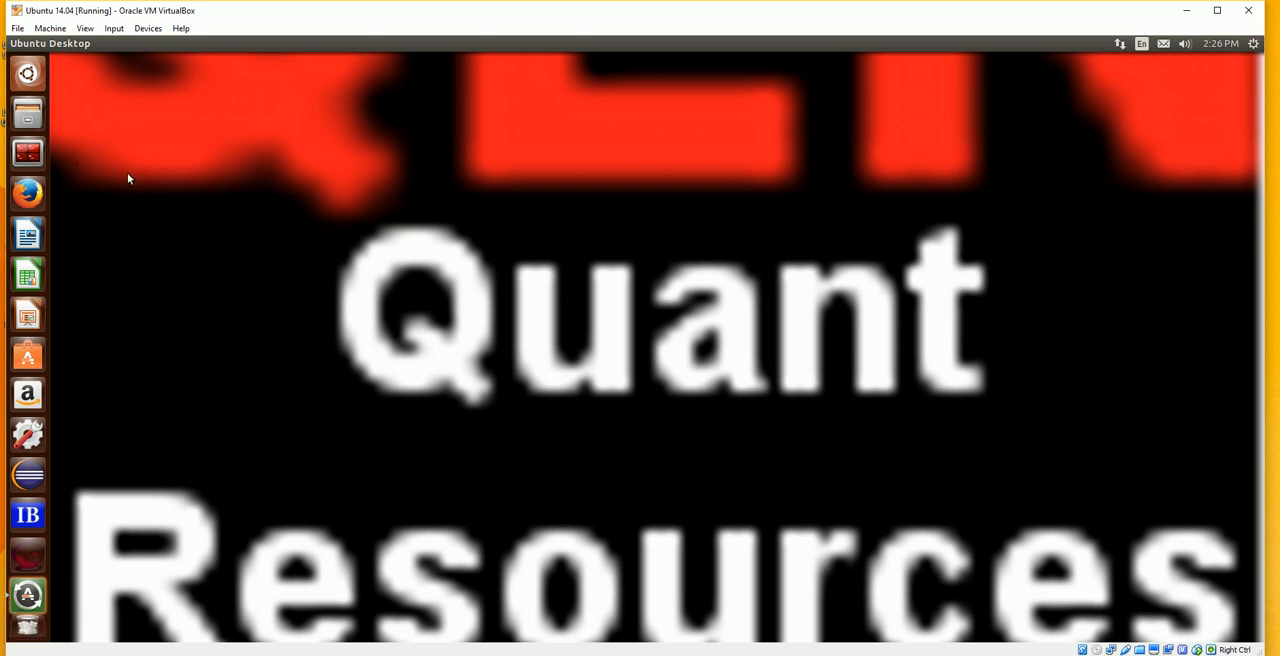
{"action": "mouse_move", "coordinate": [84, 174]}
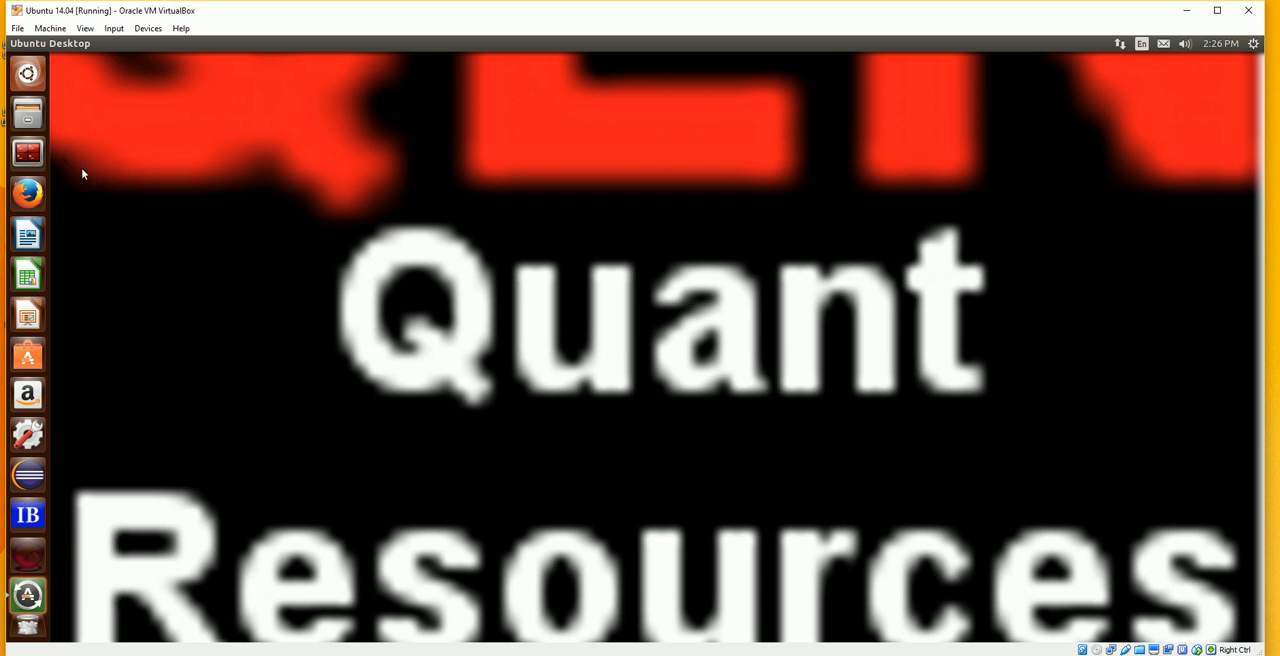
{"action": "mouse_move", "coordinate": [28, 152]}
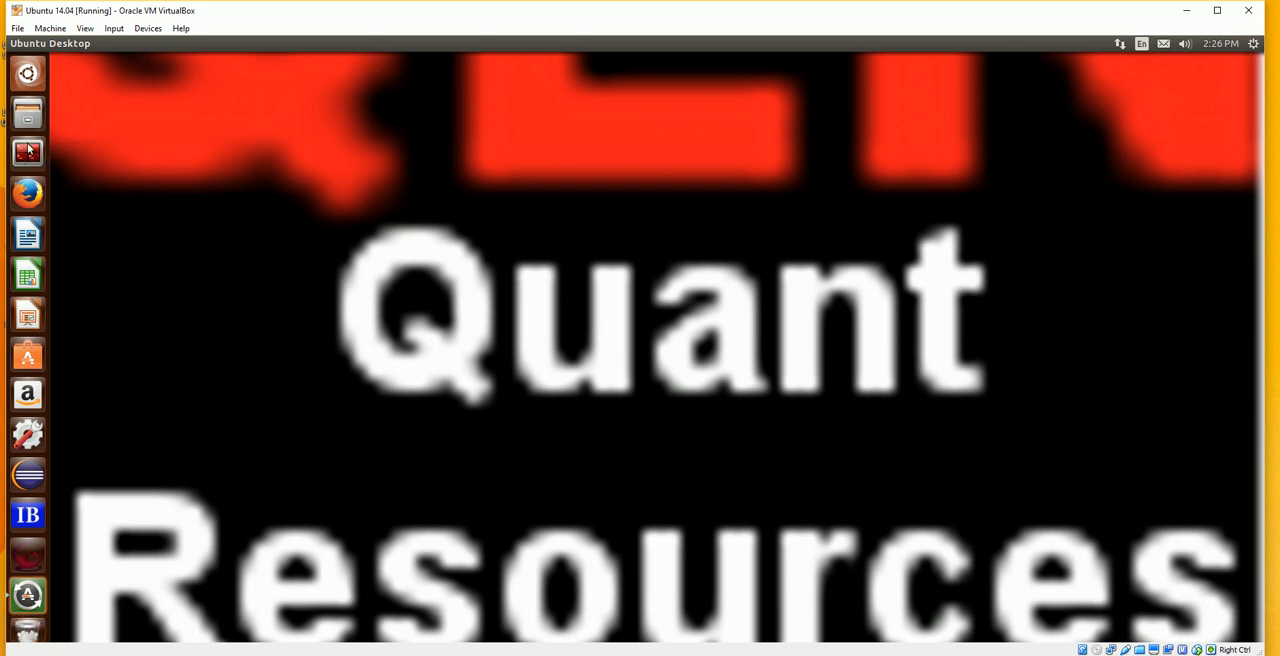
Launch Code::Blocks from a Terminator window by running the codeblocks command
{"action": "left_click", "coordinate": [28, 152]}
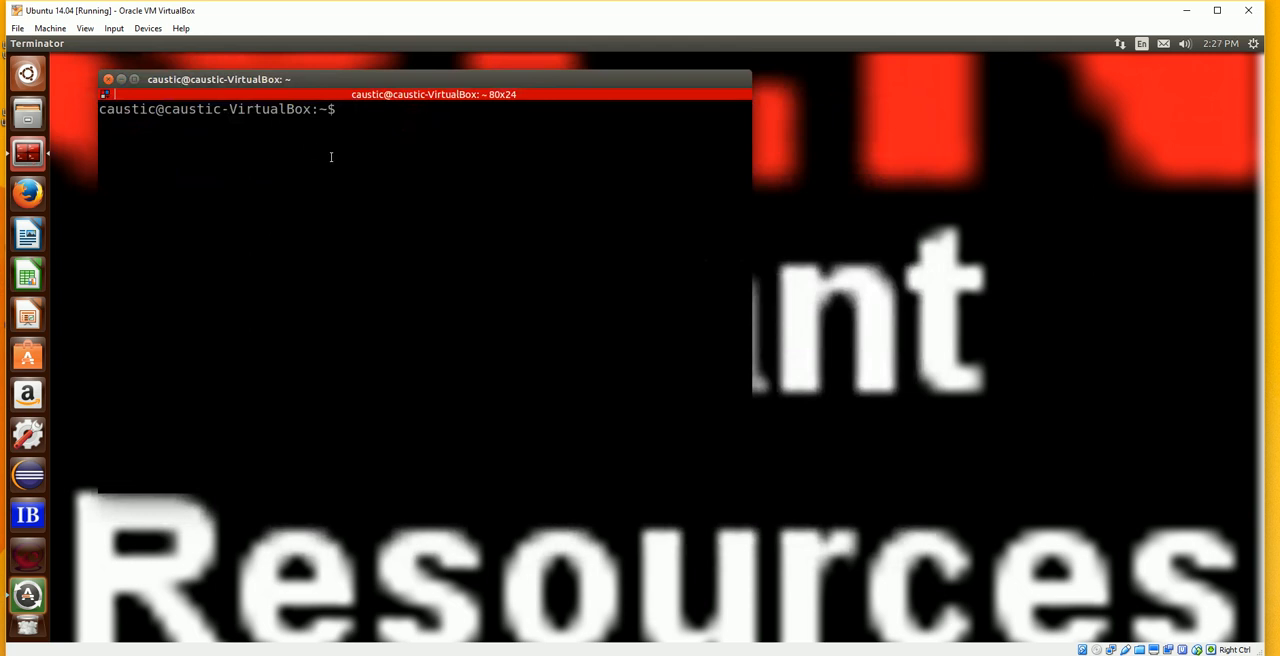
{"action": "type", "text": "code"}
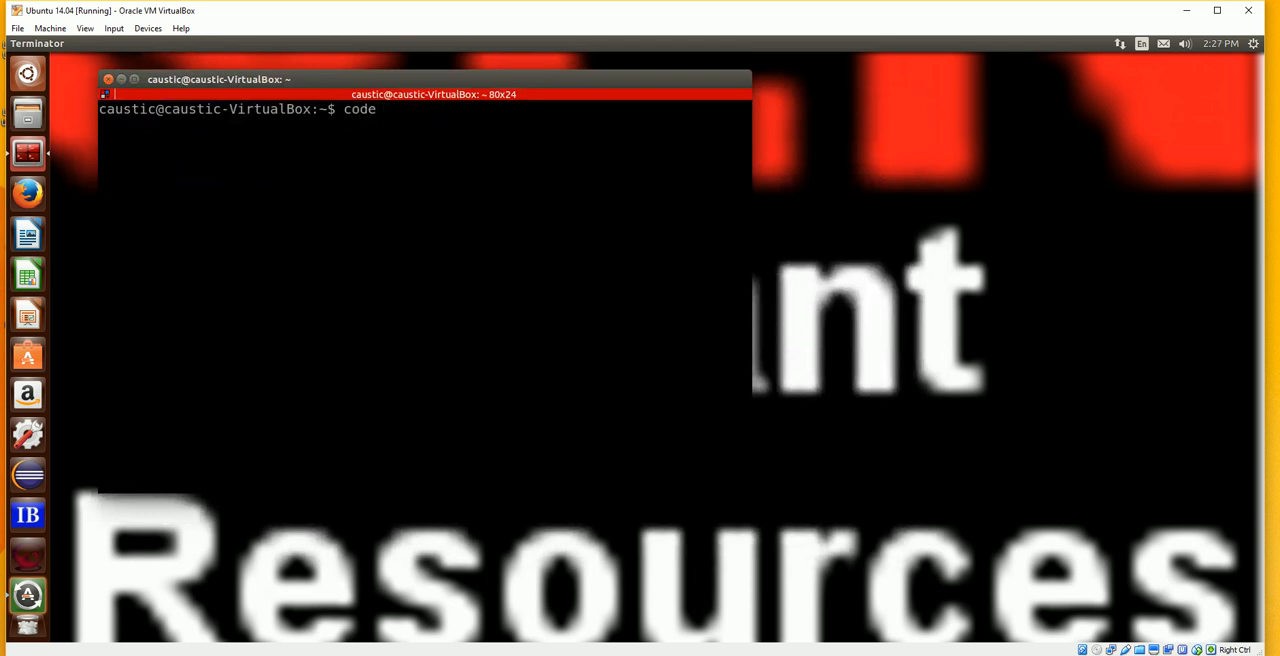
{"action": "type", "text": "bloc"}
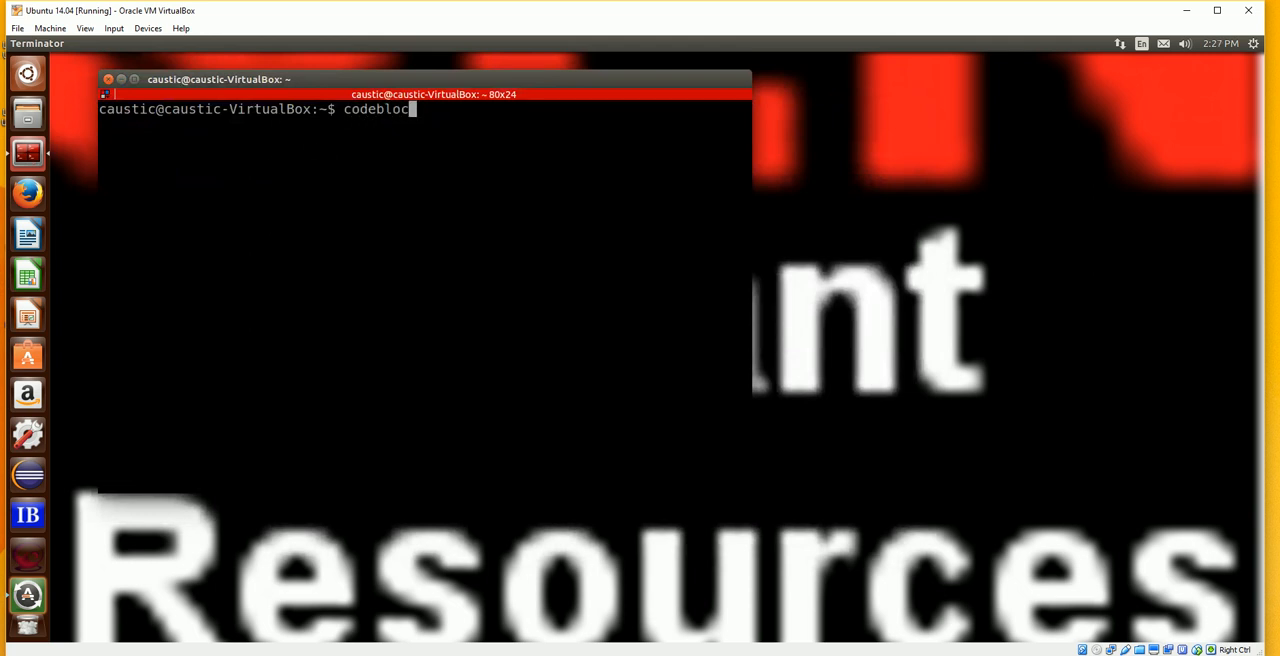
{"action": "key", "text": "Return"}
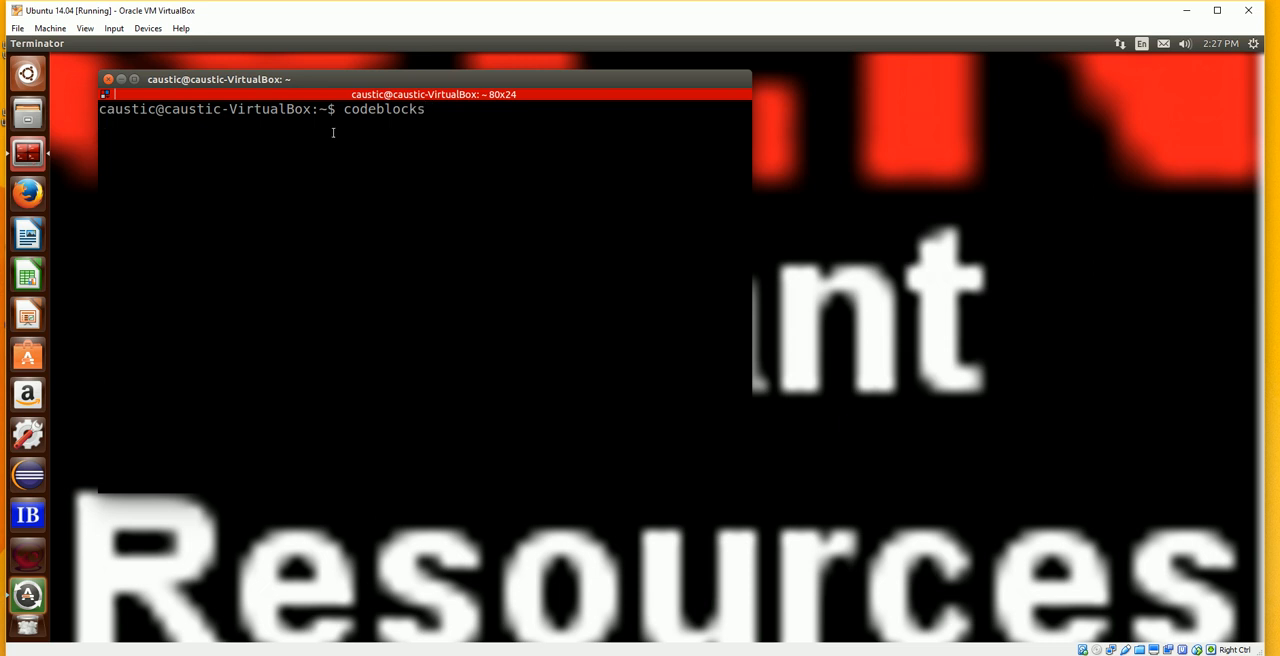
{"action": "key", "text": "Return"}
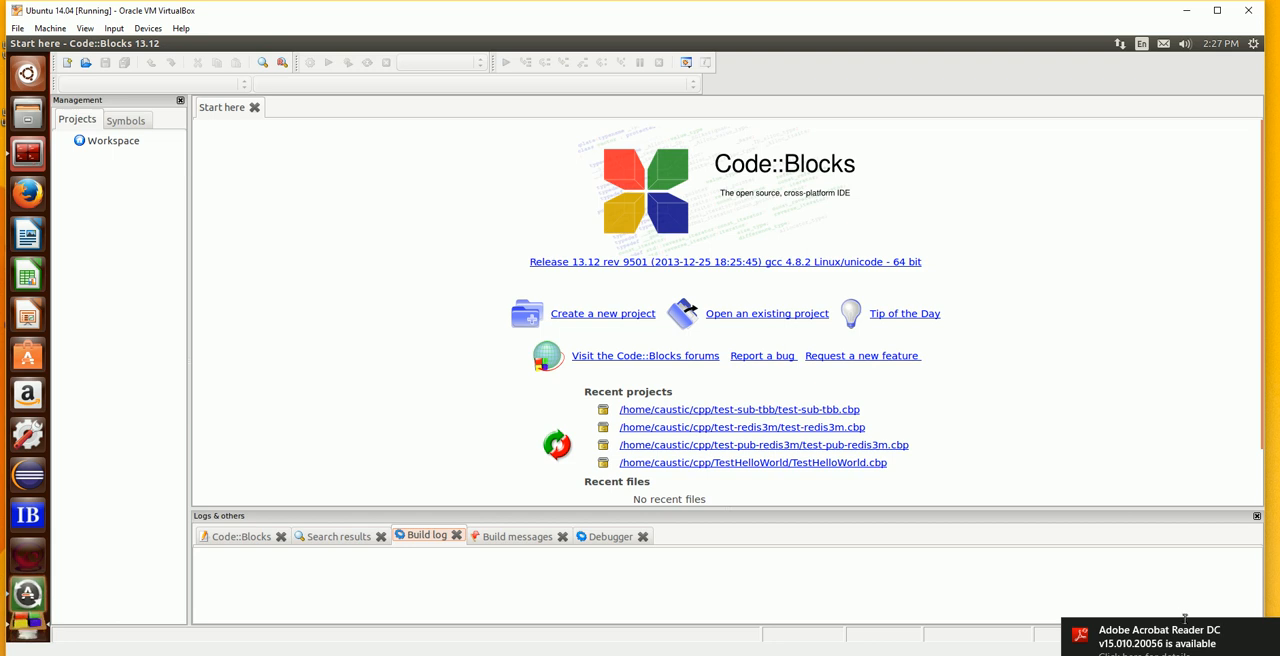
{"action": "mouse_move", "coordinate": [48, 148]}
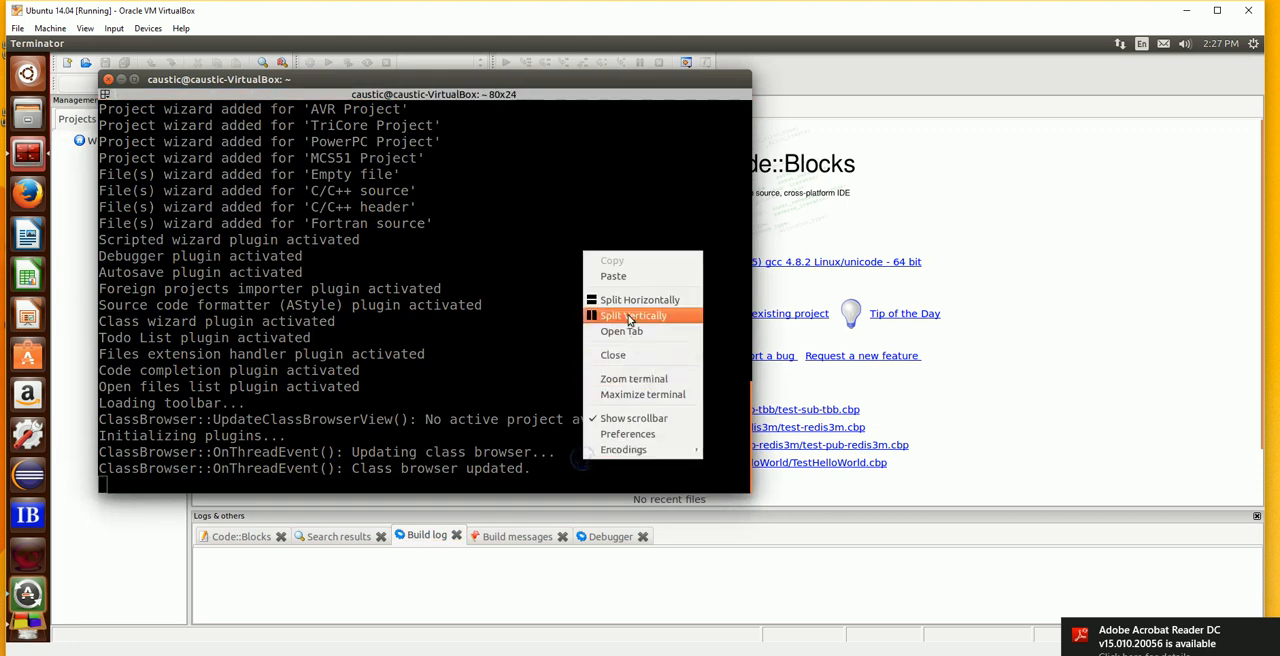
Split the terminal horizontally and run sudo apt-get install codeblocks in the new lower pane
{"action": "left_click", "coordinate": [634, 316]}
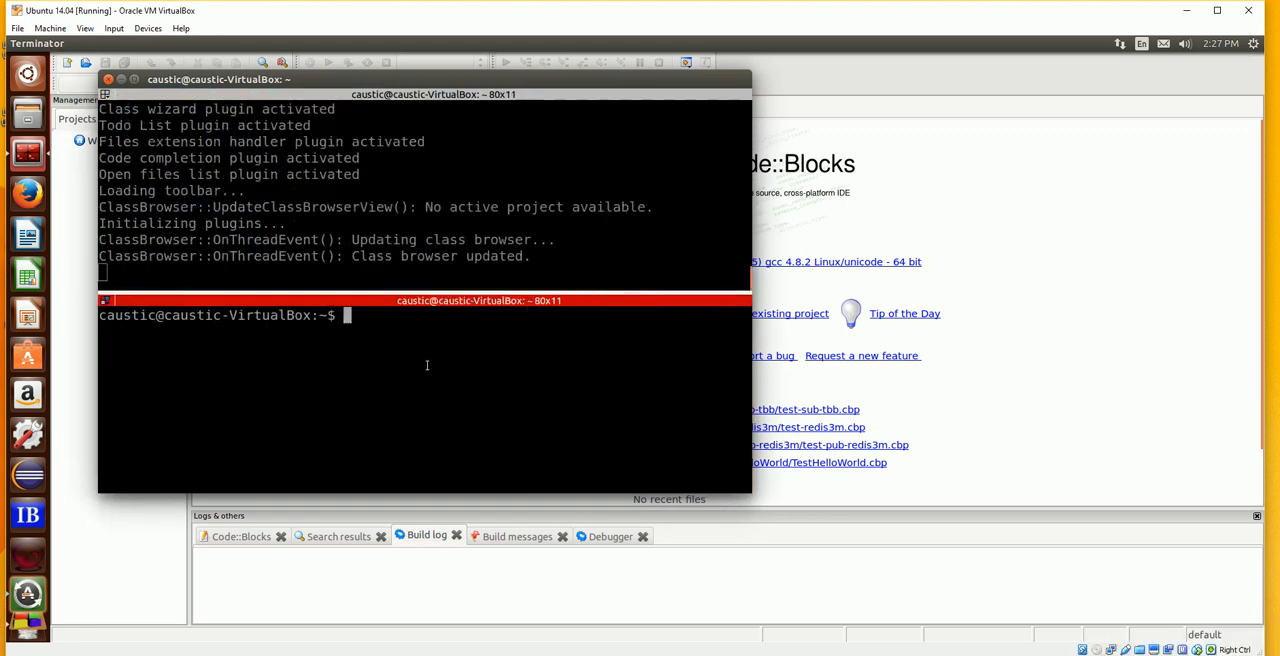
{"action": "left_click", "coordinate": [428, 364]}
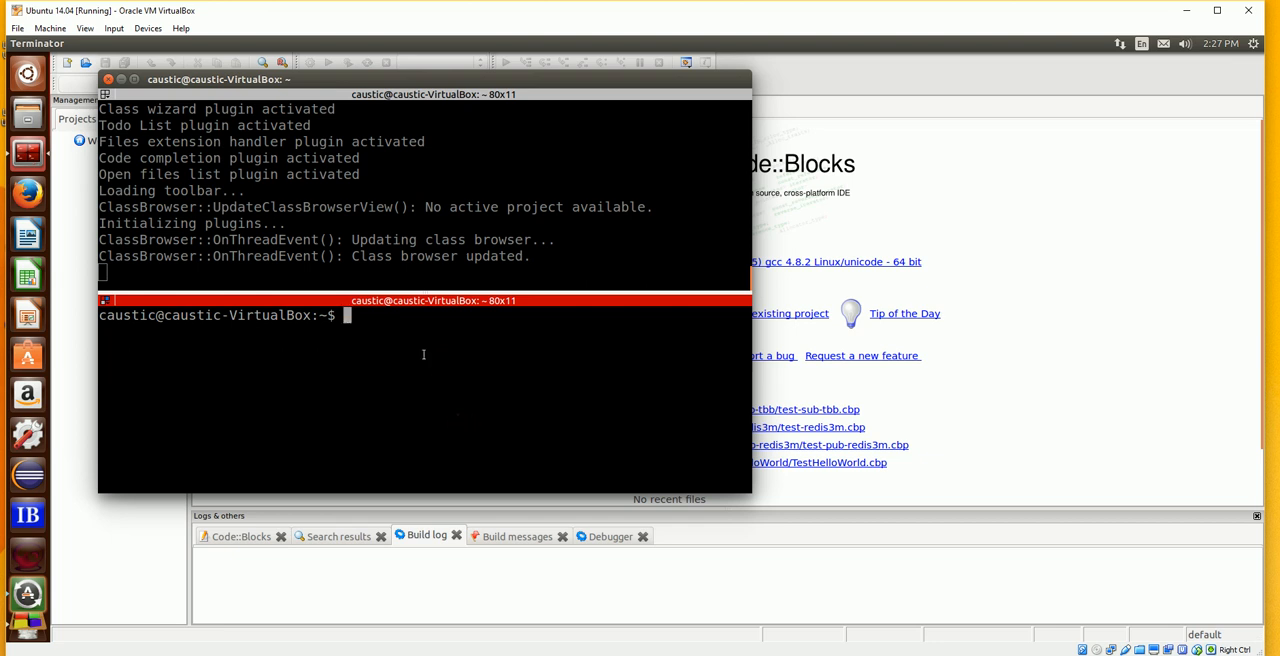
{"action": "type", "text": "sudo a"}
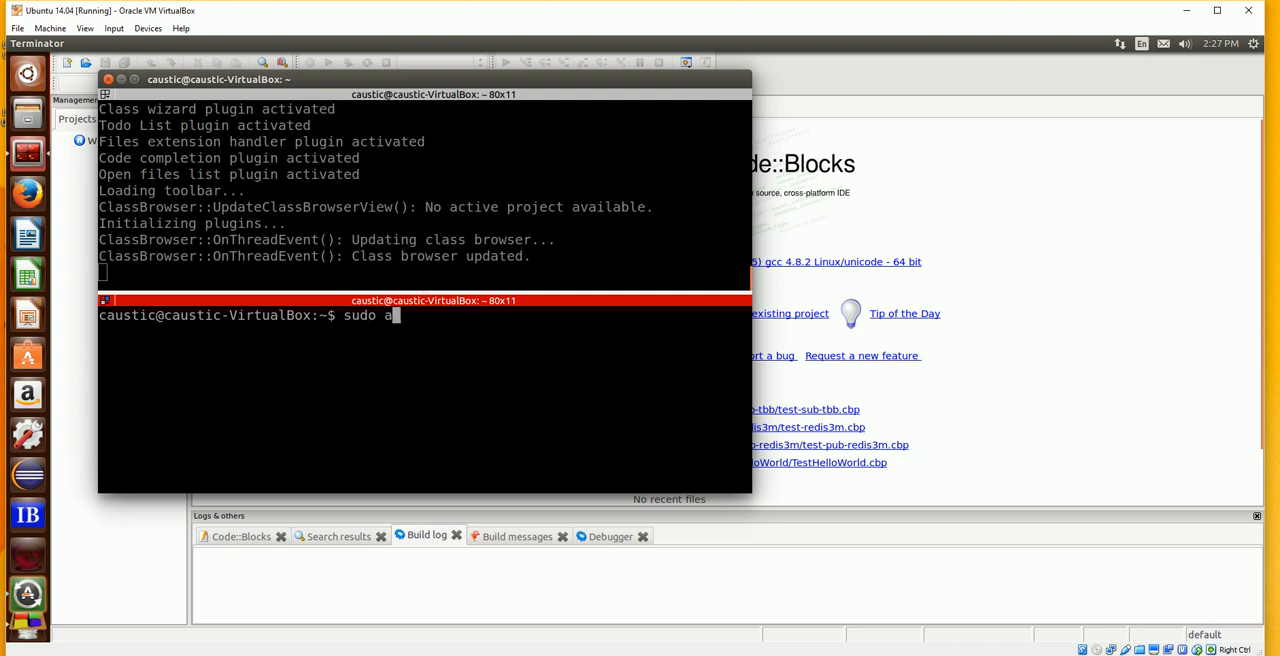
{"action": "type", "text": "pt-get install code"}
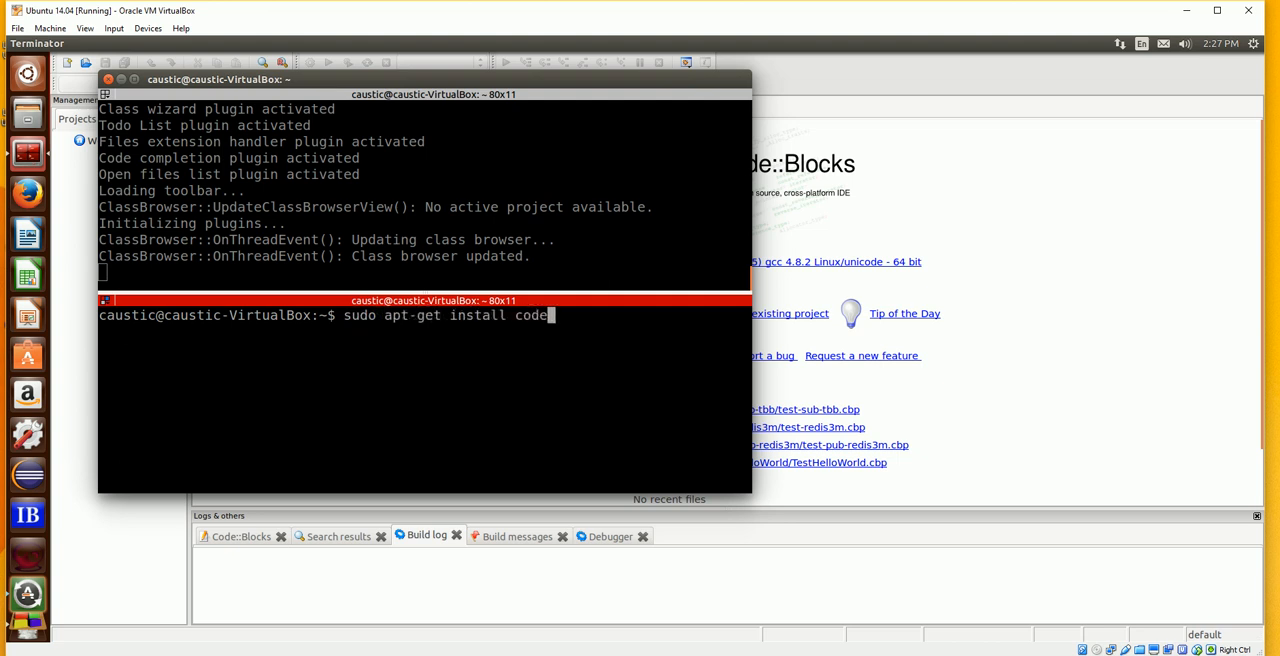
{"action": "type", "text": "blocks"}
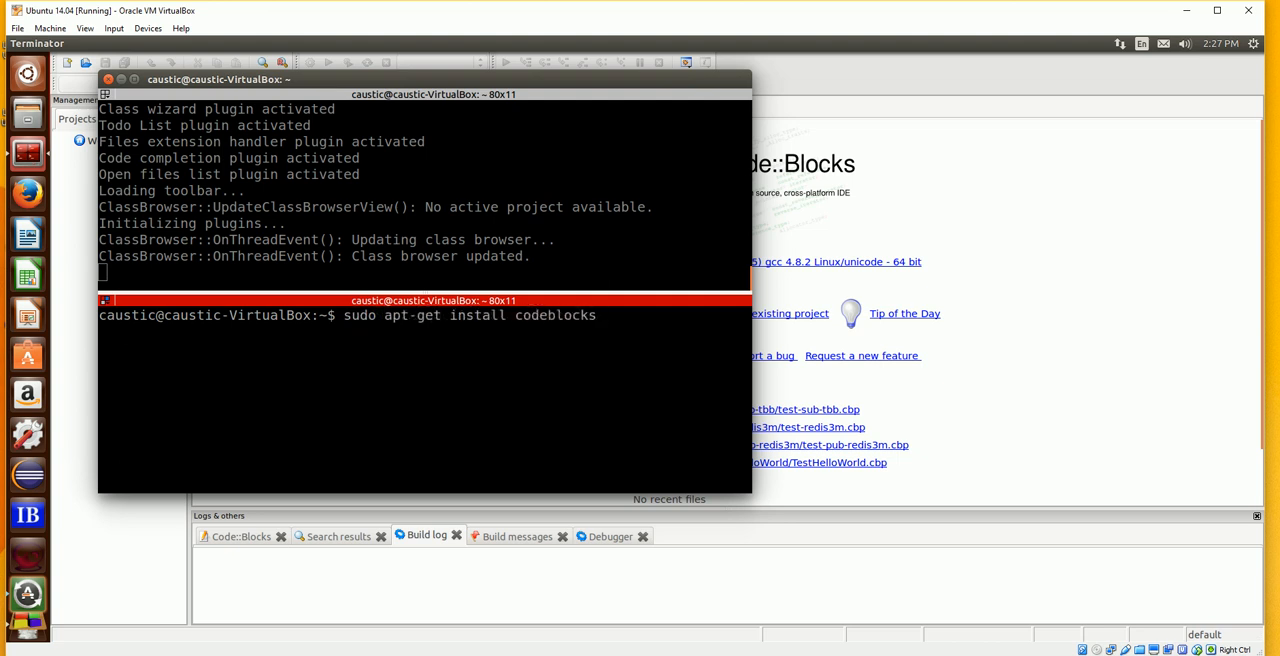
{"action": "key", "text": "Return"}
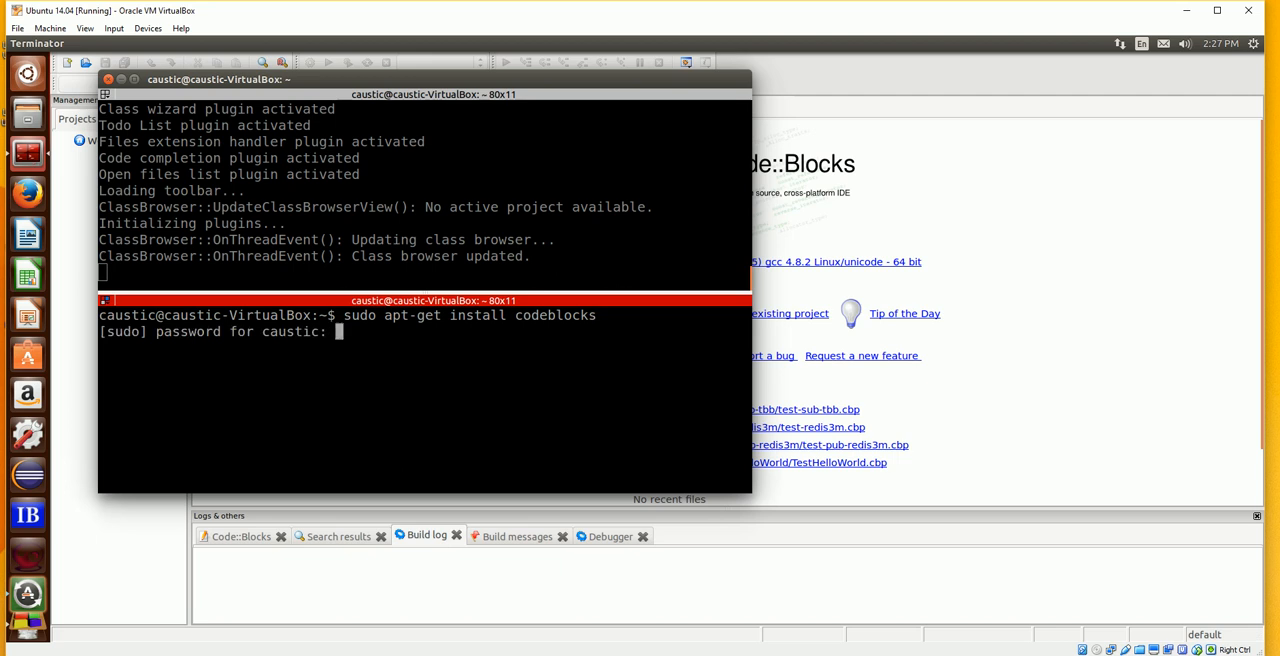
{"action": "key", "text": "Return"}
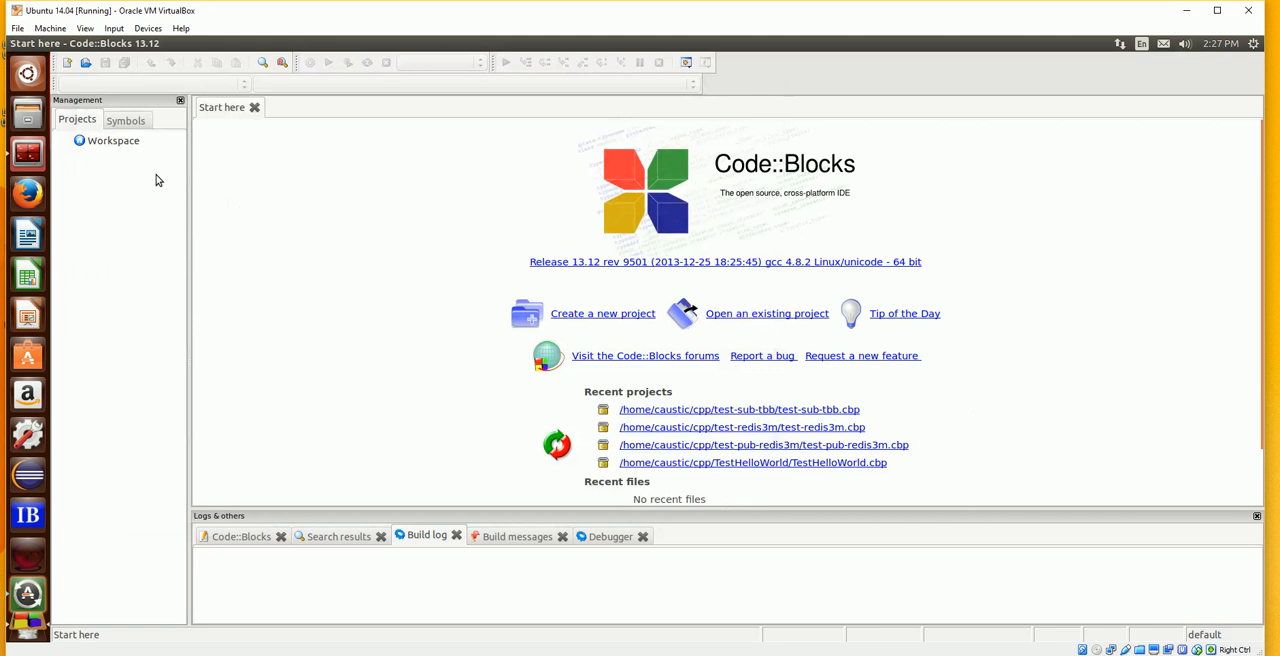
{"action": "mouse_move", "coordinate": [196, 166]}
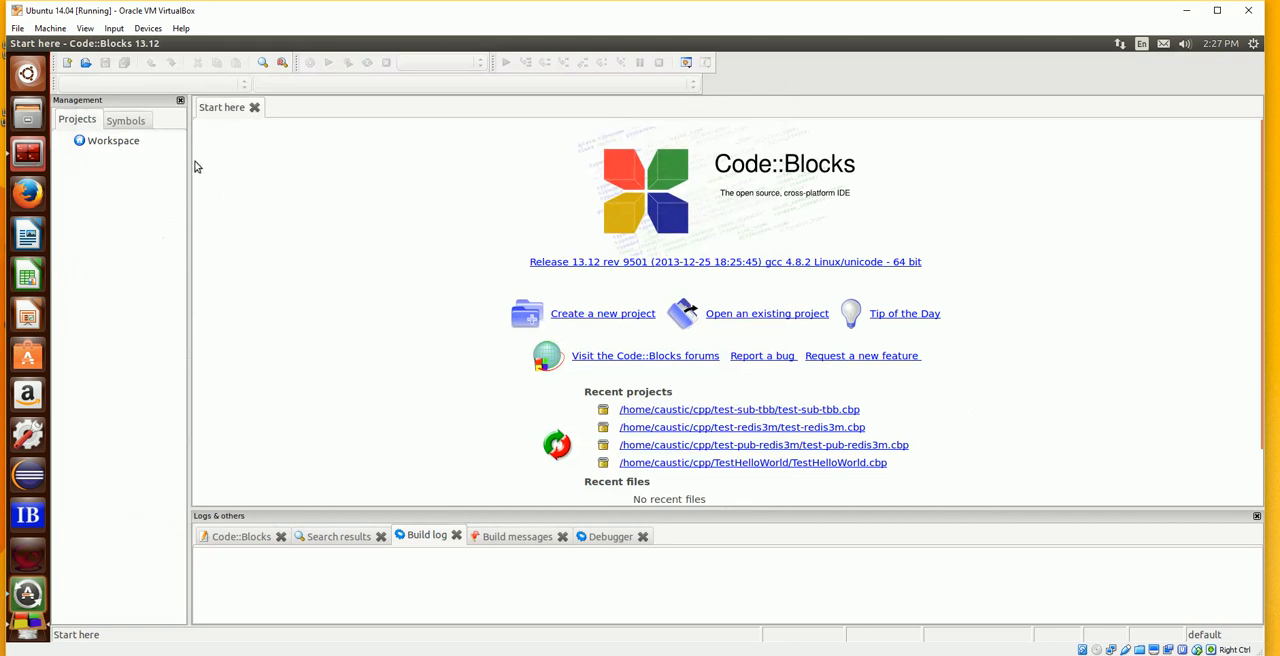
{"action": "mouse_move", "coordinate": [148, 254]}
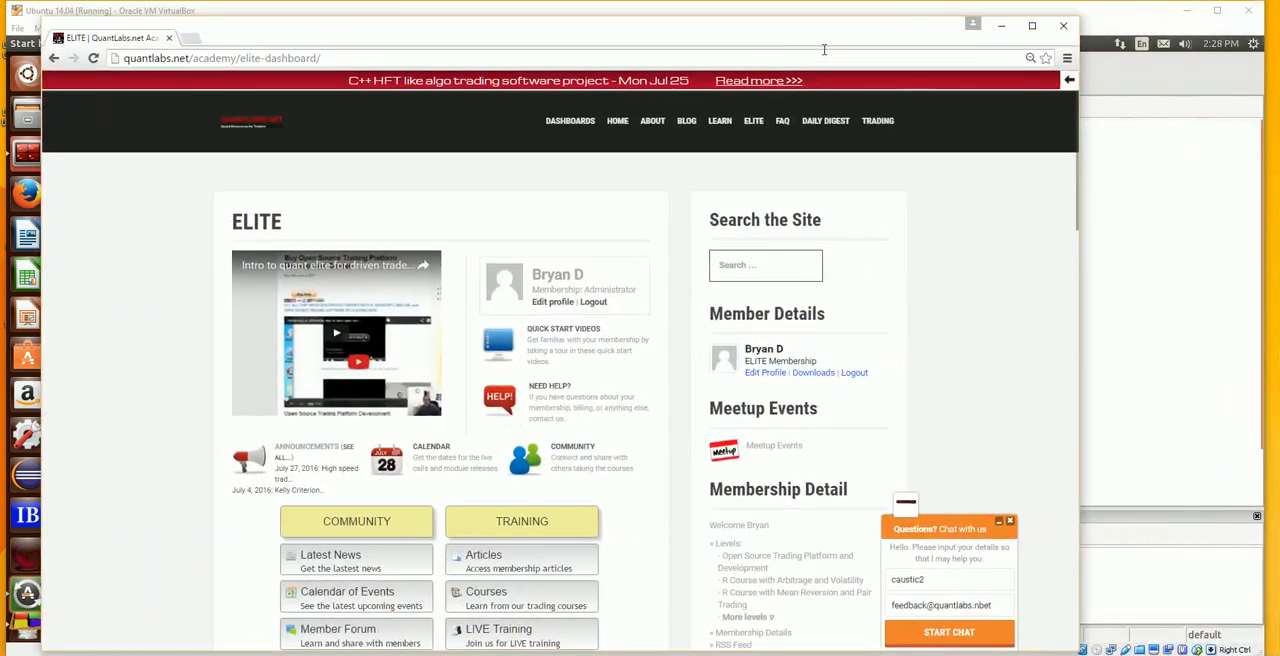
Open the High speed trading C++ software post from the Academy list in a new tab
{"action": "scroll", "scroll_direction": "down", "scroll_amount": 3}
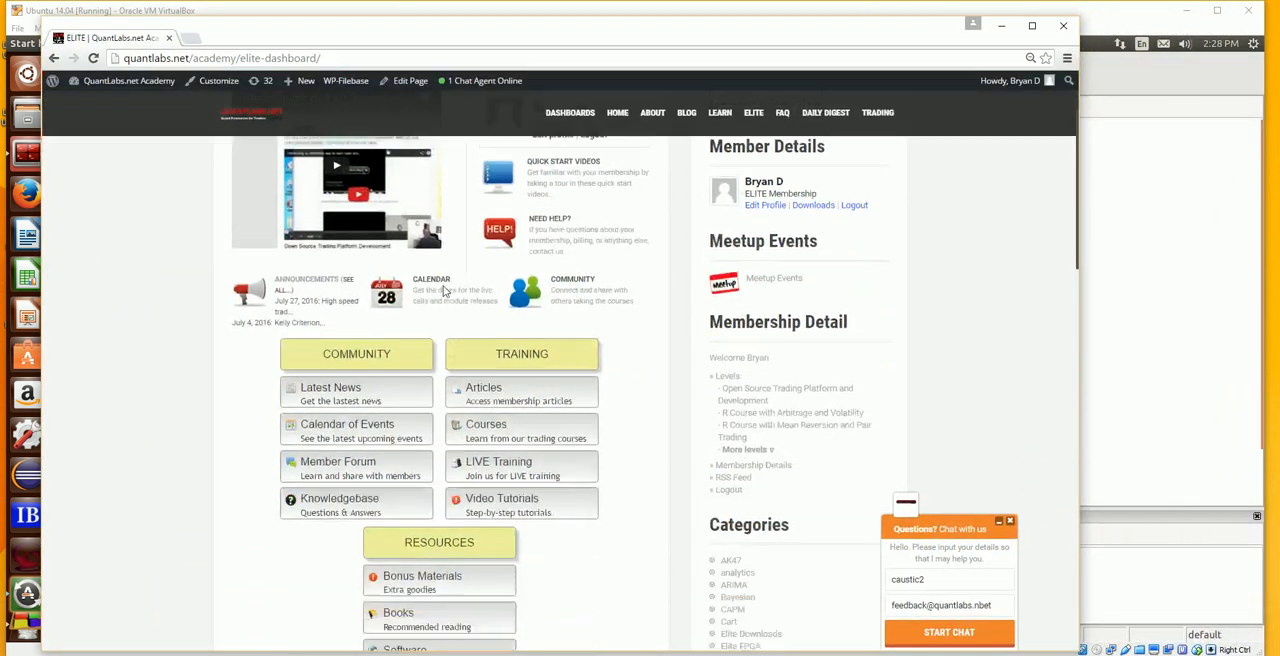
{"action": "scroll", "scroll_direction": "up", "scroll_amount": 3}
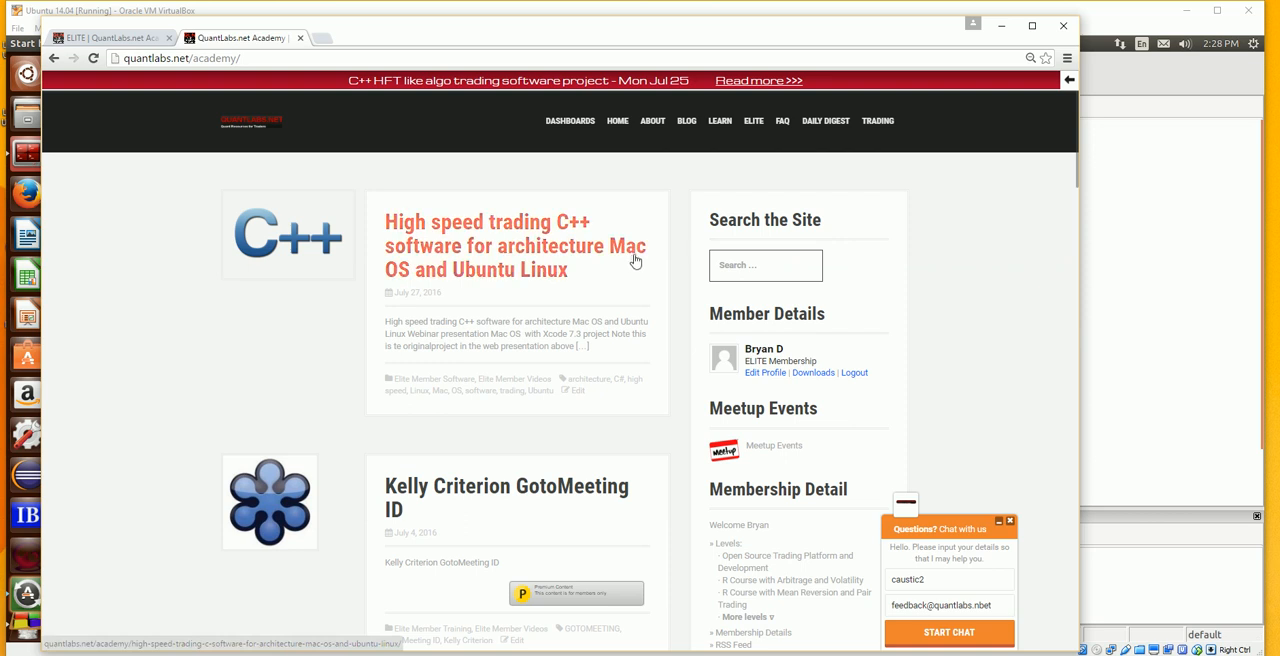
{"action": "mouse_move", "coordinate": [536, 270]}
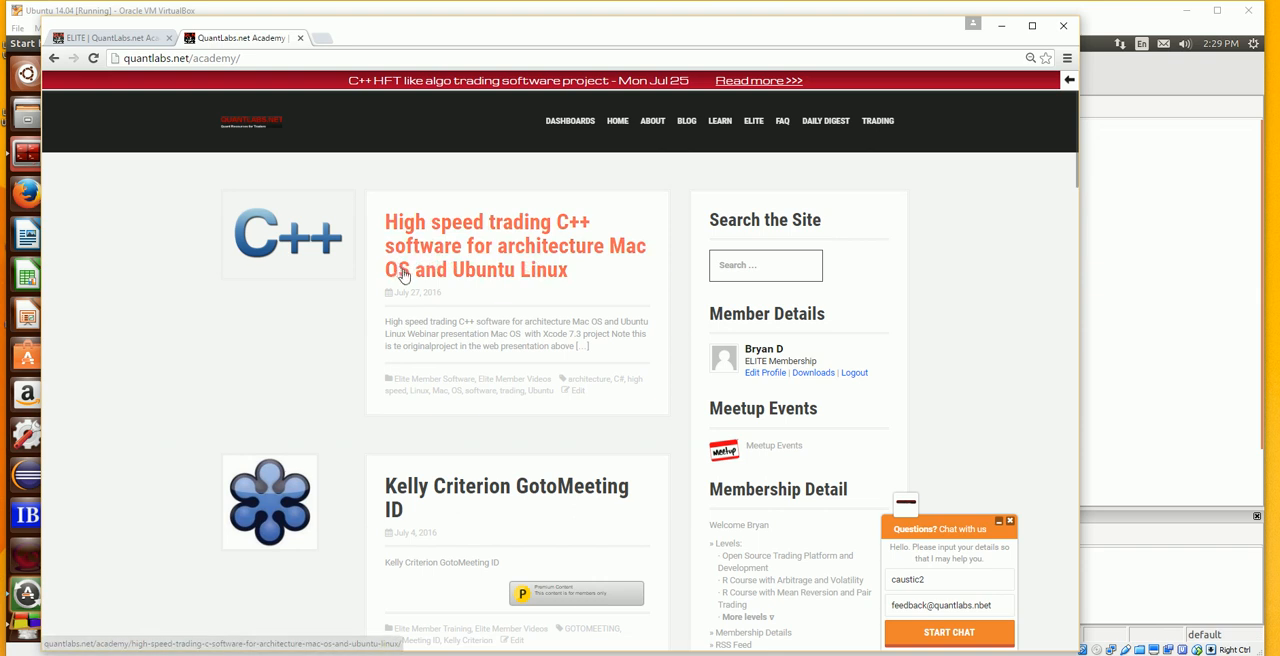
{"action": "right_click", "coordinate": [500, 258]}
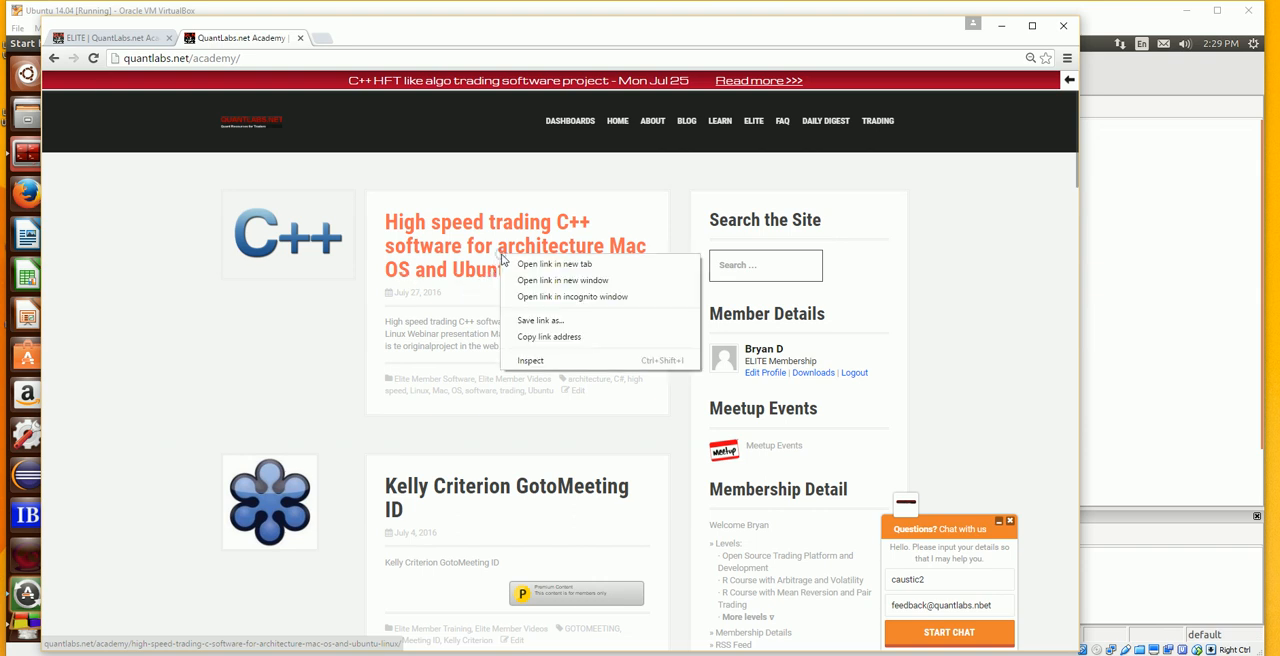
{"action": "left_click", "coordinate": [554, 264]}
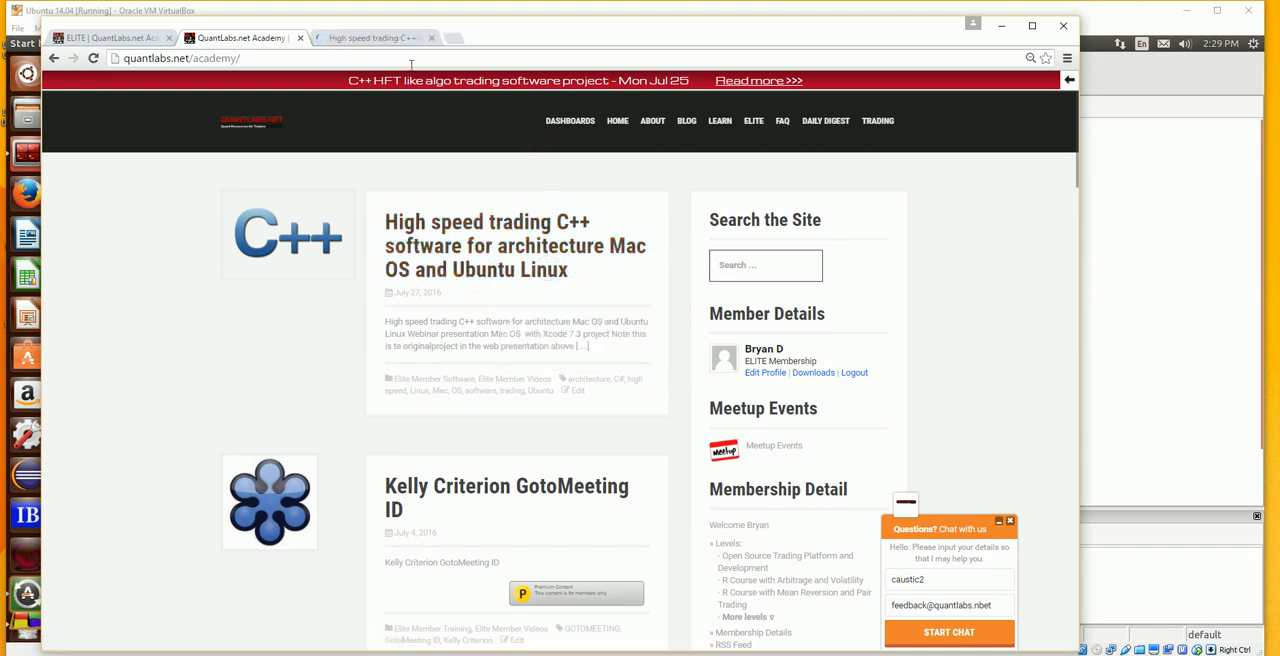
Review the C++ trading post's Ubuntu Redis3m publisher and subscriber download links and video
{"action": "left_click", "coordinate": [516, 244]}
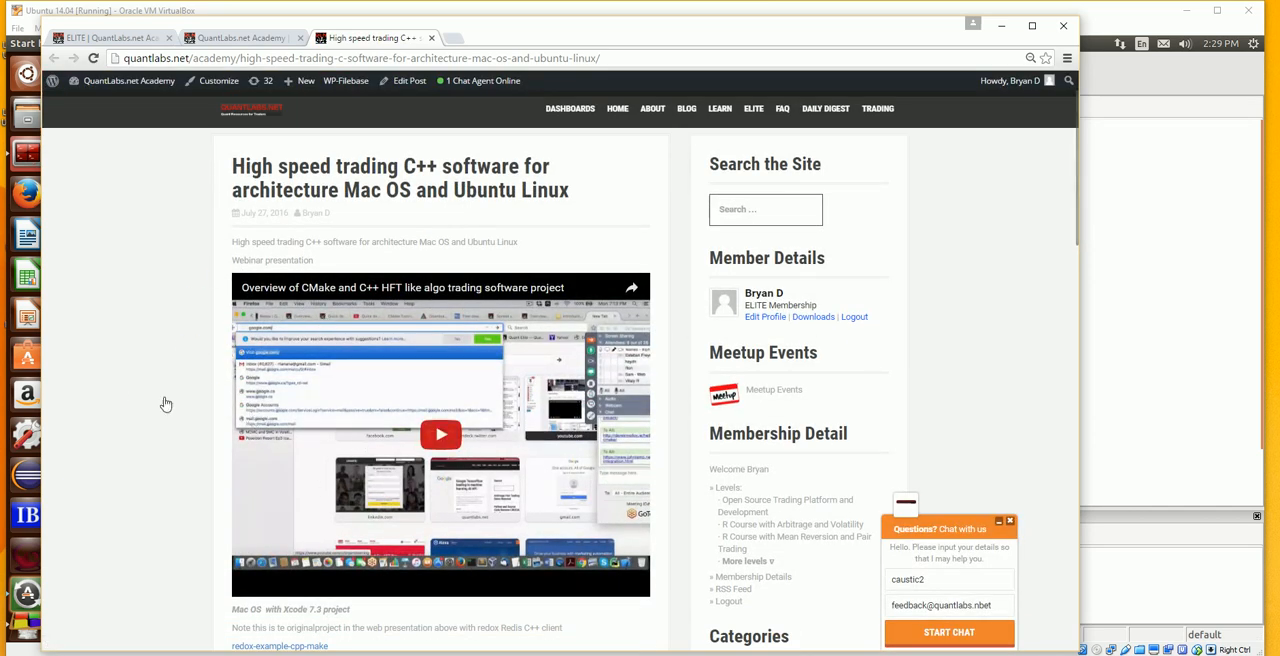
{"action": "scroll", "scroll_direction": "down", "scroll_amount": 3}
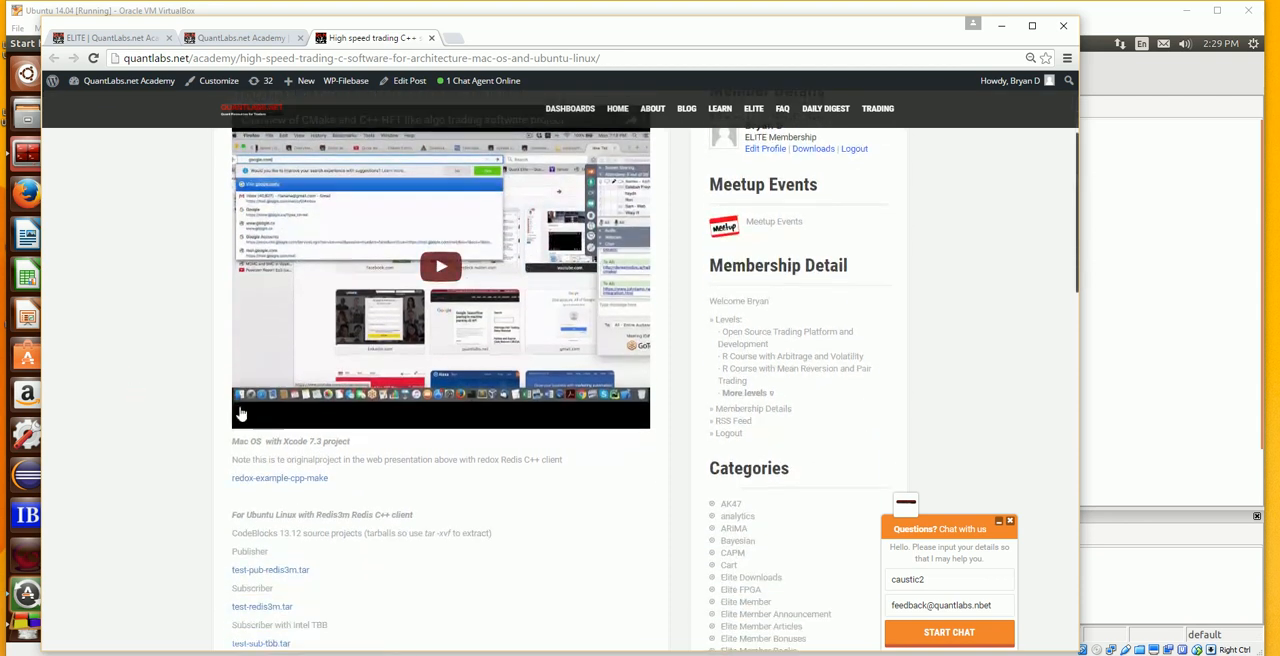
{"action": "mouse_move", "coordinate": [530, 304]}
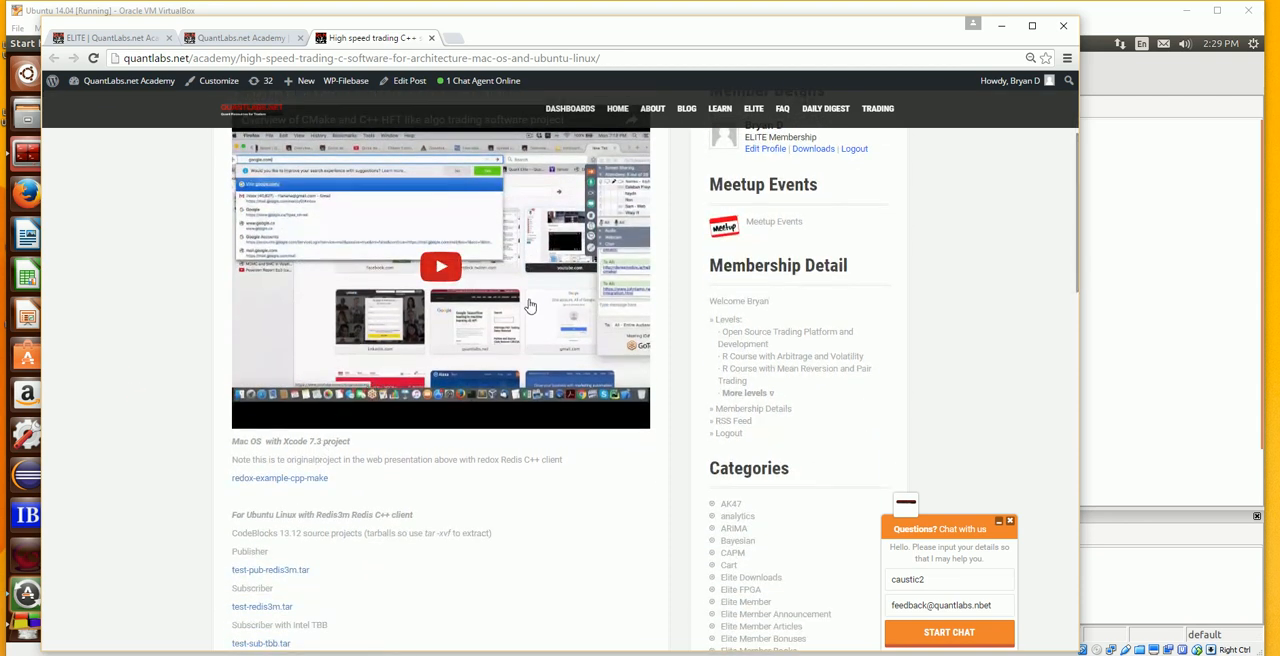
{"action": "mouse_move", "coordinate": [324, 476]}
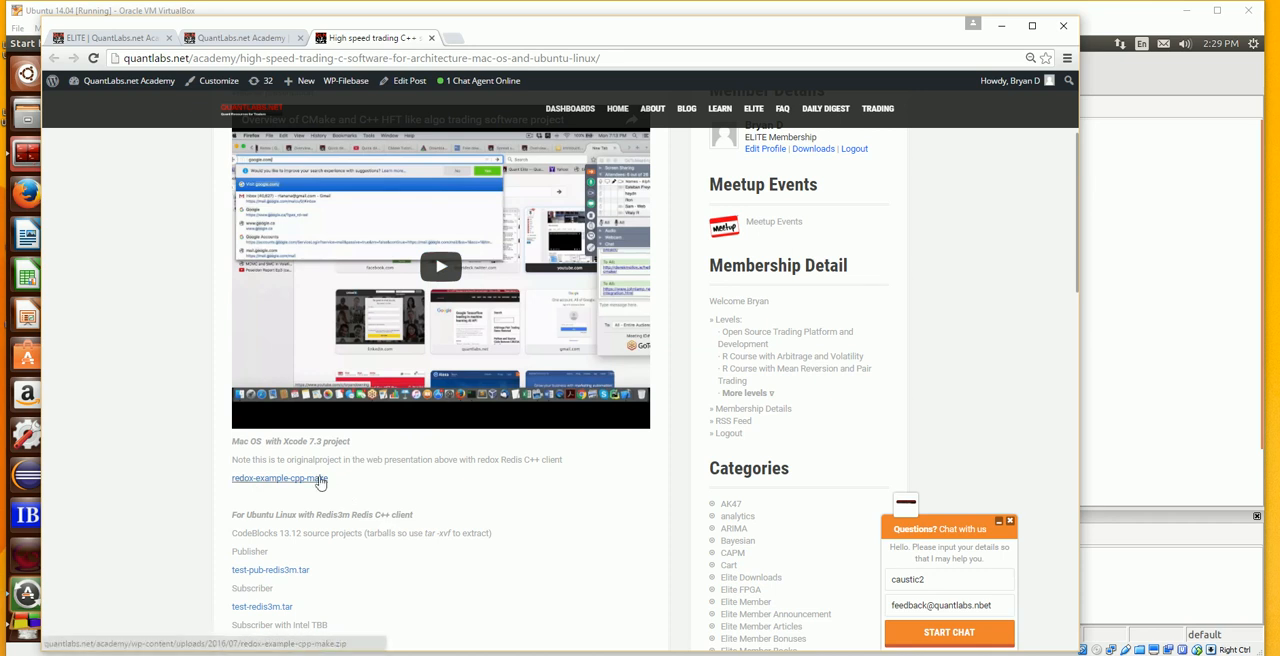
{"action": "scroll", "scroll_direction": "down", "scroll_amount": 3}
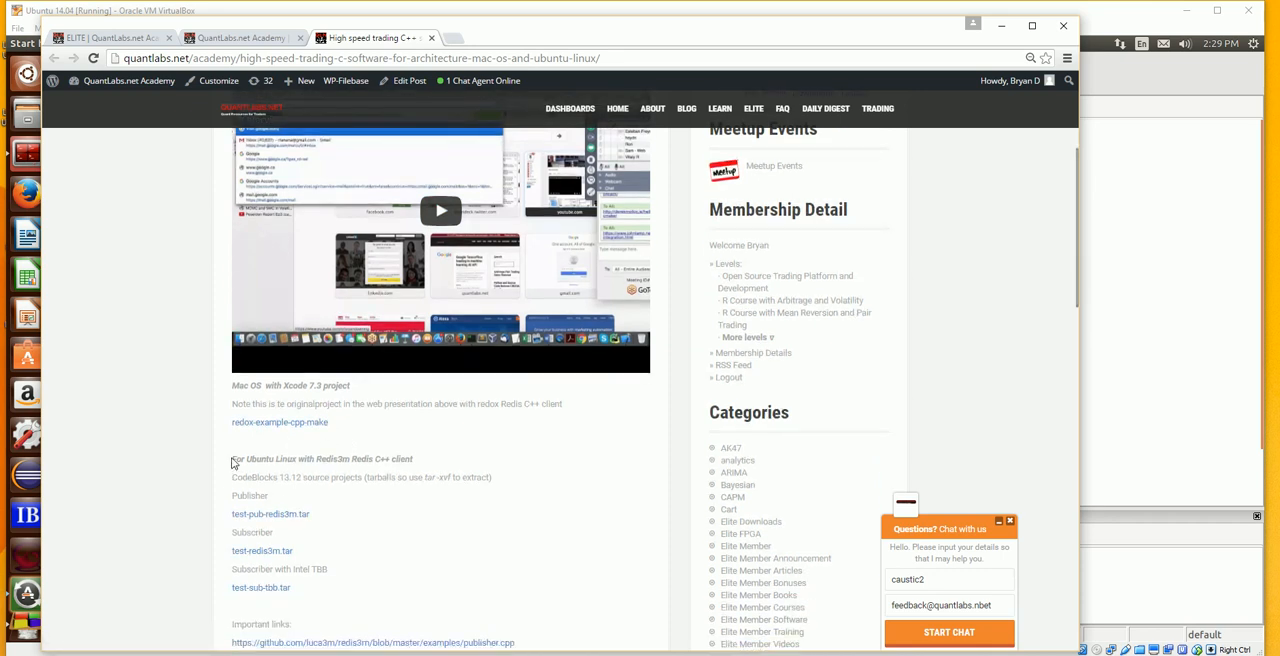
{"action": "left_click_drag", "start_coordinate": [232, 458], "coordinate": [364, 576]}
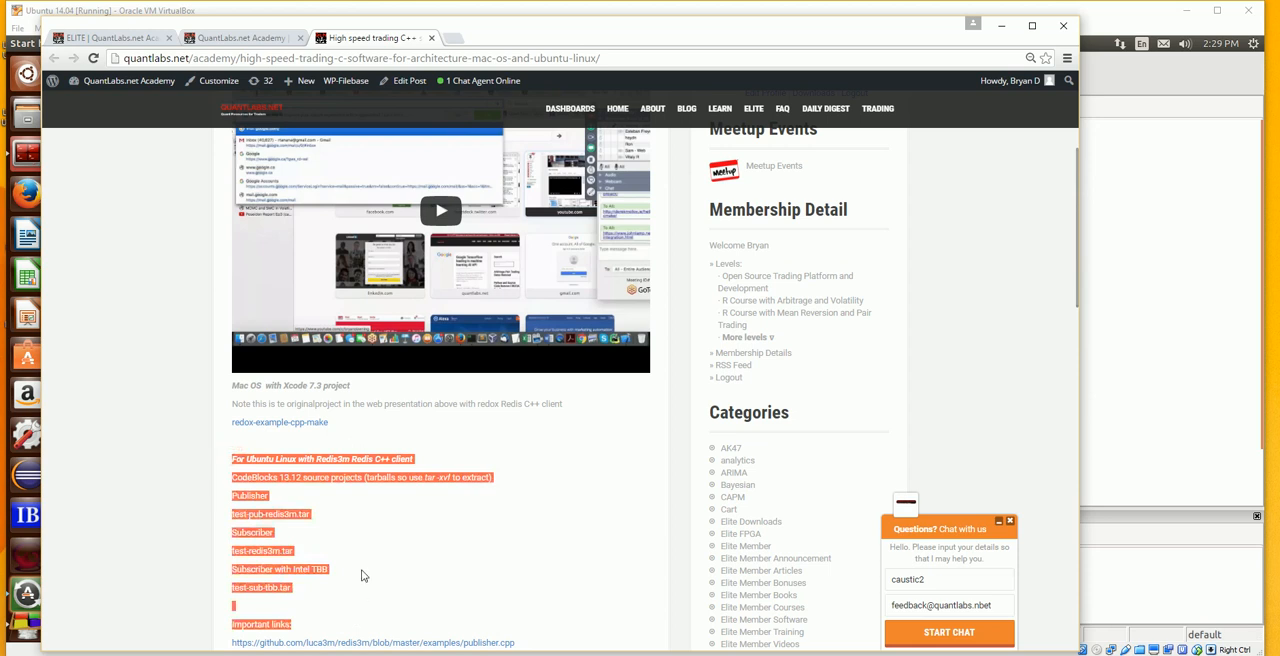
{"action": "mouse_move", "coordinate": [320, 570]}
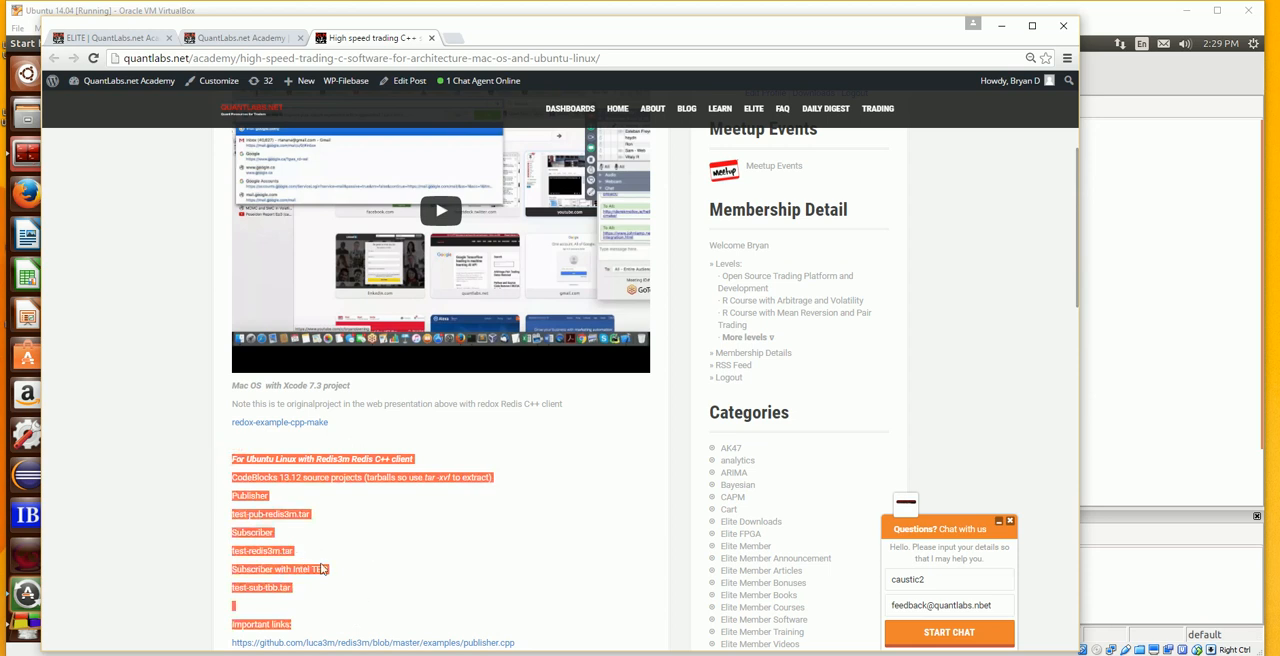
{"action": "mouse_move", "coordinate": [440, 212]}
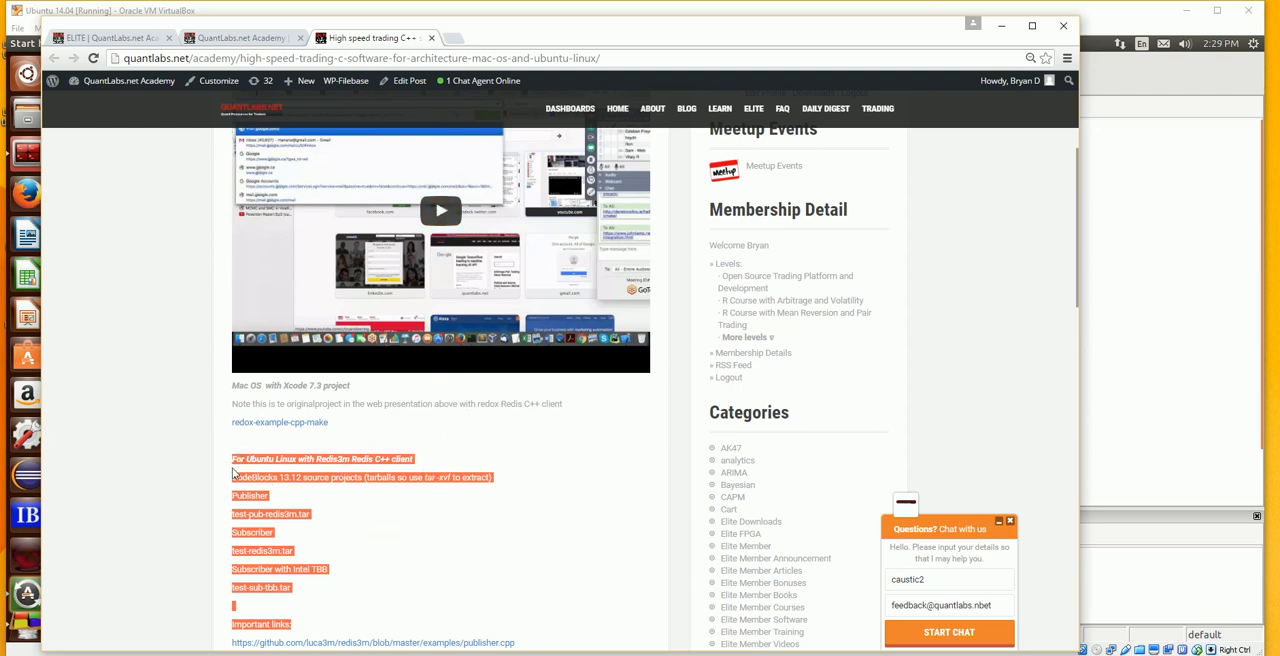
{"action": "left_click", "coordinate": [276, 564]}
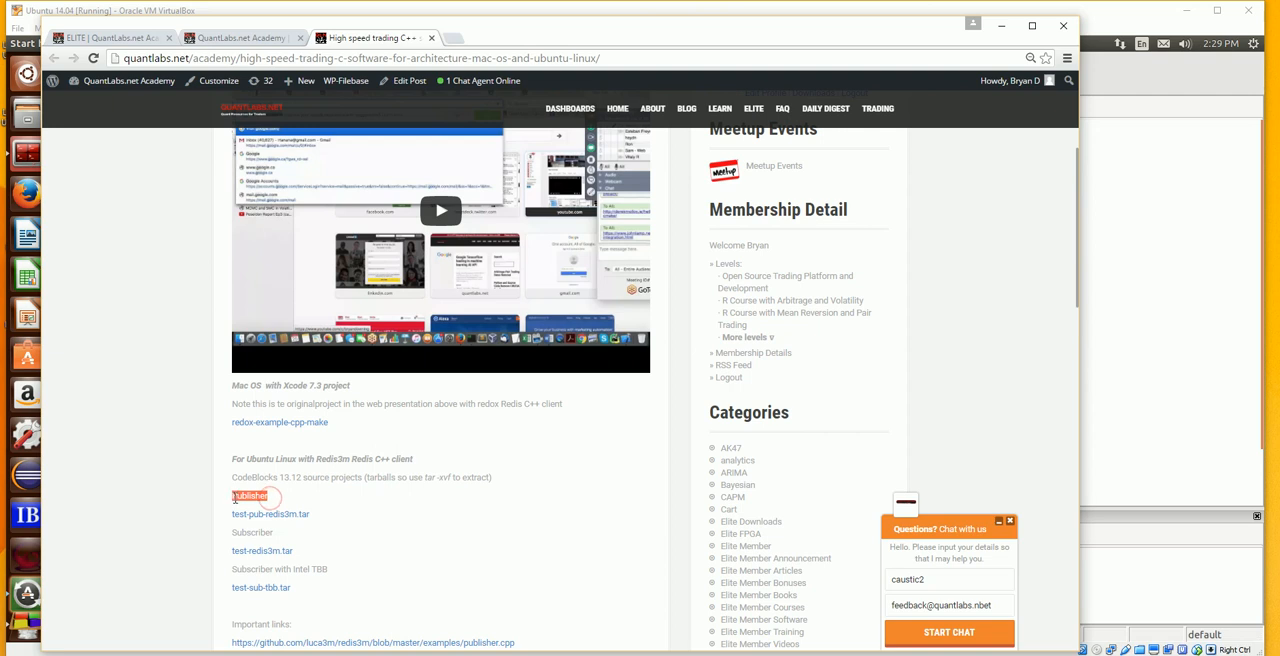
{"action": "mouse_move", "coordinate": [280, 540]}
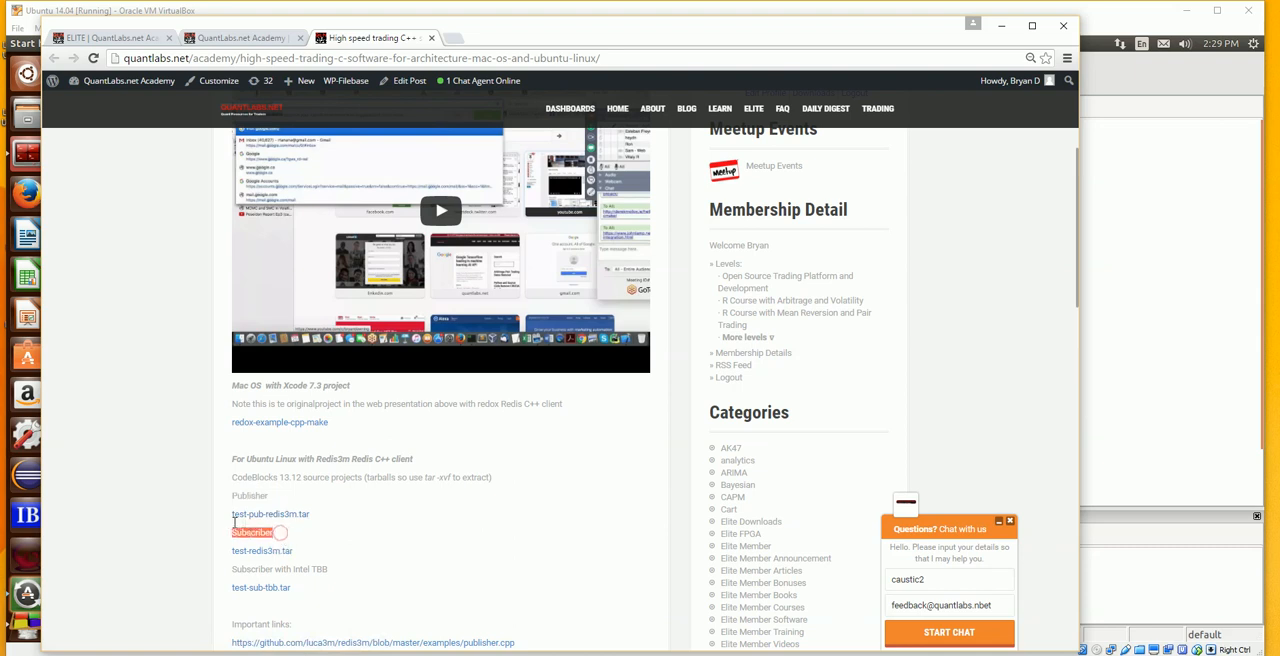
{"action": "mouse_move", "coordinate": [284, 532]}
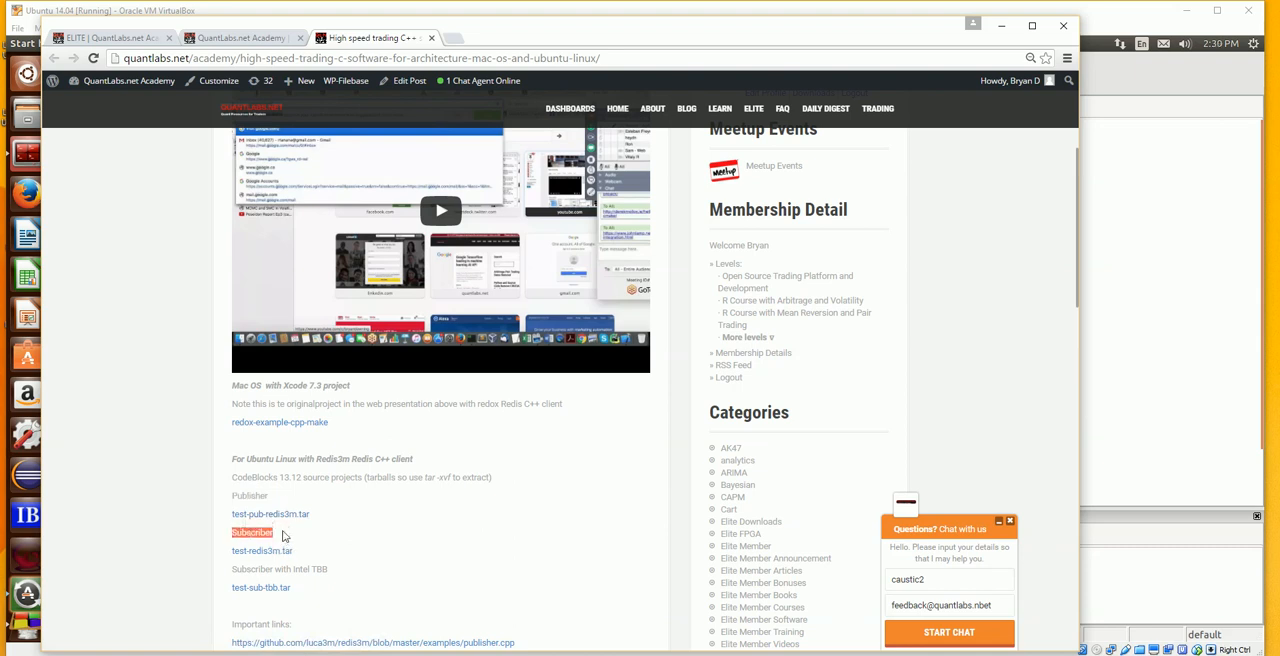
{"action": "mouse_move", "coordinate": [336, 586]}
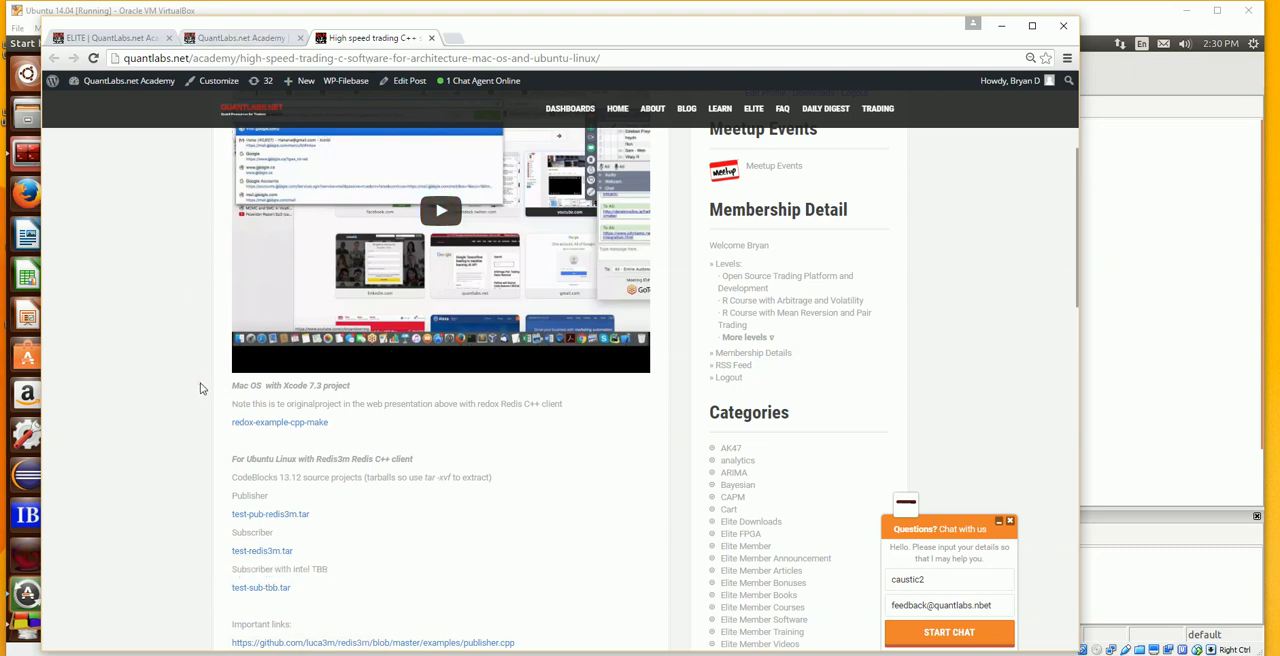
{"action": "scroll", "scroll_direction": "down", "scroll_amount": 3}
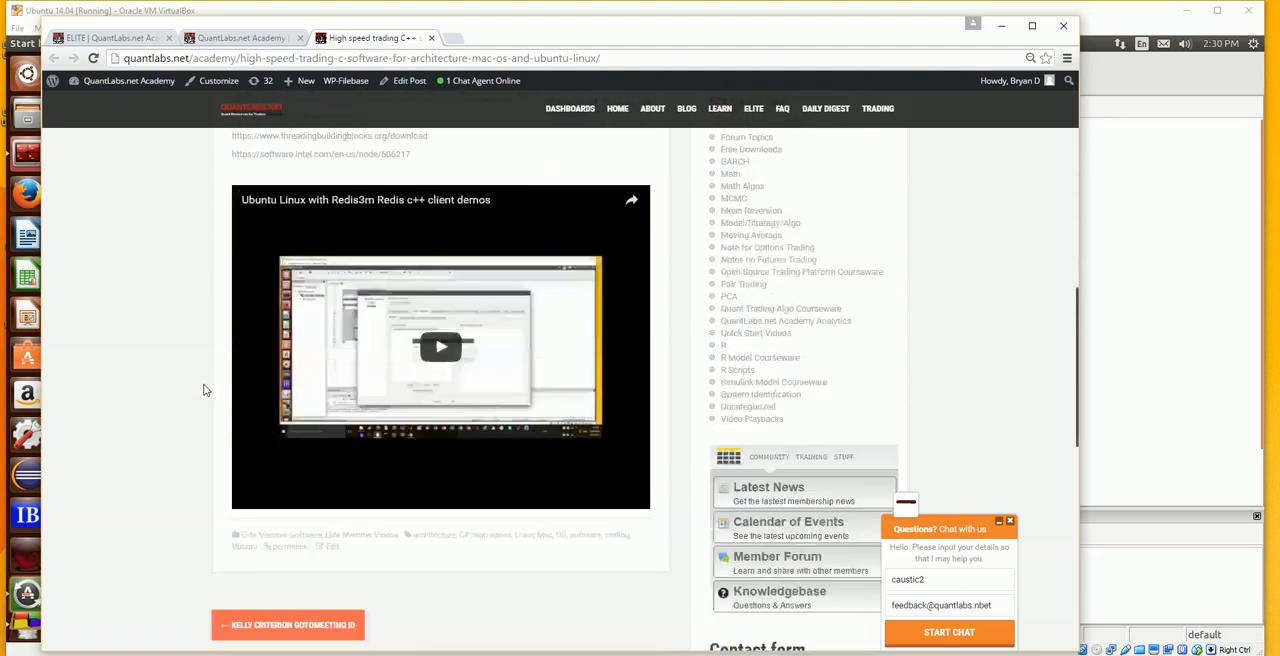
{"action": "scroll", "scroll_direction": "up", "scroll_amount": 3}
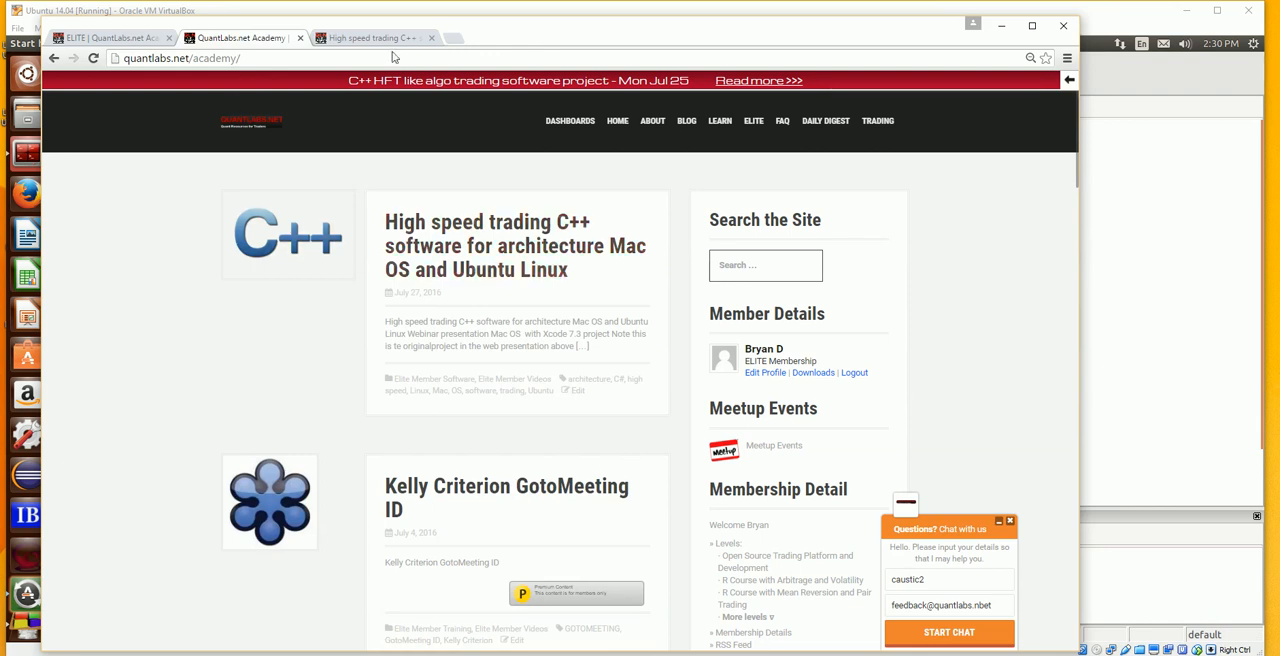
{"action": "mouse_move", "coordinate": [508, 42]}
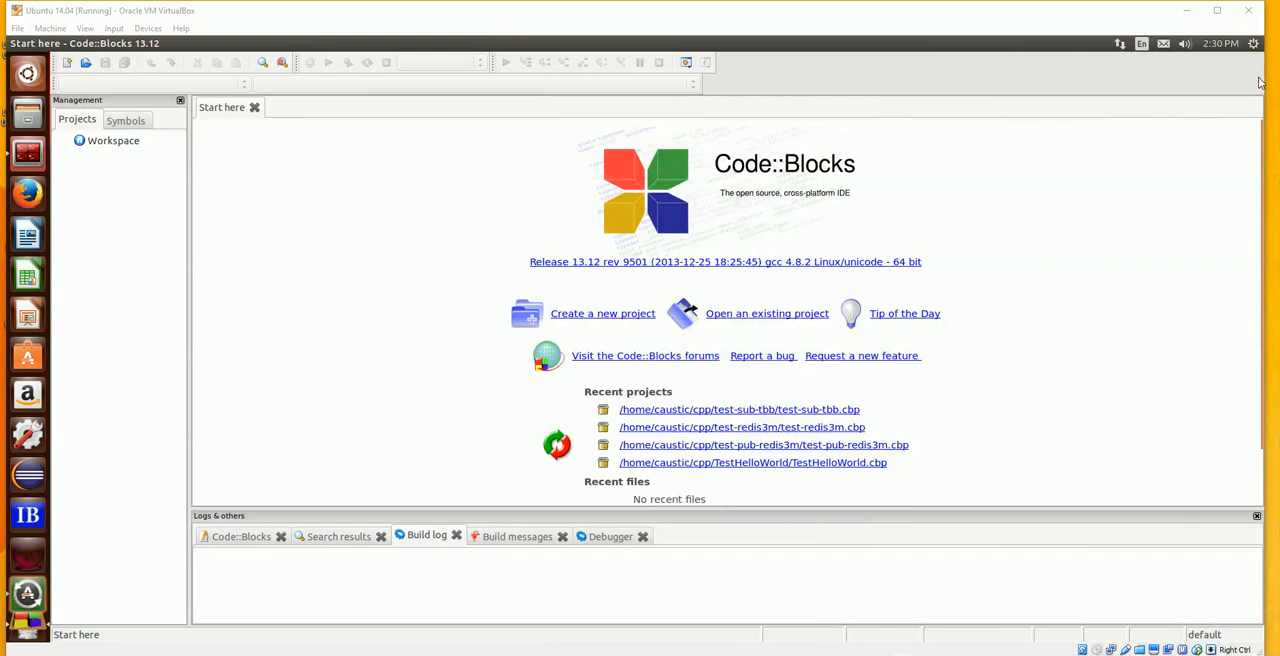
{"action": "mouse_move", "coordinate": [504, 144]}
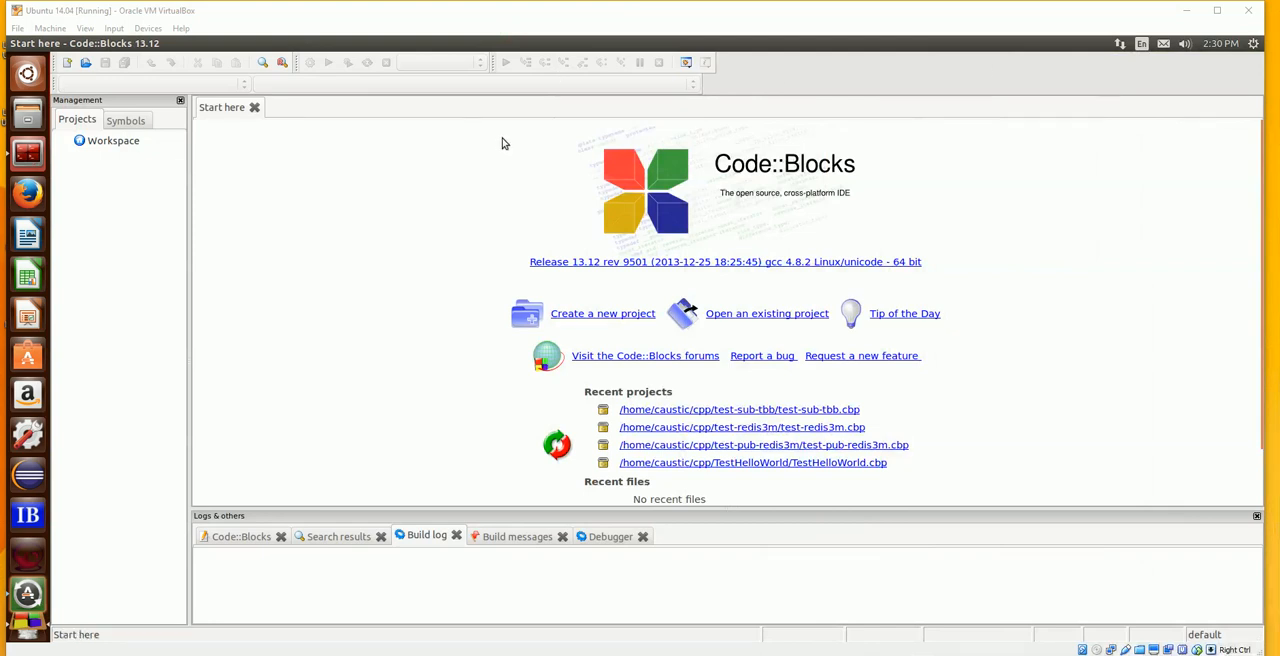
{"action": "mouse_move", "coordinate": [210, 152]}
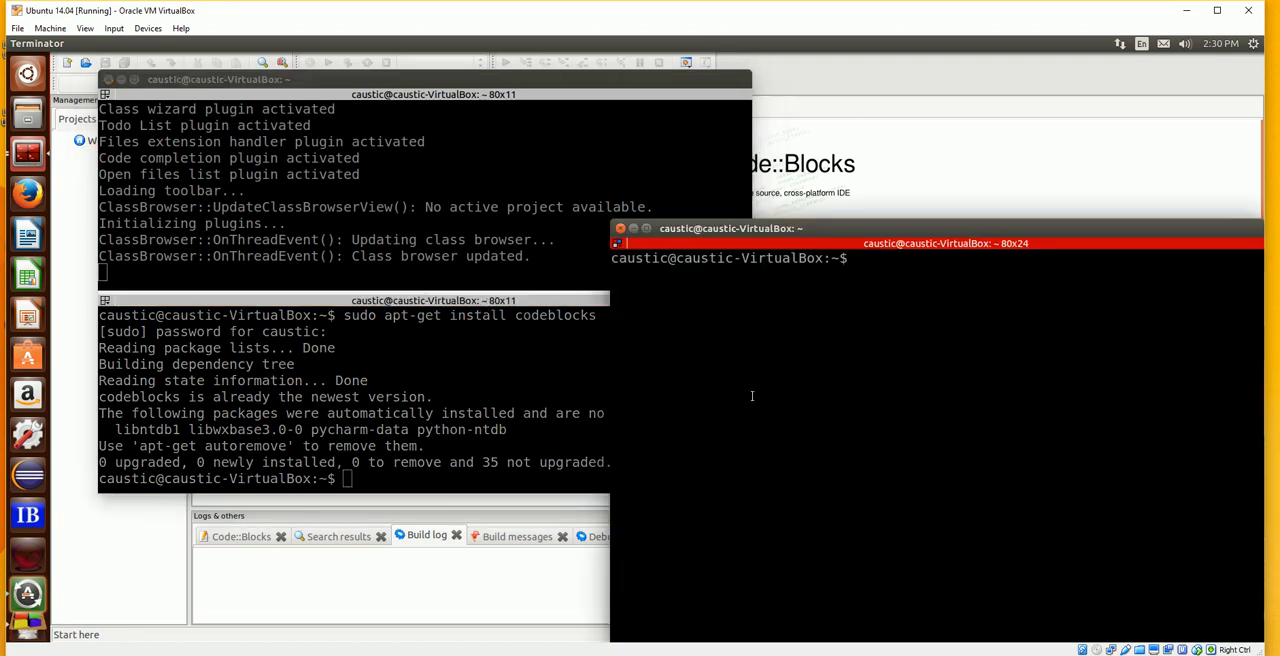
Confirm redis-server is running with ps -ef|grep redis
{"action": "type", "text": "ps -"}
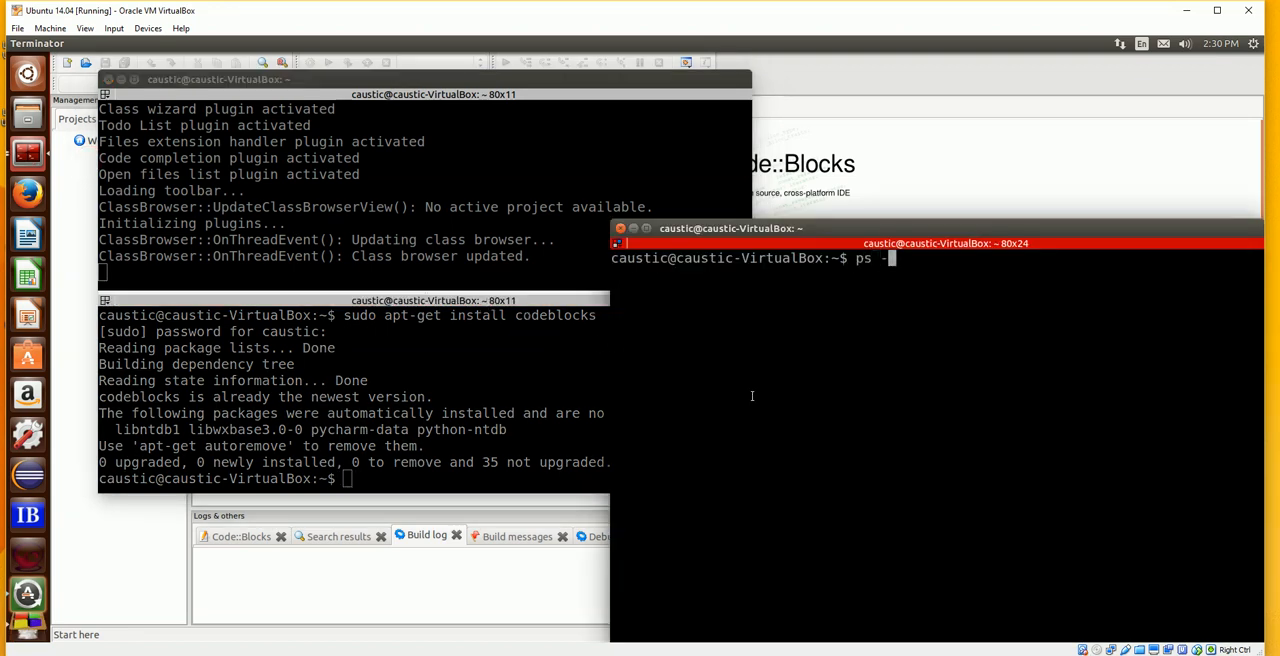
{"action": "type", "text": "ef"}
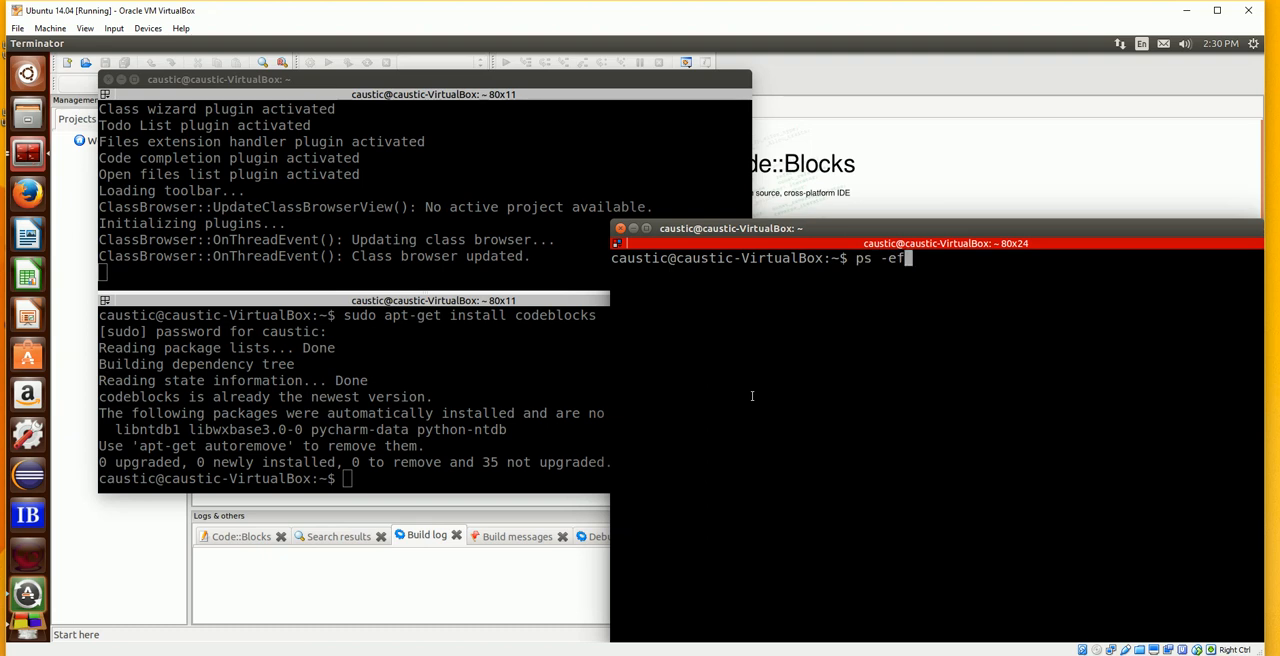
{"action": "type", "text": "gre"}
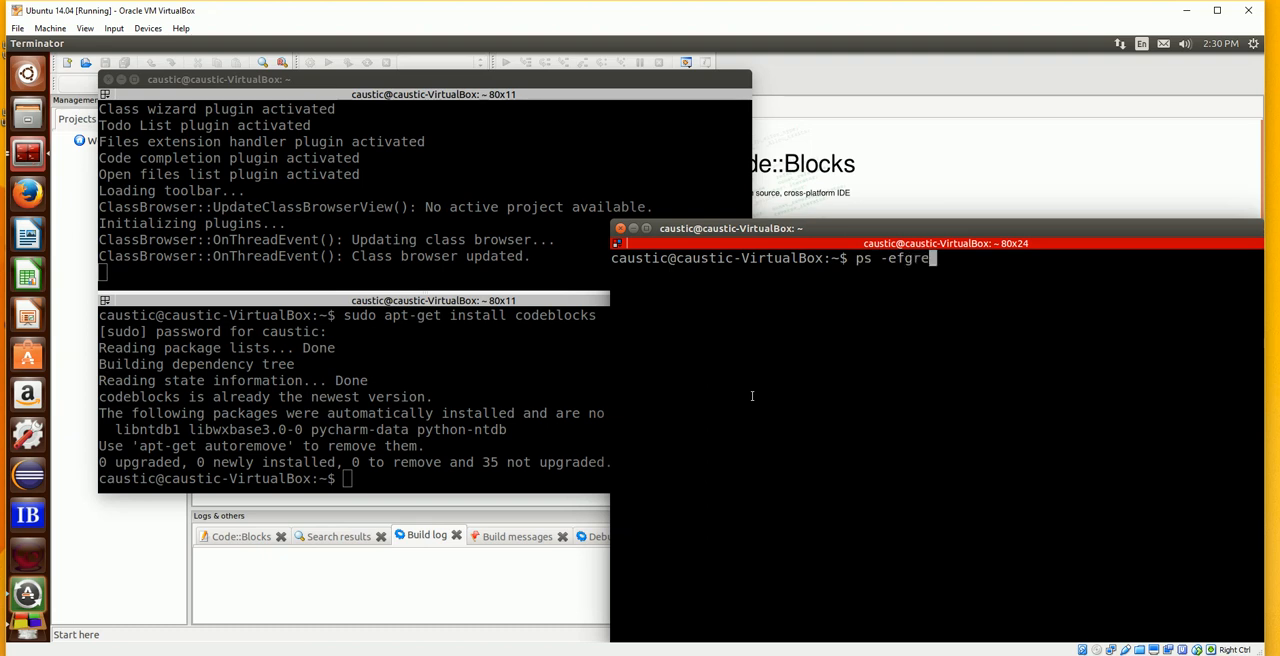
{"action": "key", "text": "BackSpace"}
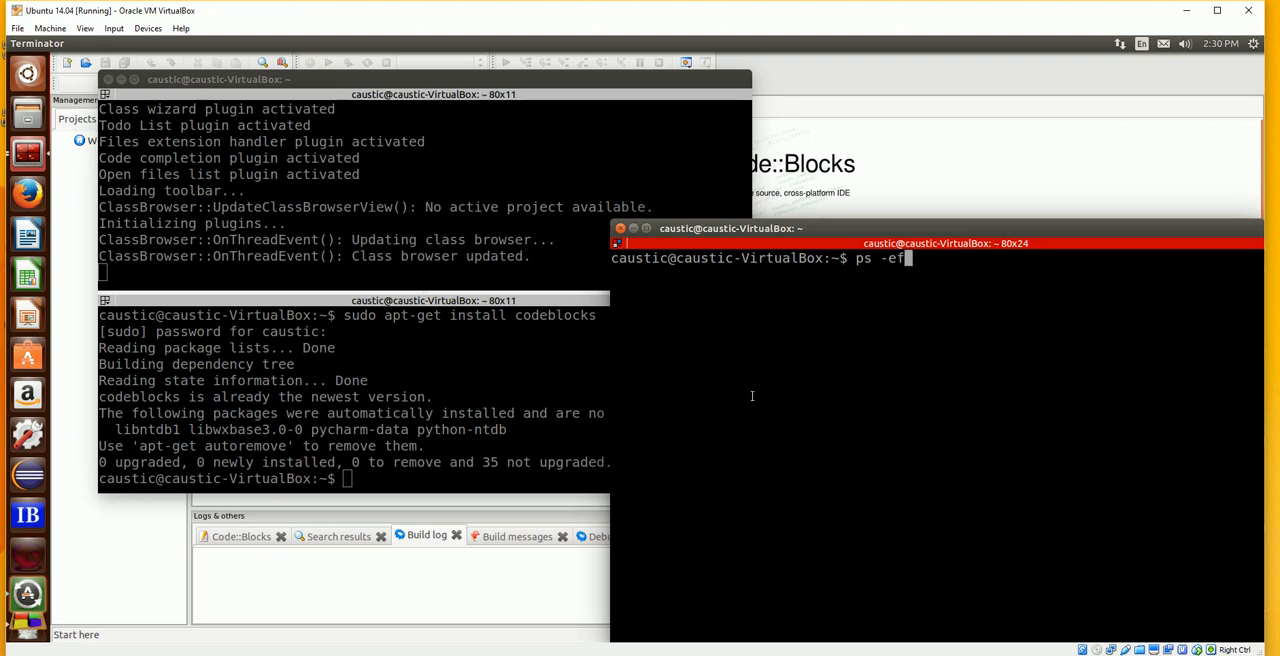
{"action": "type", "text": "|g"}
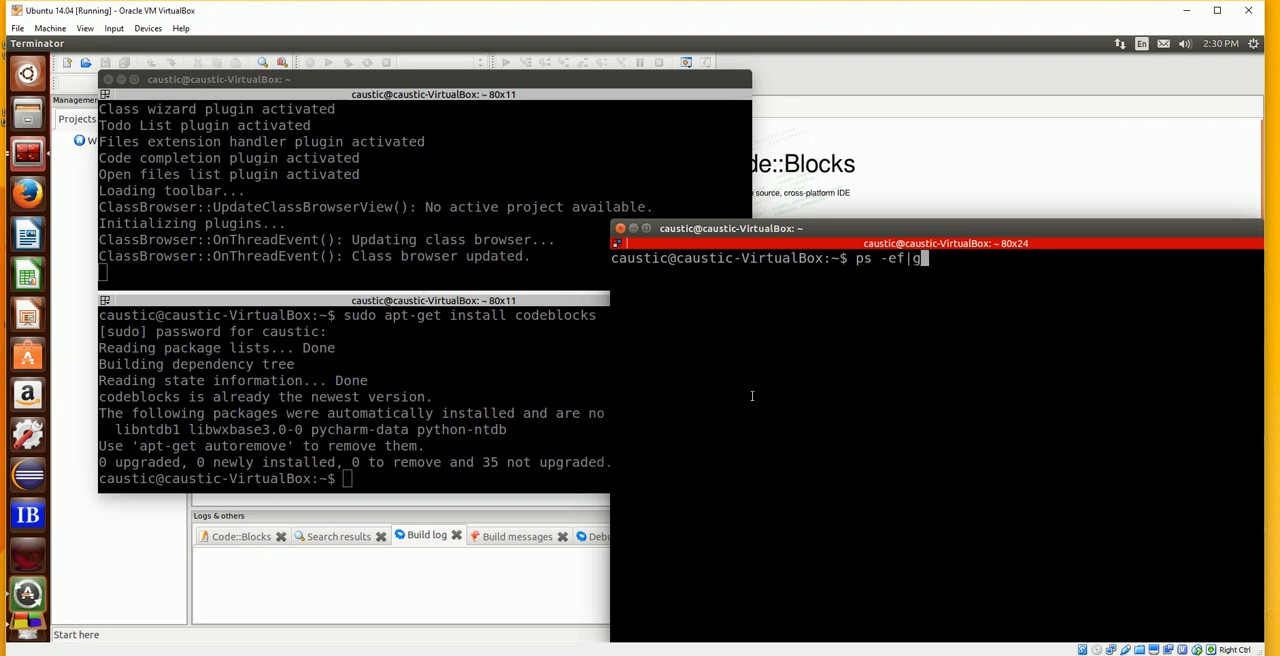
{"action": "type", "text": "rep redis"}
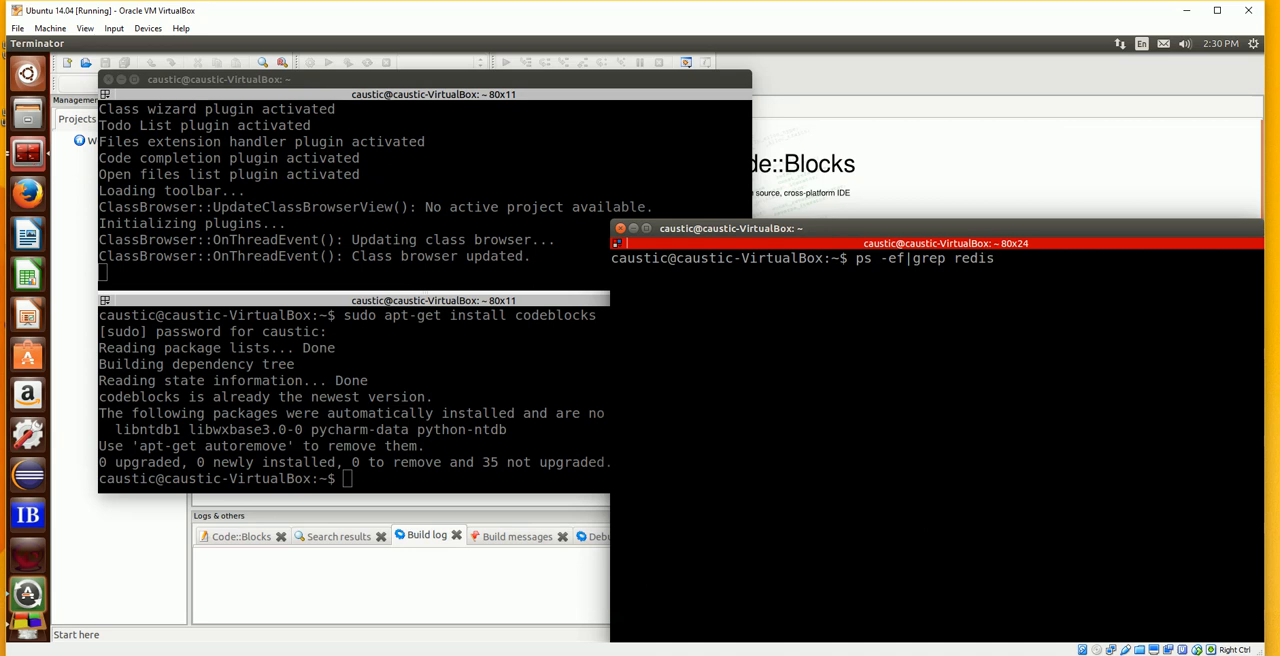
{"action": "key", "text": "Return"}
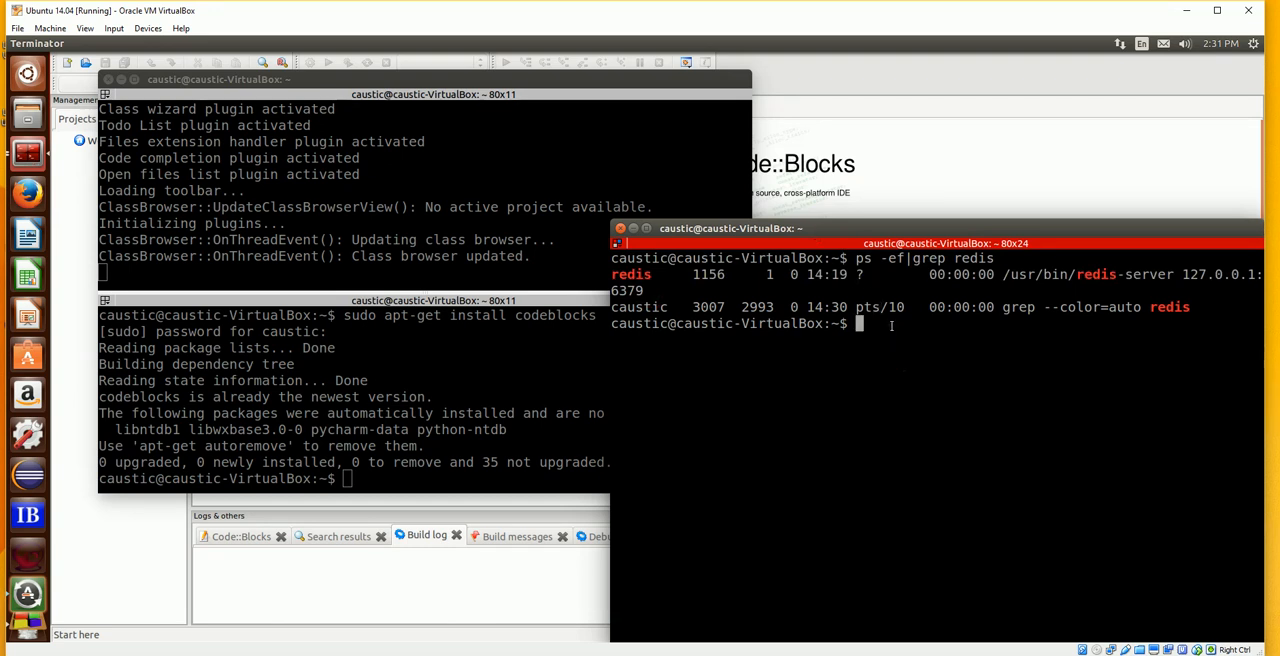
Verify the server answers PING with PONG in redis-cli, then quit the client
{"action": "type", "text": "redis-"}
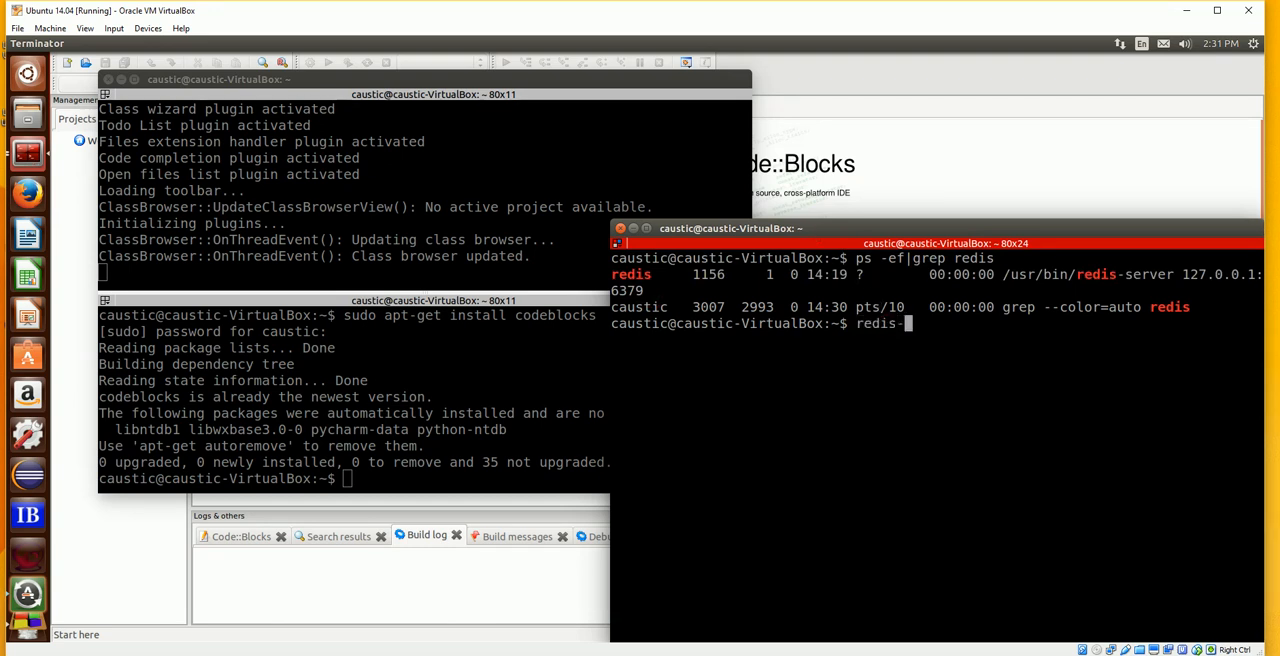
{"action": "key", "text": "Return"}
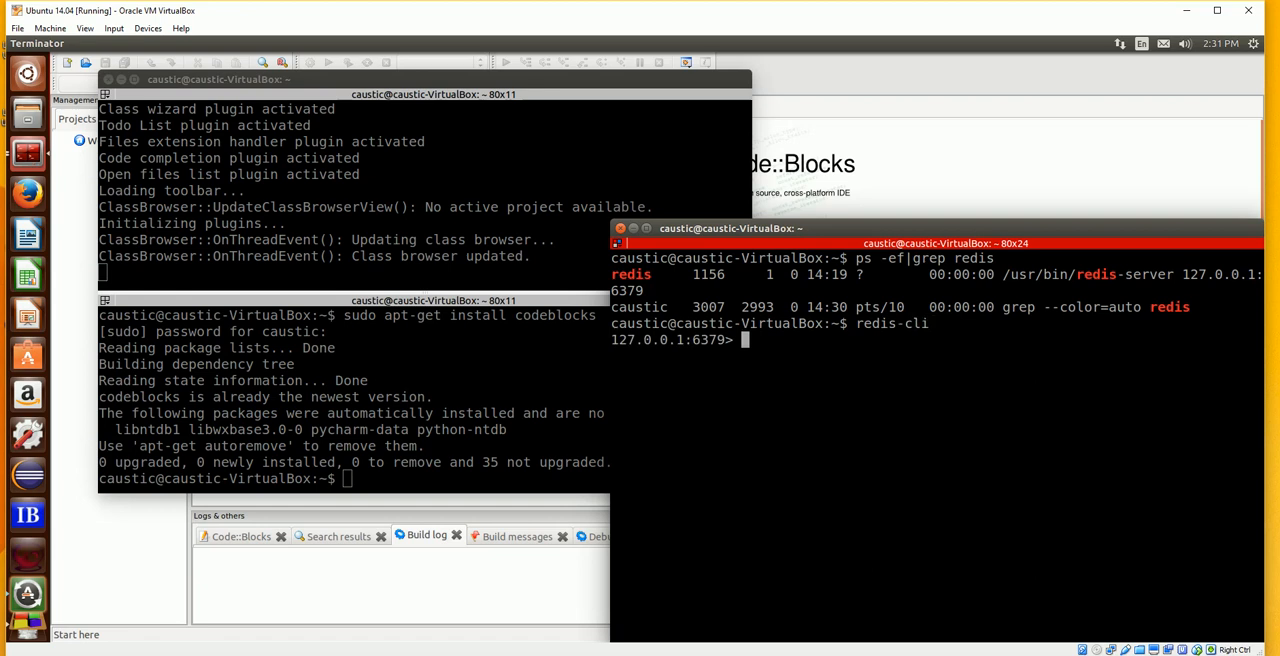
{"action": "type", "text": "P"}
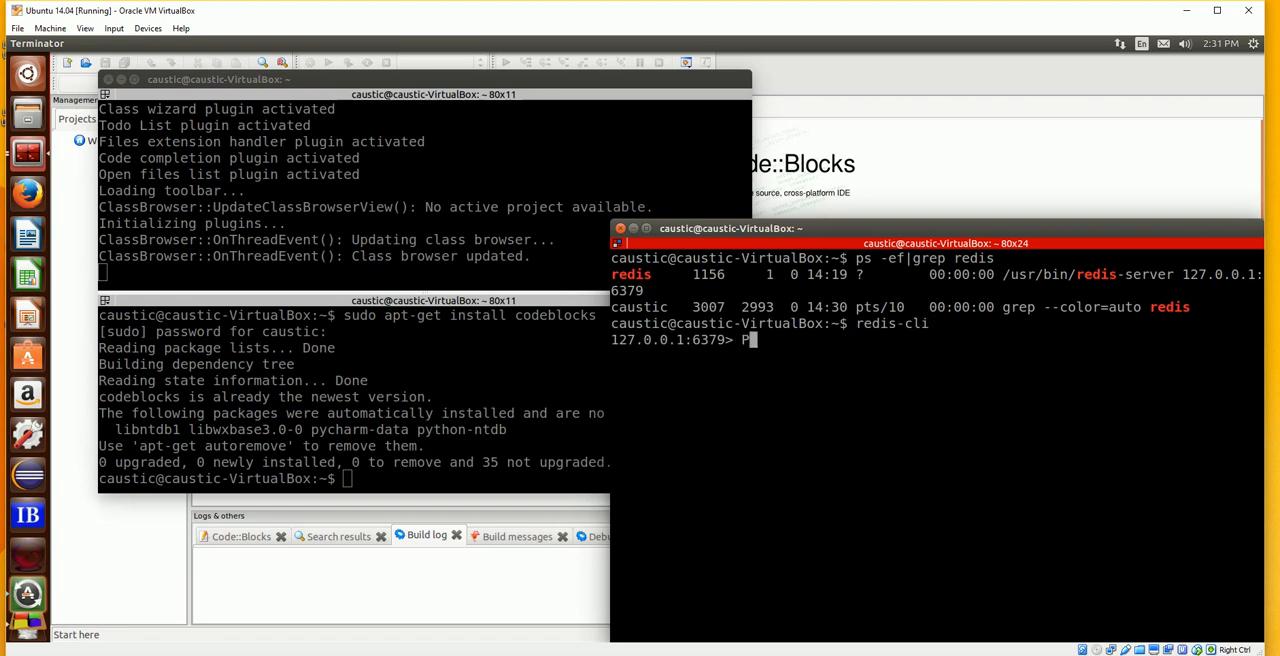
{"action": "key", "text": "Return"}
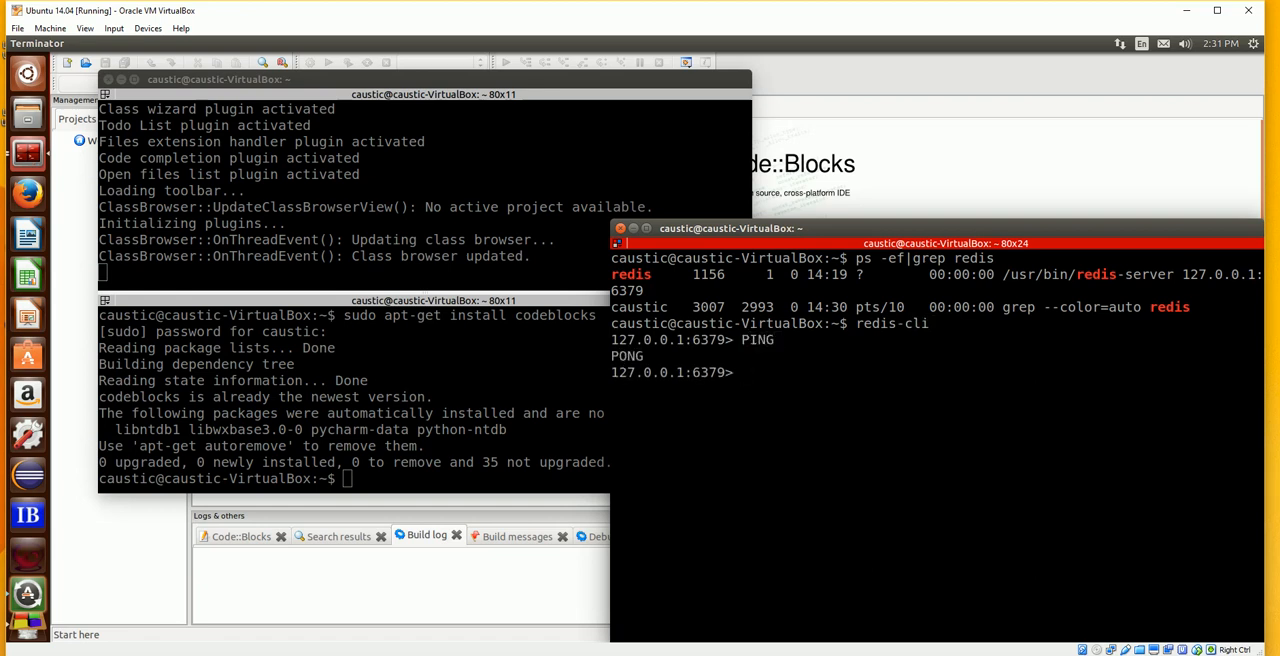
{"action": "type", "text": "quit"}
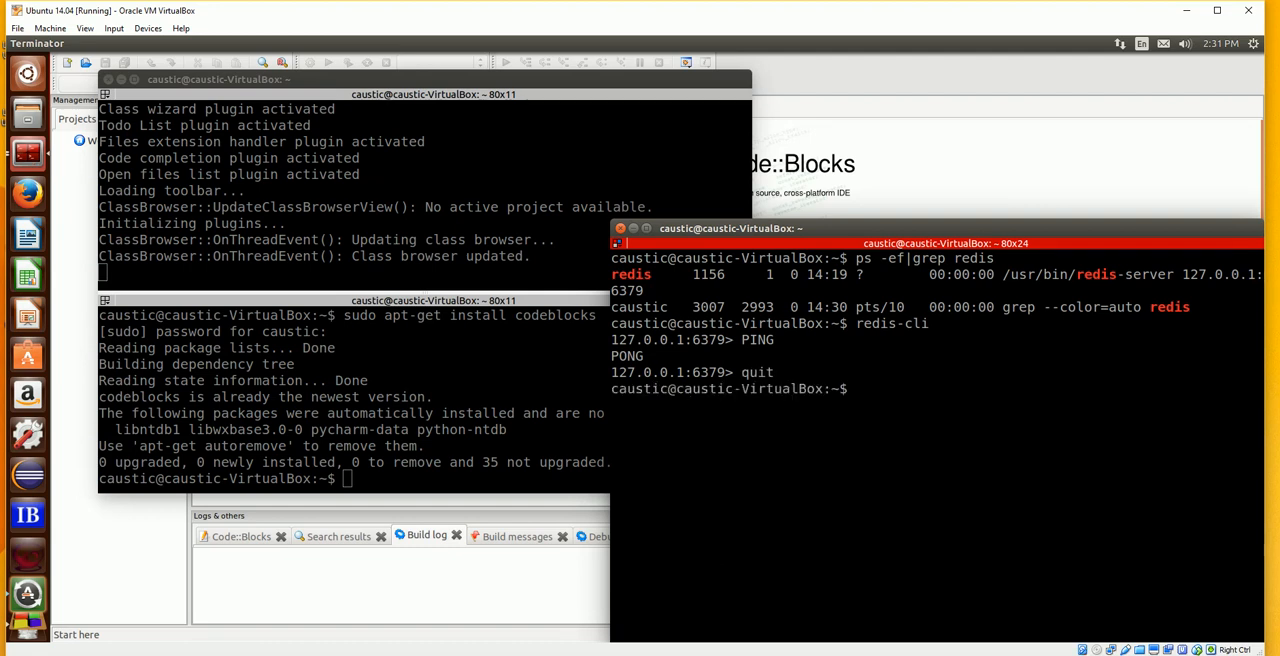
{"action": "type", "text": "kill -"}
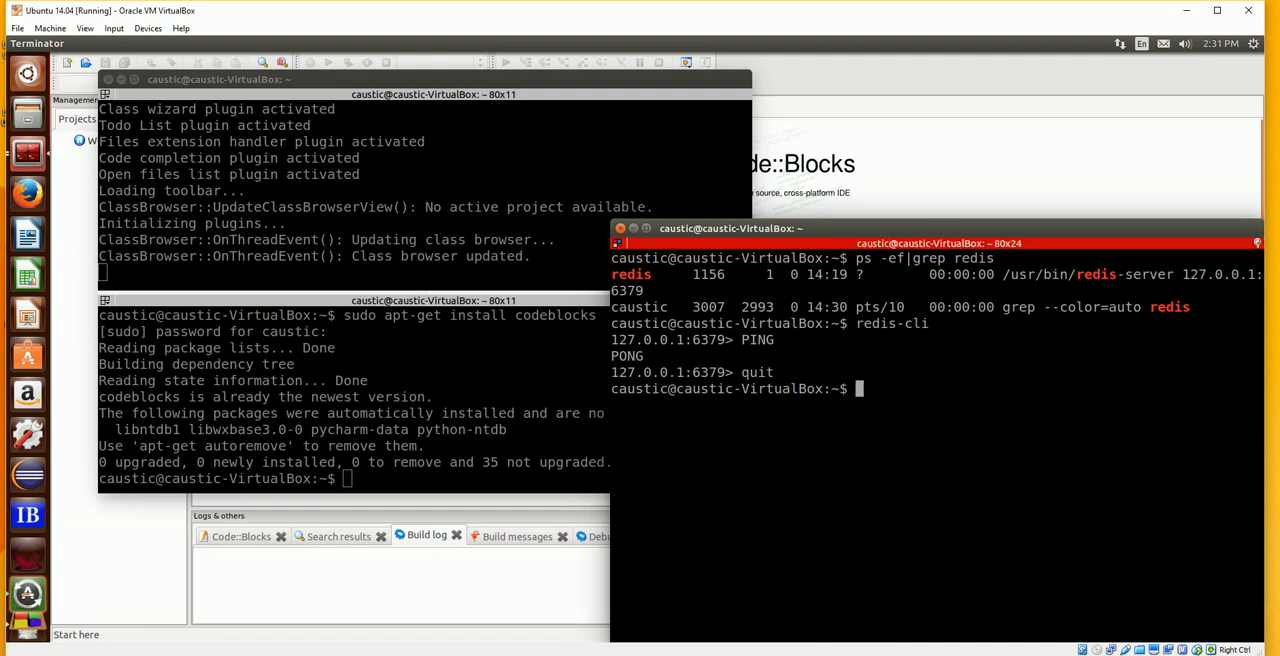
Kill the redis-server process 1156 with sudo kill -9
{"action": "type", "text": "sudo kill"}
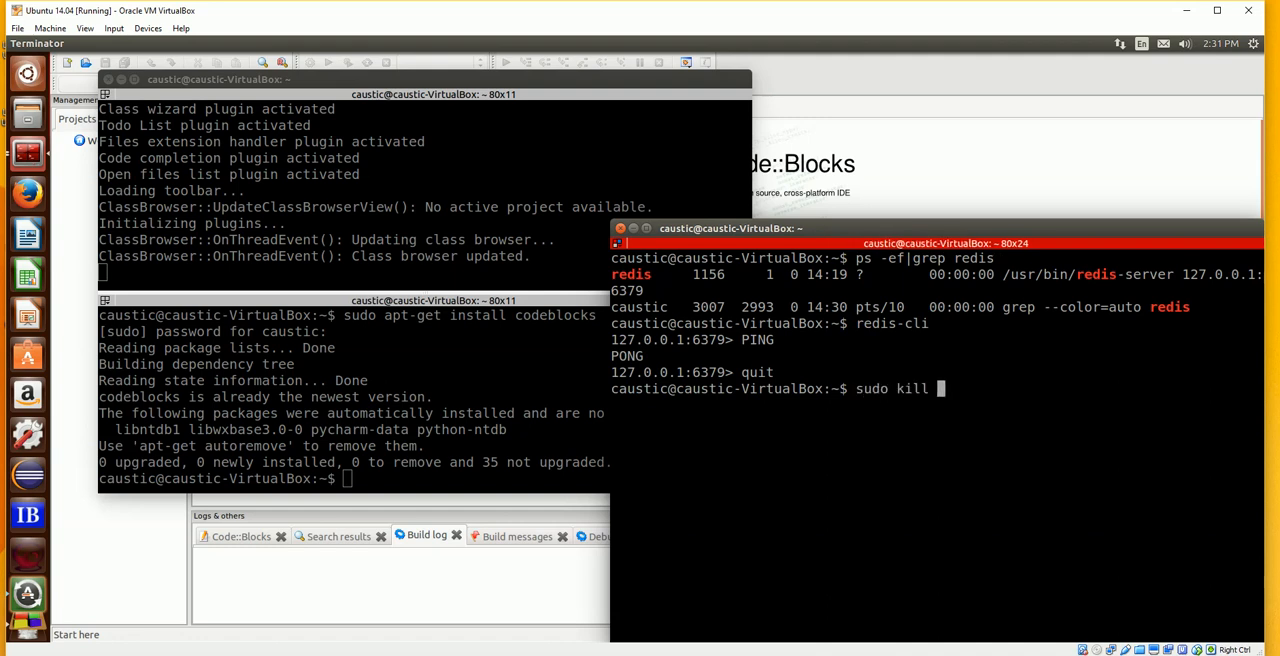
{"action": "type", "text": "-9"}
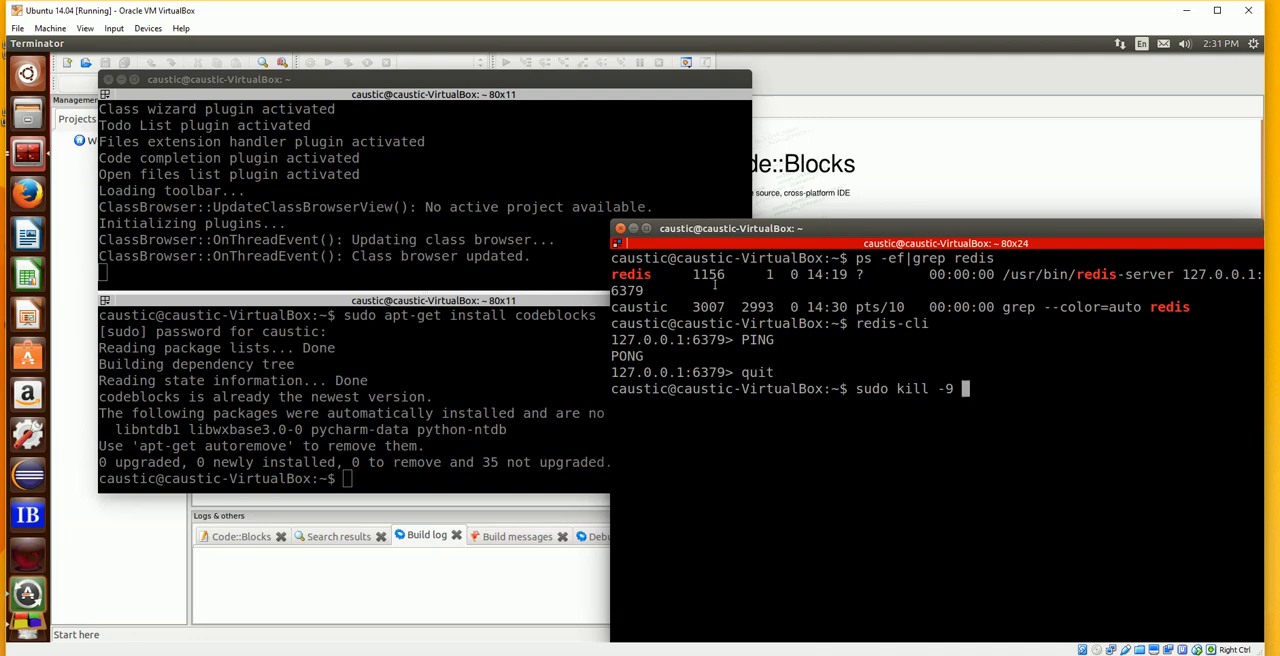
{"action": "double_click", "coordinate": [708, 274]}
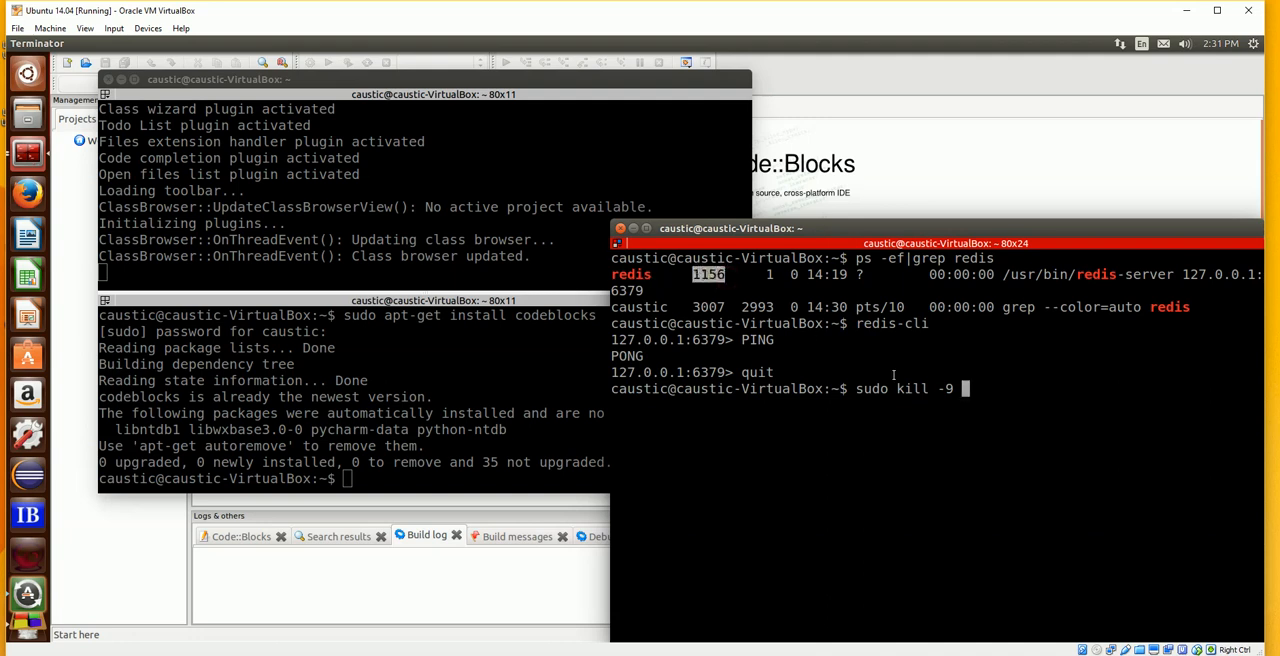
{"action": "type", "text": "11"}
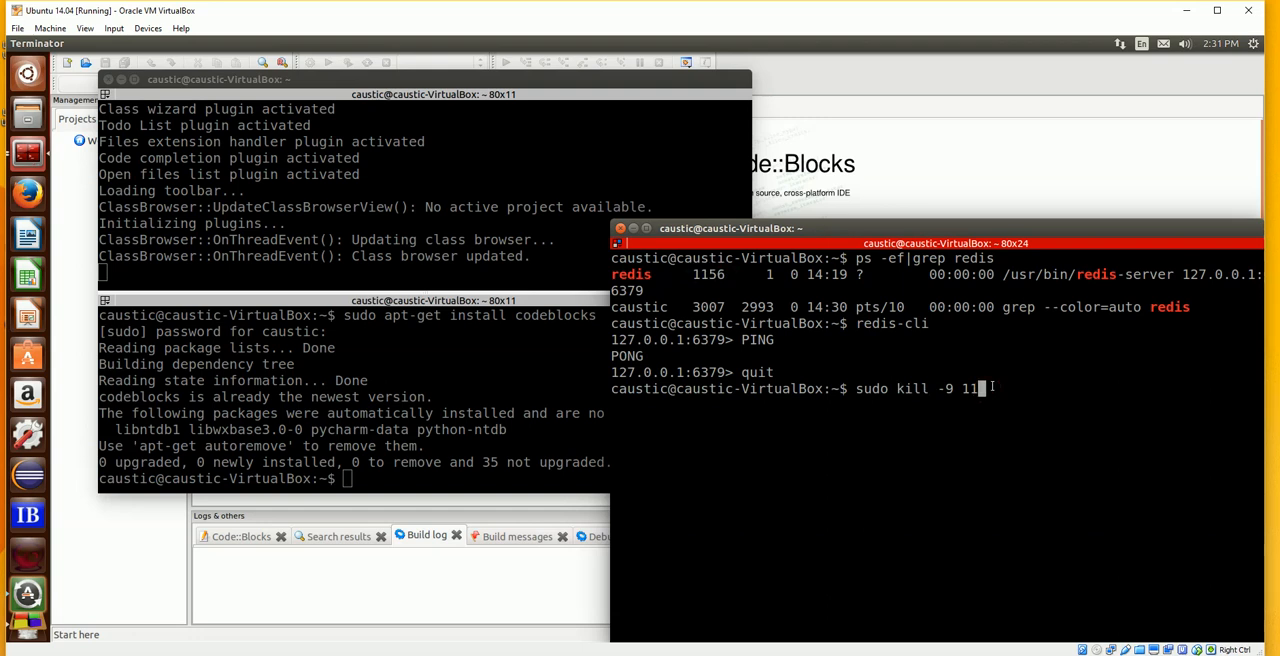
{"action": "key", "text": "Return"}
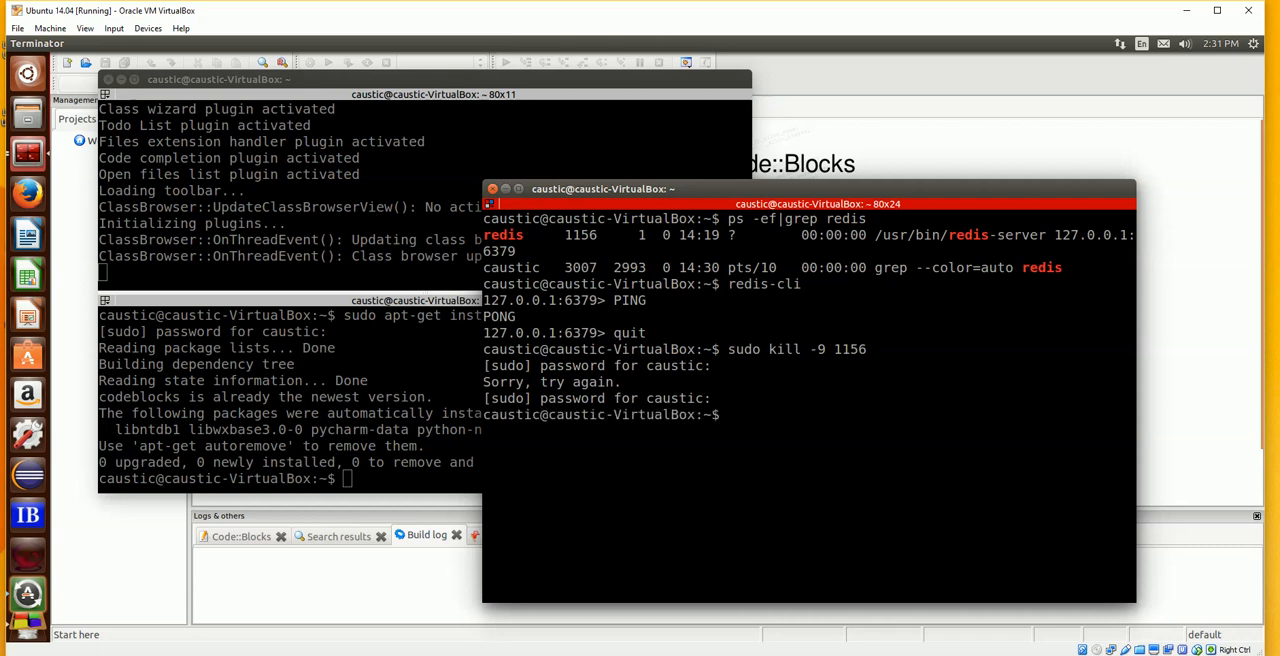
{"action": "type", "text": "sudo kill -9 1156"}
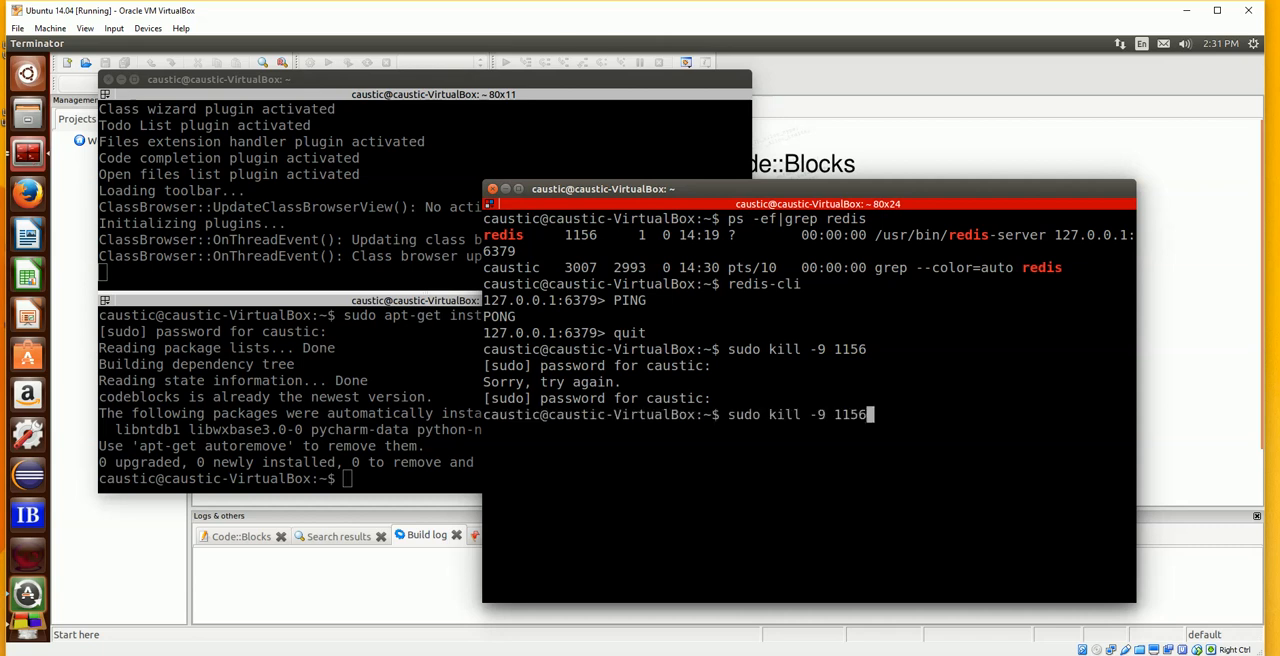
Confirm Redis is stopped: process list is empty and redis-cli reports connection refused
{"action": "type", "text": "ps -ef|grep redis"}
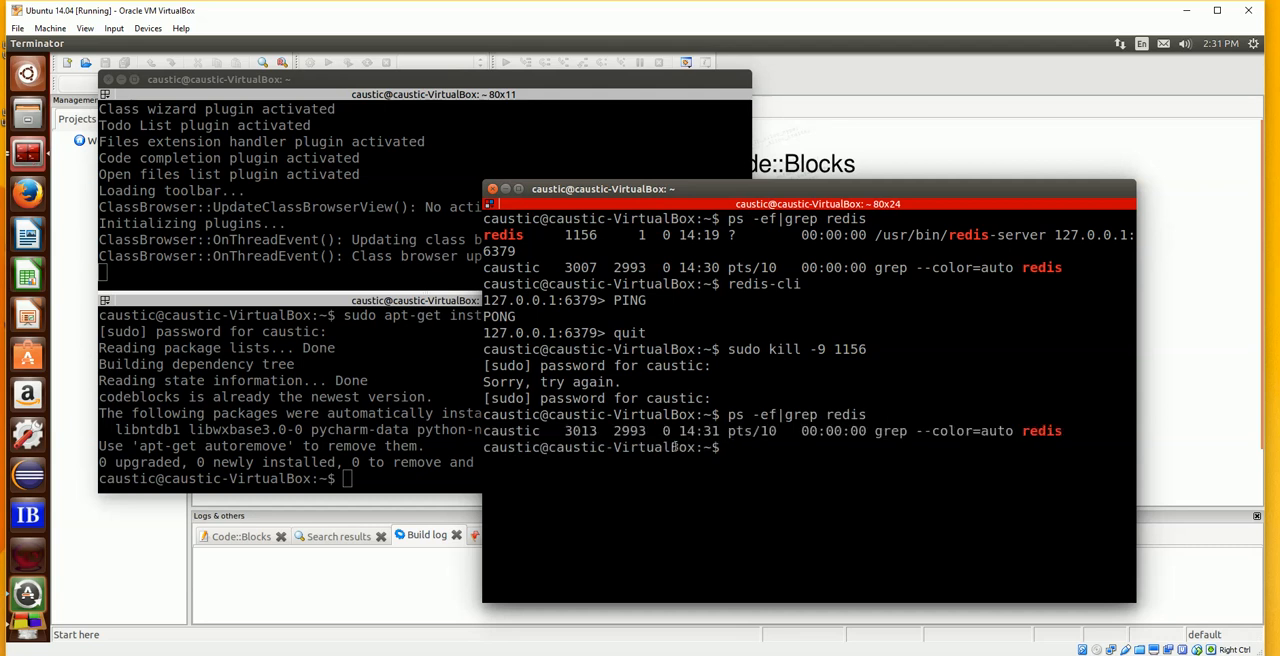
{"action": "type", "text": "redis-cli"}
{"action": "type", "text": "q"}
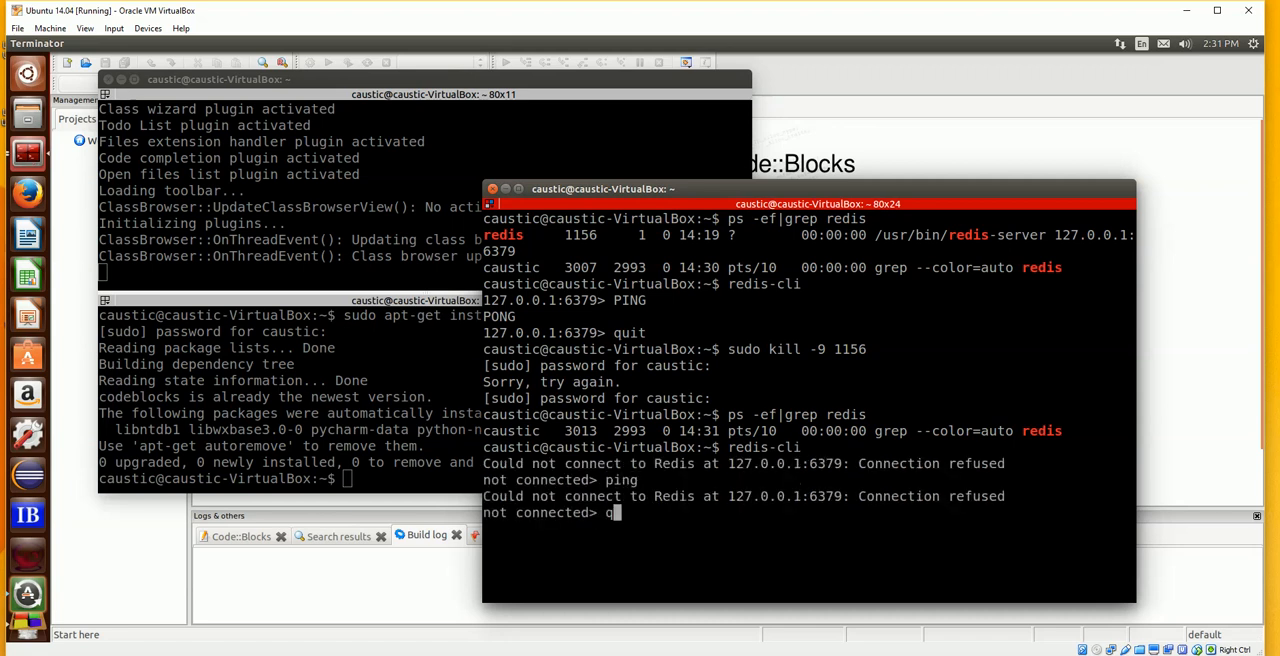
{"action": "type", "text": "uit"}
{"action": "type", "text": "redis"}
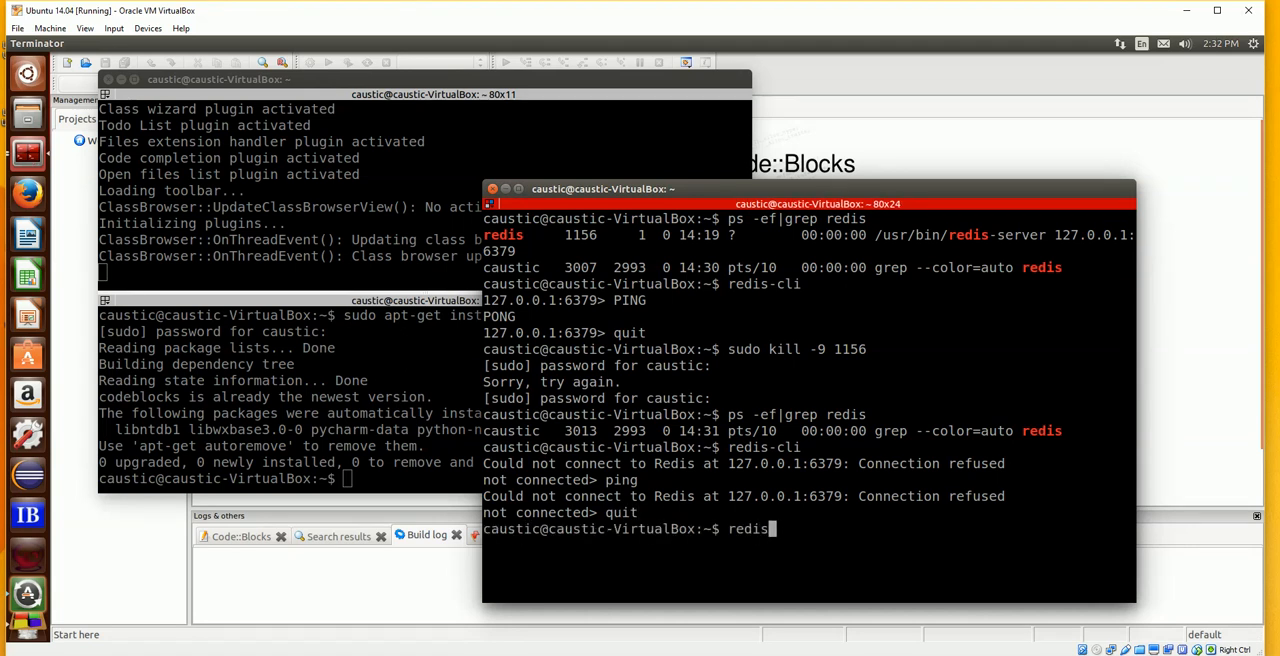
Start redis-server in the foreground, ready to accept connections on port 6379
{"action": "type", "text": "-server"}
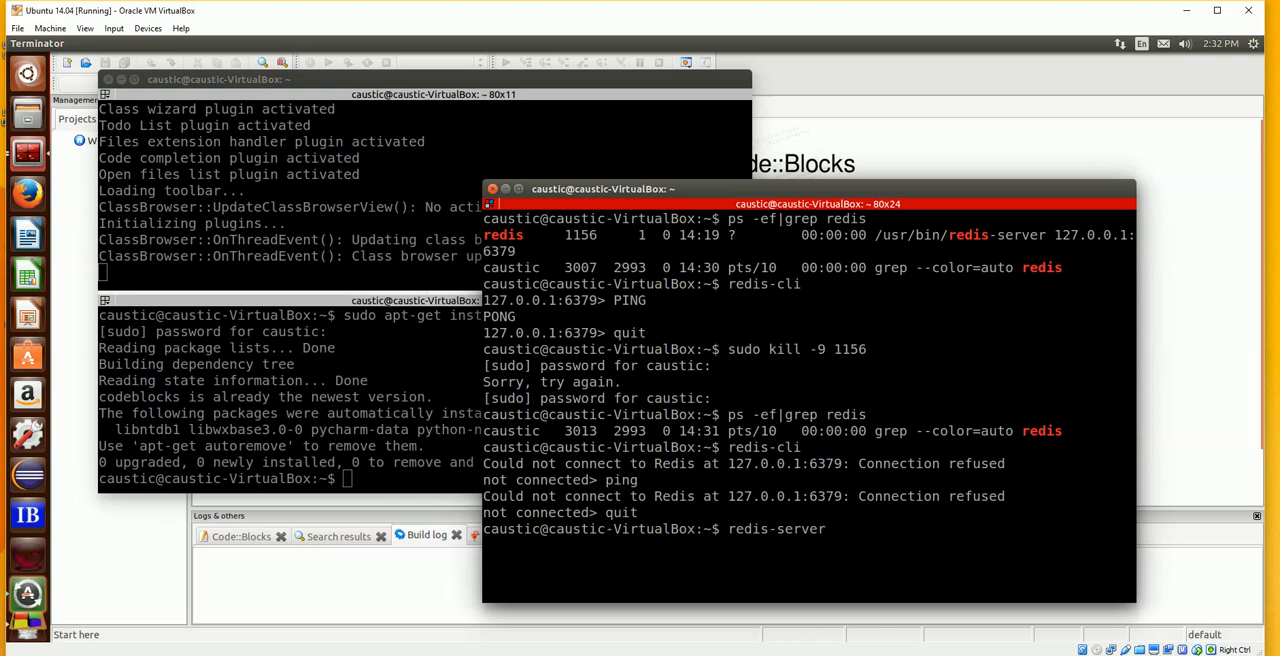
{"action": "key", "text": "Return"}
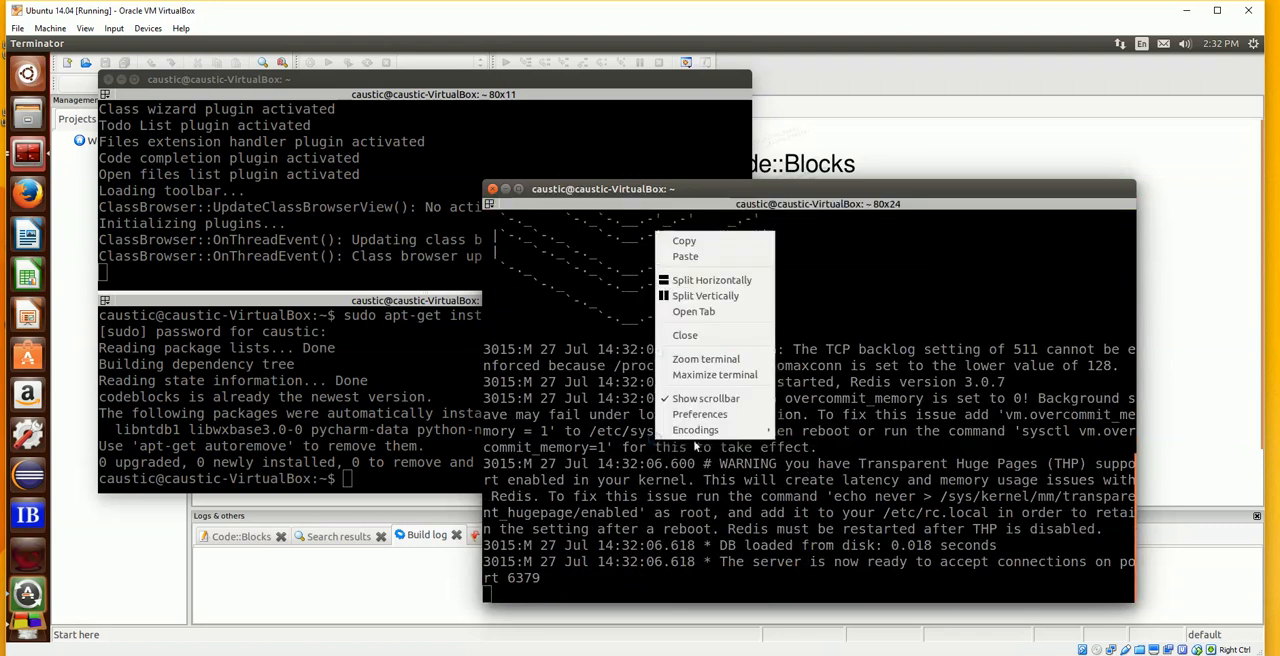
{"action": "mouse_move", "coordinate": [712, 280]}
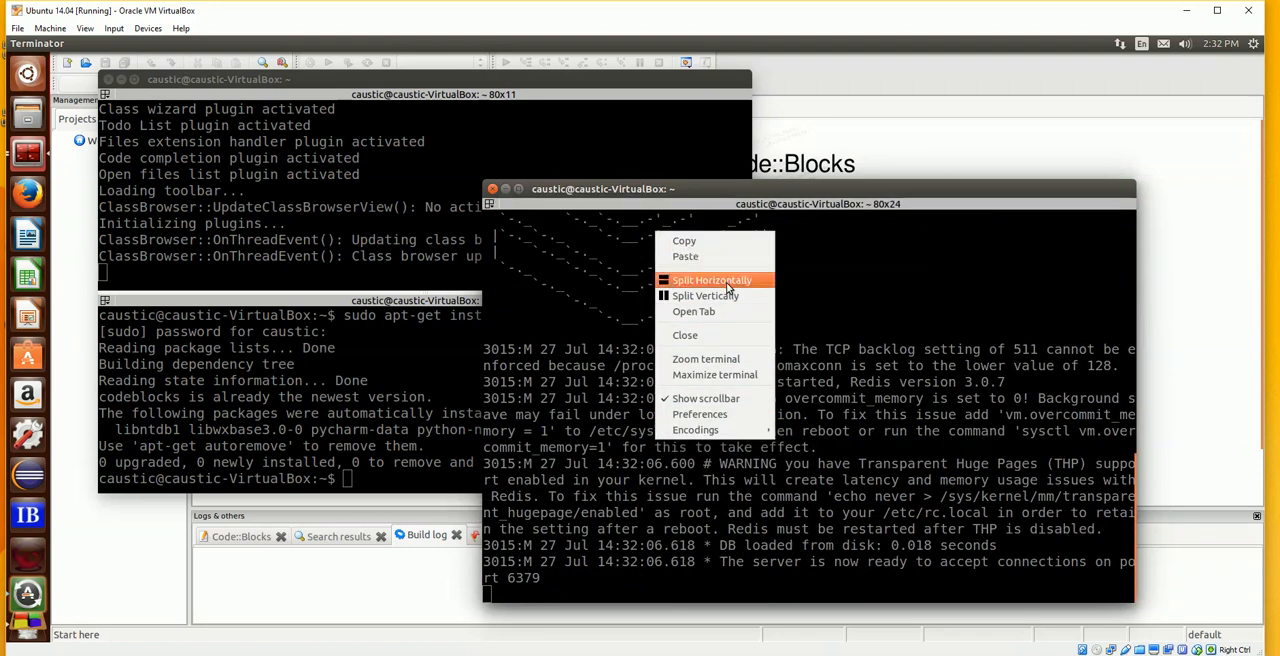
Split the server terminal and confirm redis-cli gets PONG from ping in the new pane
{"action": "left_click", "coordinate": [712, 280]}
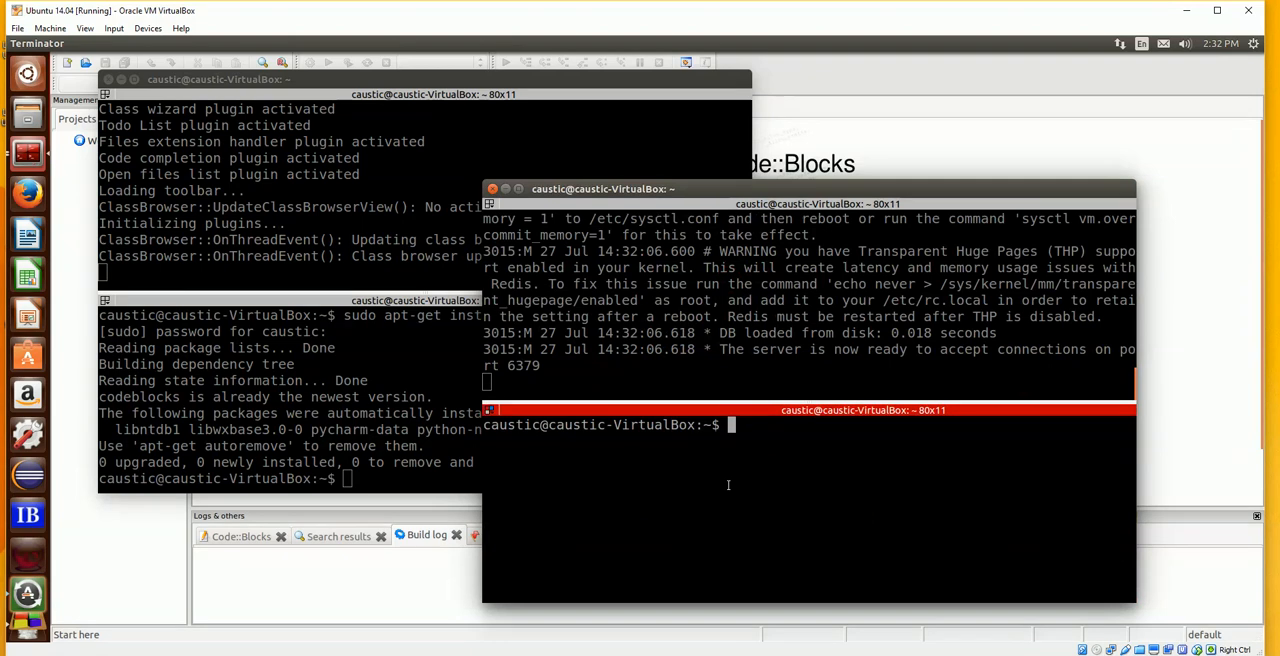
{"action": "type", "text": "redis-cli"}
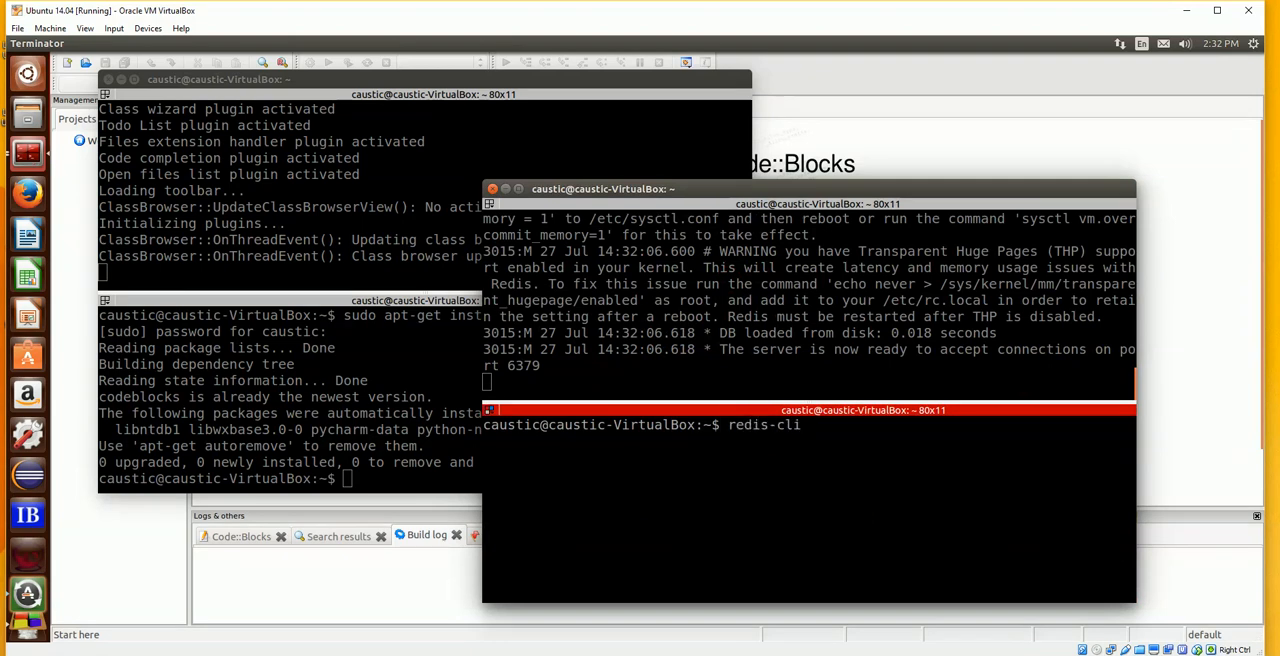
{"action": "key", "text": "Return"}
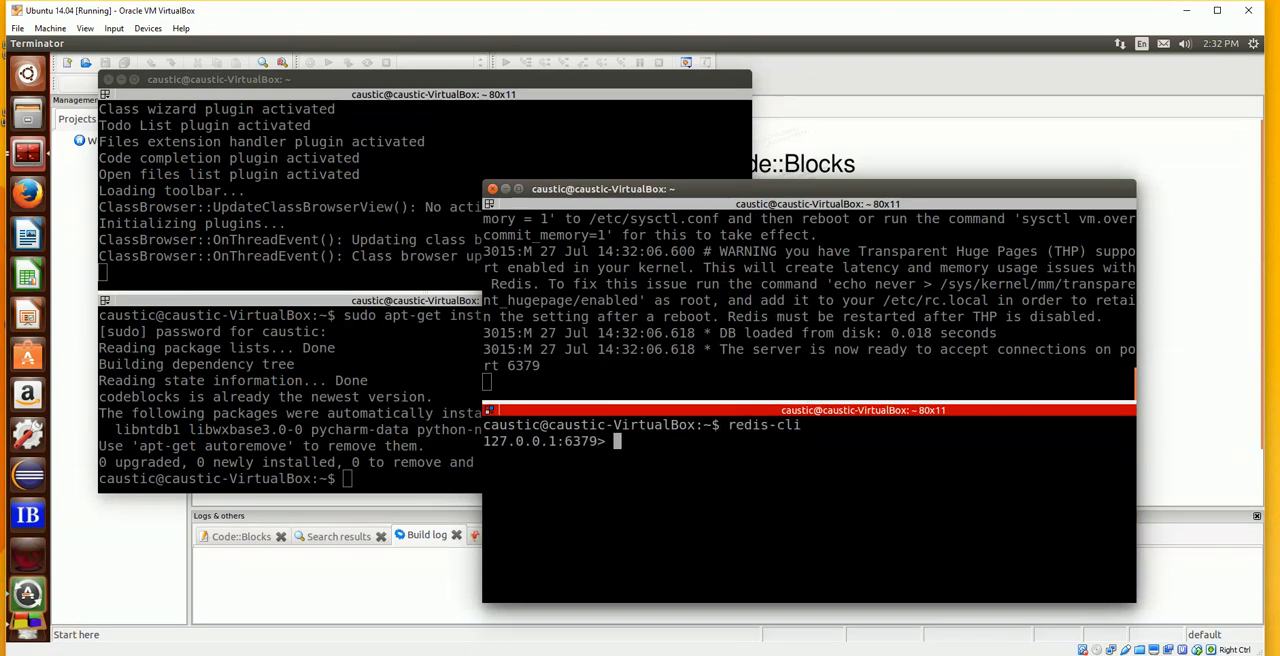
{"action": "type", "text": "ping"}
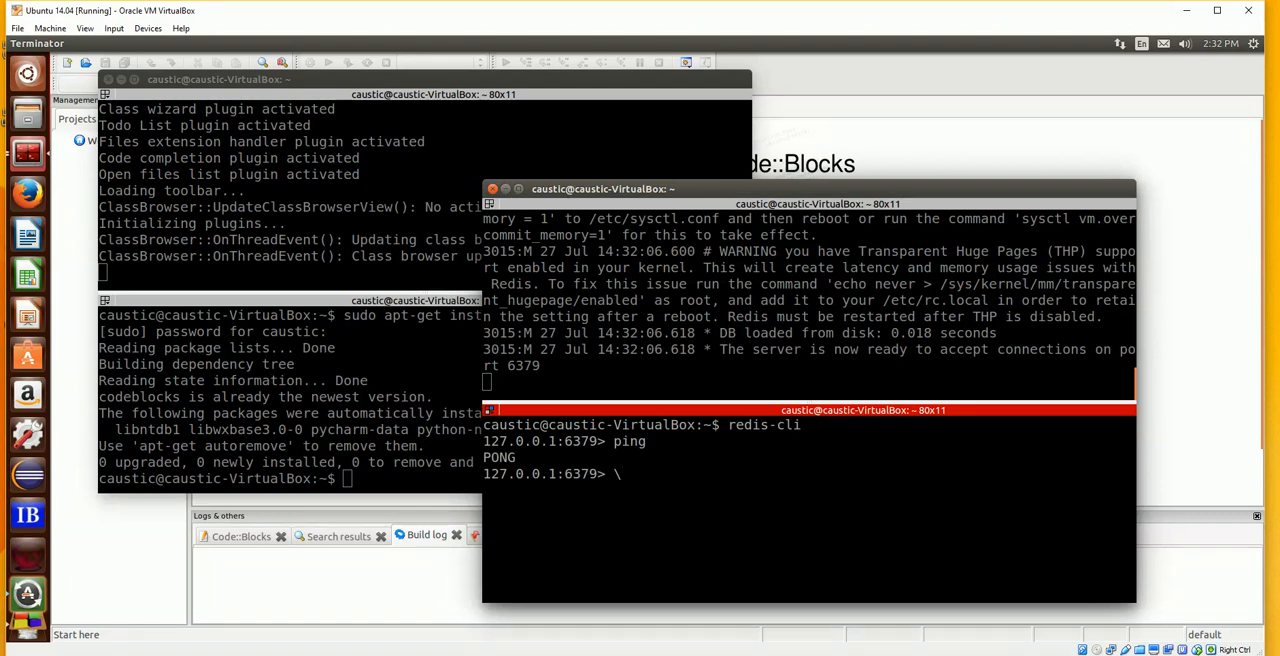
{"action": "type", "text": "quit"}
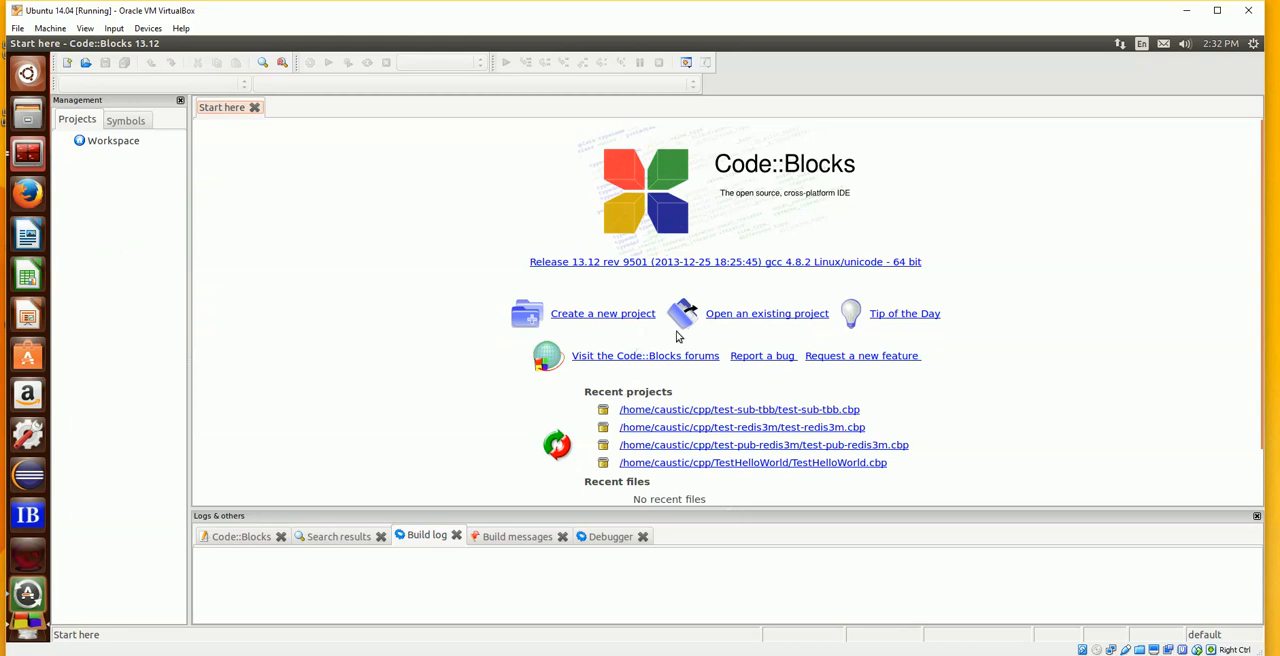
{"action": "mouse_move", "coordinate": [790, 318]}
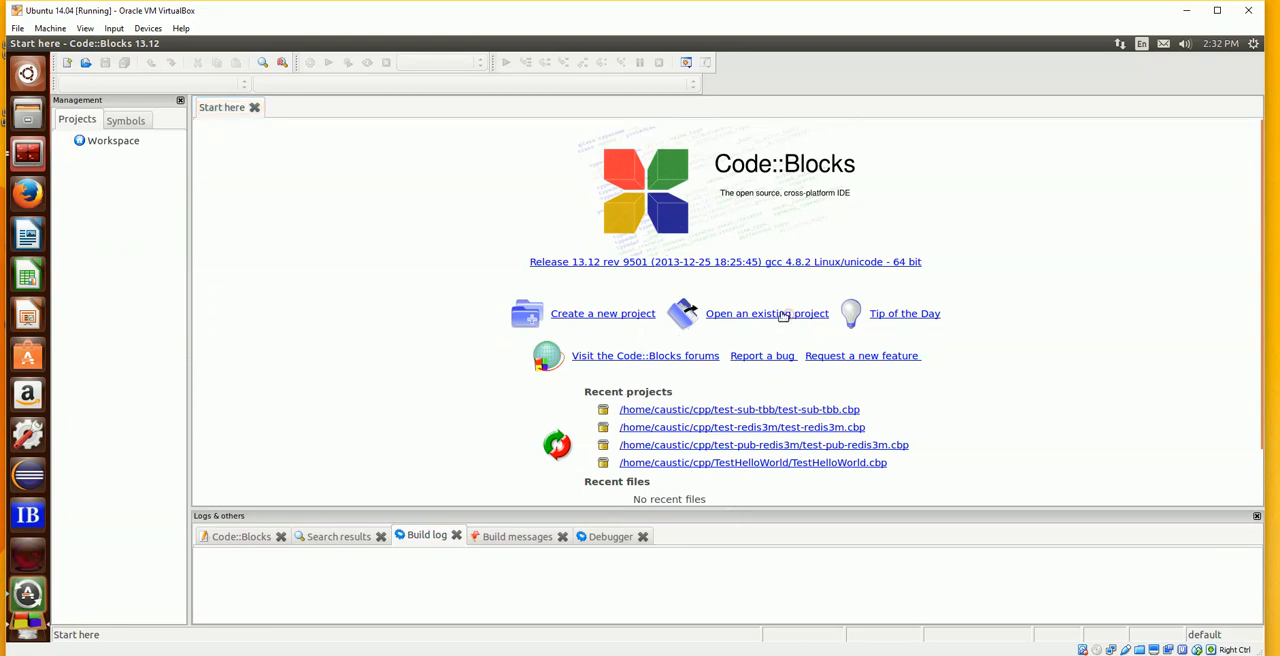
{"action": "left_click", "coordinate": [766, 312]}
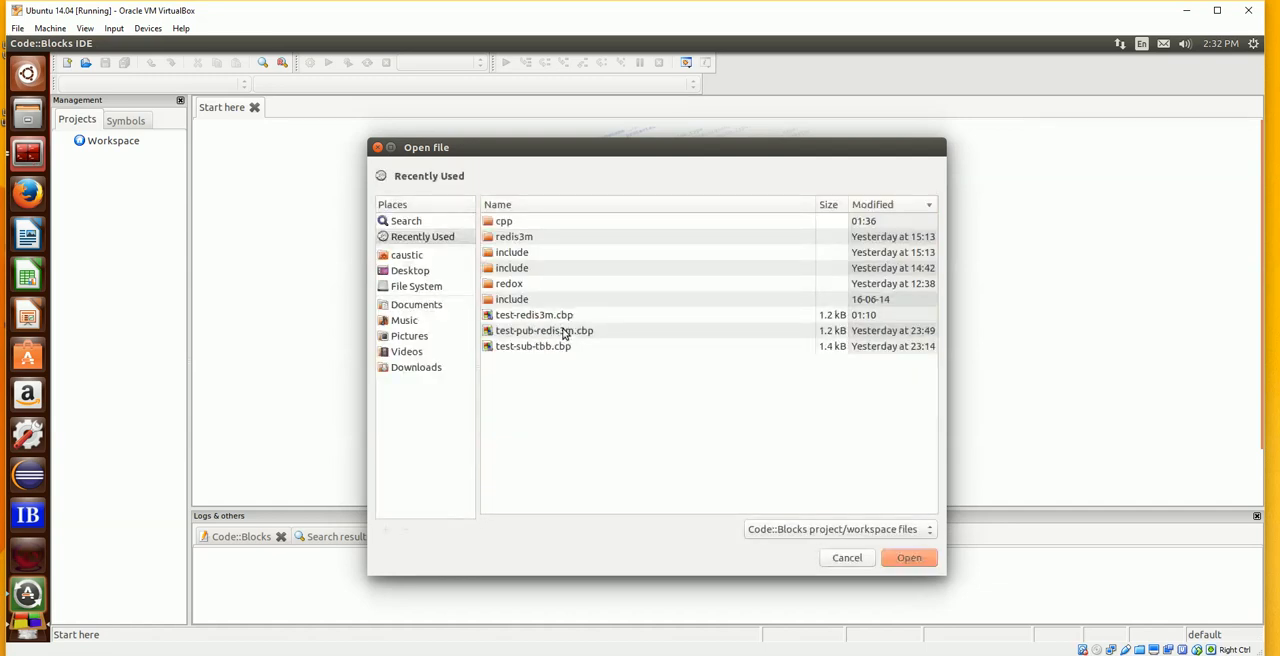
{"action": "double_click", "coordinate": [544, 330]}
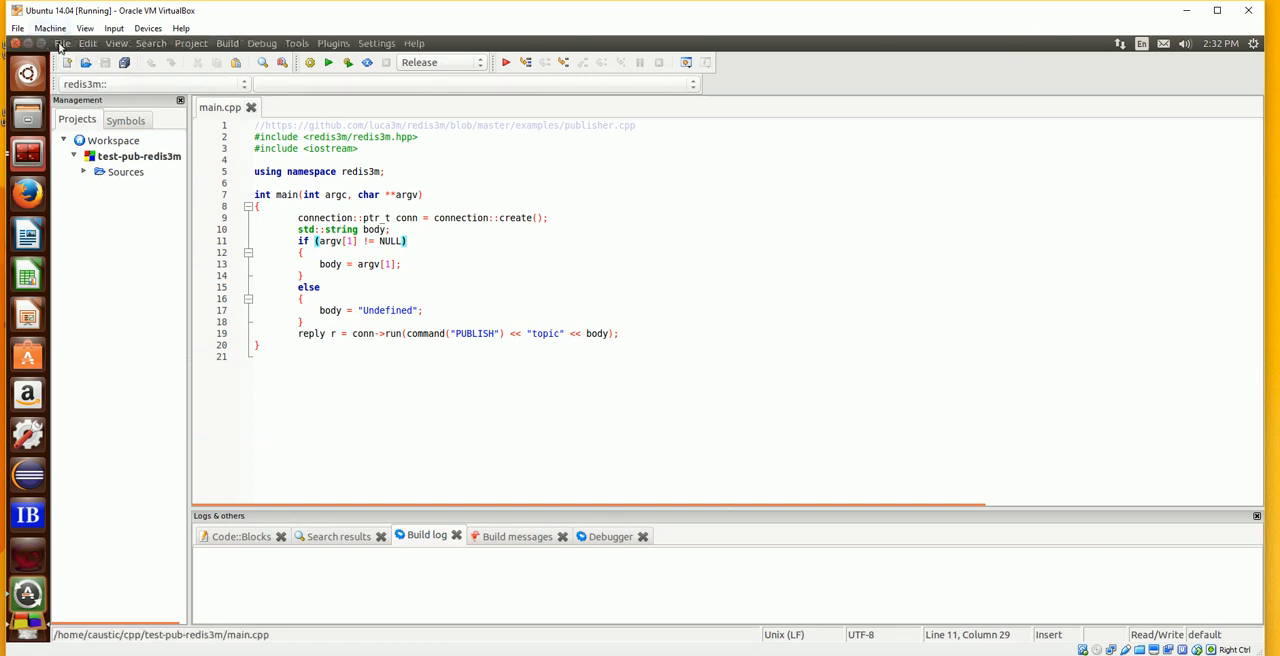
{"action": "left_click", "coordinate": [62, 44]}
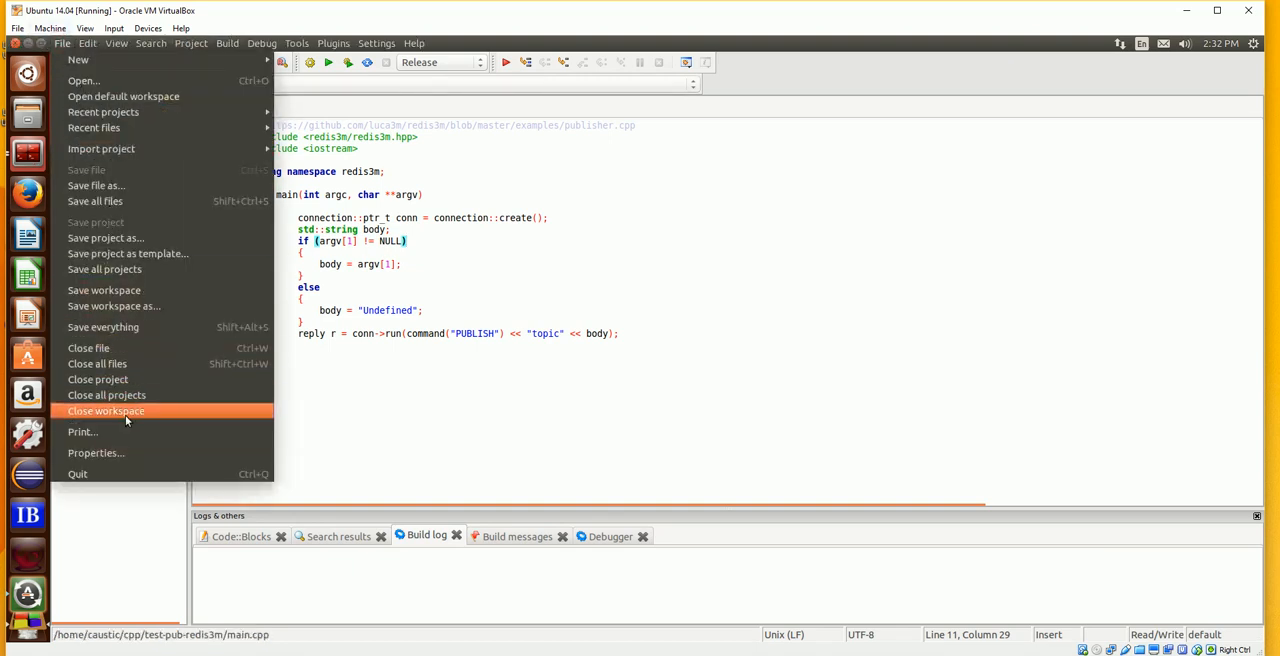
{"action": "mouse_move", "coordinate": [106, 396]}
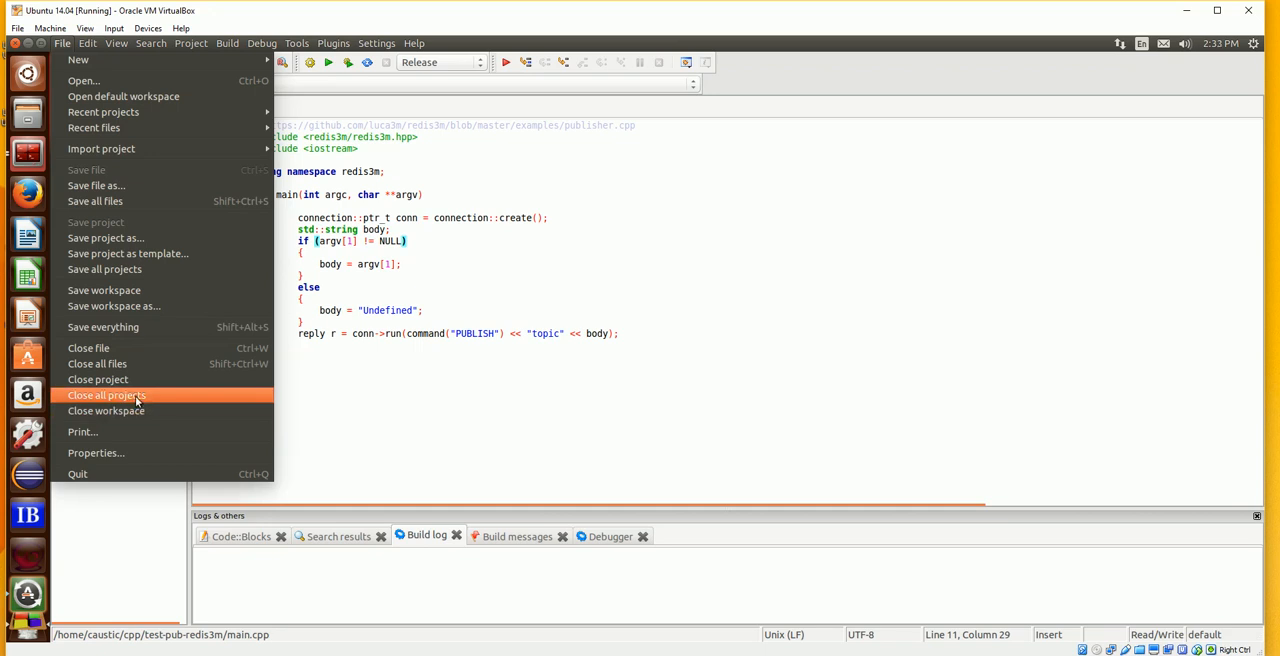
{"action": "left_click", "coordinate": [106, 396]}
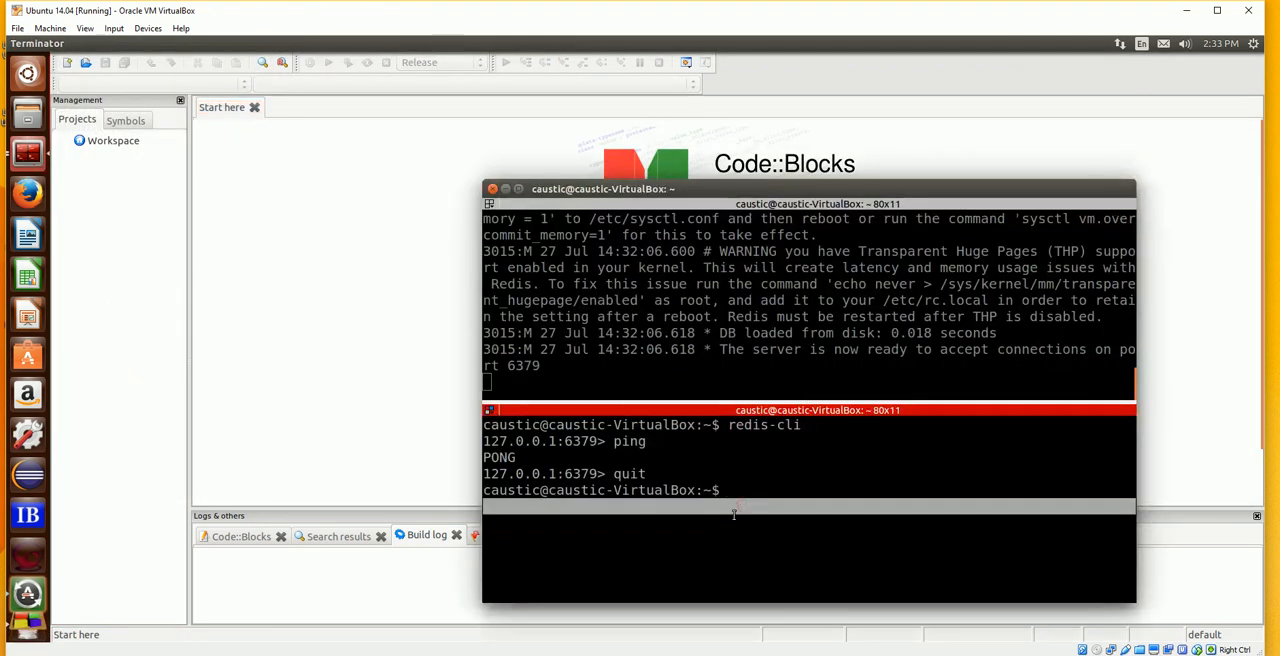
Move into the ~/cpp/test-pub-redis3m project folder
{"action": "type", "text": "cd /"}
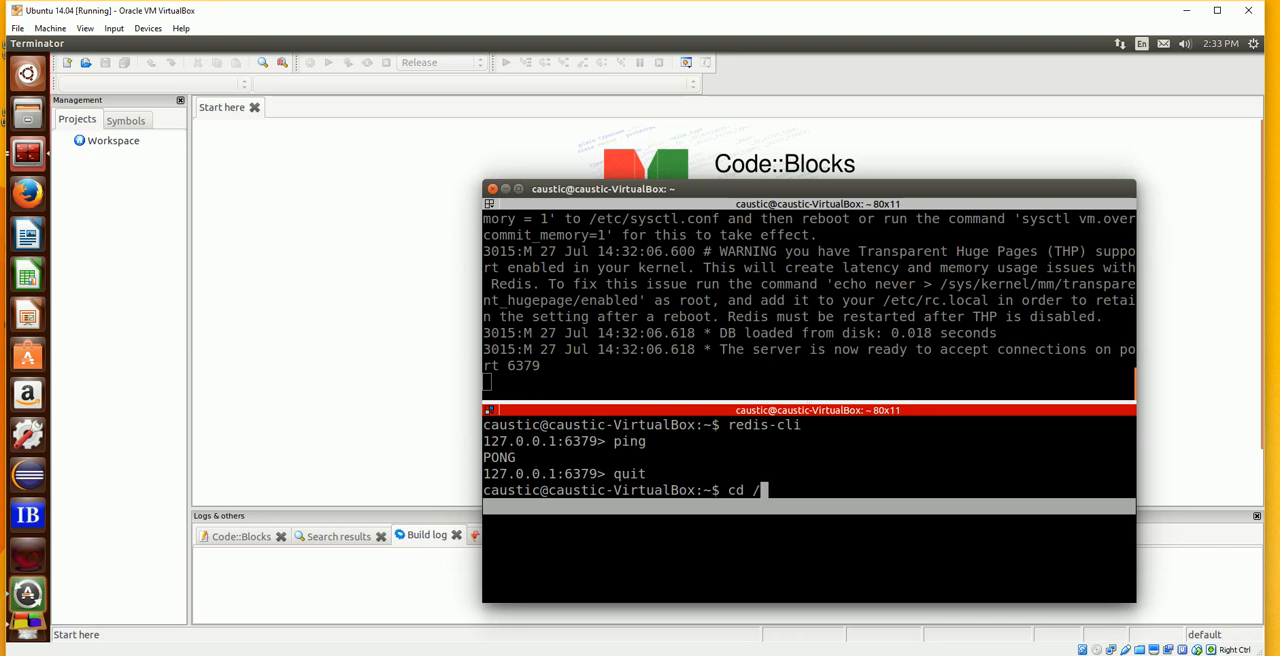
{"action": "key", "text": "BackSpace"}
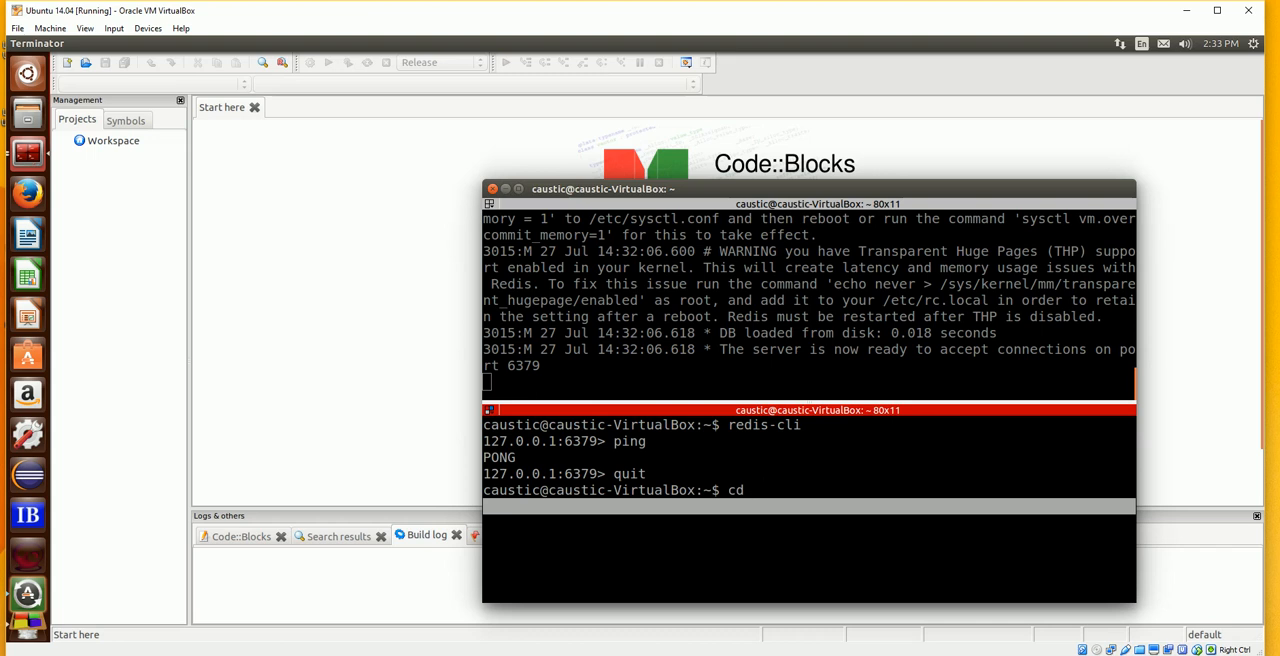
{"action": "type", "text": "~/cpp/"}
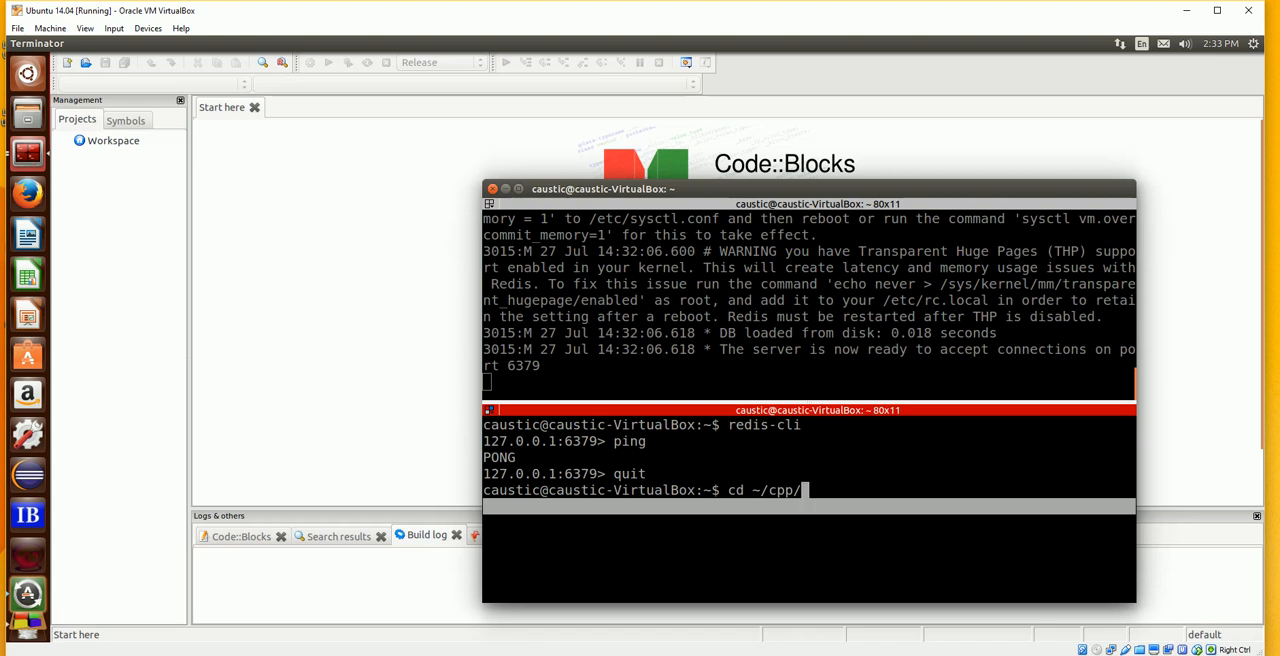
{"action": "key", "text": "Return"}
{"action": "type", "text": "cd"}
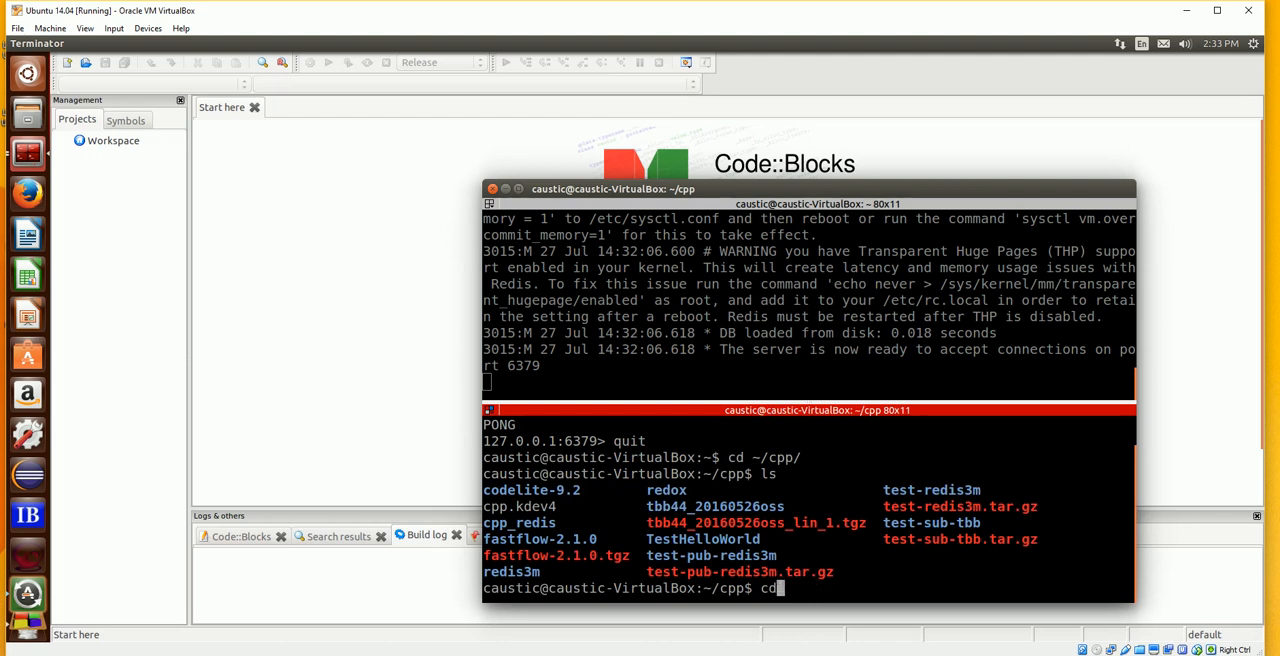
{"action": "type", "text": "test-pu"}
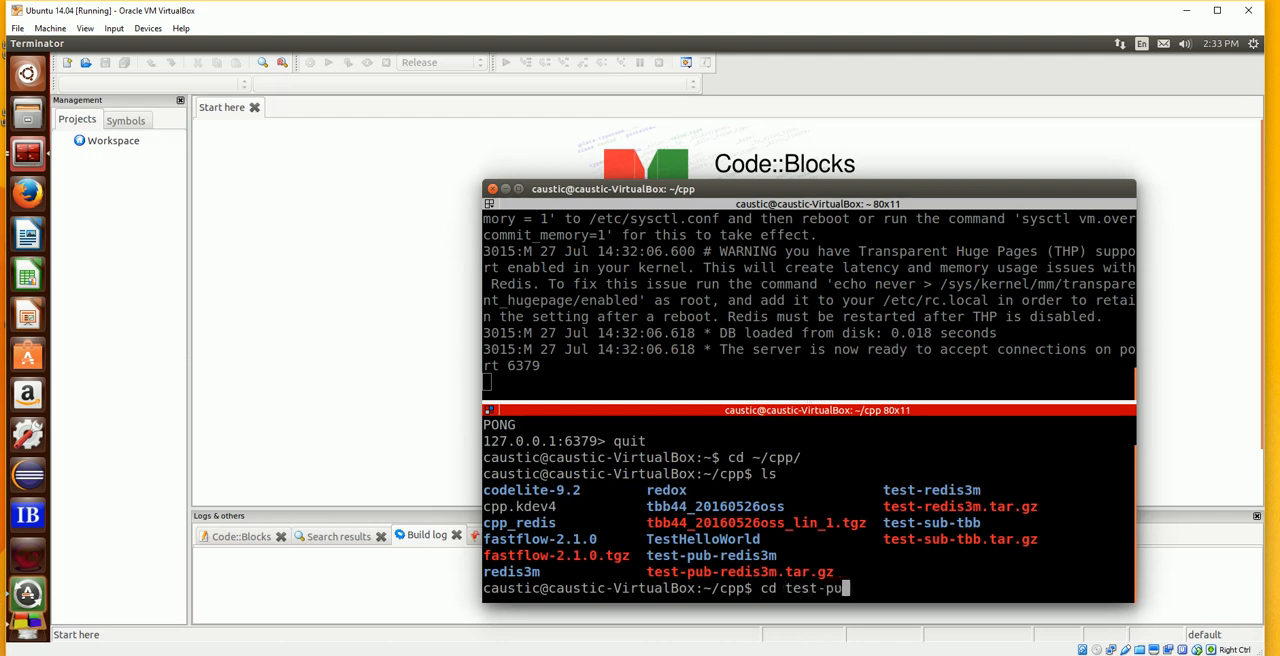
{"action": "key", "text": "Return"}
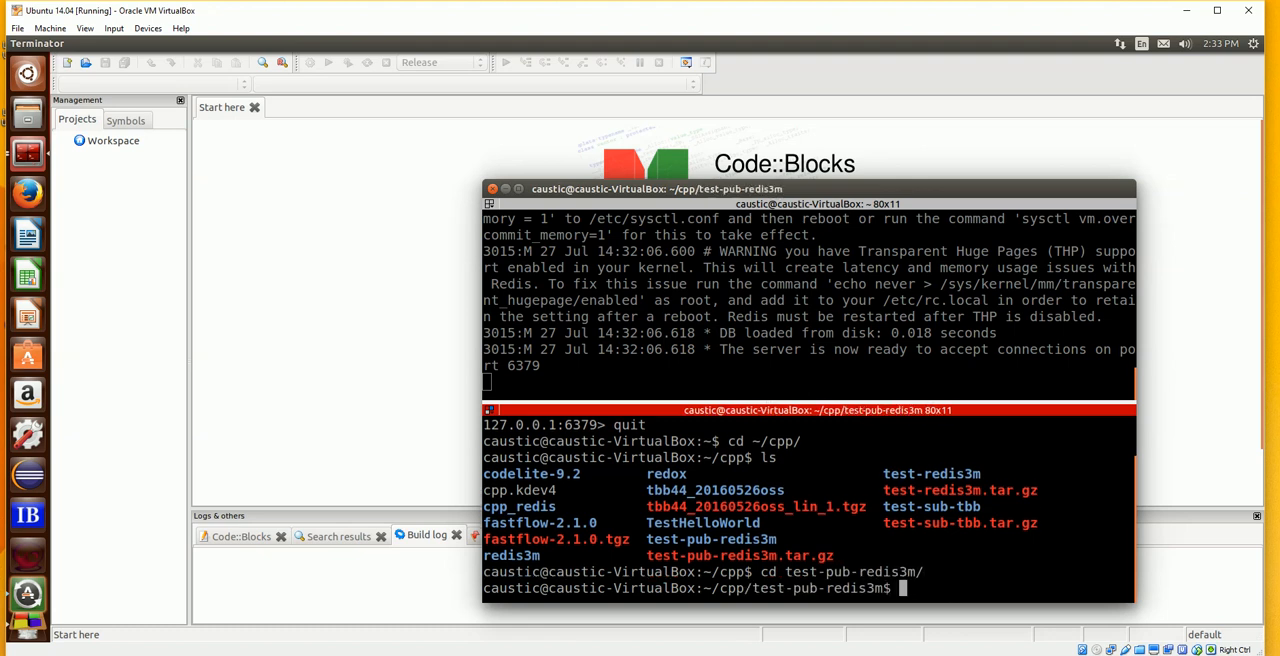
List the project's files and attempt cdbin to enter the bin folder
{"action": "type", "text": "ls"}
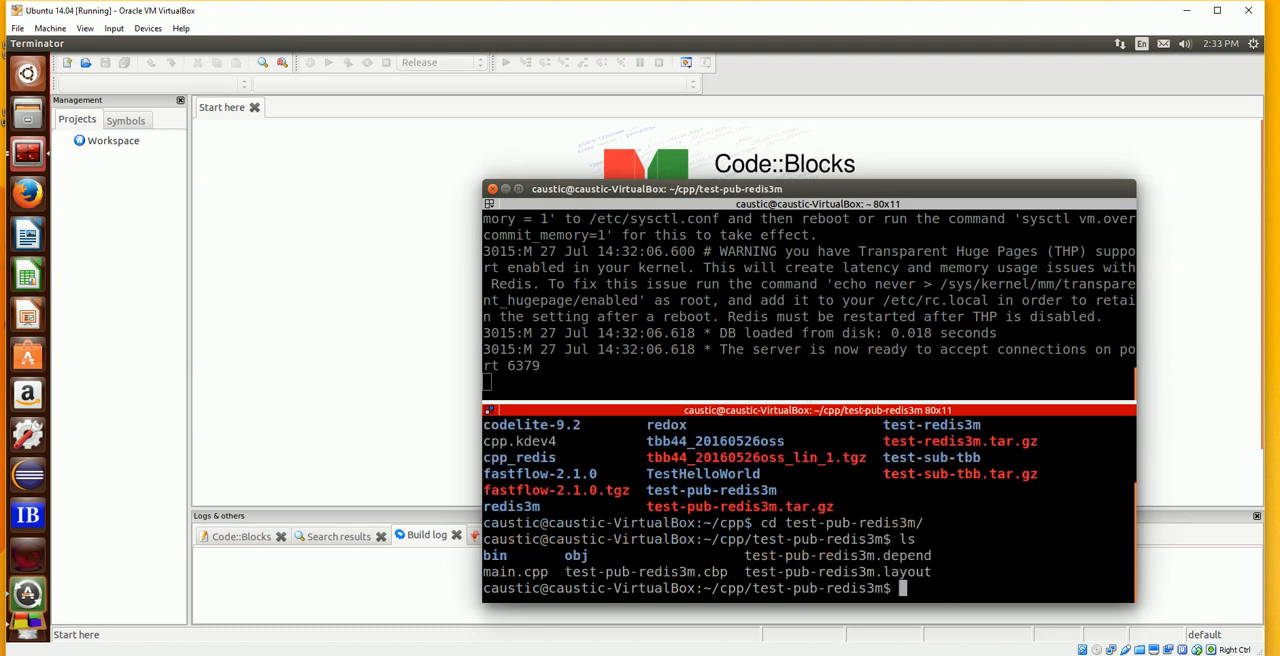
{"action": "type", "text": "cdbin"}
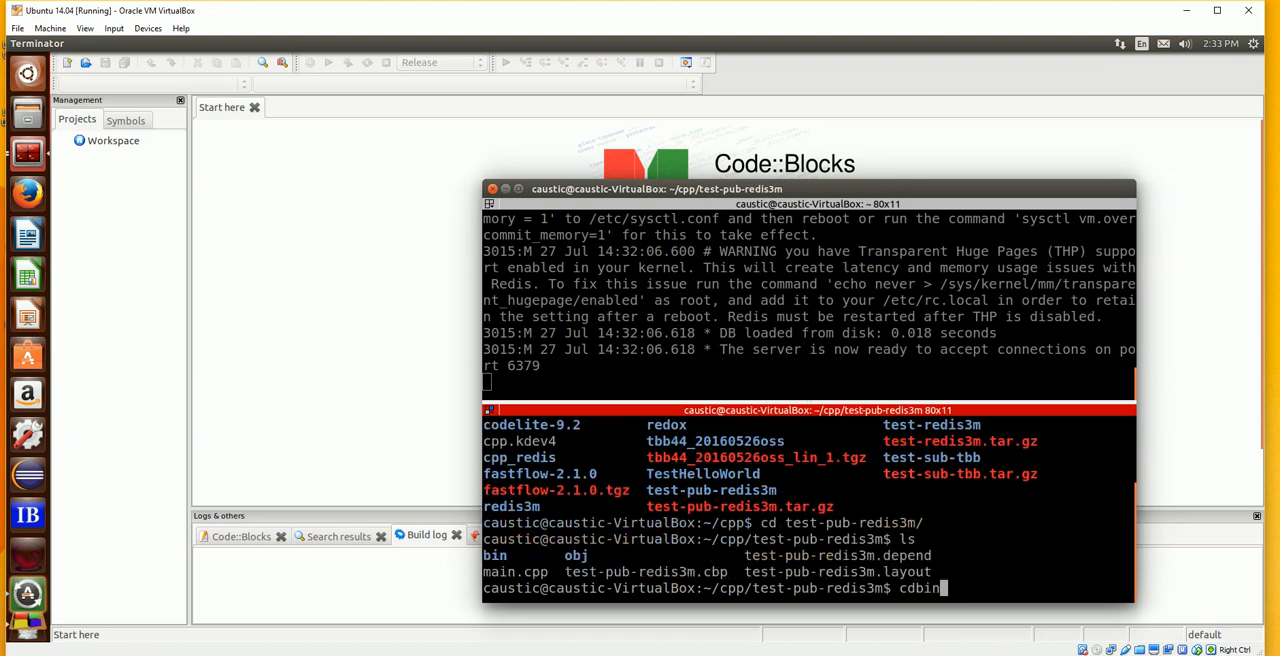
{"action": "key", "text": "Return"}
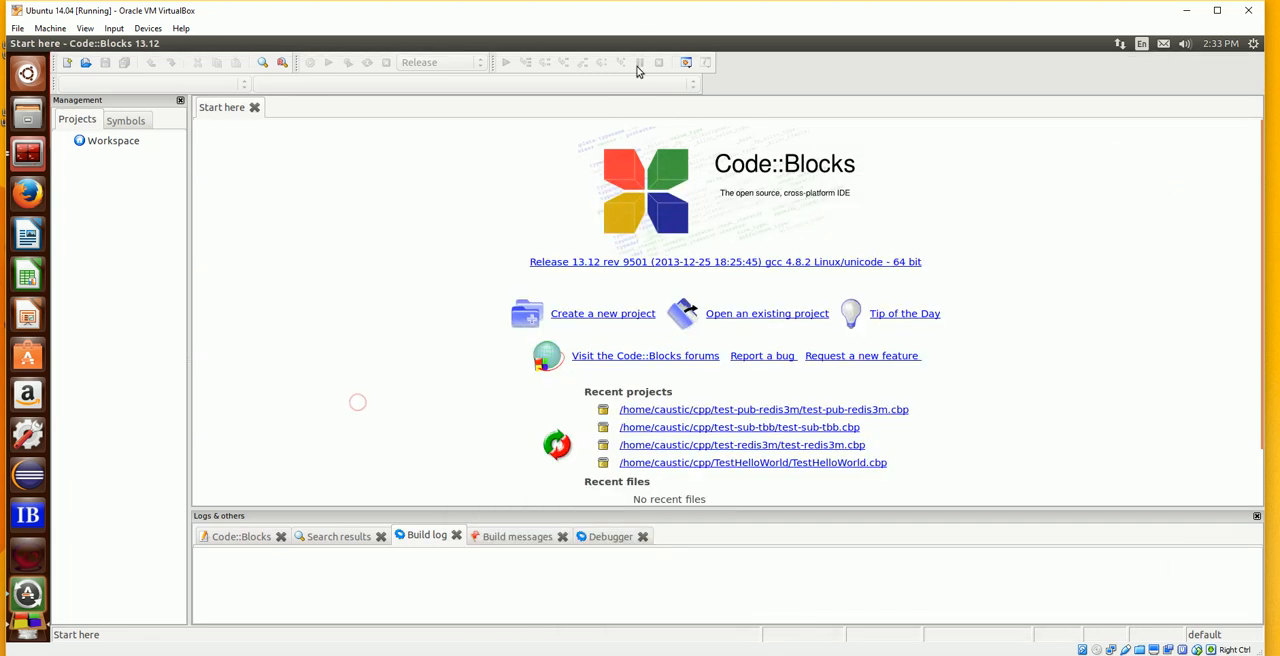
{"action": "mouse_move", "coordinate": [426, 80]}
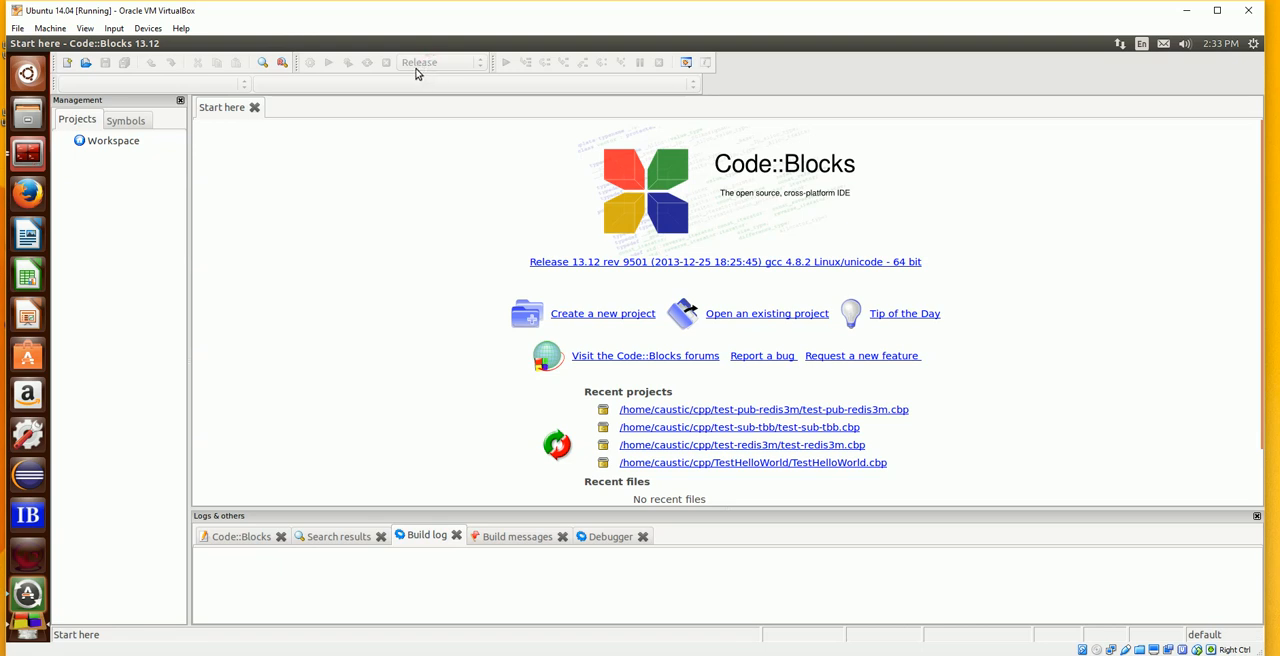
{"action": "mouse_move", "coordinate": [428, 66]}
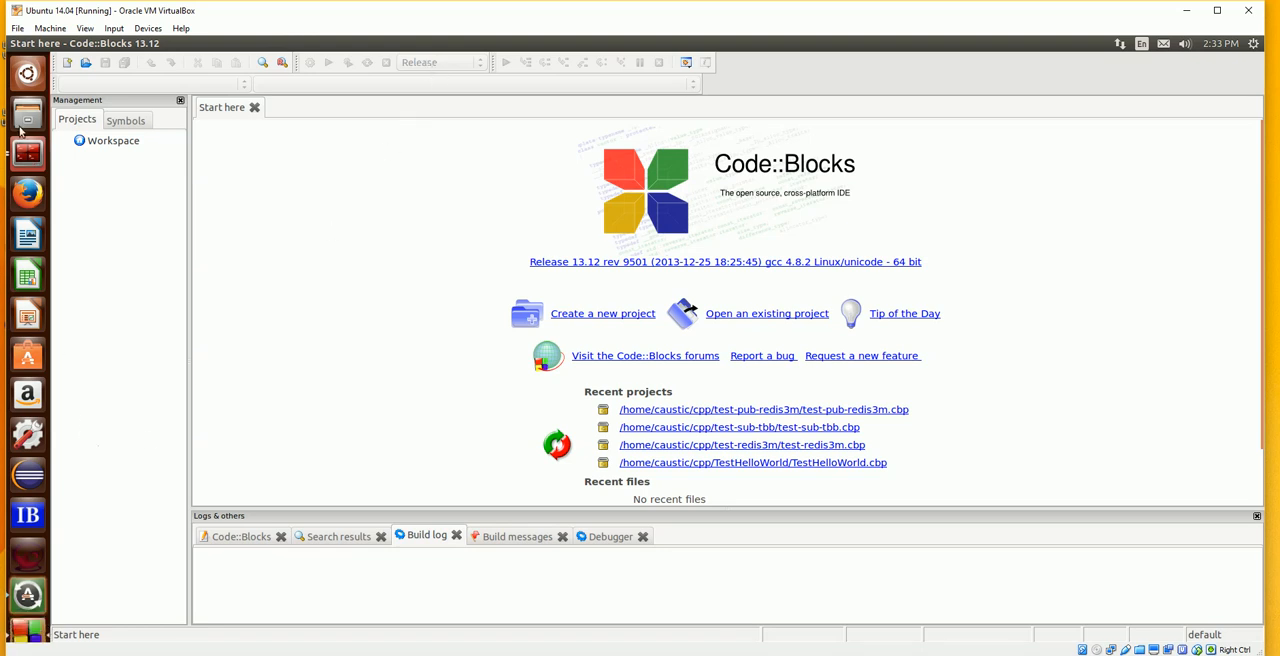
{"action": "mouse_move", "coordinate": [28, 152]}
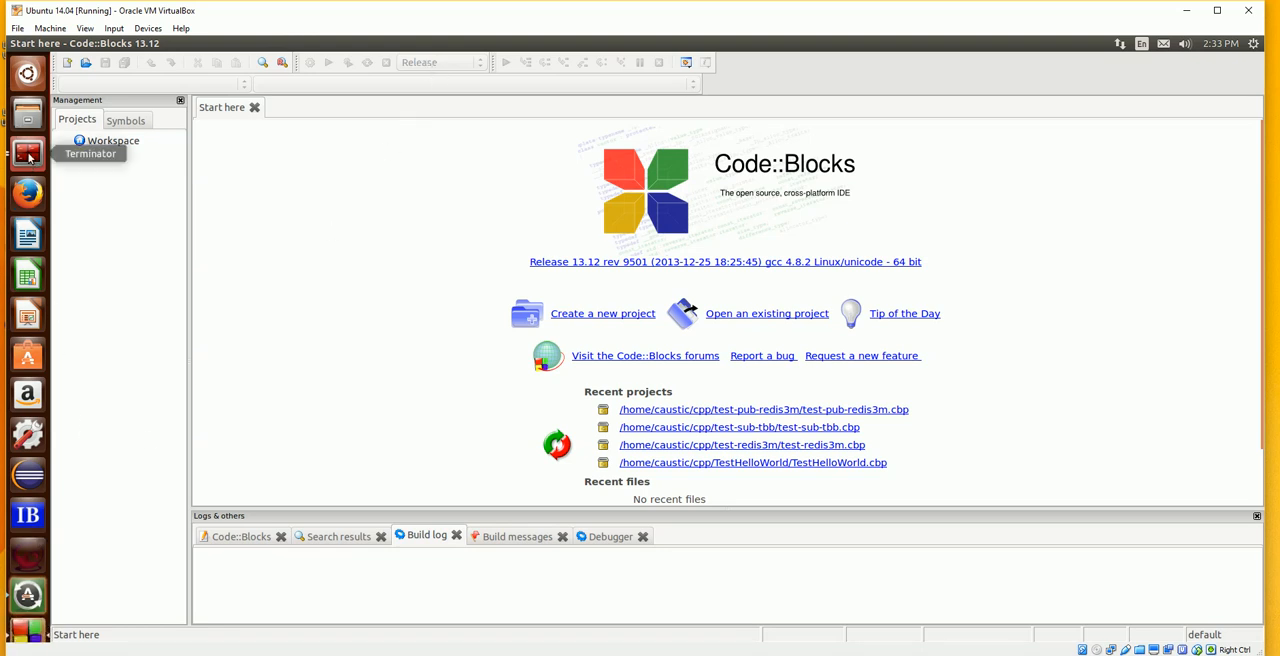
Move into bin/Release and run ./test-pub-redis3m with the message Hello
{"action": "left_click", "coordinate": [28, 152]}
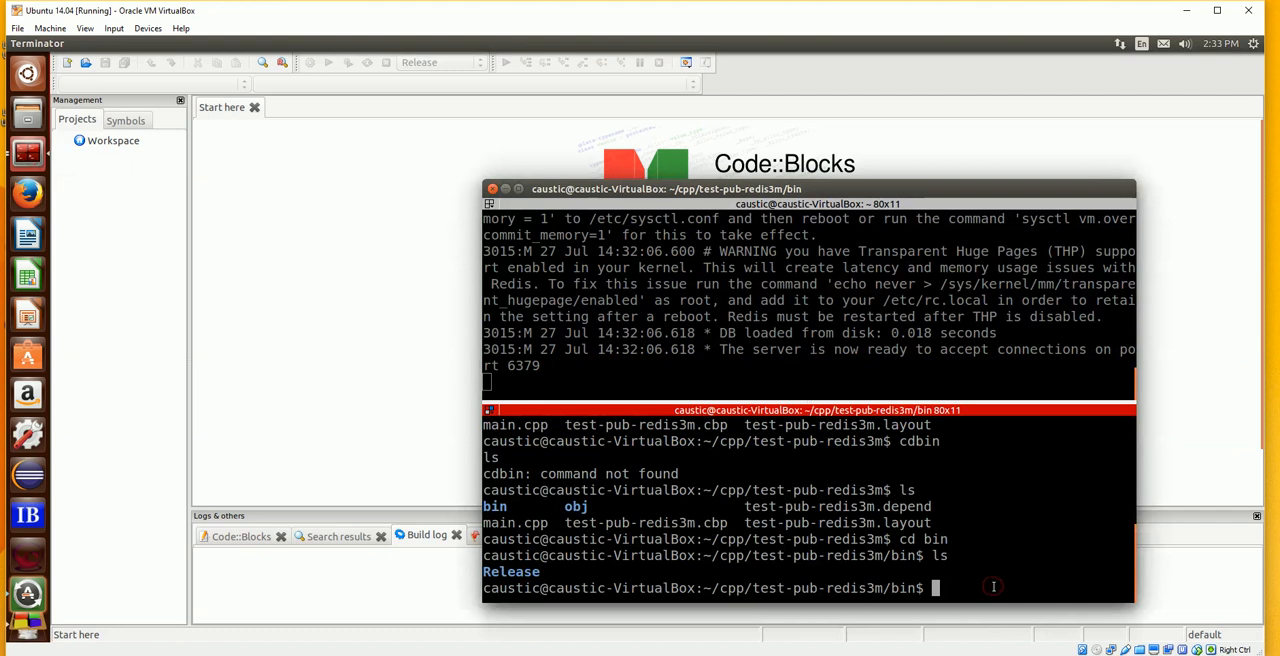
{"action": "type", "text": "cd"}
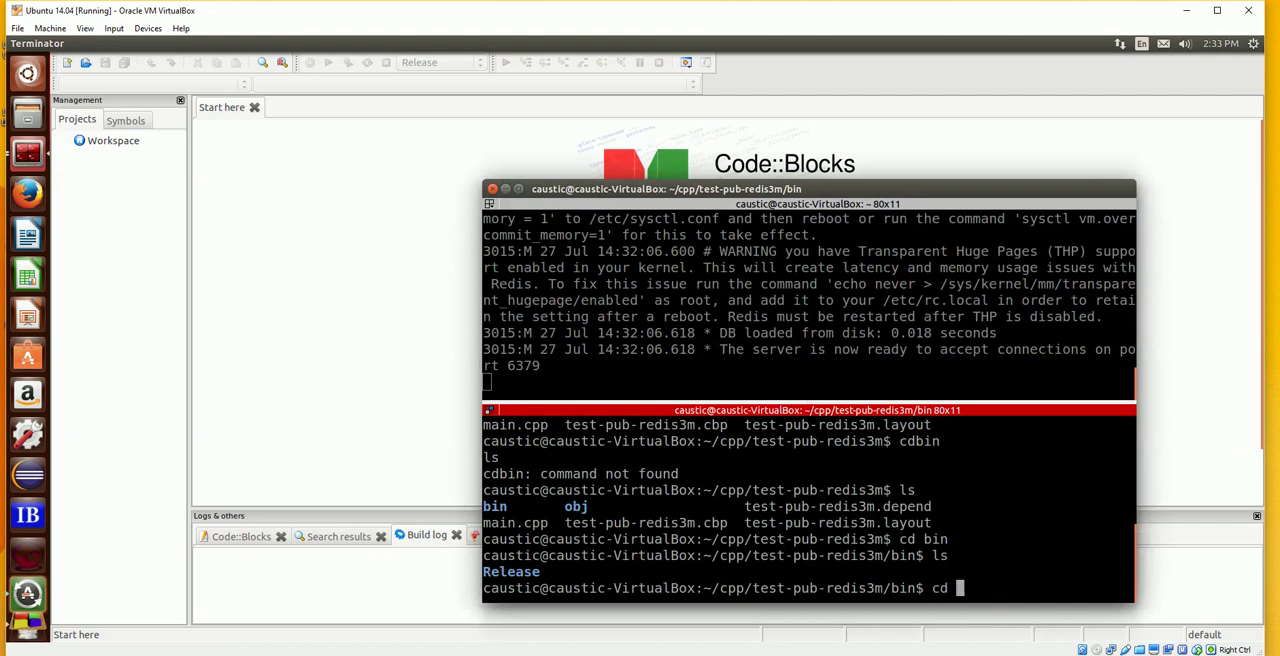
{"action": "type", "text": "Rel"}
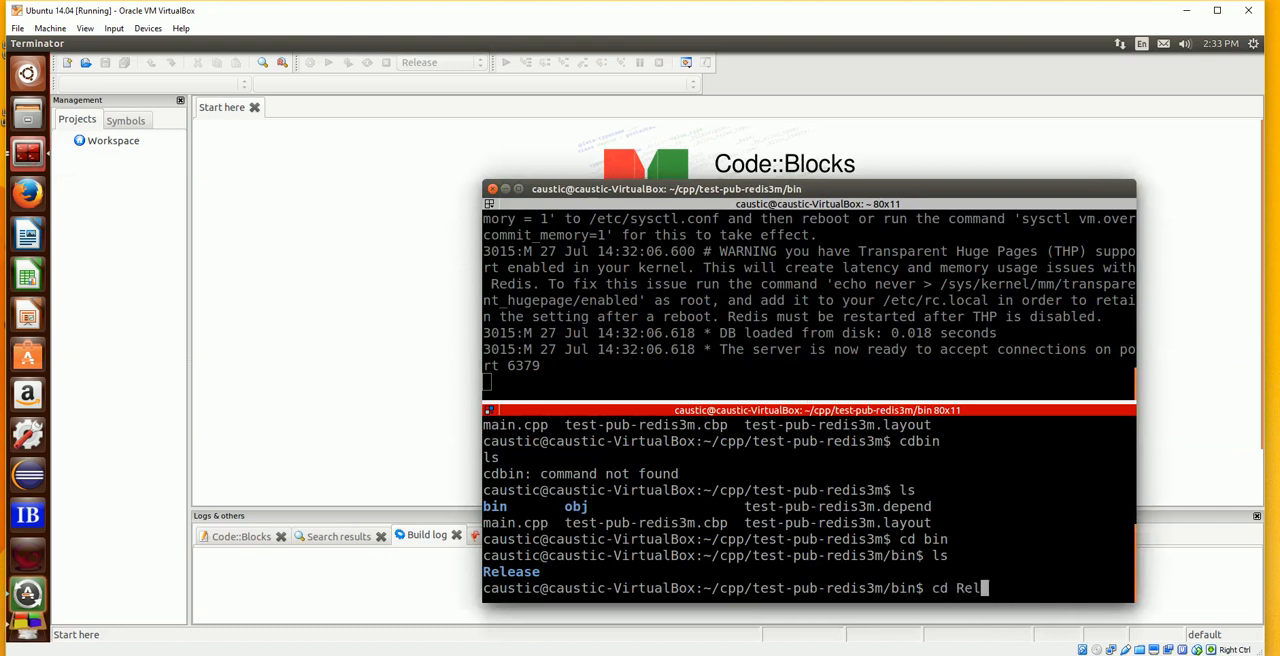
{"action": "key", "text": "Return"}
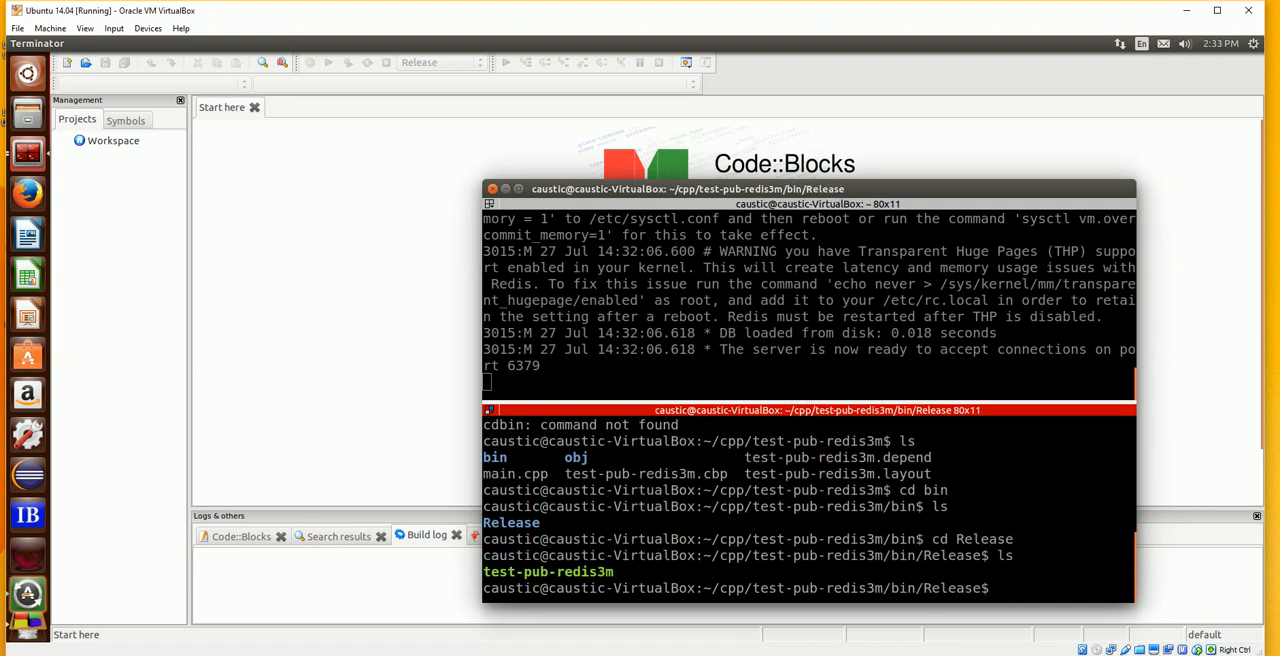
{"action": "type", "text": "./test"}
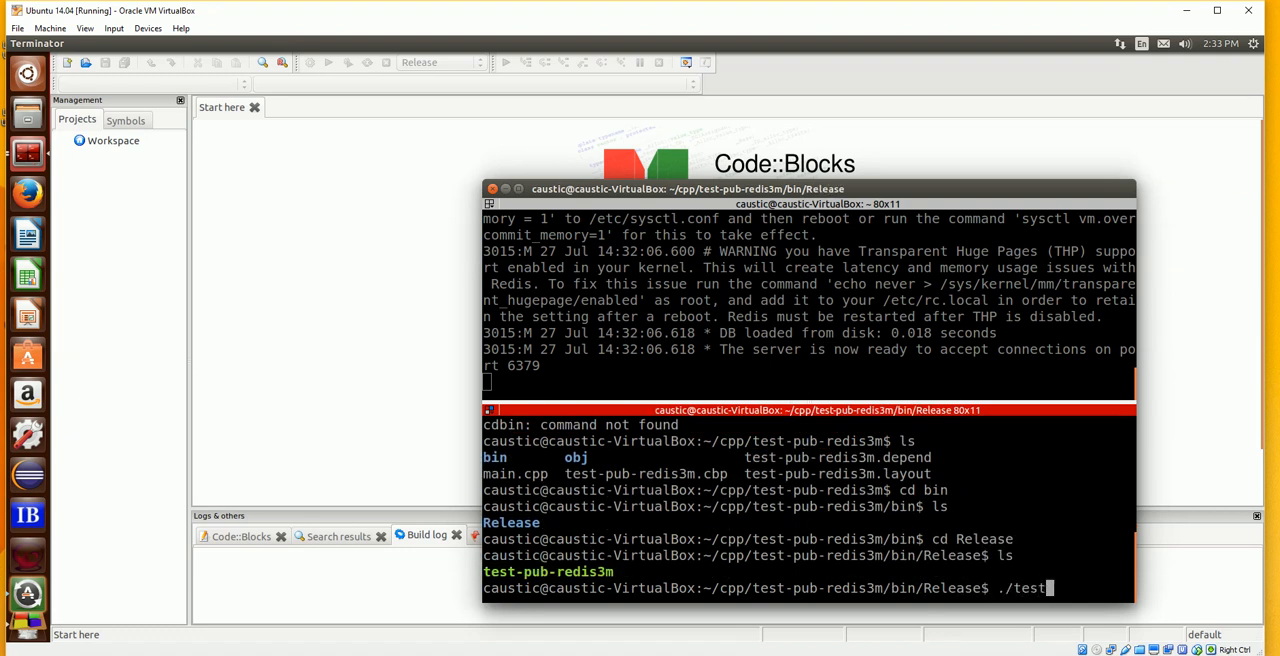
{"action": "key", "text": "Return"}
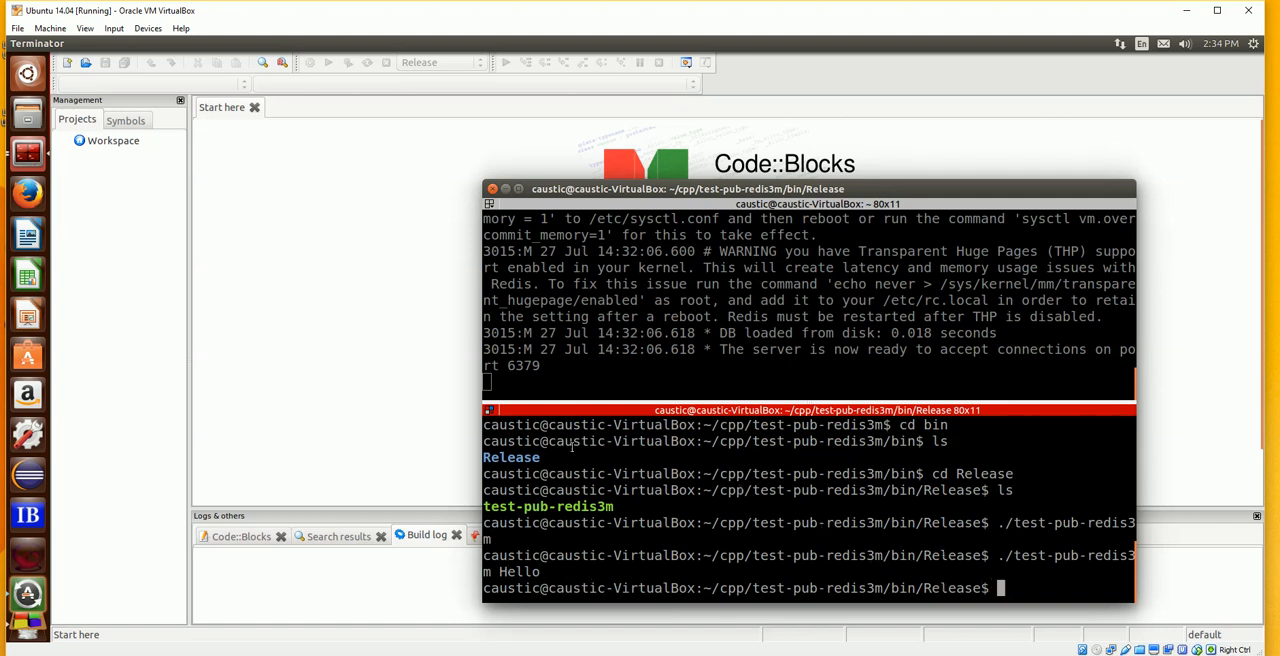
{"action": "mouse_move", "coordinate": [166, 228]}
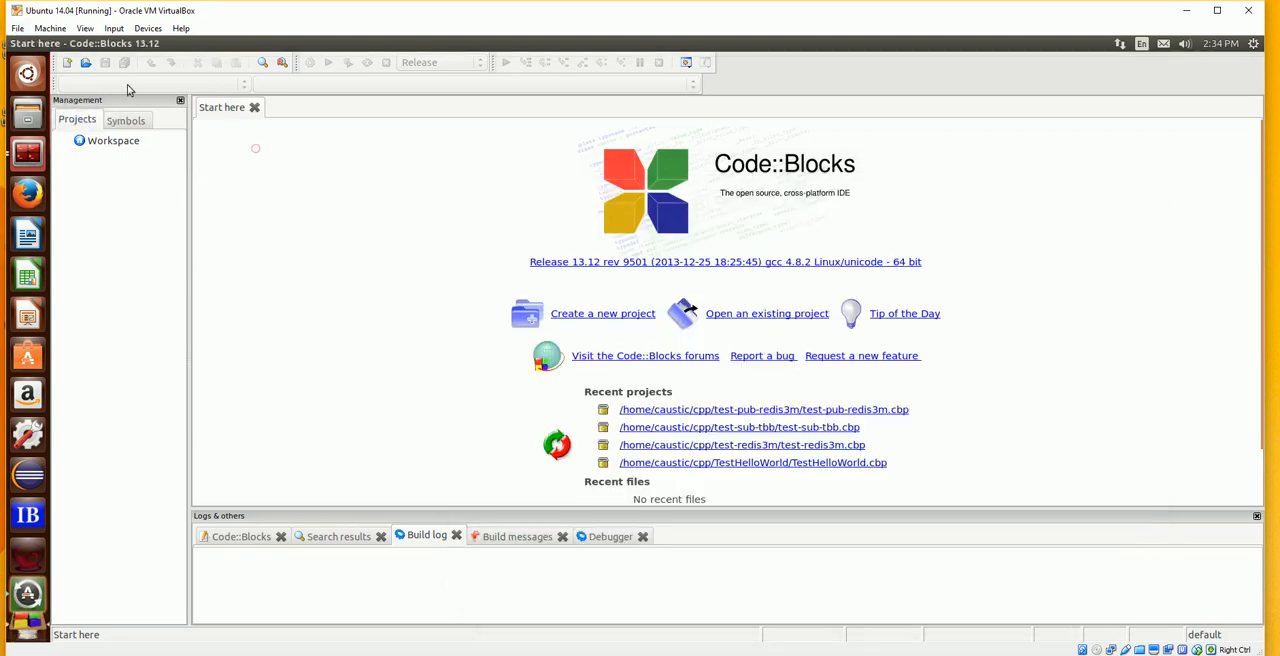
{"action": "mouse_move", "coordinate": [144, 162]}
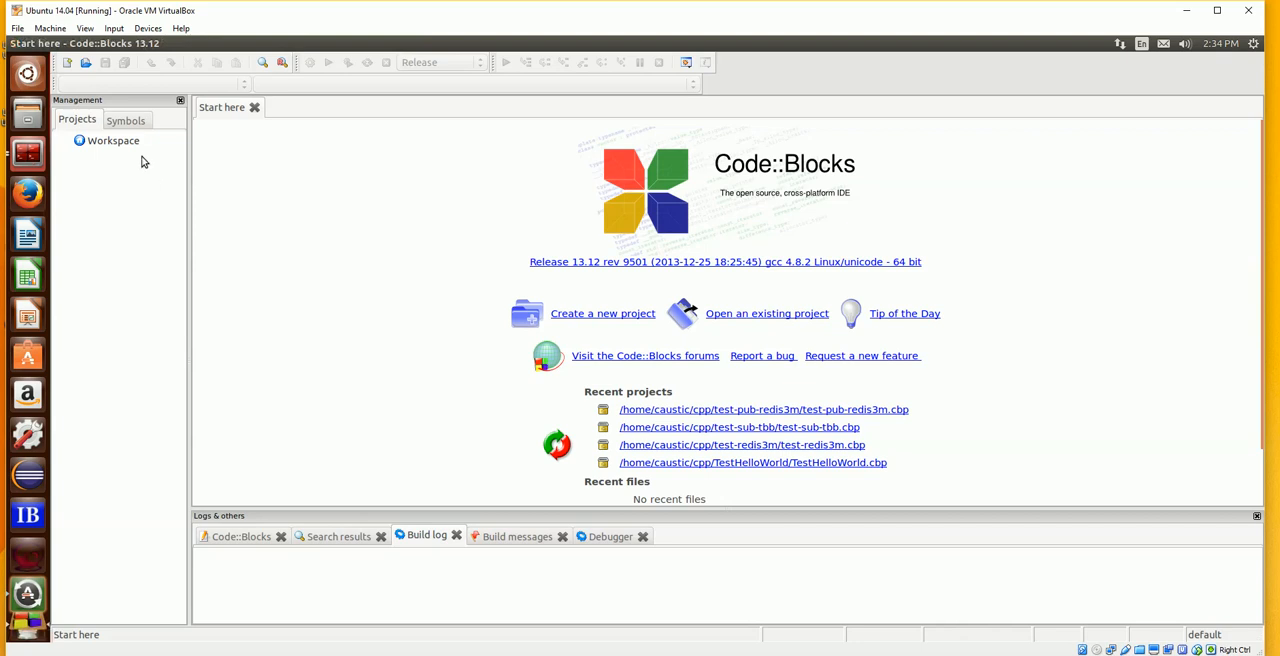
{"action": "mouse_move", "coordinate": [720, 334]}
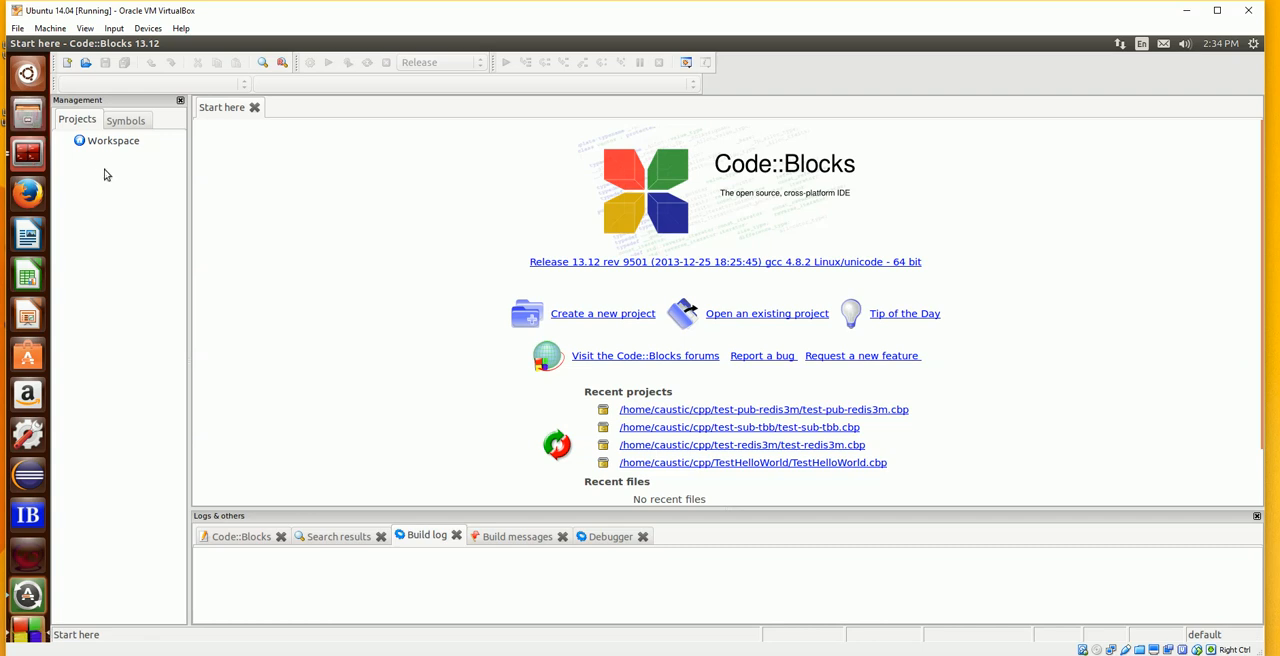
{"action": "left_click", "coordinate": [28, 116]}
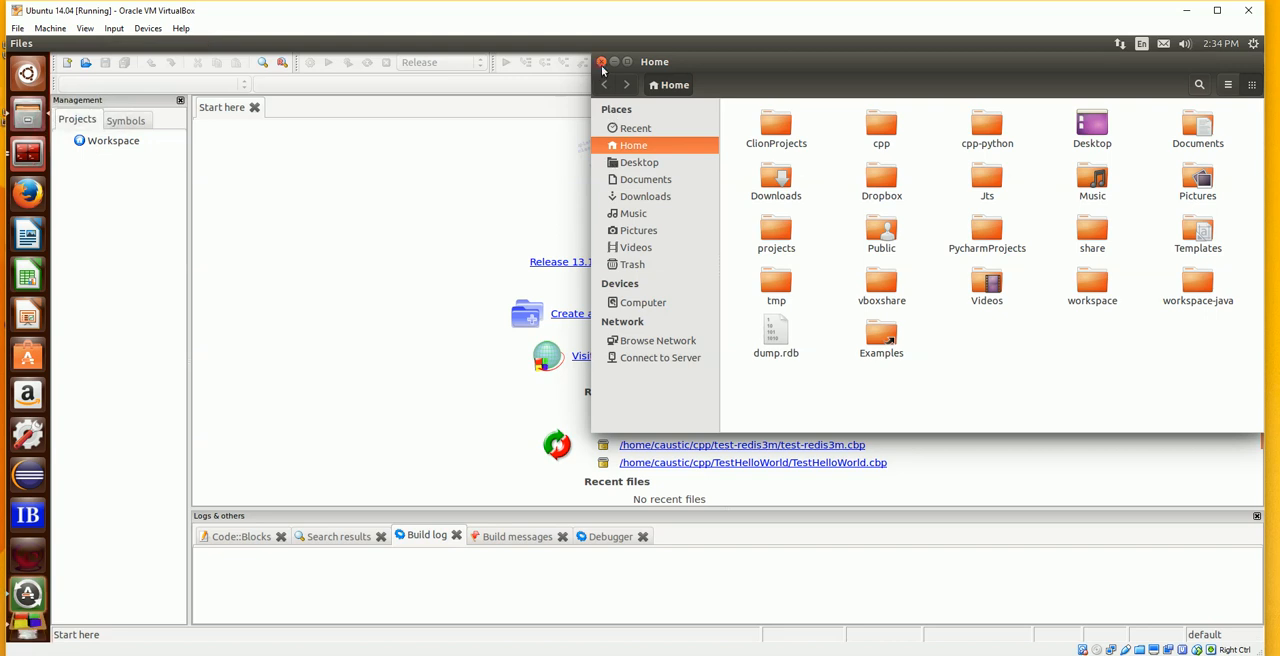
{"action": "left_click", "coordinate": [84, 62]}
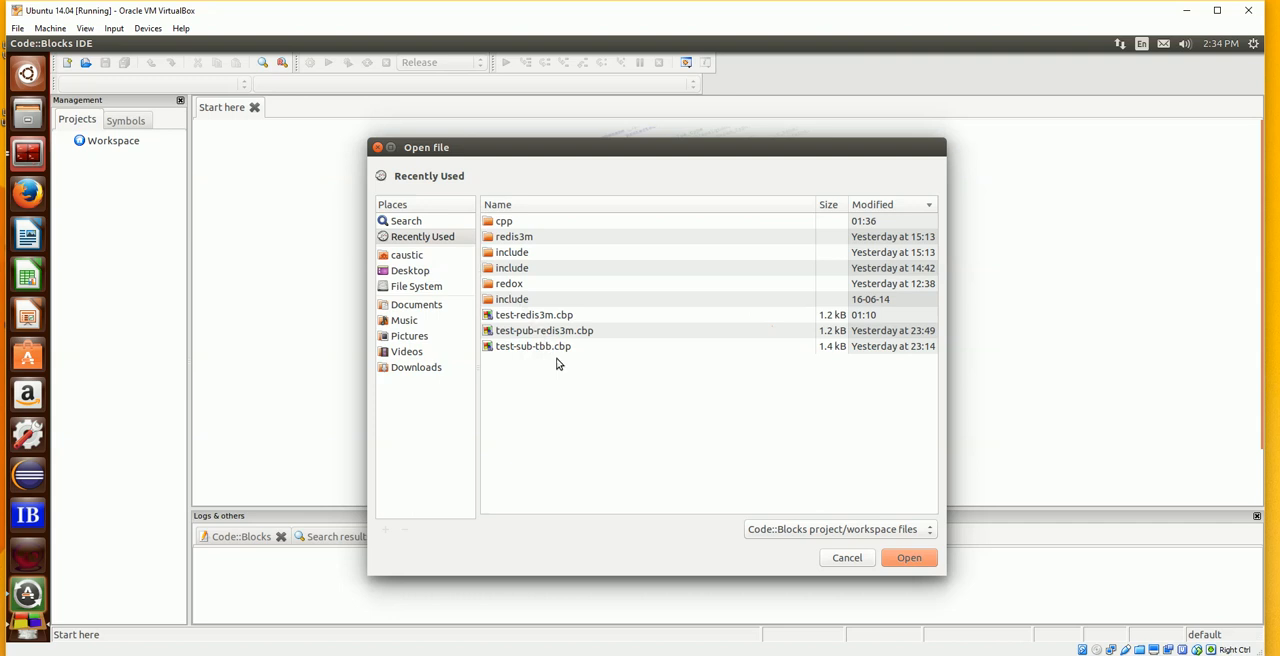
{"action": "left_click", "coordinate": [532, 314]}
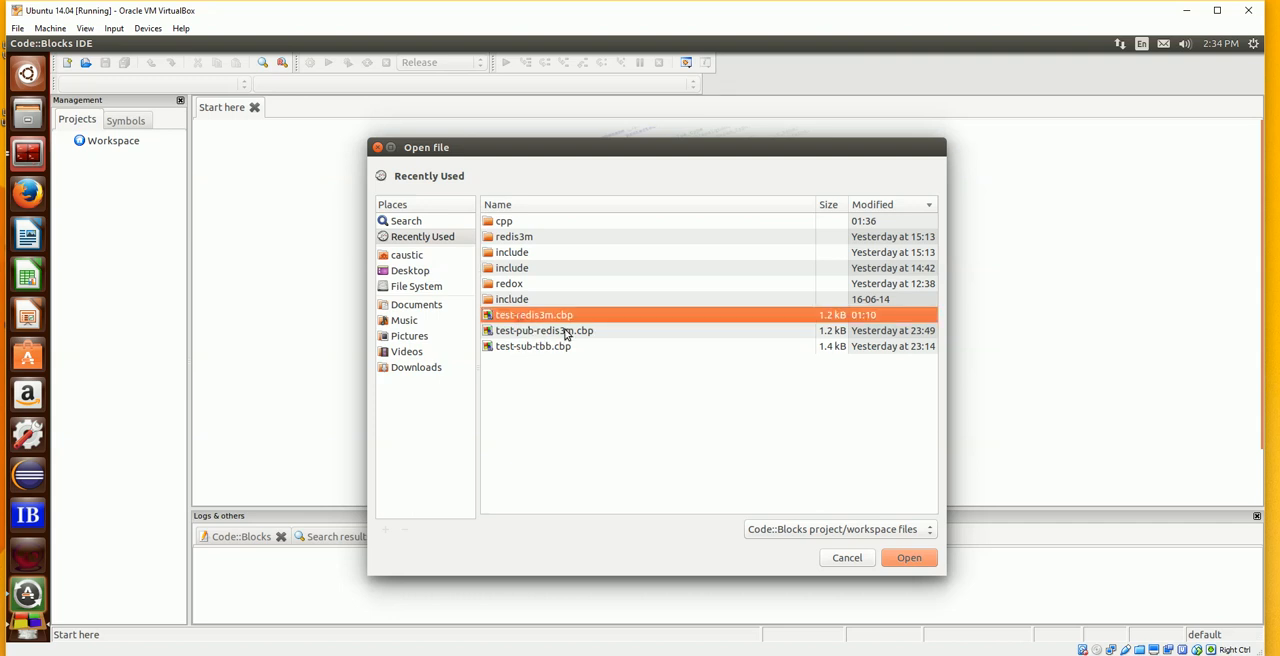
{"action": "mouse_move", "coordinate": [530, 318]}
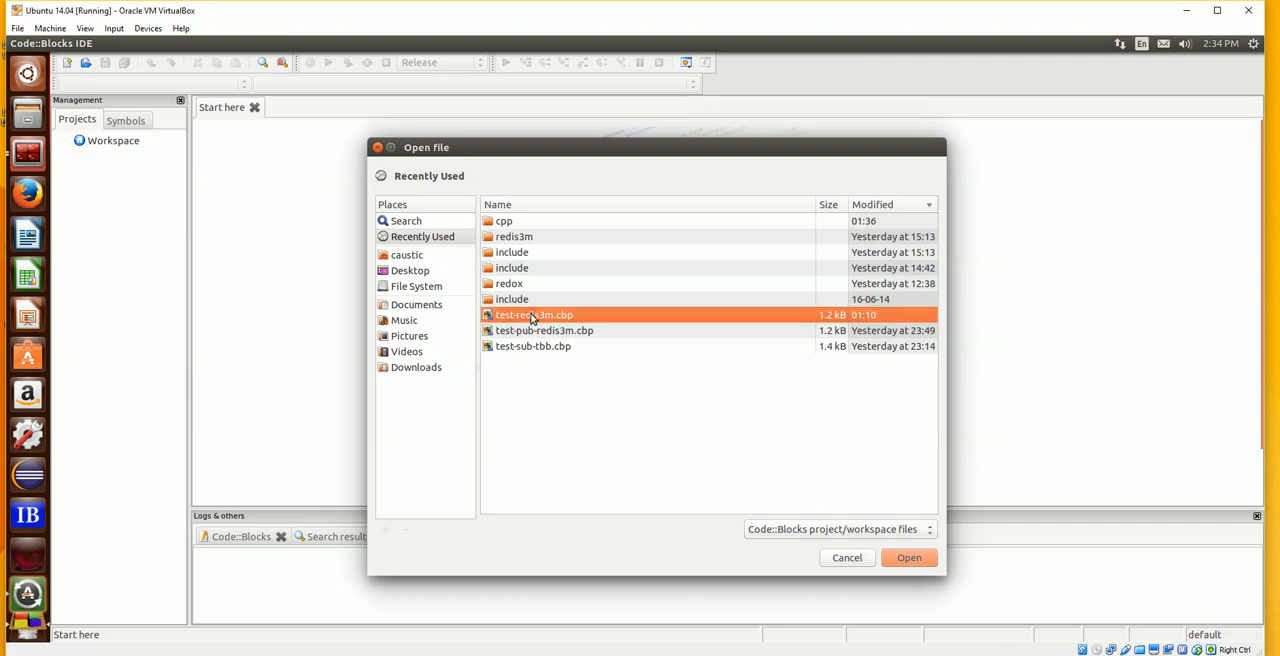
{"action": "double_click", "coordinate": [532, 314]}
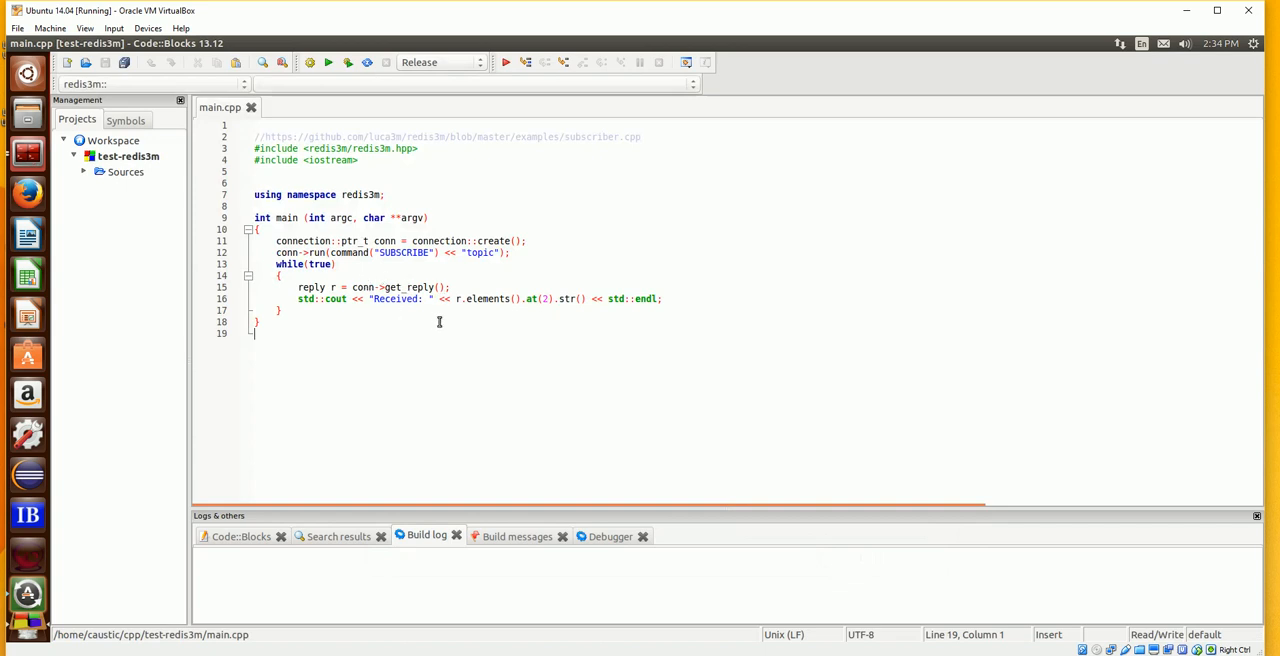
{"action": "left_click", "coordinate": [252, 108]}
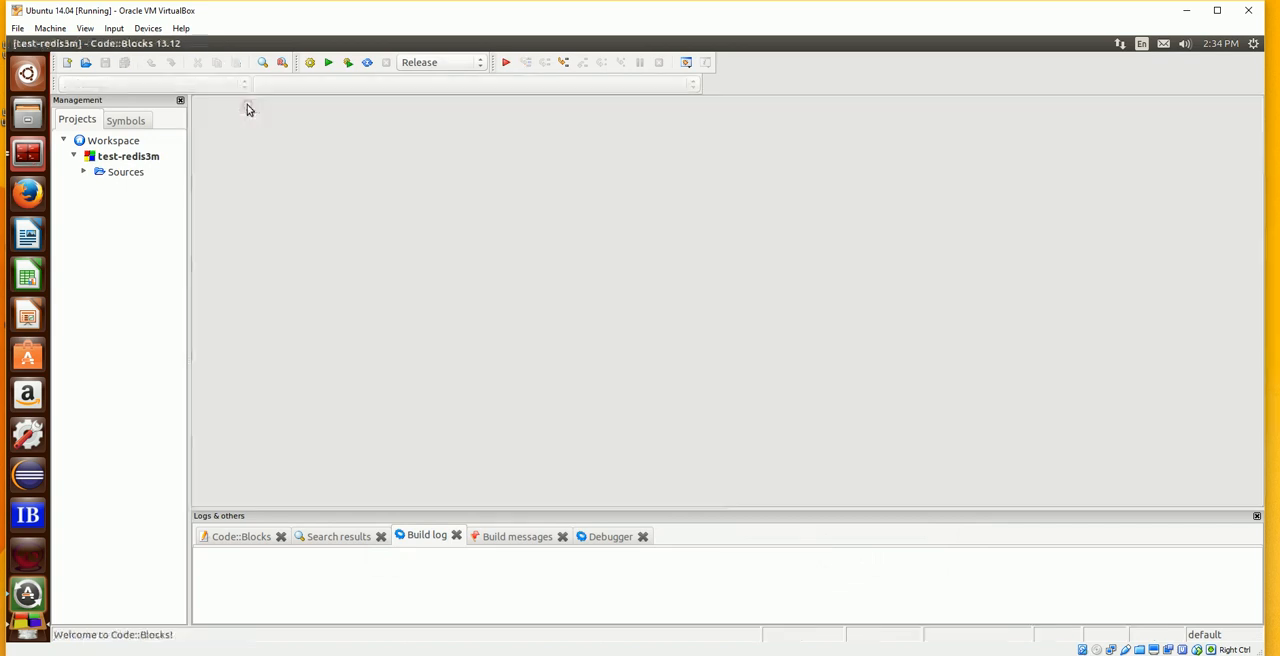
{"action": "left_click", "coordinate": [62, 44]}
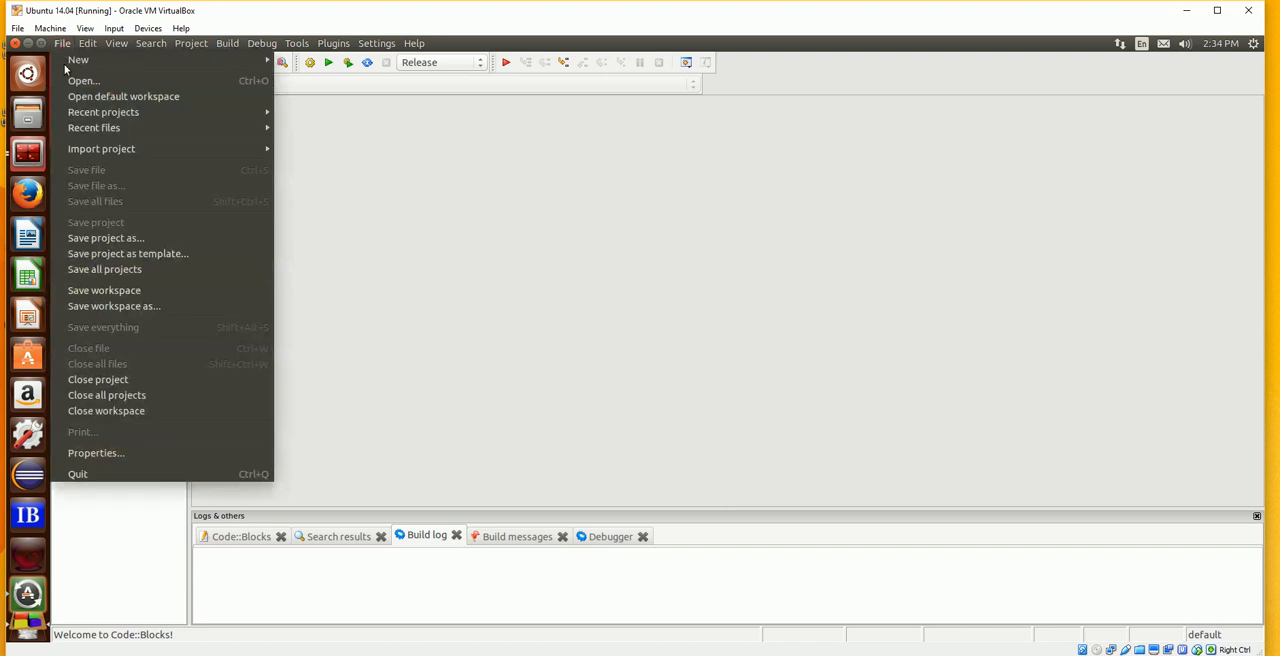
{"action": "mouse_move", "coordinate": [104, 410]}
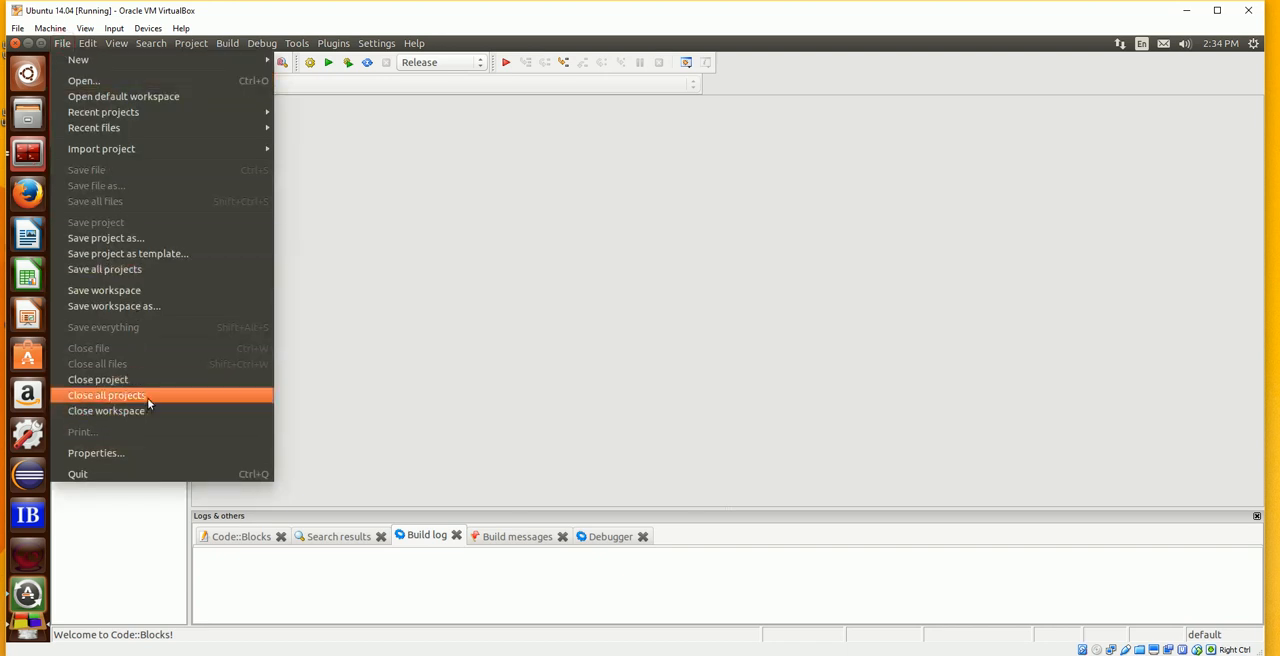
{"action": "left_click", "coordinate": [106, 396]}
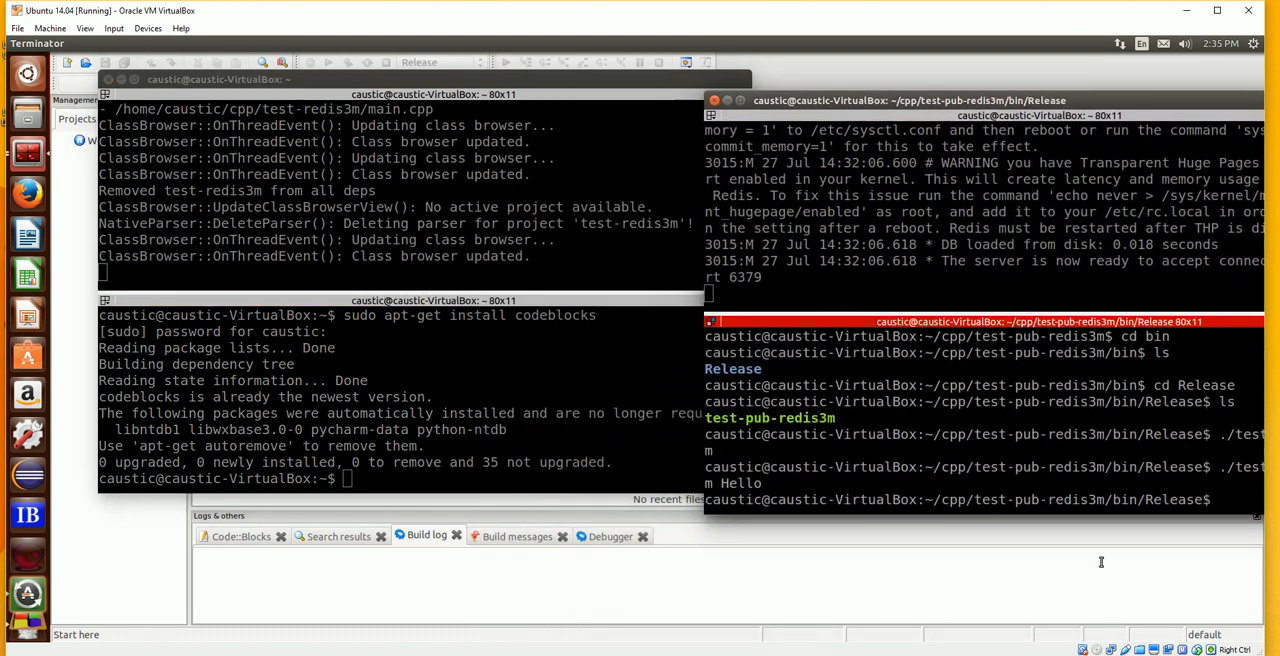
{"action": "mouse_move", "coordinate": [684, 384]}
{"action": "type", "text": "cd"}
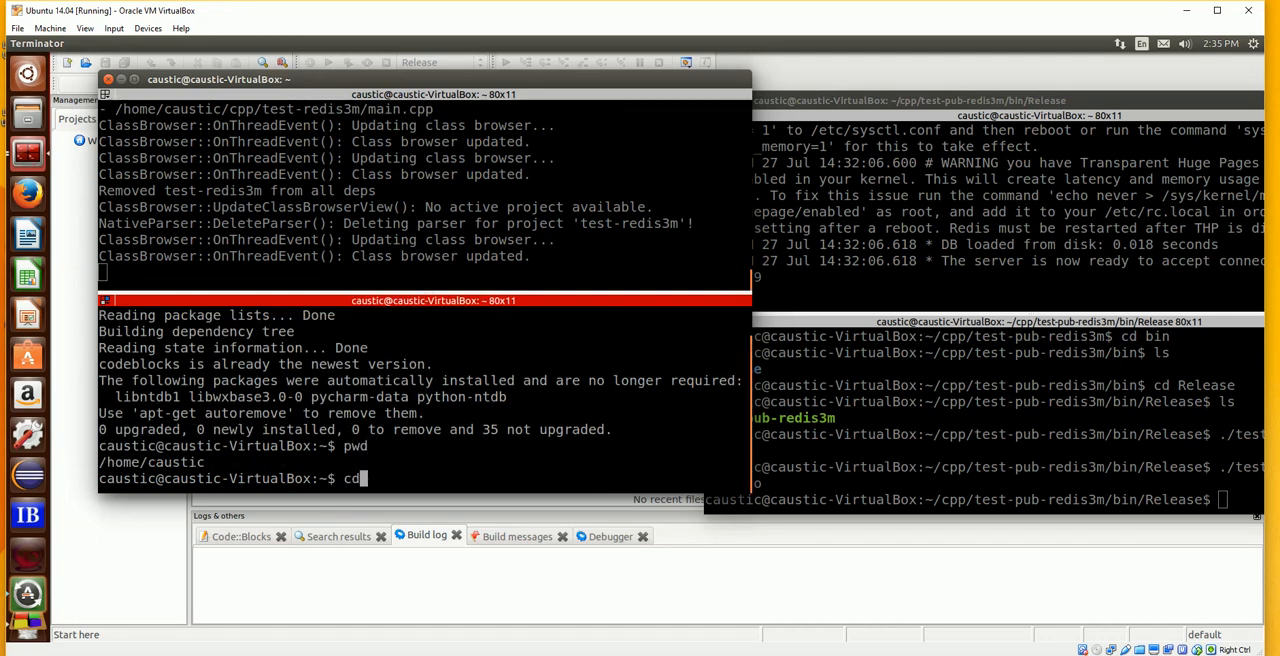
Change into ~/cpp, list it, and enter the test-redis3m project folder
{"action": "type", "text": "~/cpp/"}
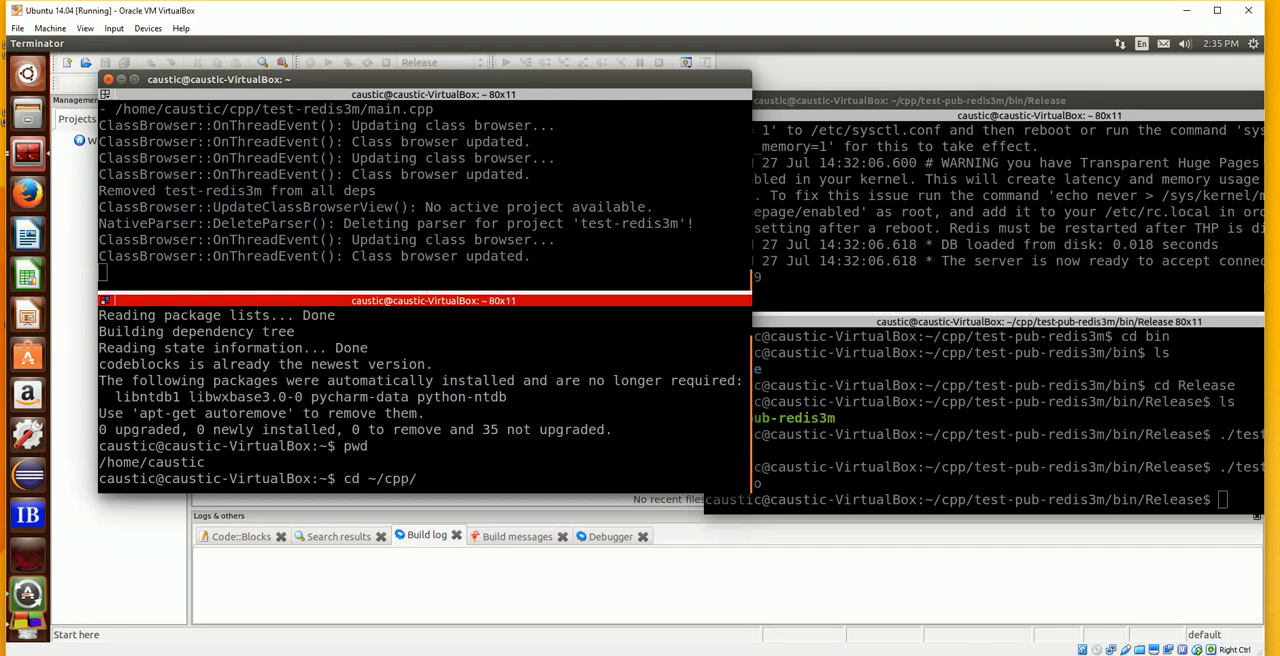
{"action": "type", "text": "test-sub-tb"}
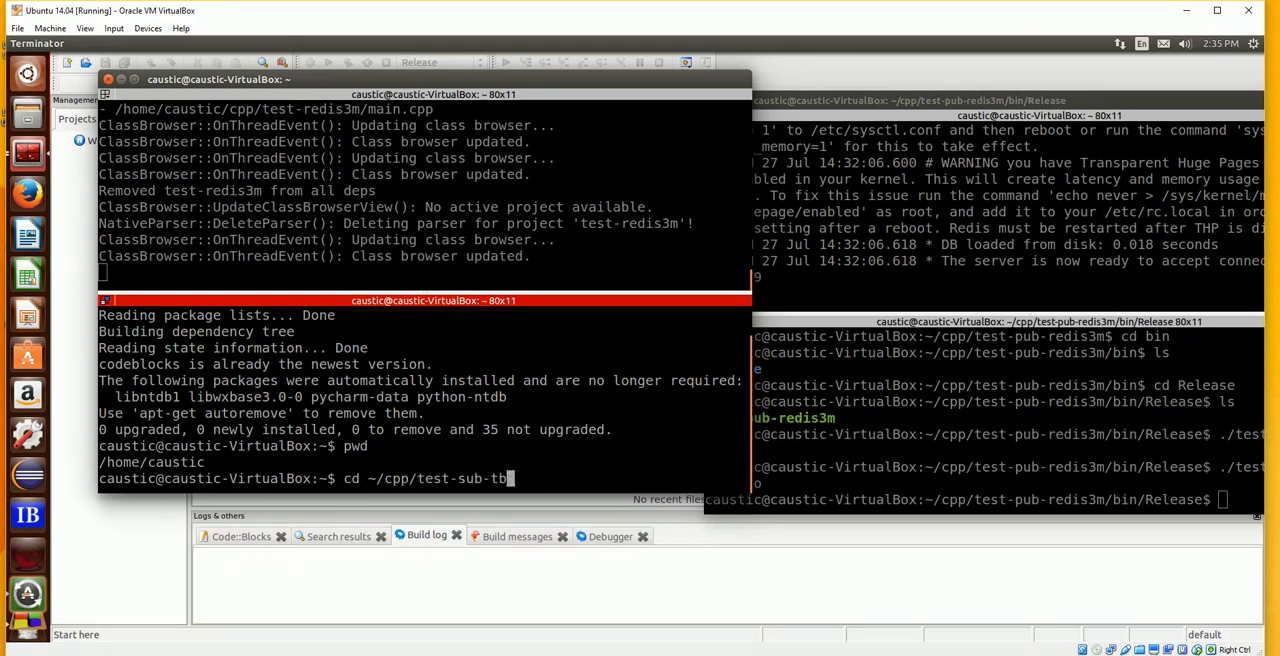
{"action": "key", "text": "Return"}
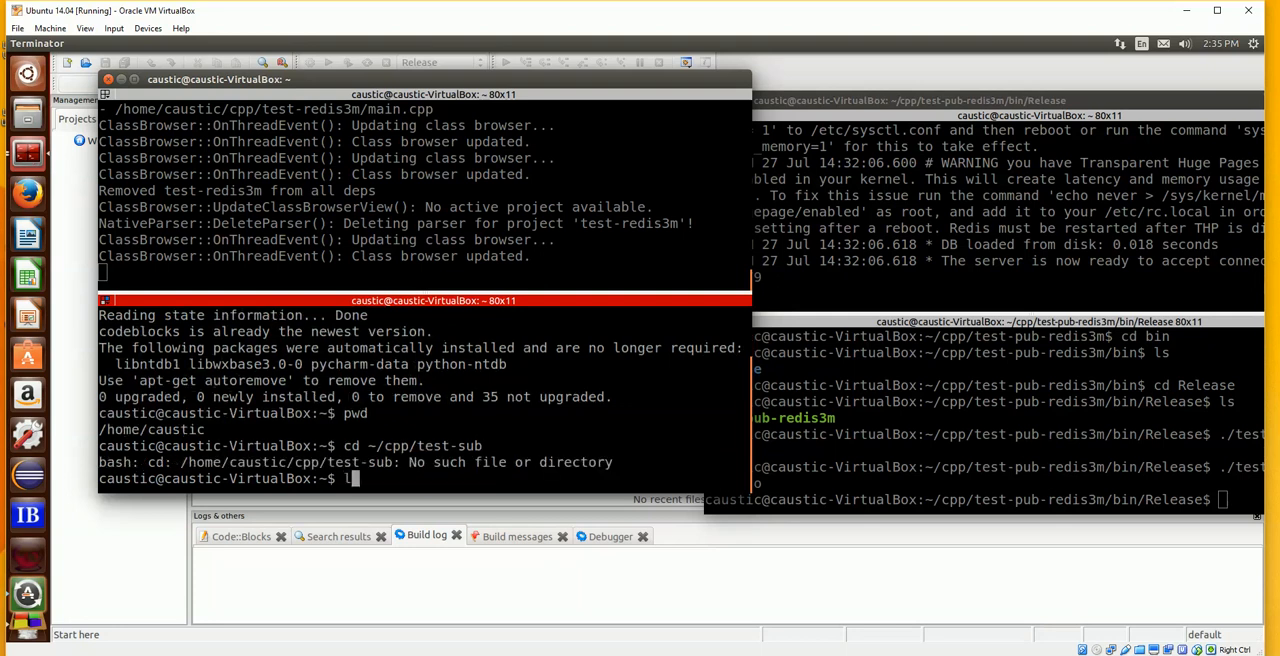
{"action": "key", "text": "Return"}
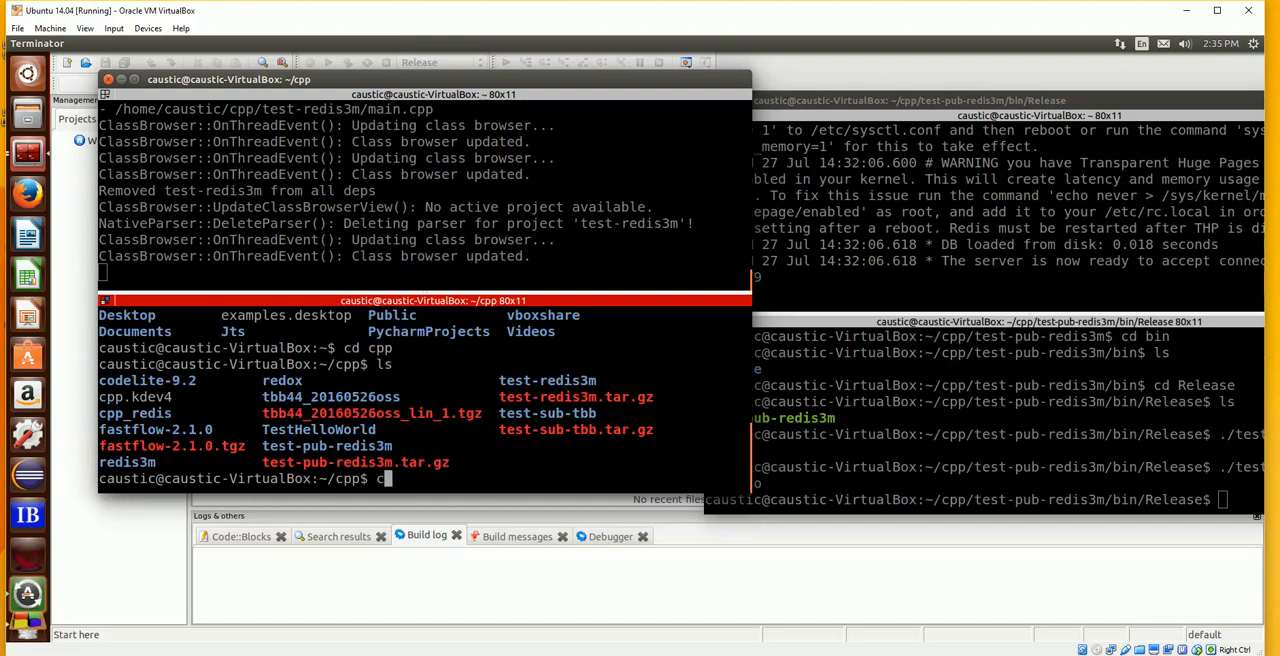
{"action": "type", "text": "cd test"}
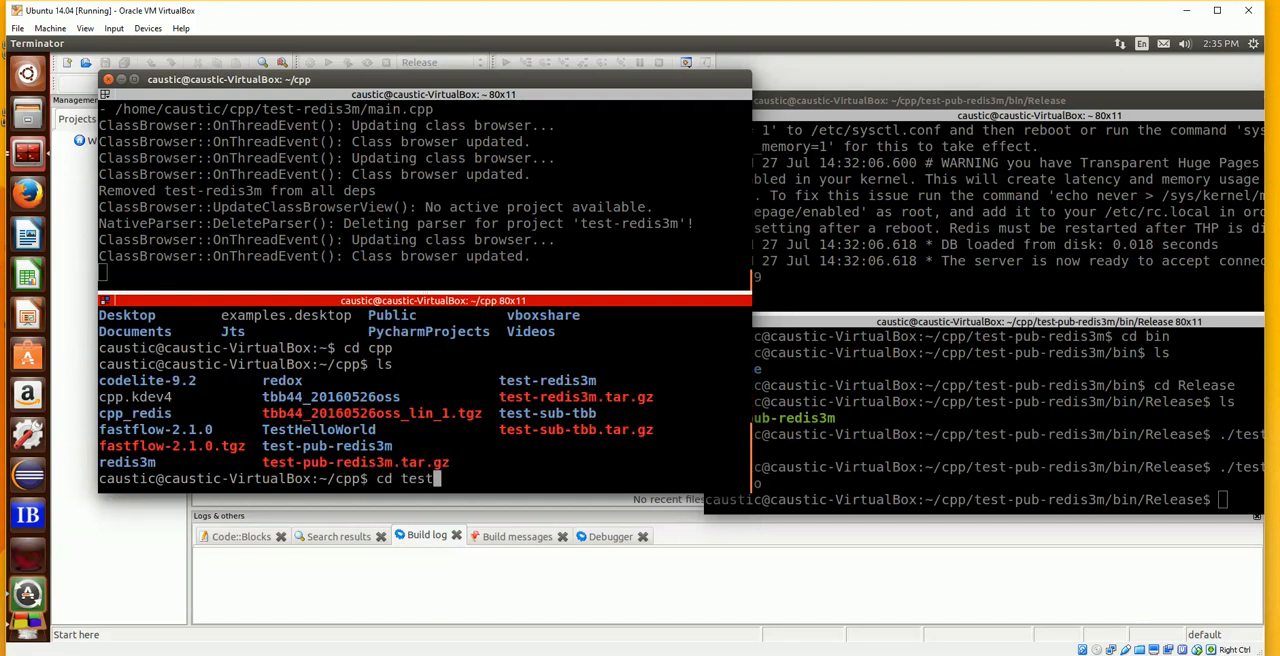
{"action": "mouse_move", "coordinate": [436, 478]}
{"action": "type", "text": "l"}
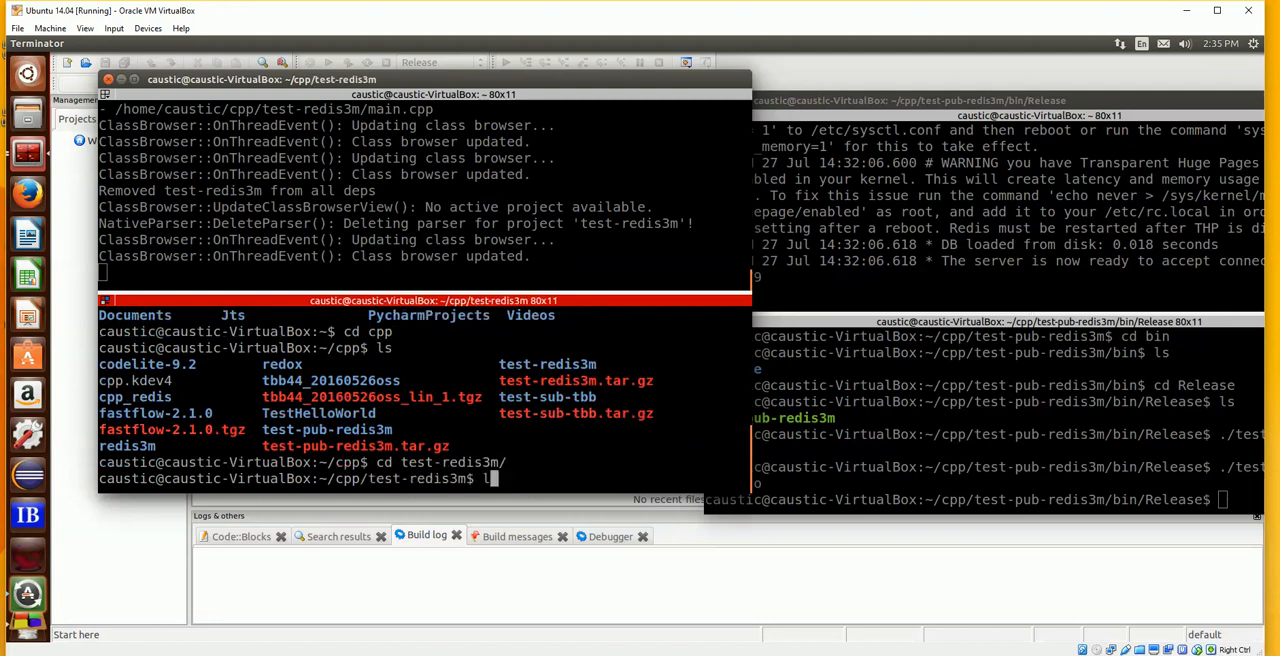
{"action": "key", "text": "Return"}
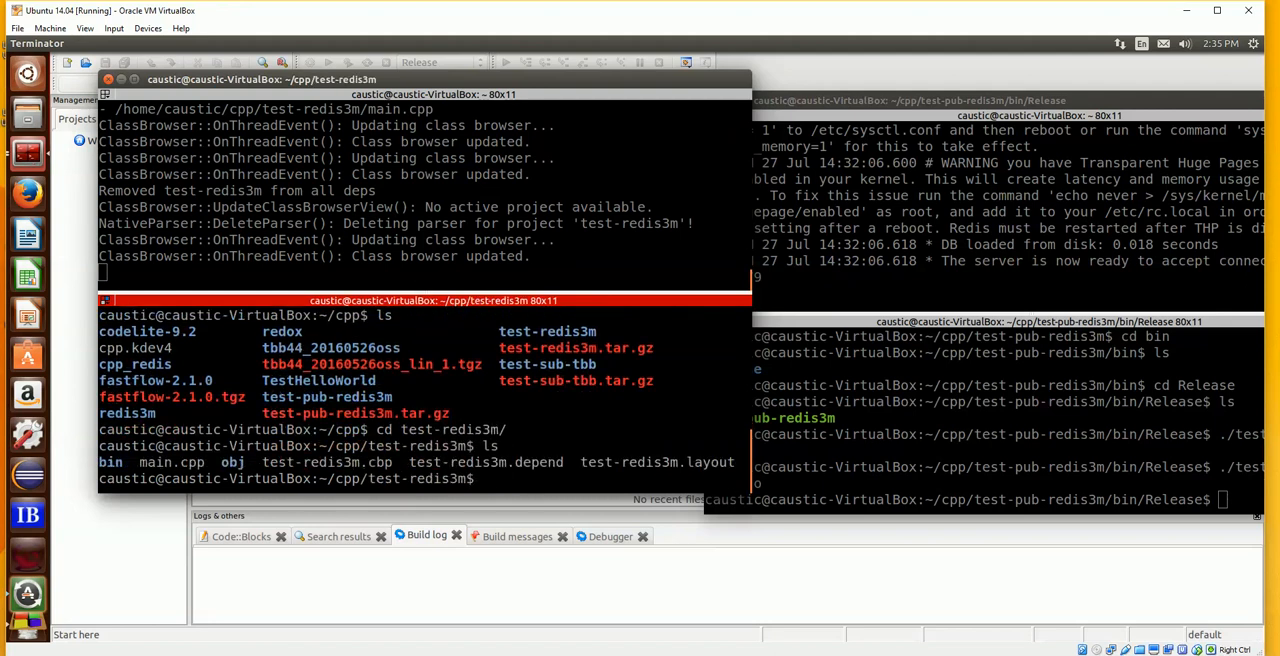
Descend into bin/Release and start entering ./test-redis3m to run the subscriber
{"action": "type", "text": "cdb"}
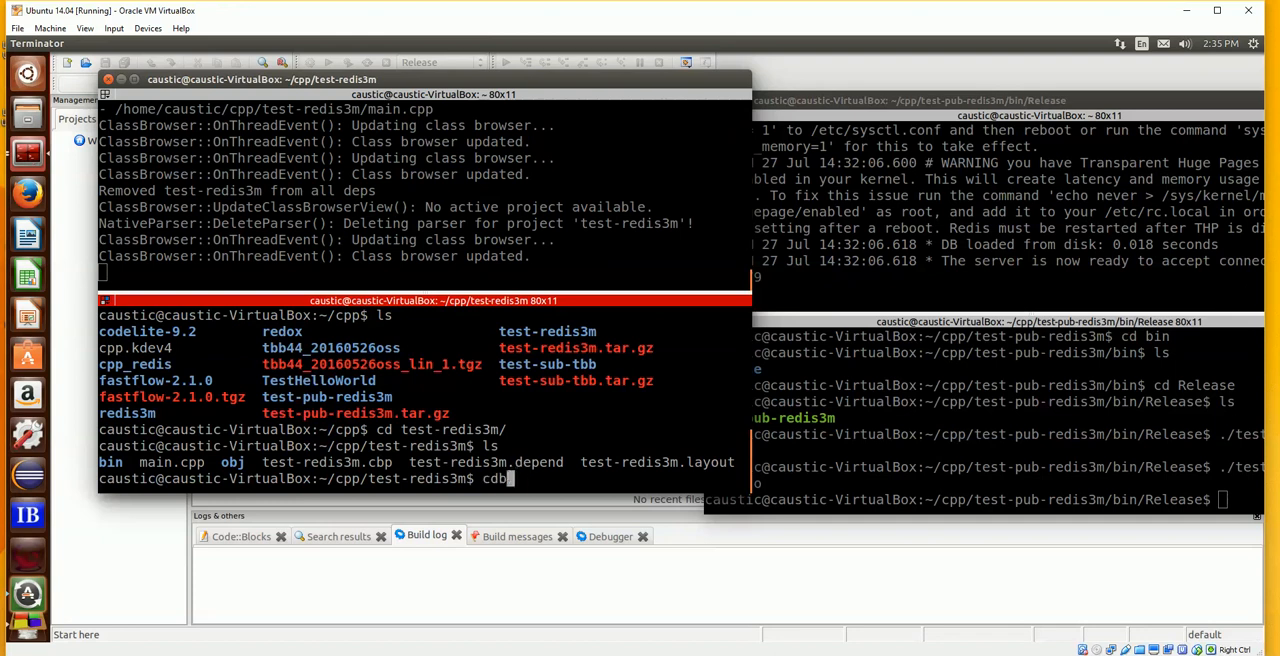
{"action": "key", "text": "Return"}
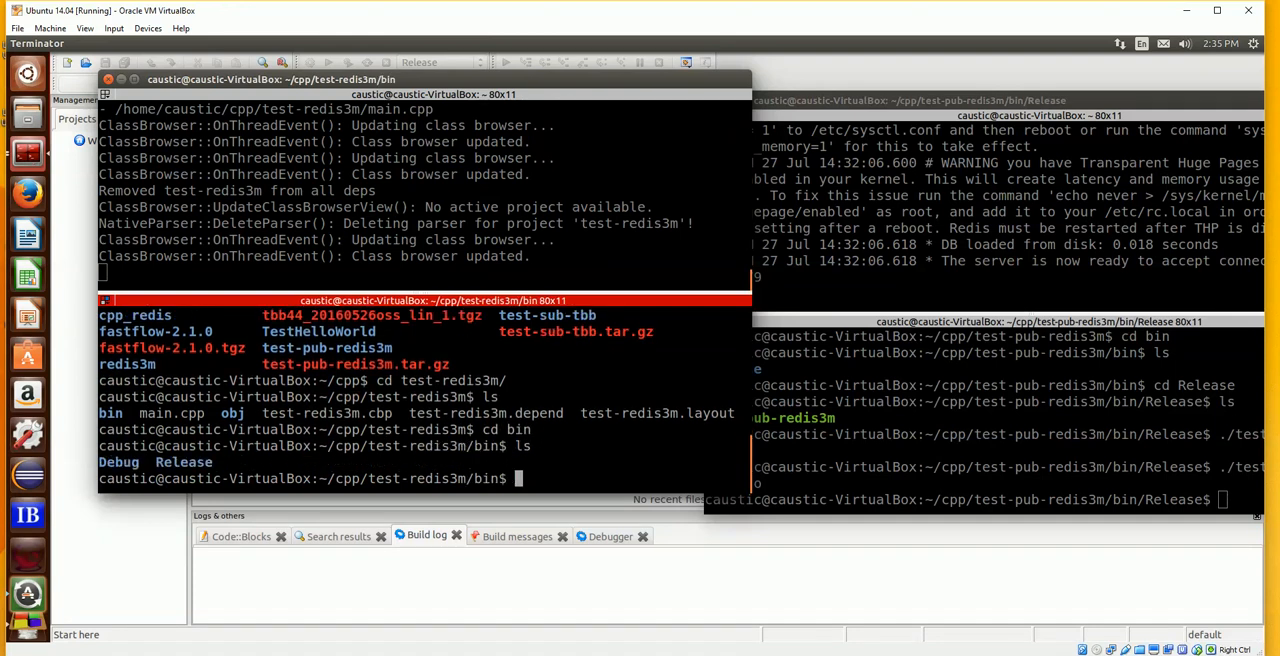
{"action": "type", "text": "cdR"}
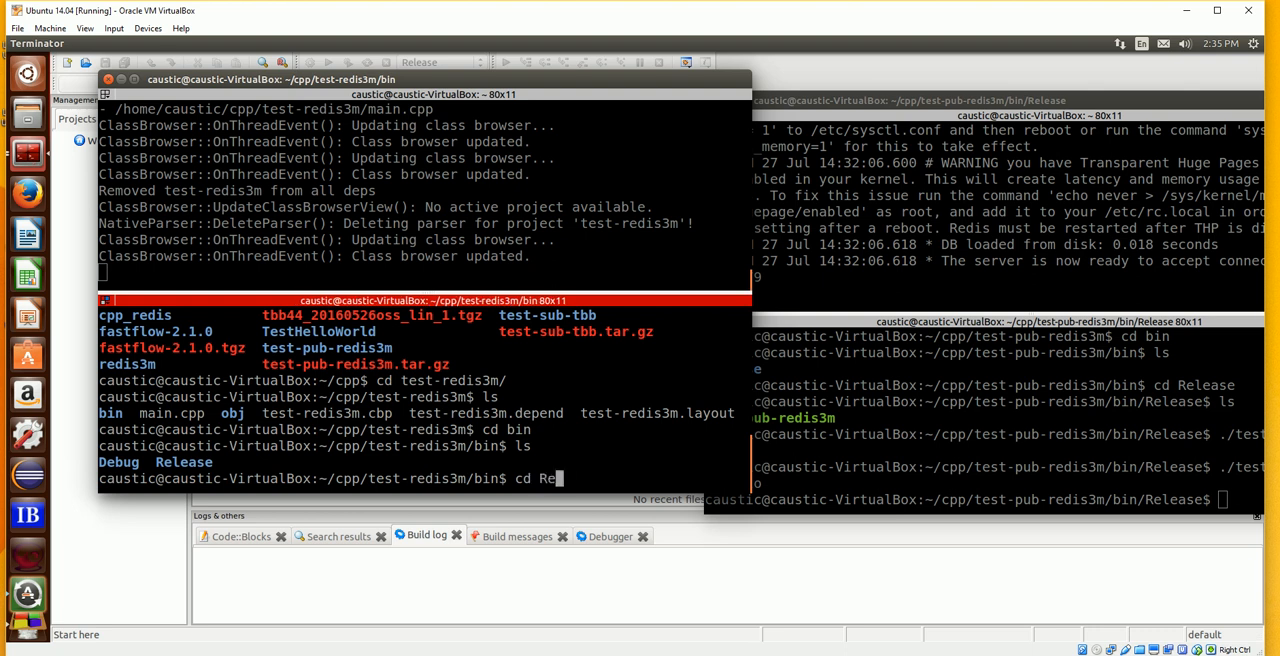
{"action": "key", "text": "Return"}
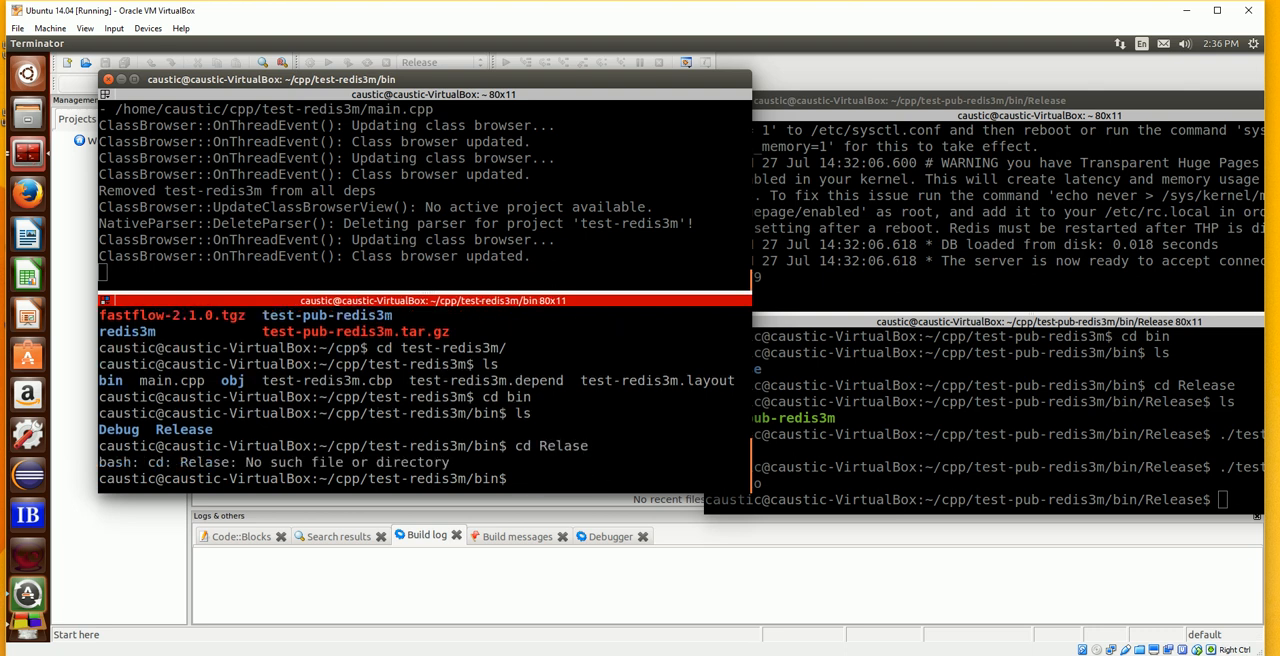
{"action": "type", "text": "cd Release/"}
{"action": "type", "text": "ls"}
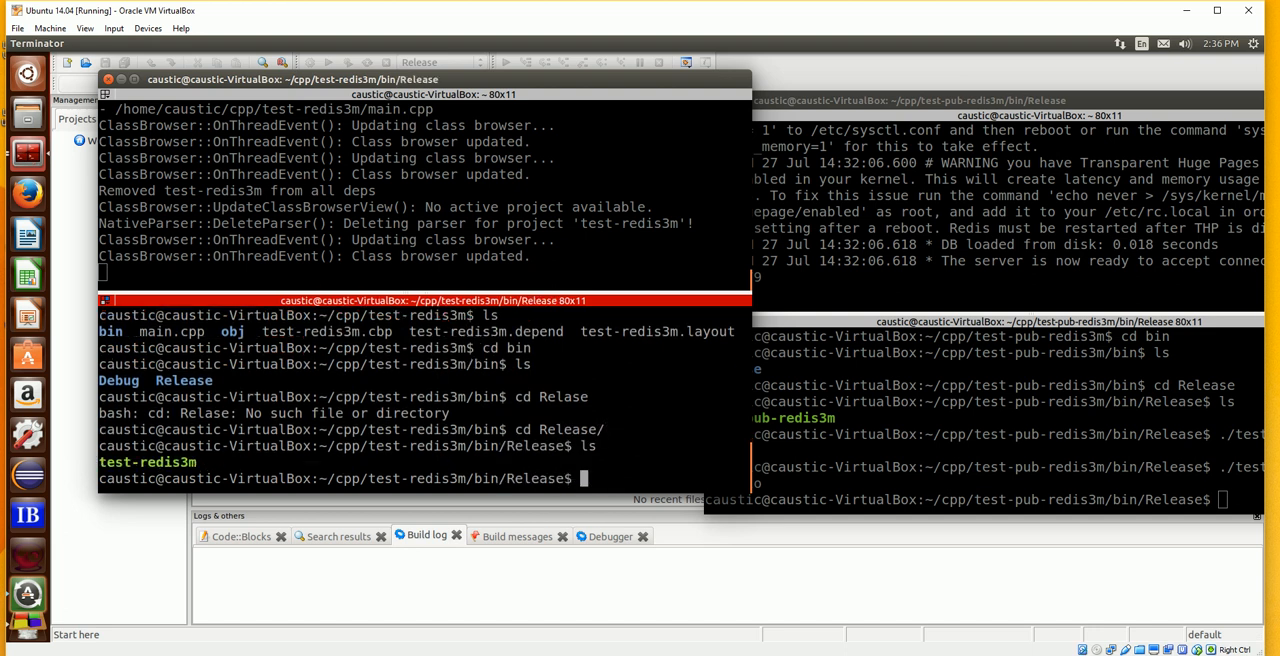
{"action": "type", "text": "."}
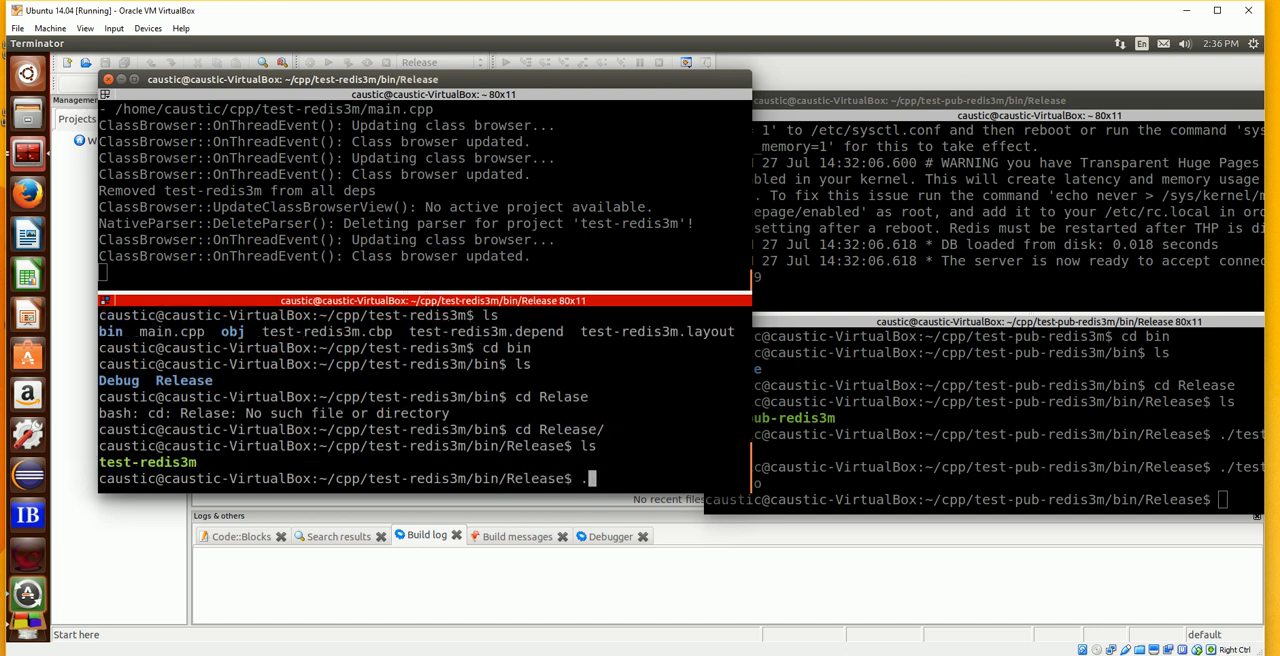
{"action": "type", "text": "/test-redis3m"}
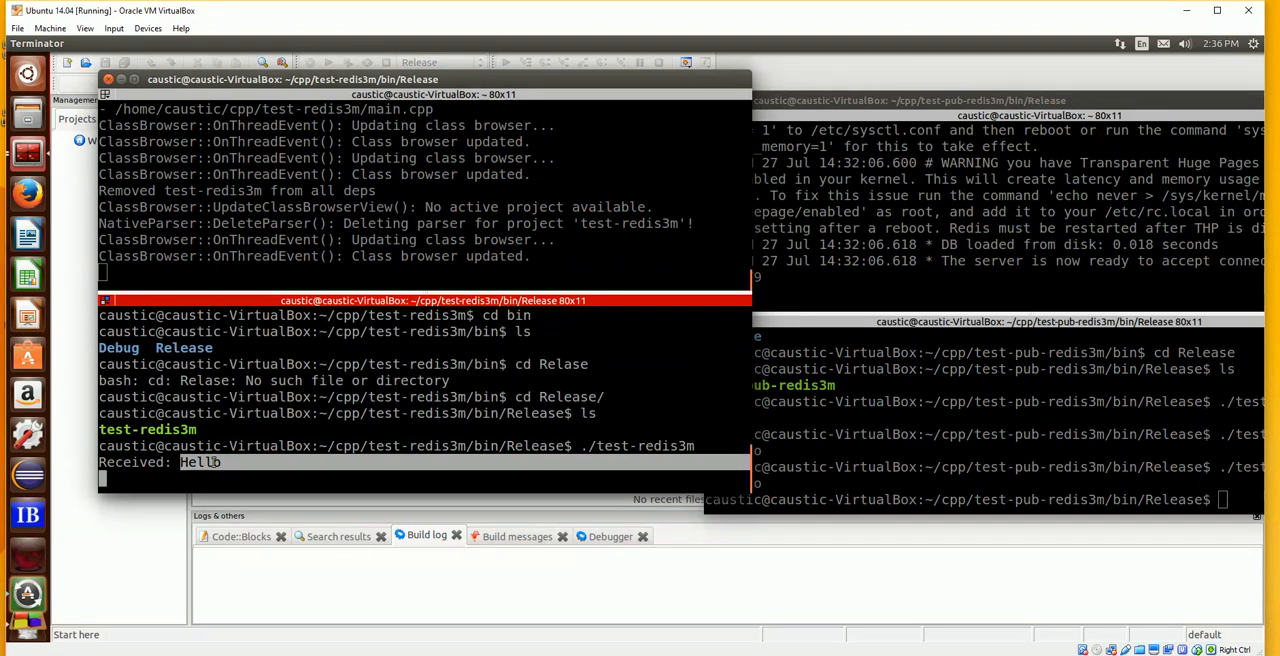
Publish Hello2 from the publisher terminal, see Received: Hello2, then stop the subscriber with Ctrl+C
{"action": "left_click", "coordinate": [960, 498]}
{"action": "type", "text": "./test-pub-redis3m Hello2"}
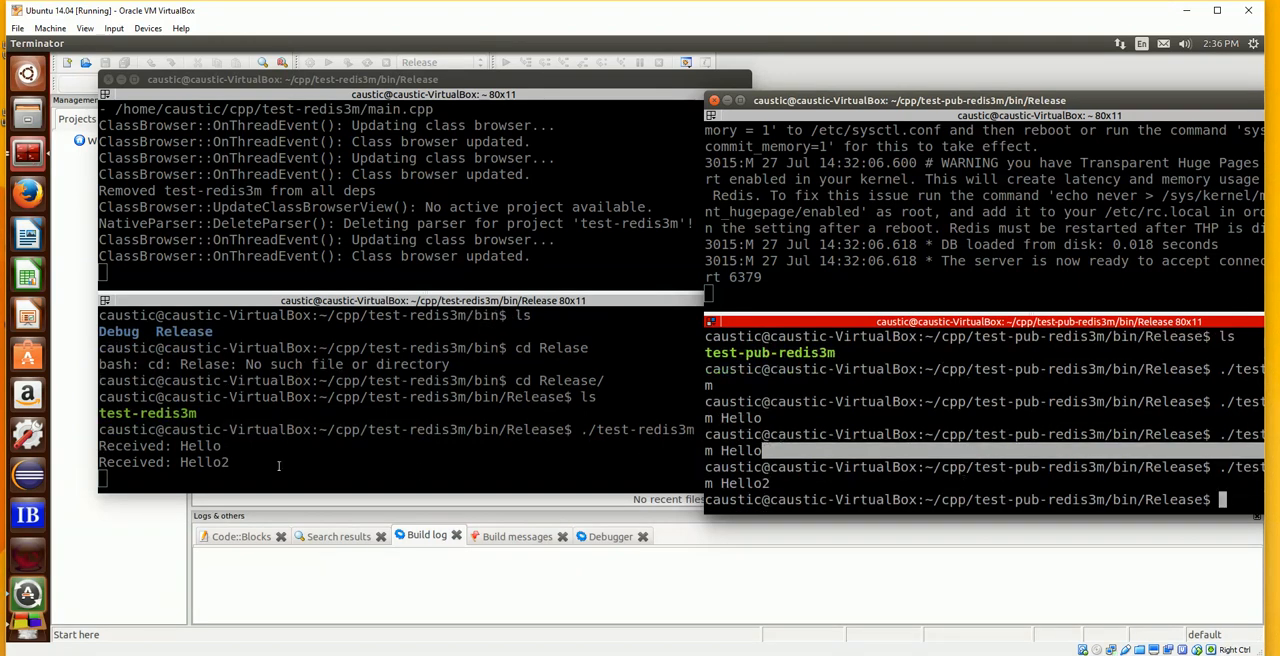
{"action": "left_click", "coordinate": [430, 300]}
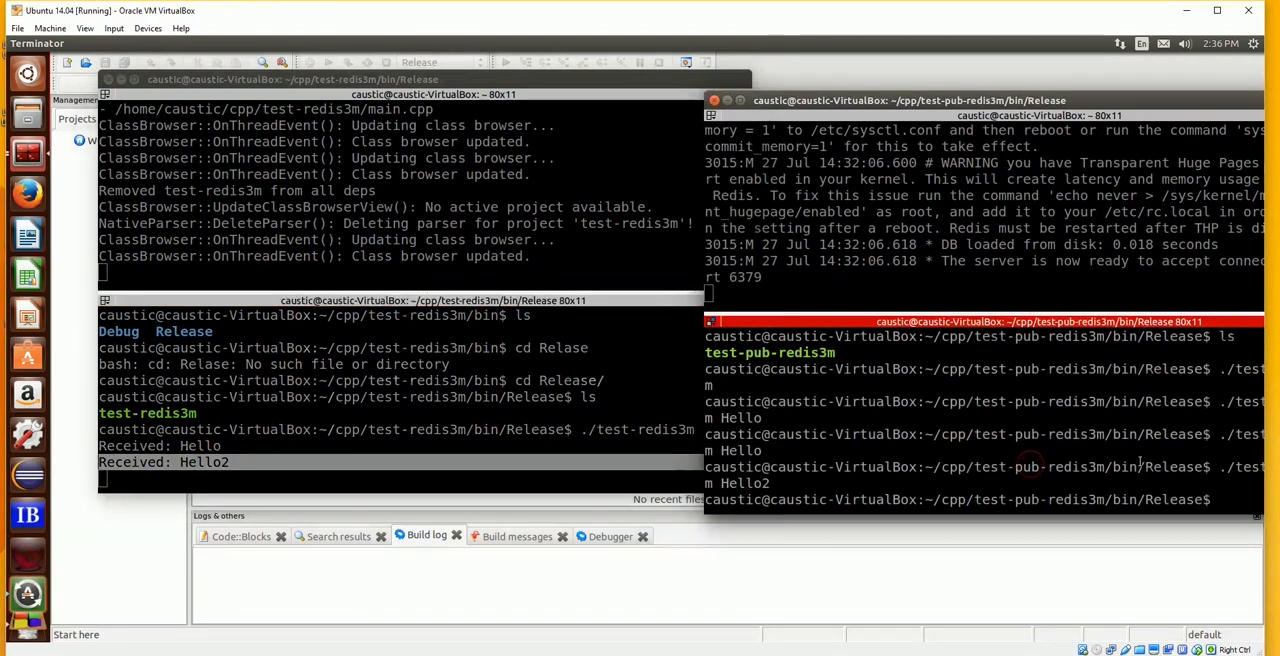
{"action": "left_click", "coordinate": [400, 400]}
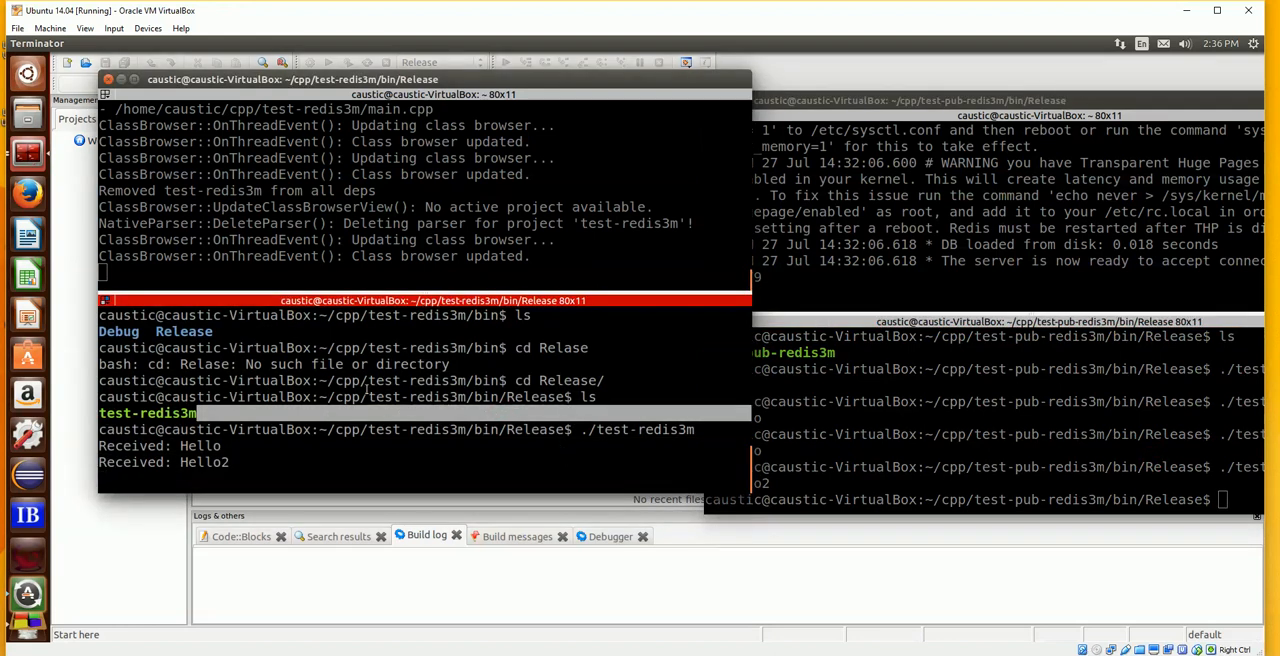
{"action": "key", "text": "ctrl+c"}
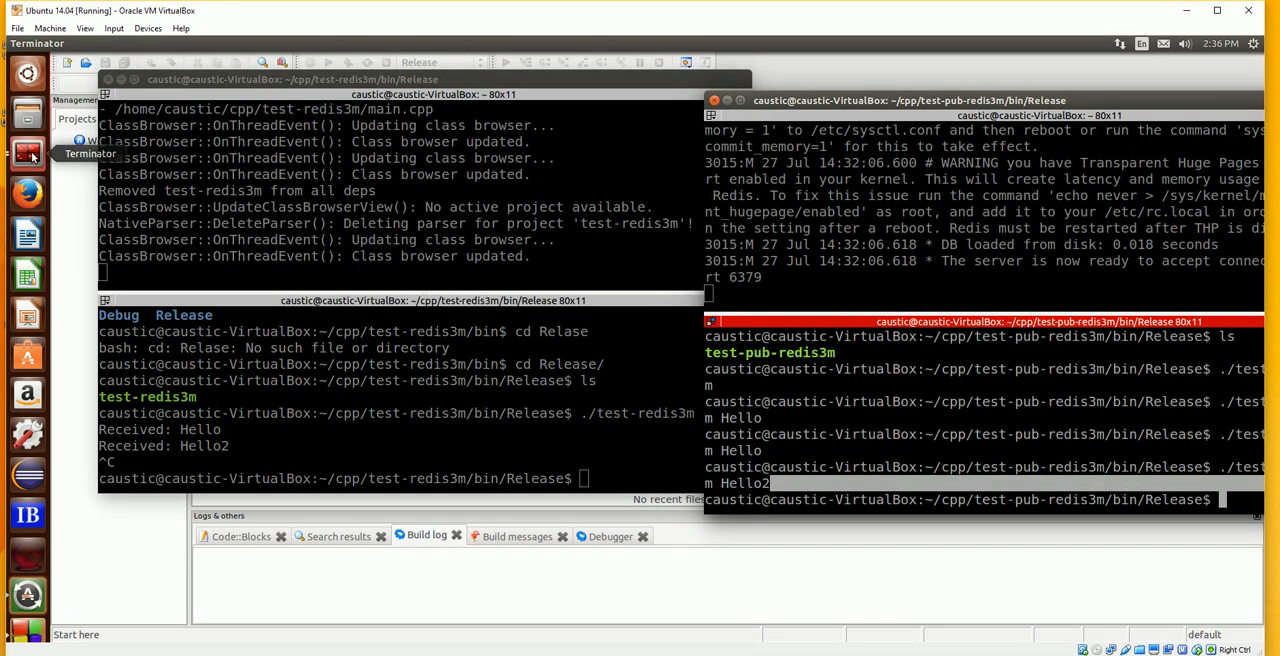
{"action": "mouse_move", "coordinate": [30, 628]}
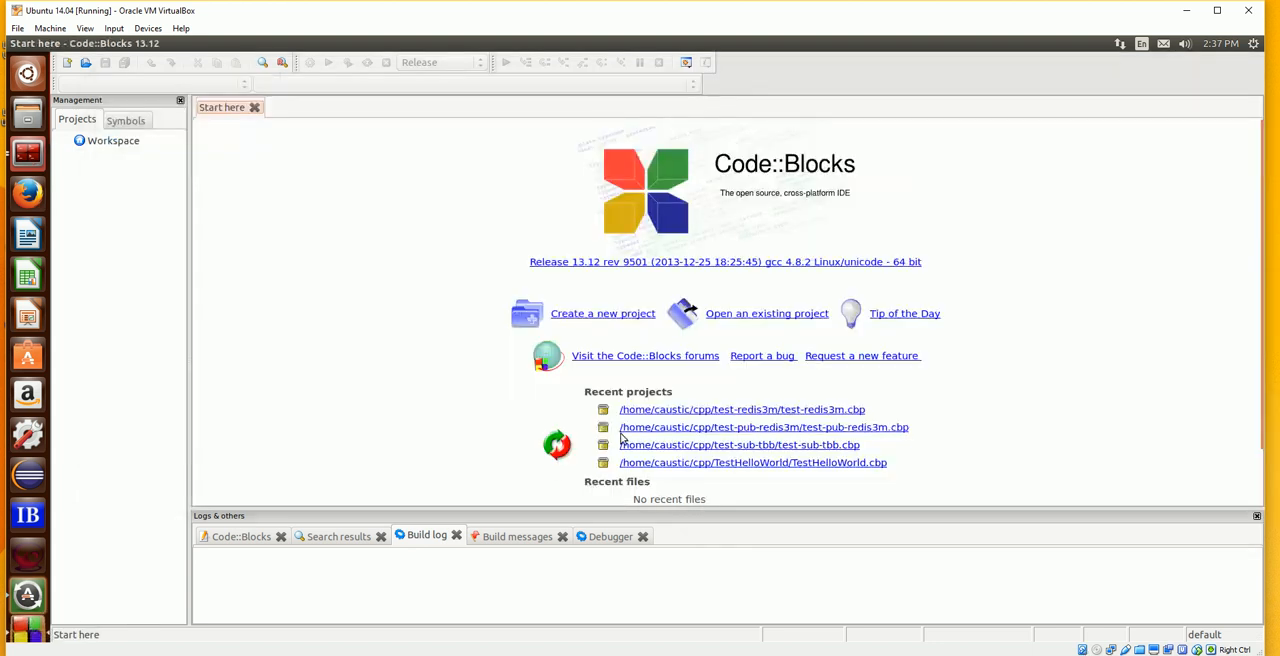
{"action": "left_click", "coordinate": [766, 312]}
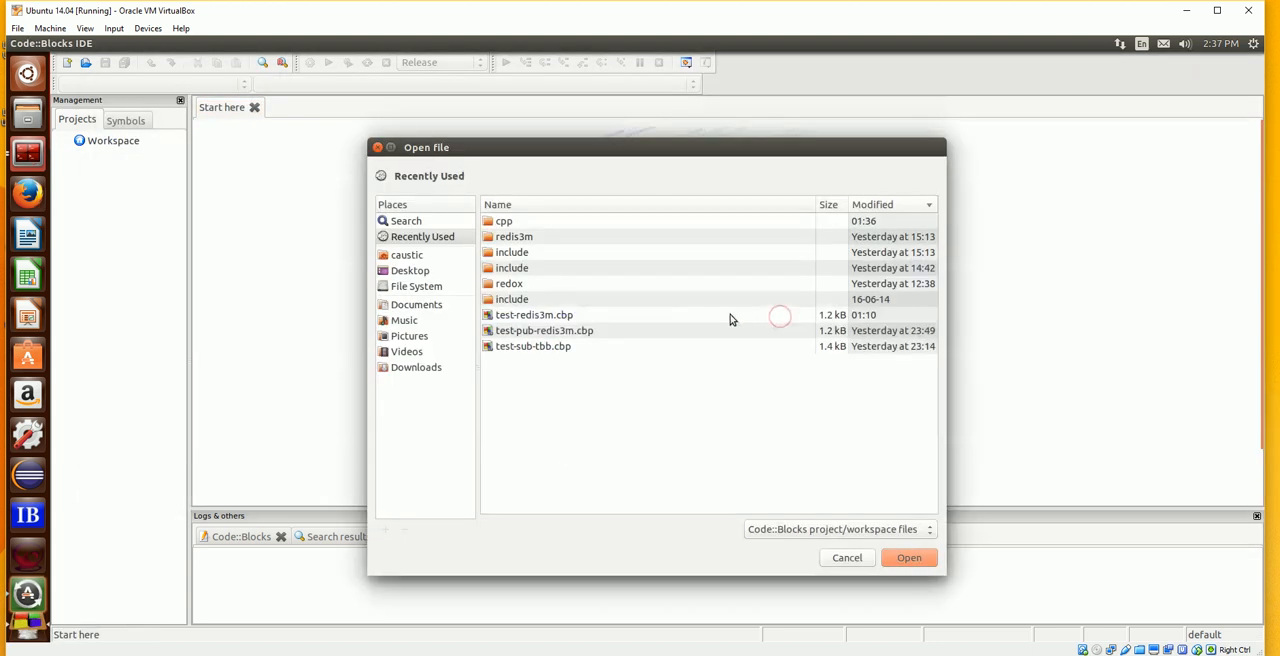
{"action": "left_click", "coordinate": [532, 314]}
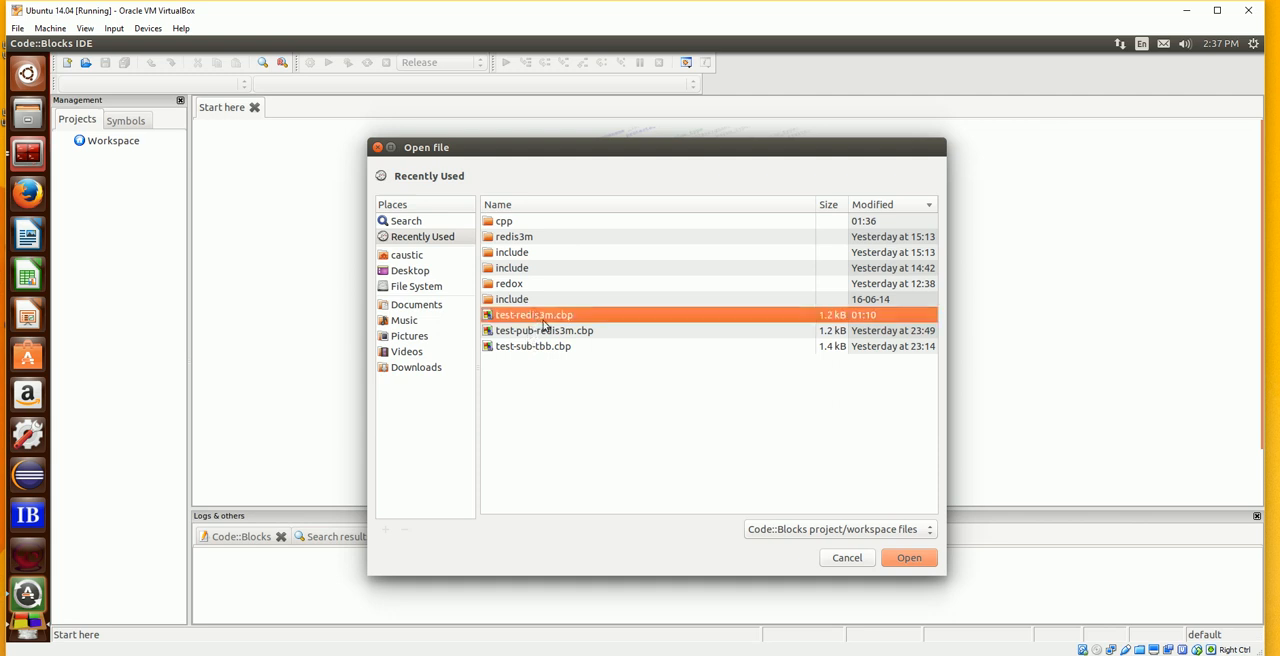
{"action": "left_click", "coordinate": [532, 344]}
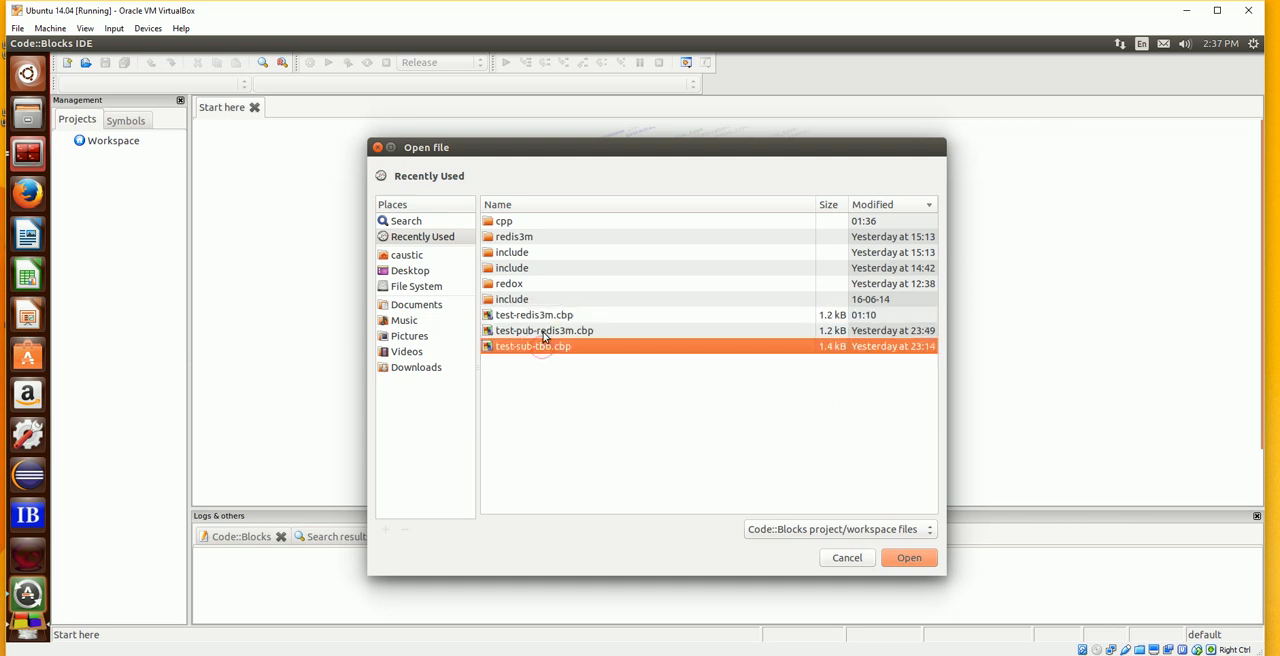
{"action": "mouse_move", "coordinate": [562, 346]}
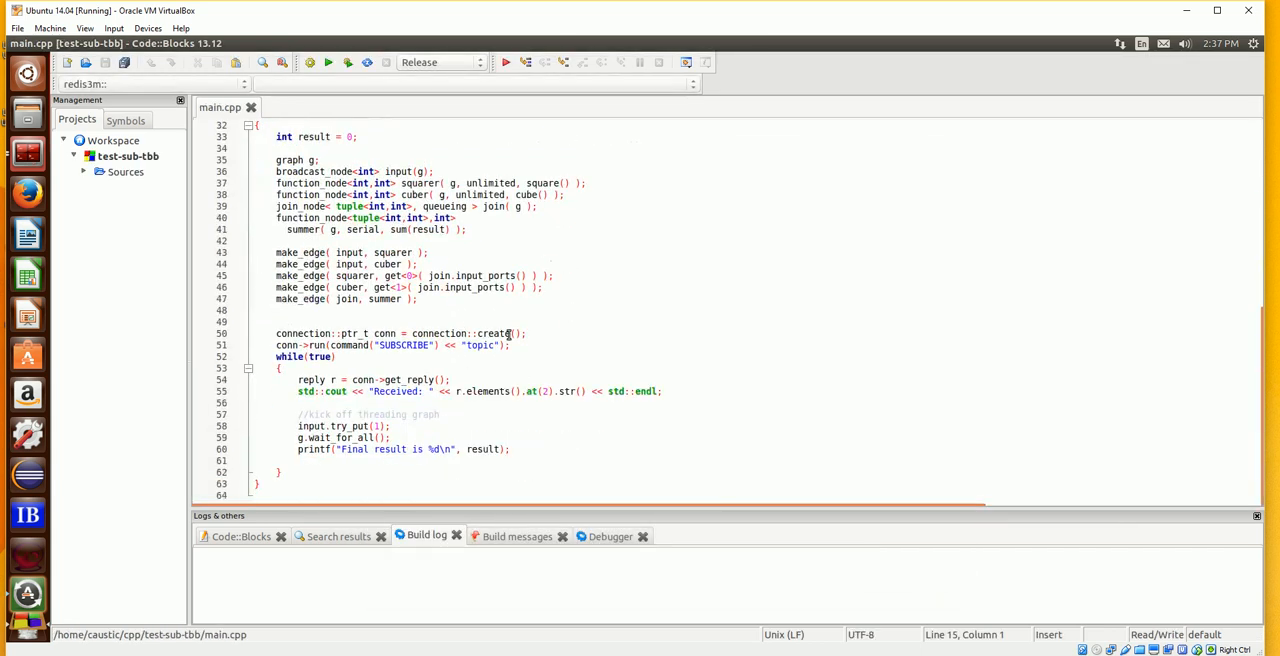
{"action": "scroll", "scroll_direction": "up", "scroll_amount": 3}
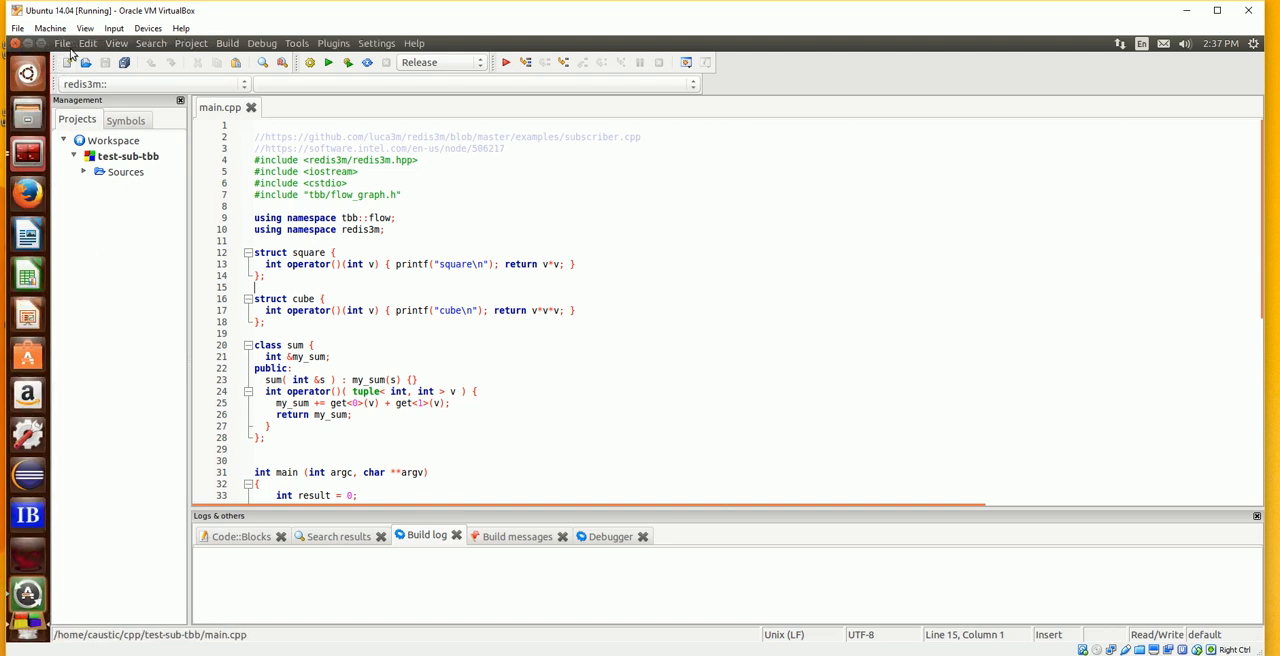
{"action": "left_click", "coordinate": [62, 44]}
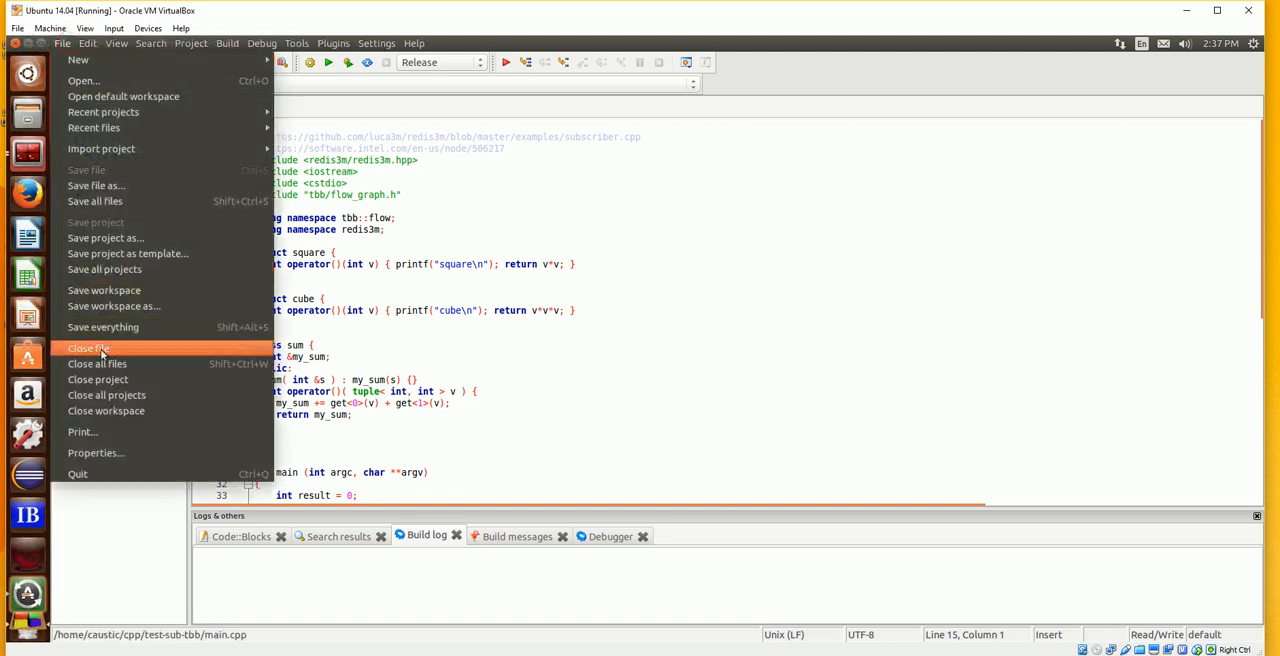
{"action": "left_click", "coordinate": [88, 348]}
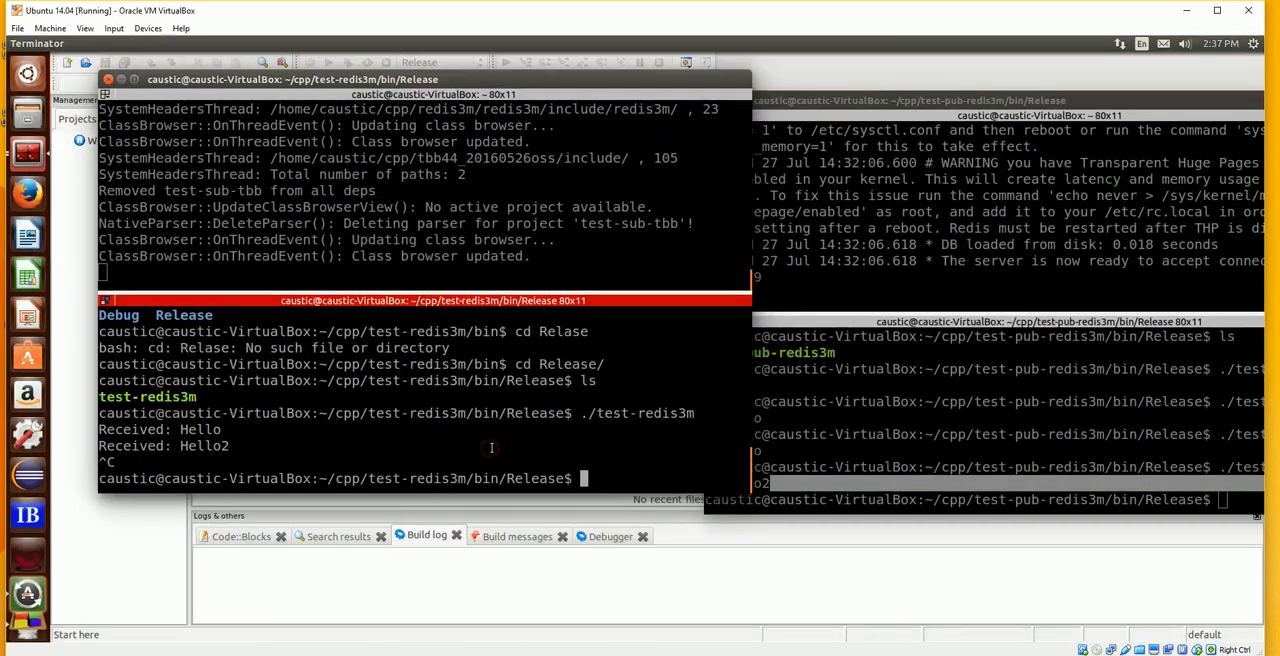
Navigate into ~/cpp/test-sub-tbb/bin/Release and enter ./test-sub-tbb at the prompt
{"action": "type", "text": "cd ../"}
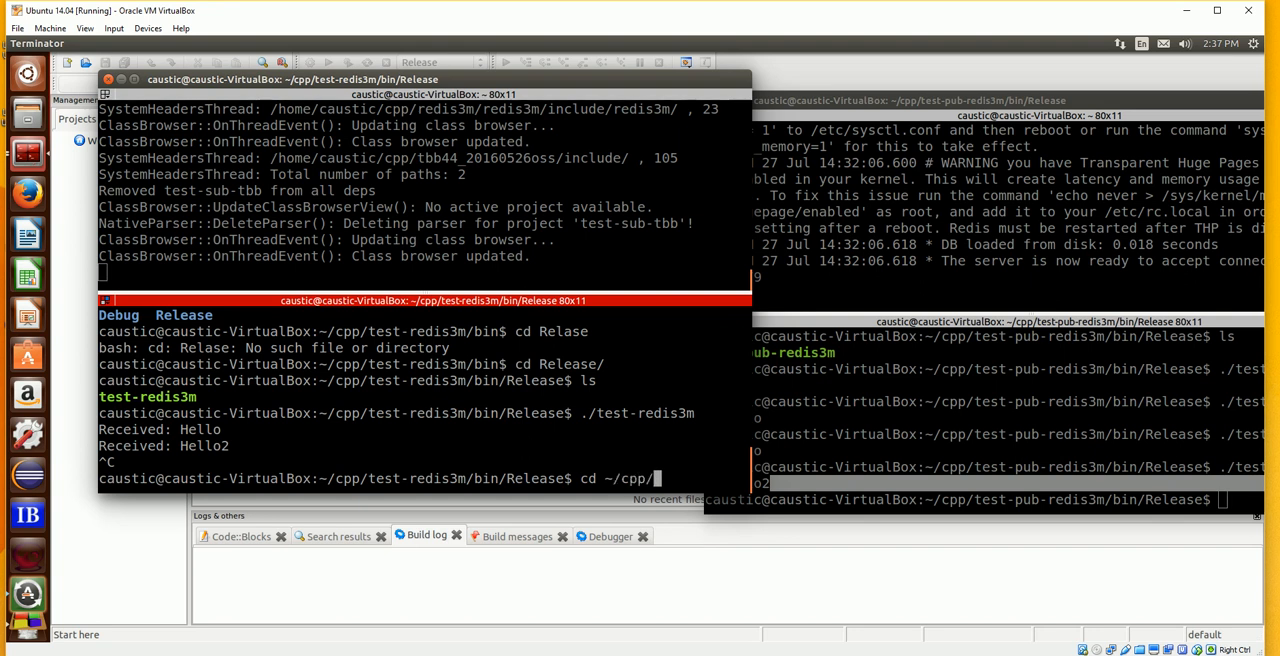
{"action": "key", "text": "Return"}
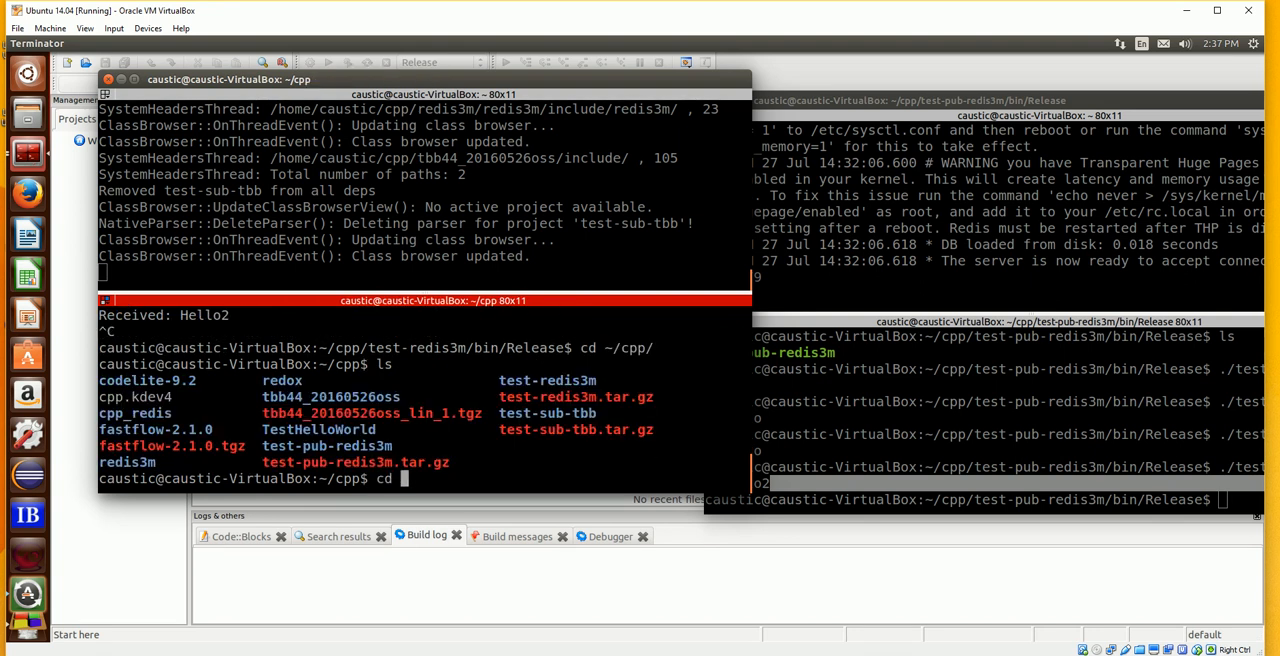
{"action": "type", "text": "test-sub-tbb/"}
{"action": "type", "text": "cd b"}
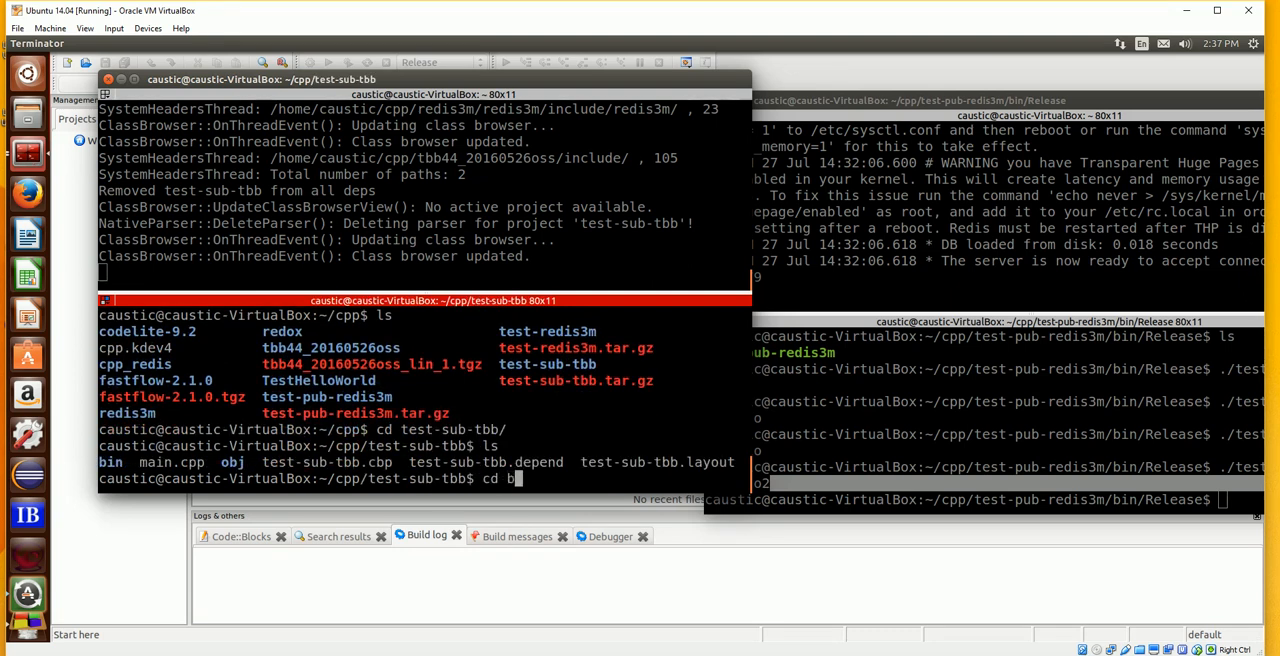
{"action": "key", "text": "Return"}
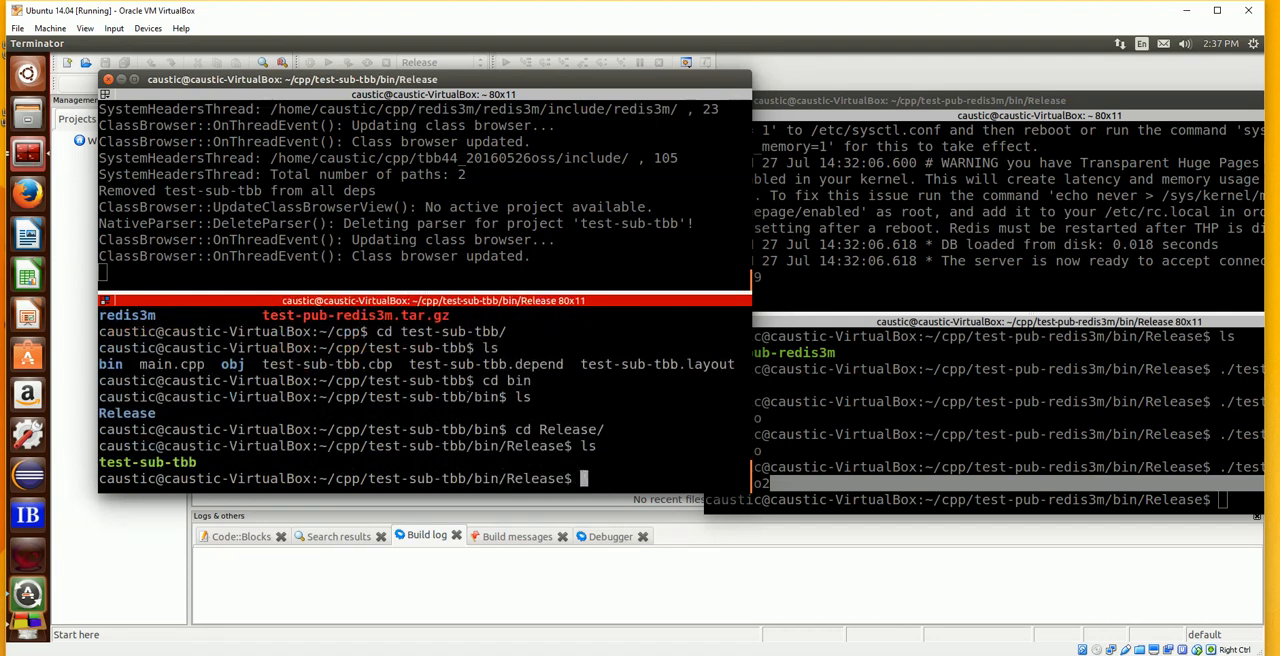
{"action": "type", "text": "./test-sub-tbb"}
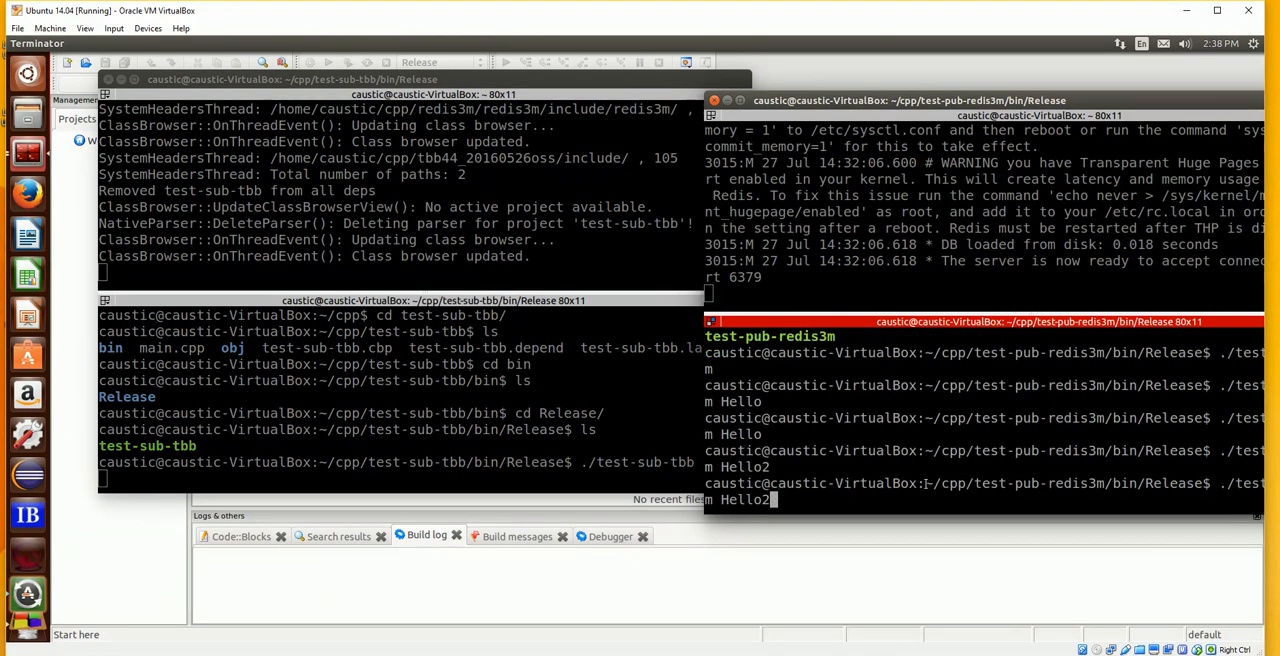
Launch the test-sub-tbb subscriber so it receives Hello and prints Final result is 2
{"action": "key", "text": "Return"}
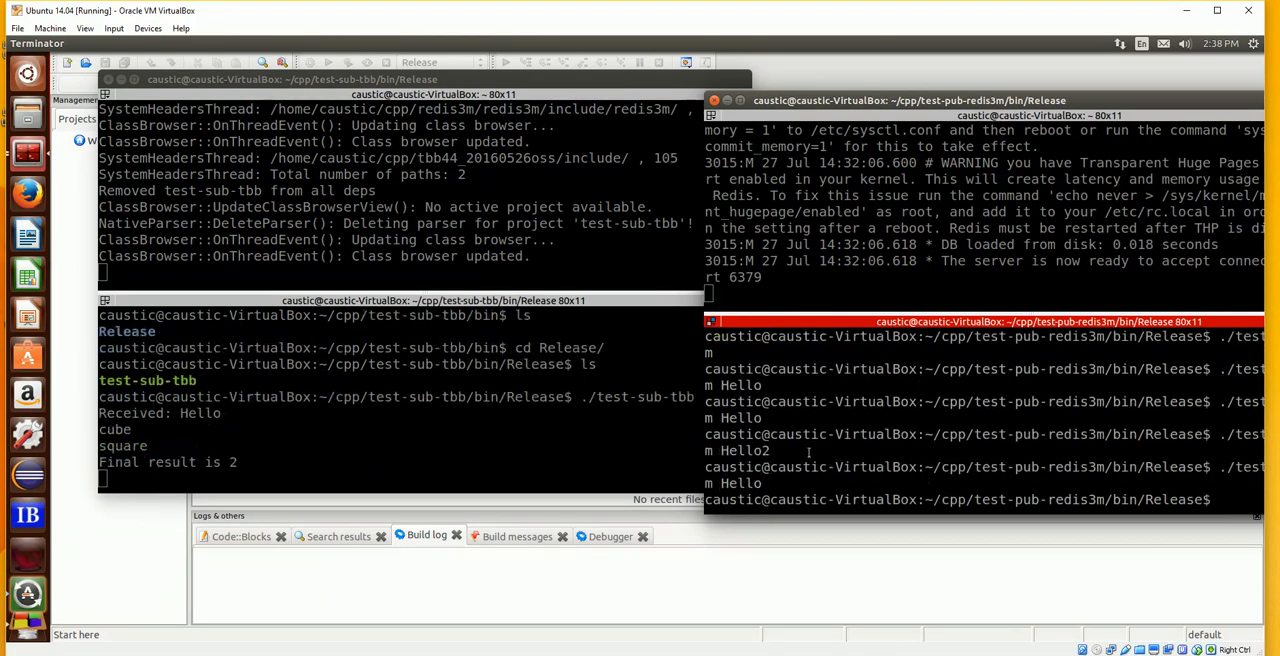
{"action": "mouse_move", "coordinate": [236, 412]}
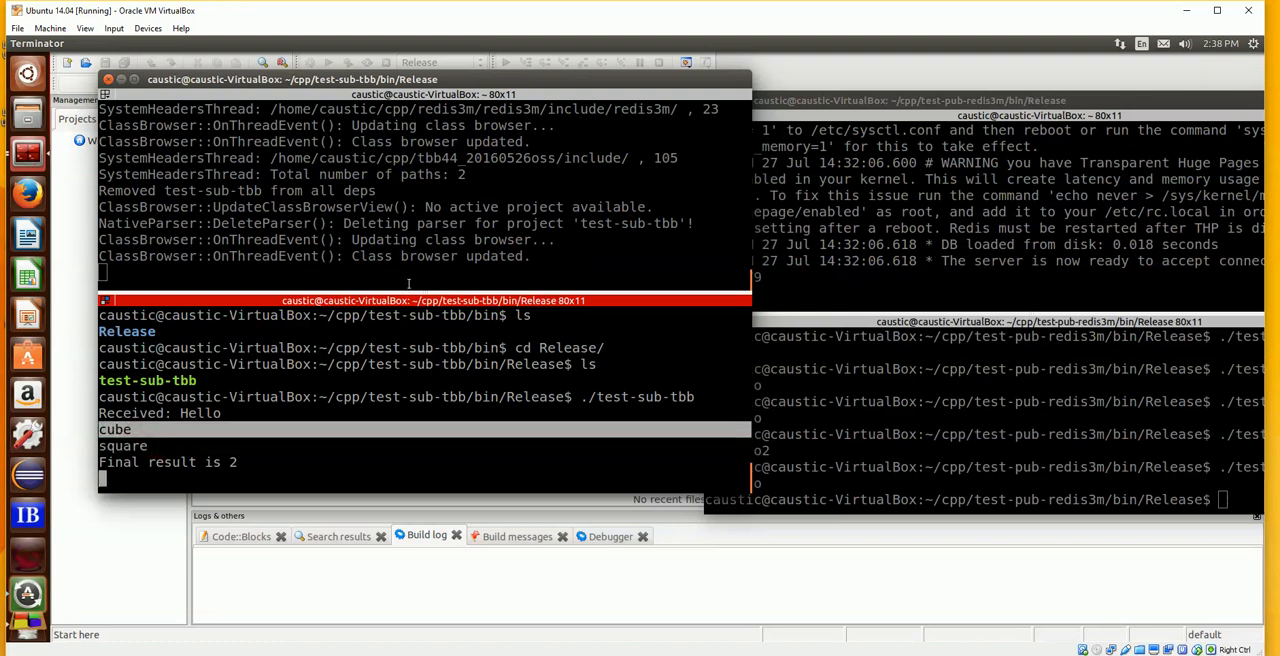
{"action": "mouse_move", "coordinate": [542, 272]}
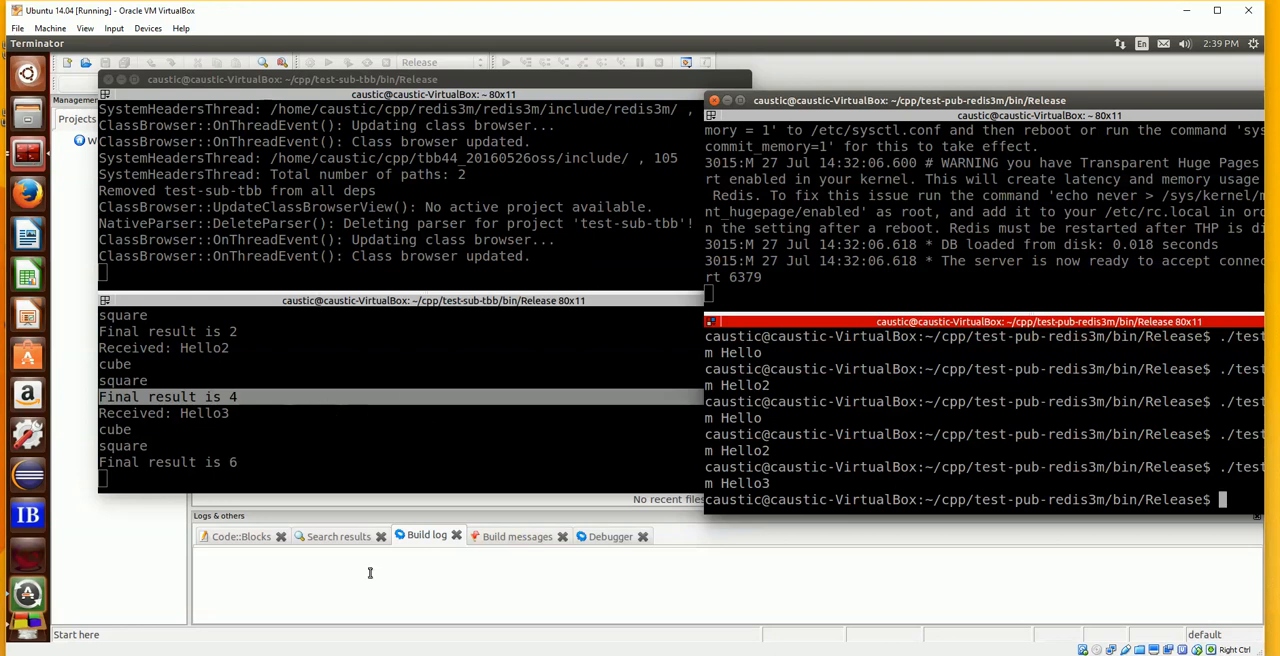
{"action": "mouse_move", "coordinate": [416, 644]}
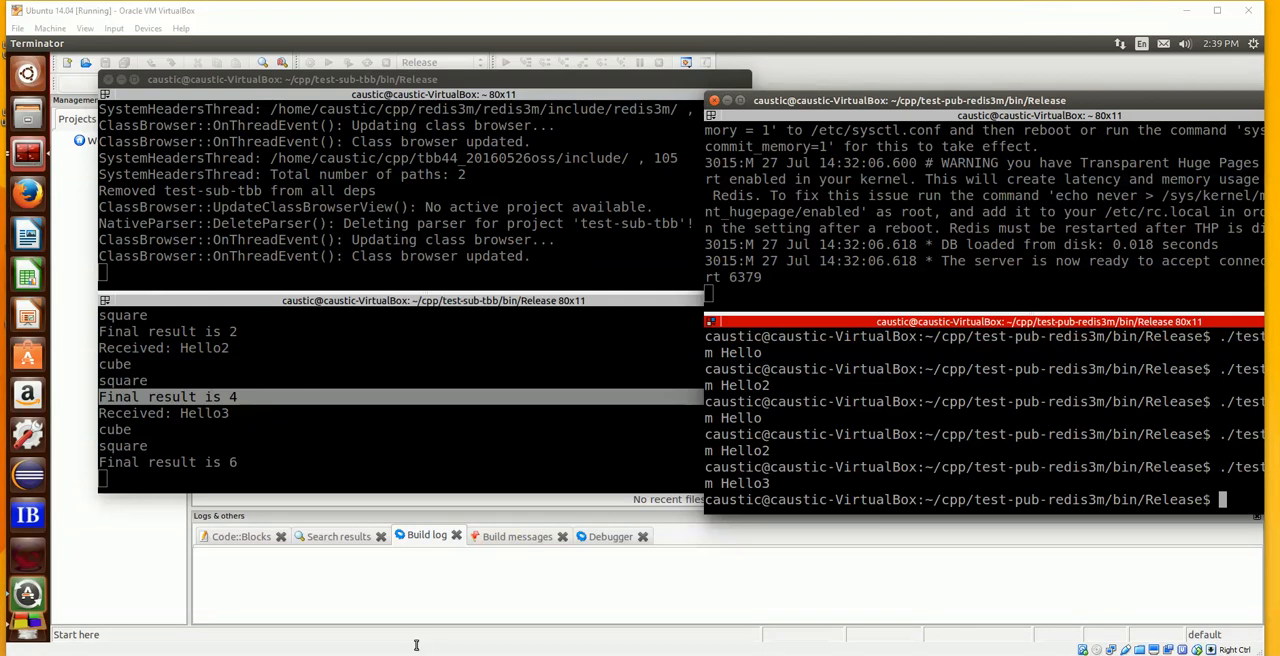
{"action": "mouse_move", "coordinate": [1230, 584]}
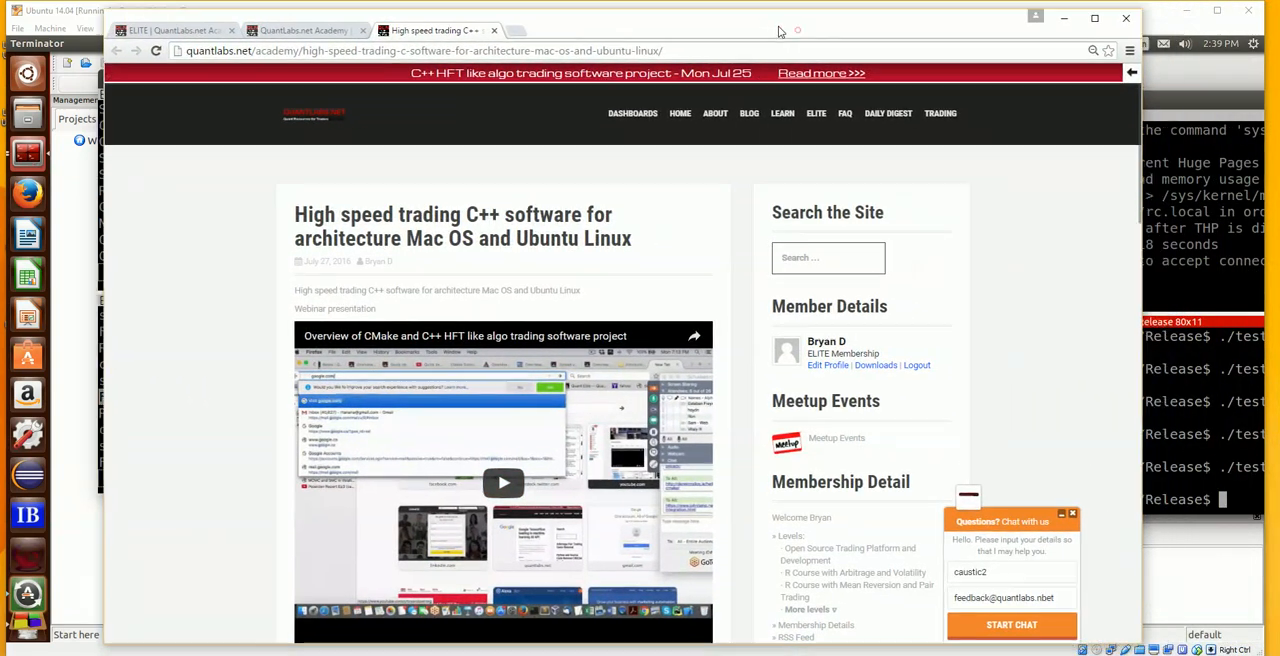
Scroll the QuantLabs article down to the test-pub-redis3m, test-redis3m and test-sub-tbb tar download links
{"action": "scroll", "scroll_direction": "down", "scroll_amount": 3}
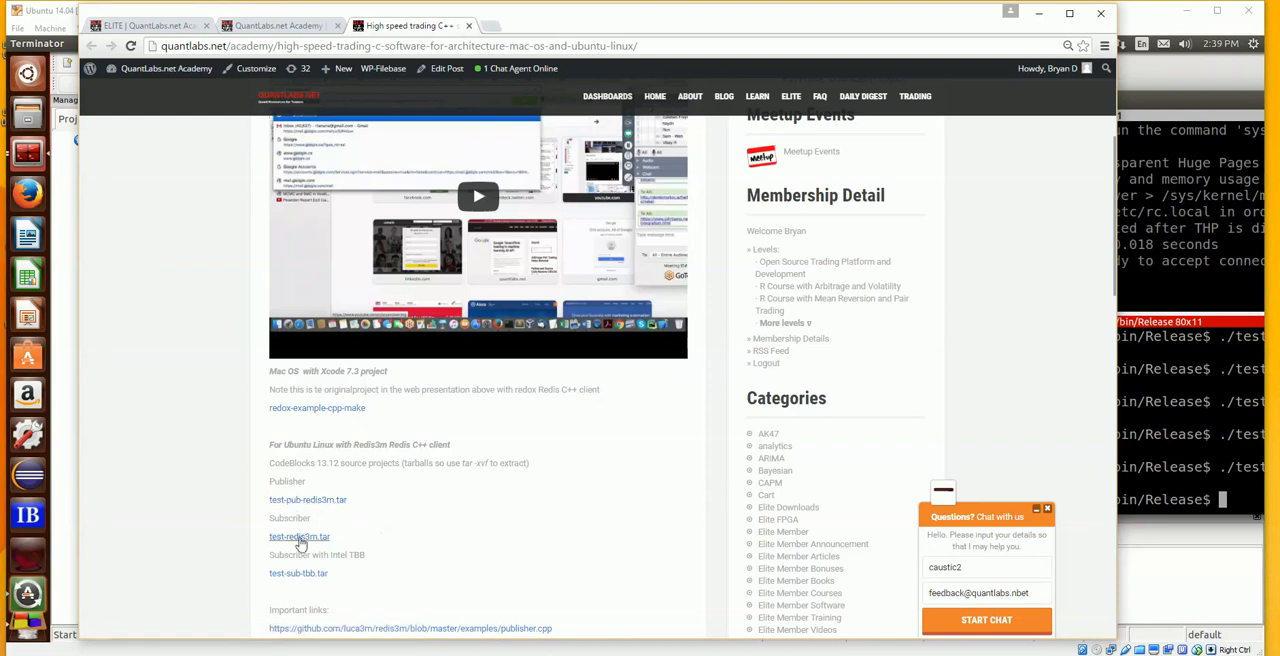
{"action": "mouse_move", "coordinate": [300, 536]}
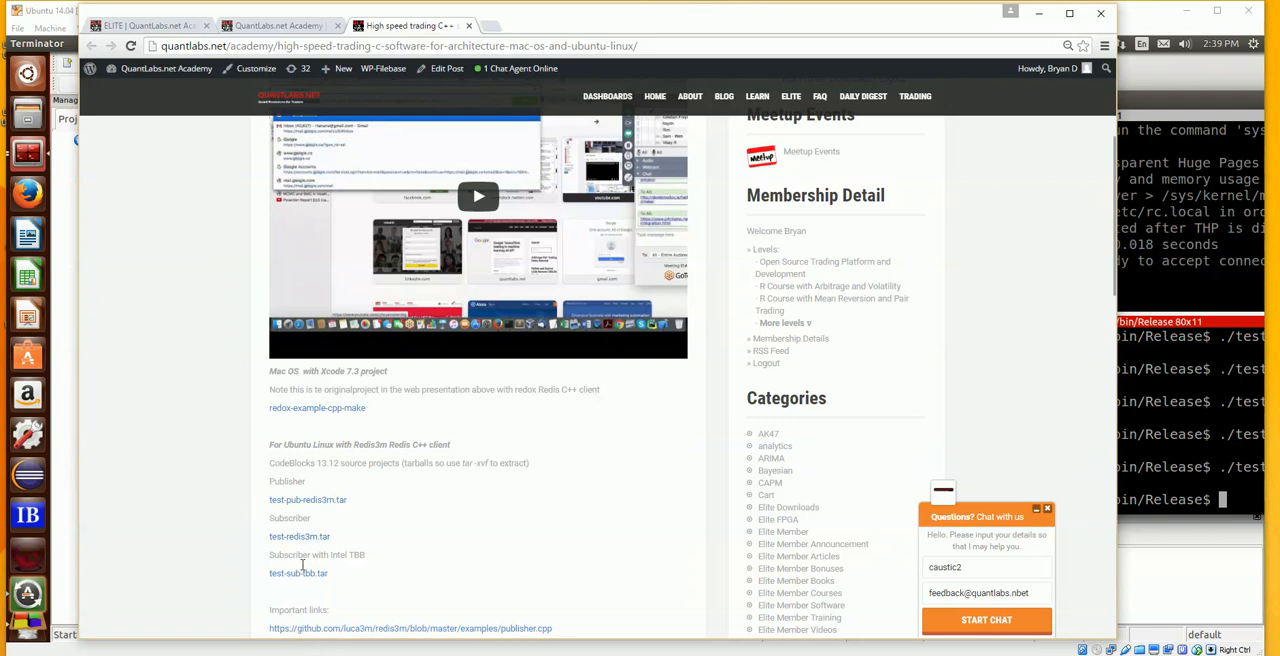
{"action": "mouse_move", "coordinate": [298, 572]}
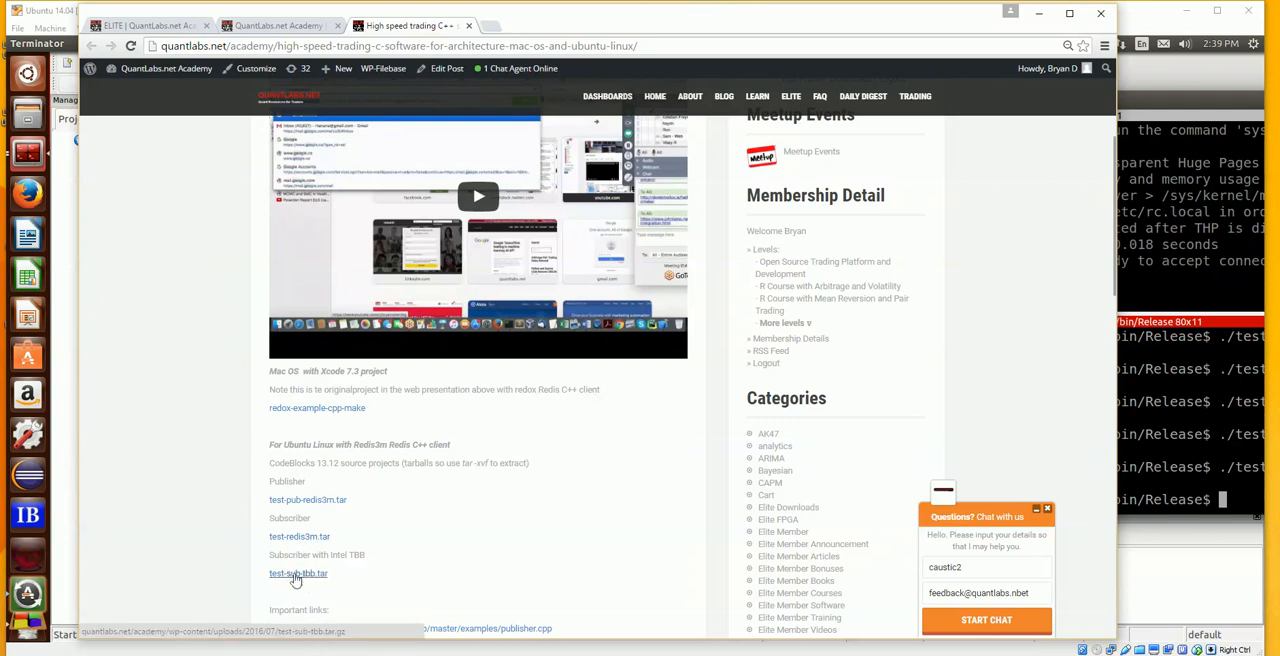
{"action": "mouse_move", "coordinate": [396, 580]}
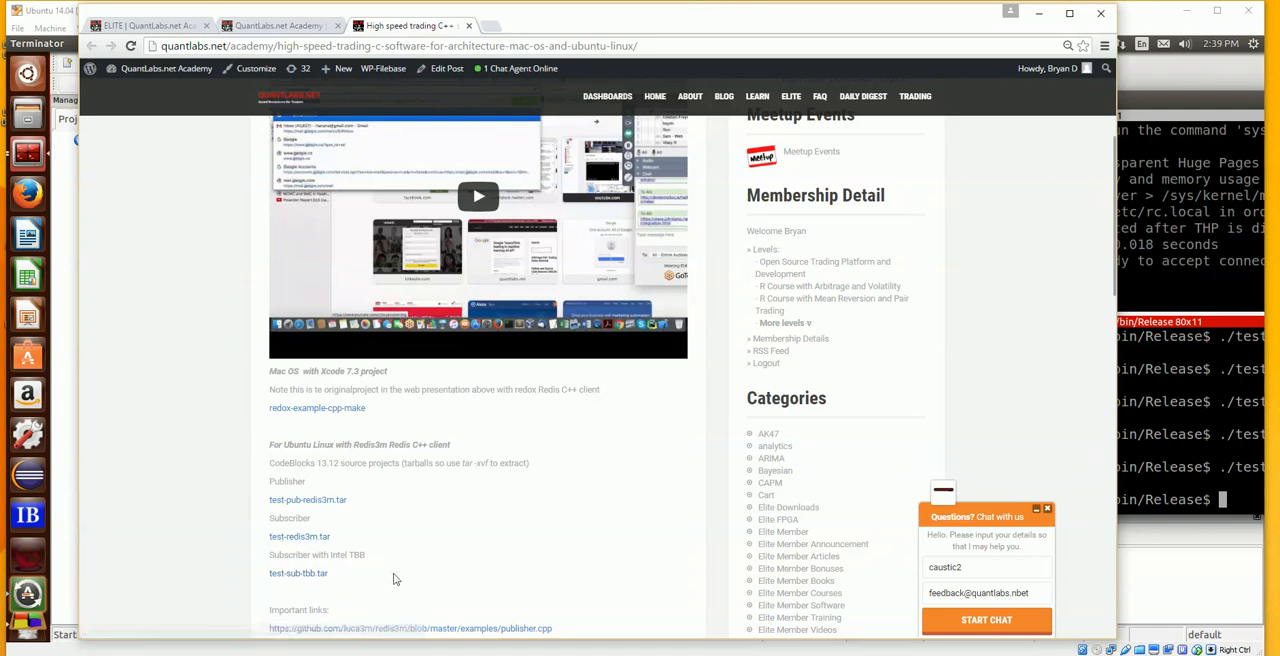
{"action": "scroll", "scroll_direction": "down", "scroll_amount": 3}
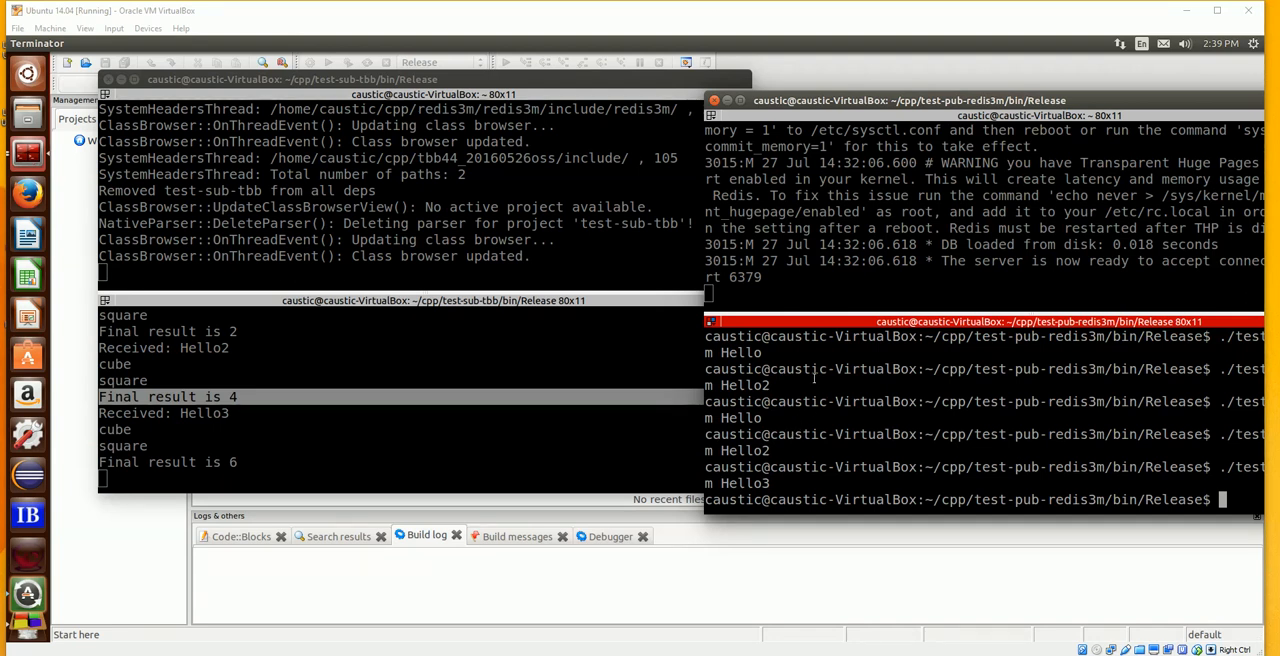
{"action": "mouse_move", "coordinate": [556, 410]}
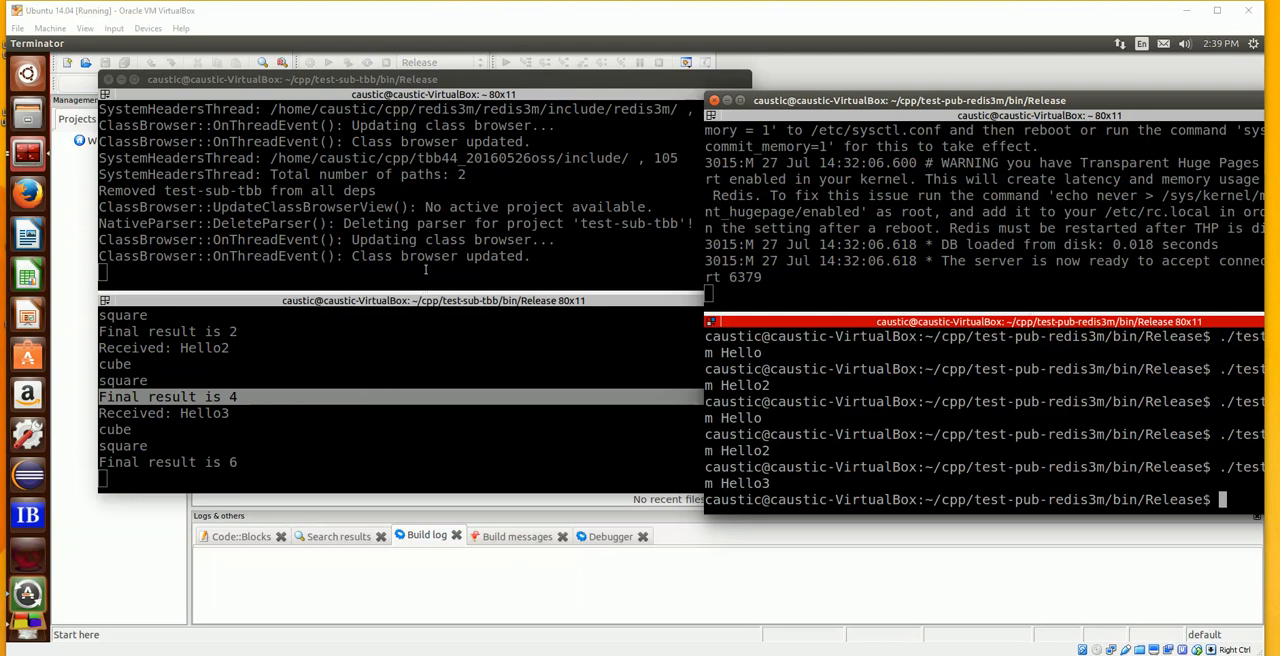
{"action": "mouse_move", "coordinate": [324, 320]}
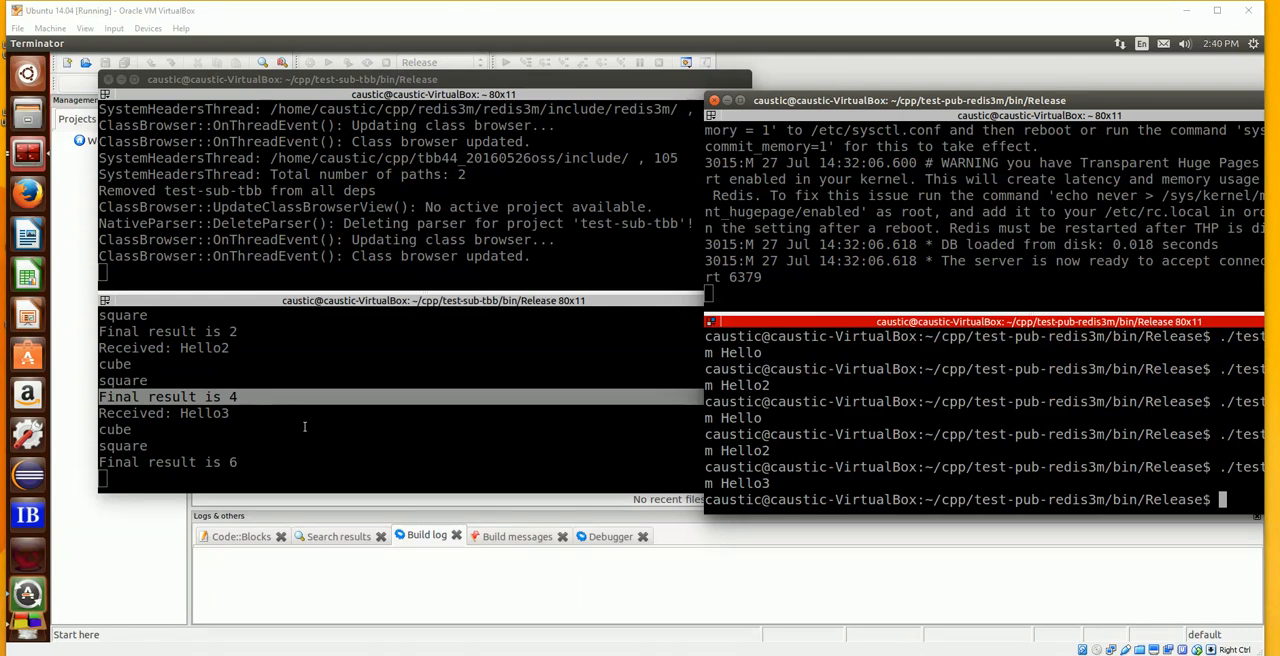
{"action": "mouse_move", "coordinate": [382, 448]}
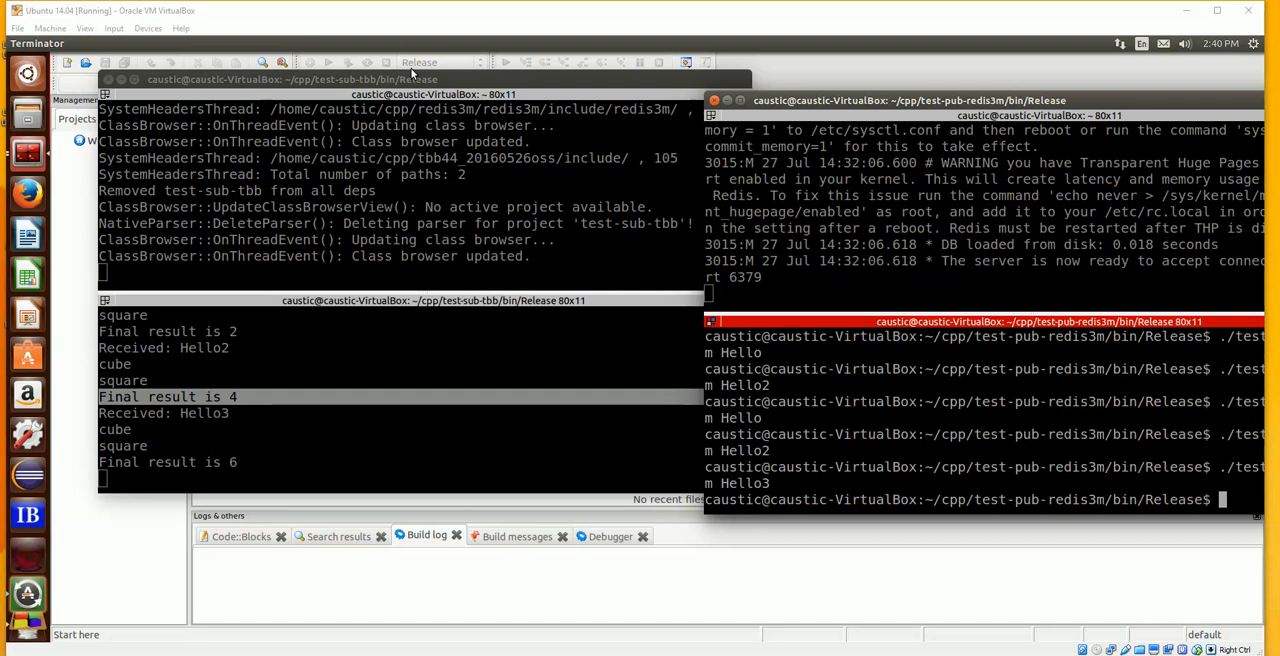
{"action": "mouse_move", "coordinate": [1022, 655]}
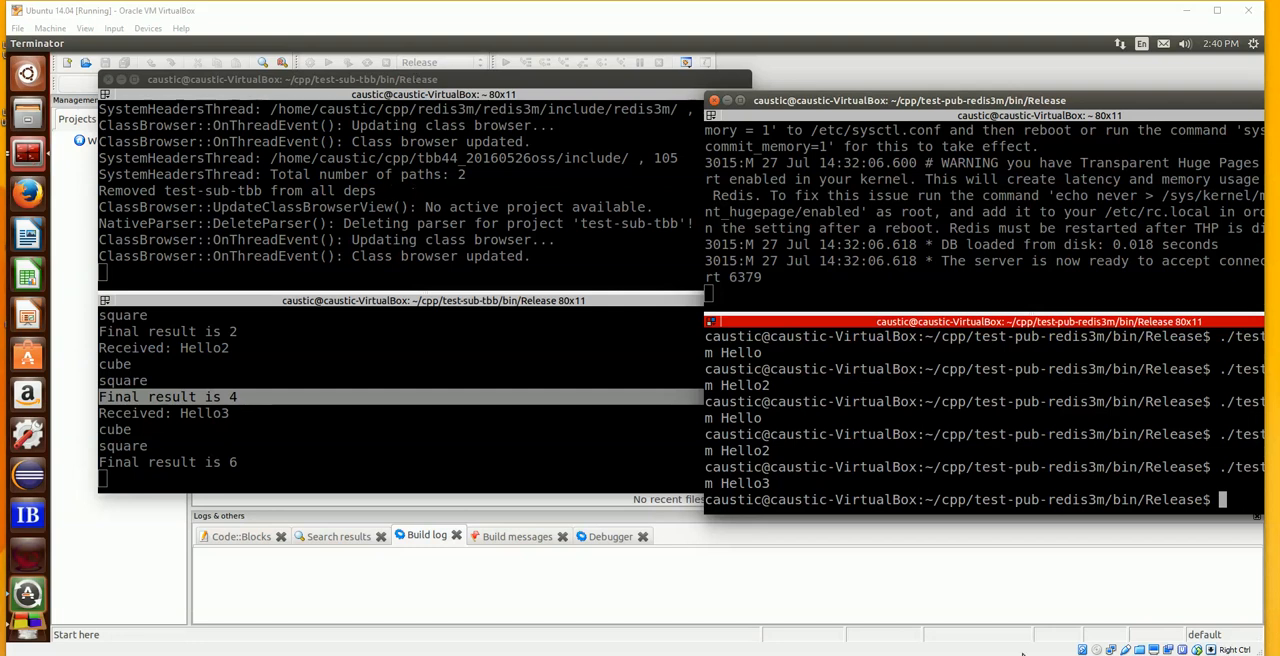
{"action": "mouse_move", "coordinate": [512, 368]}
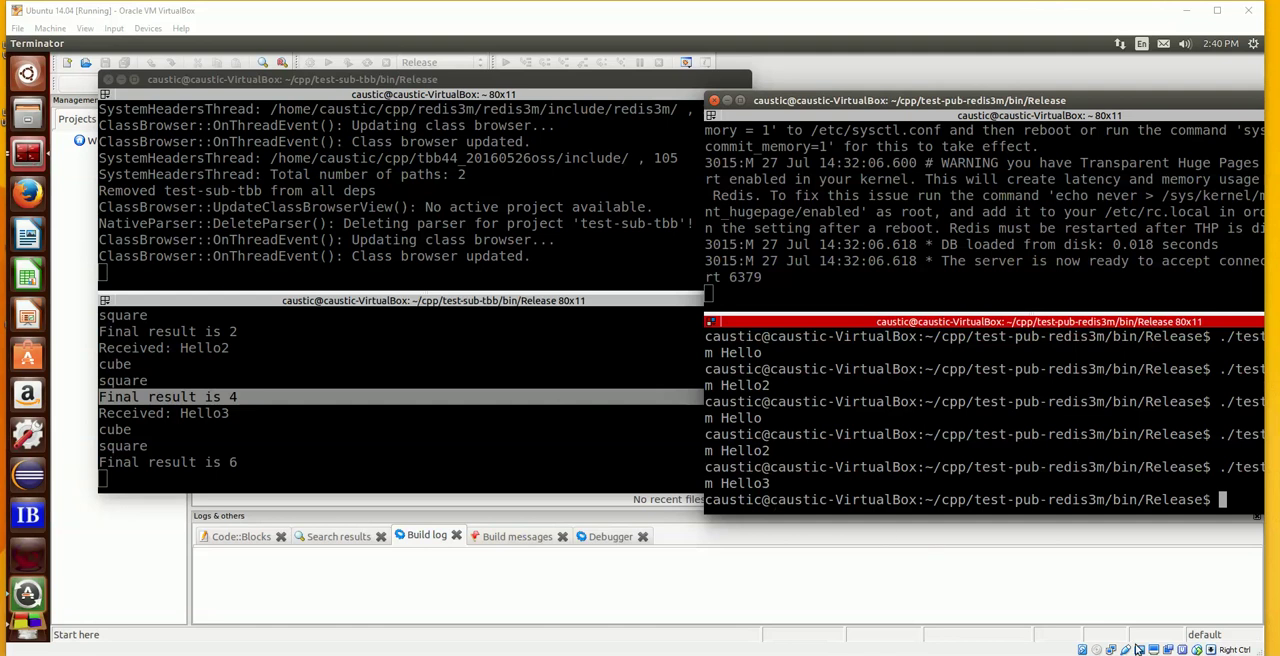
{"action": "mouse_move", "coordinate": [220, 292]}
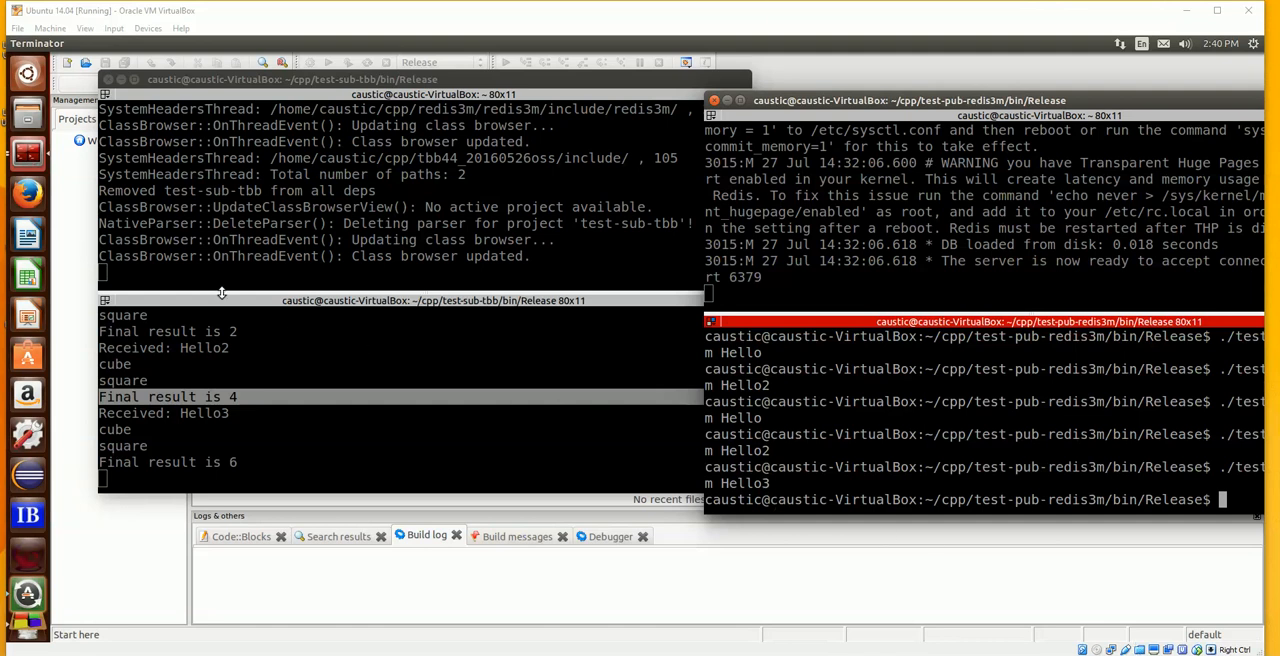
{"action": "mouse_move", "coordinate": [654, 360]}
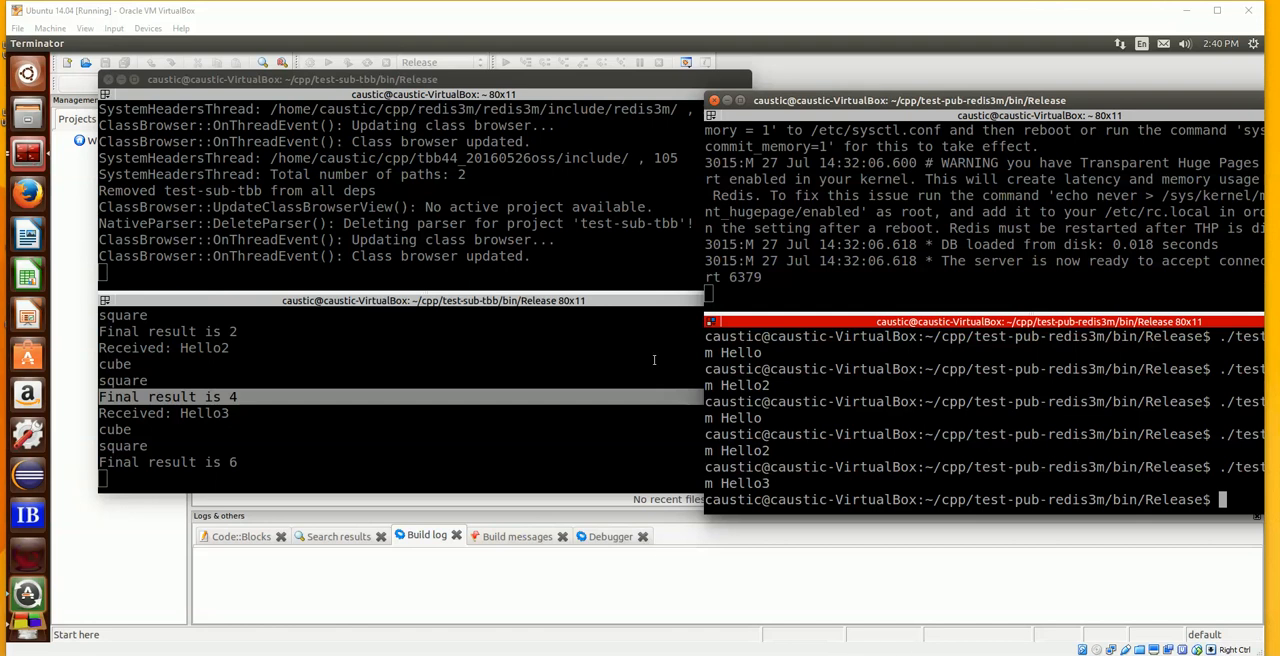
{"action": "mouse_move", "coordinate": [968, 612]}
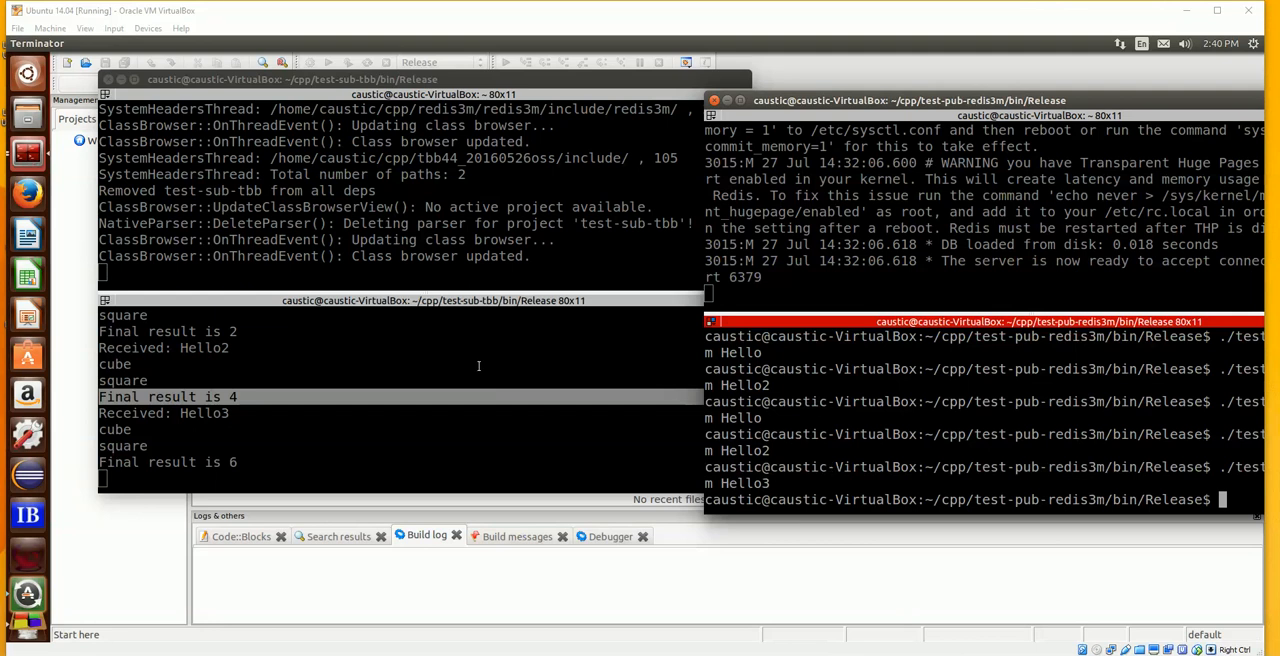
{"action": "mouse_move", "coordinate": [822, 484]}
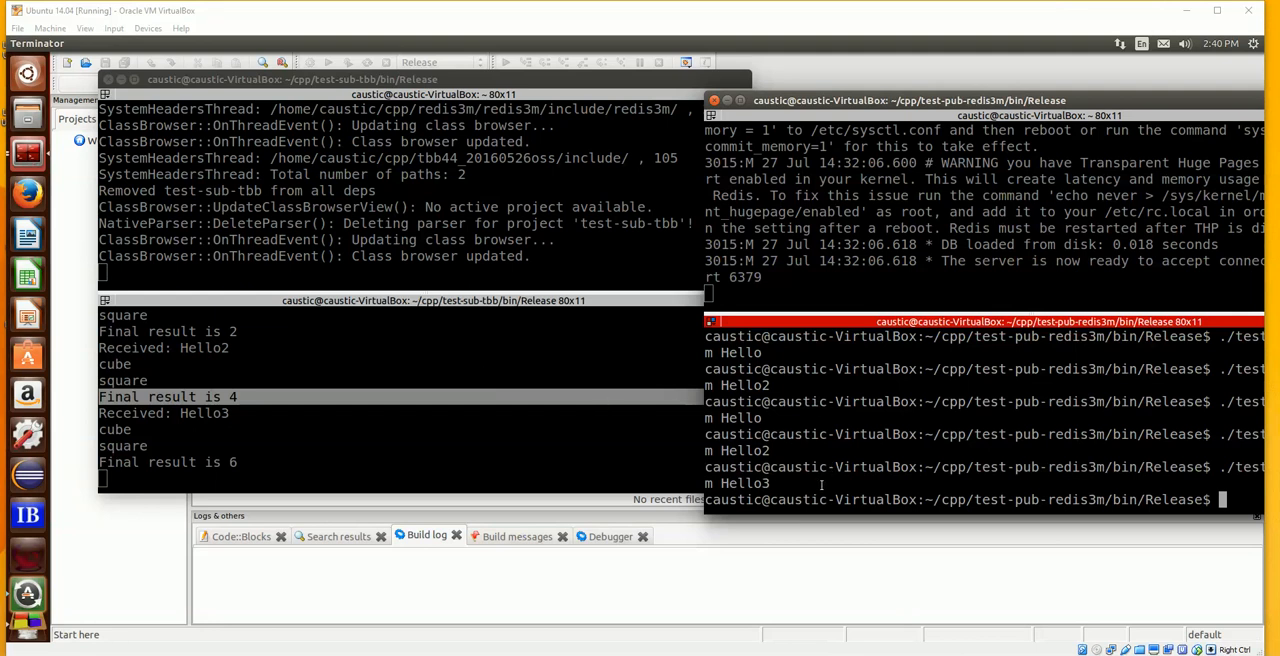